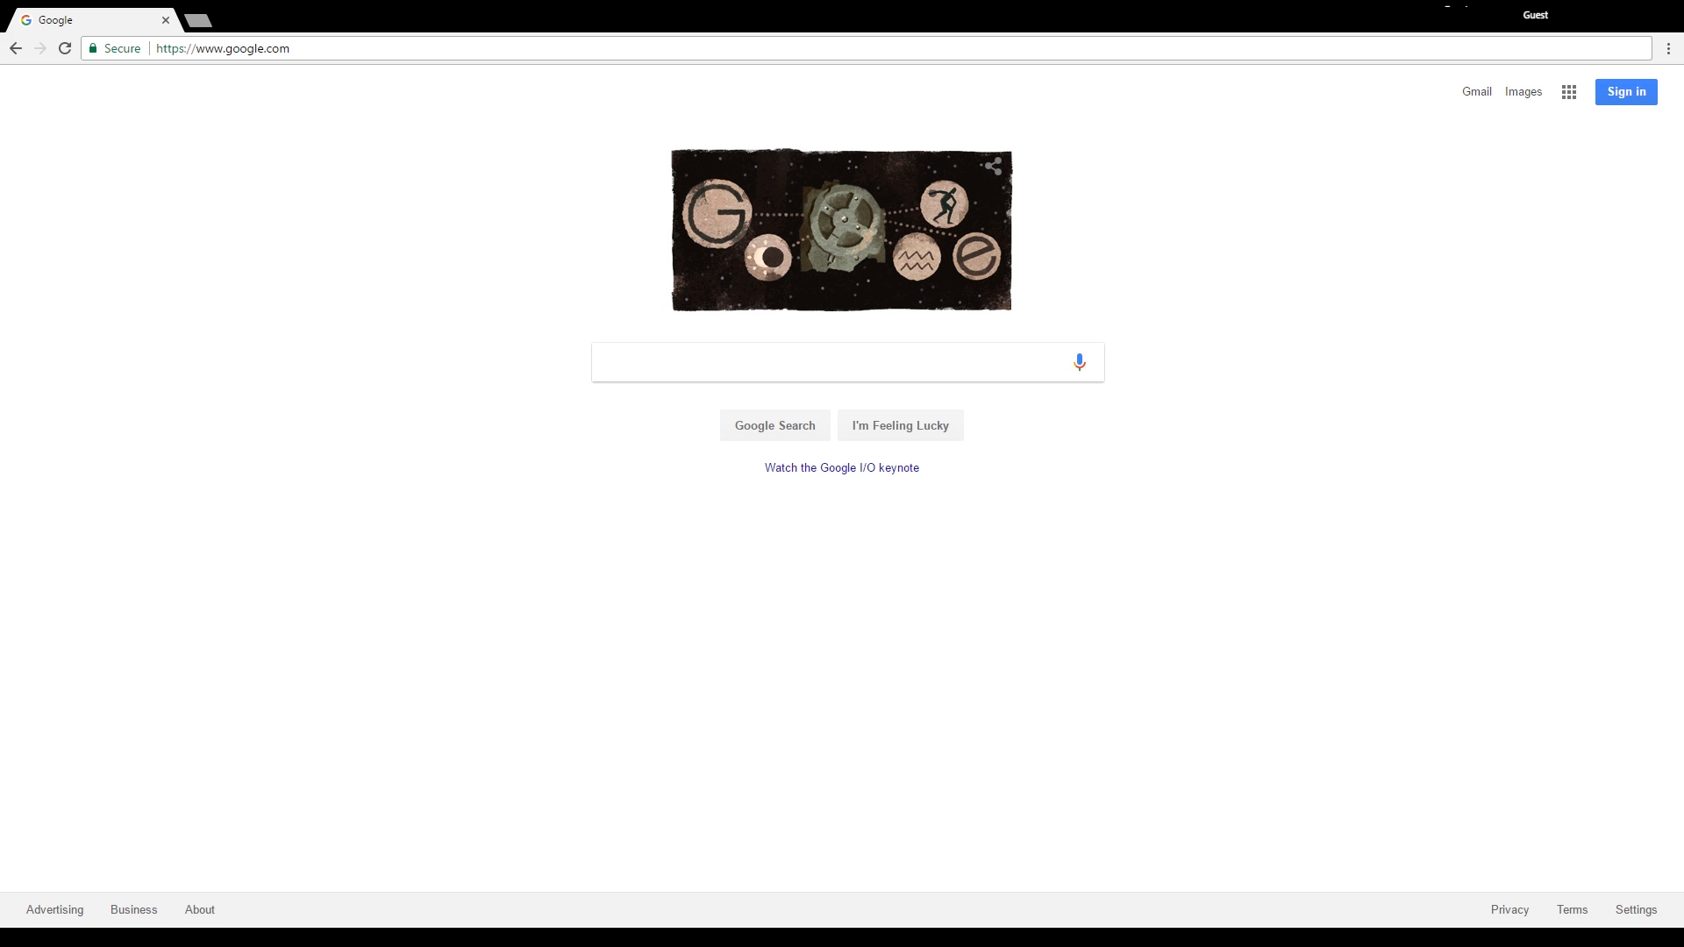
pyautogui.moveTo(840, 35)
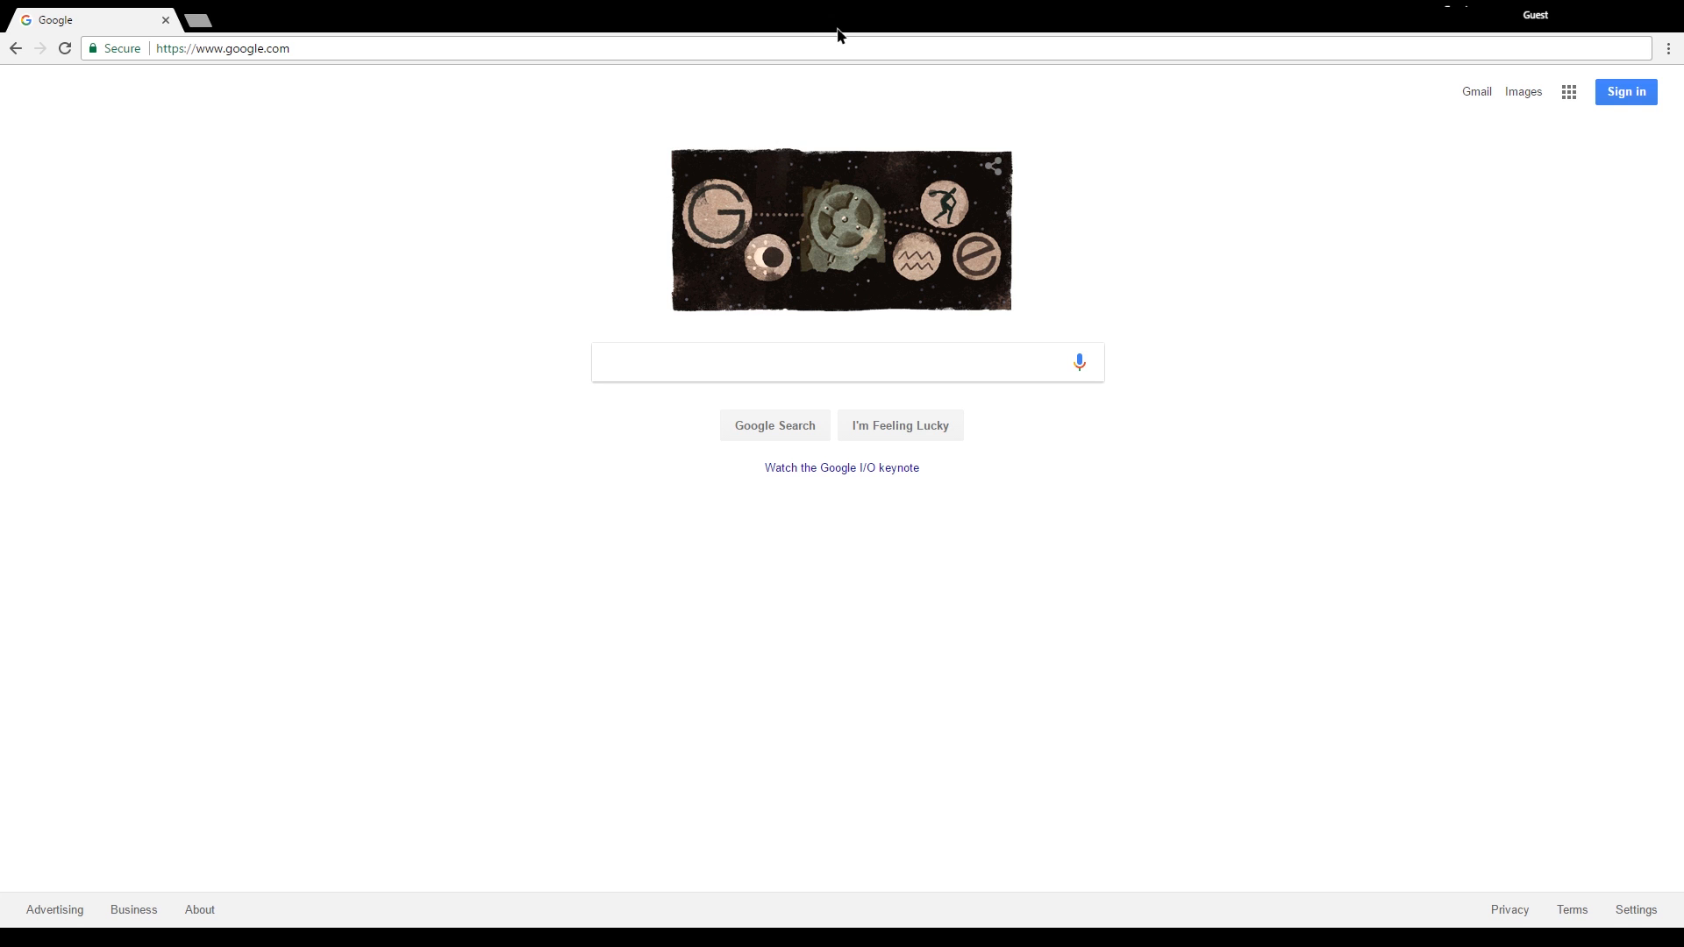
# - Enter backslashlinux.in in Chrome's address bar to load the BackSlash Linux site
pyautogui.write('backslash')
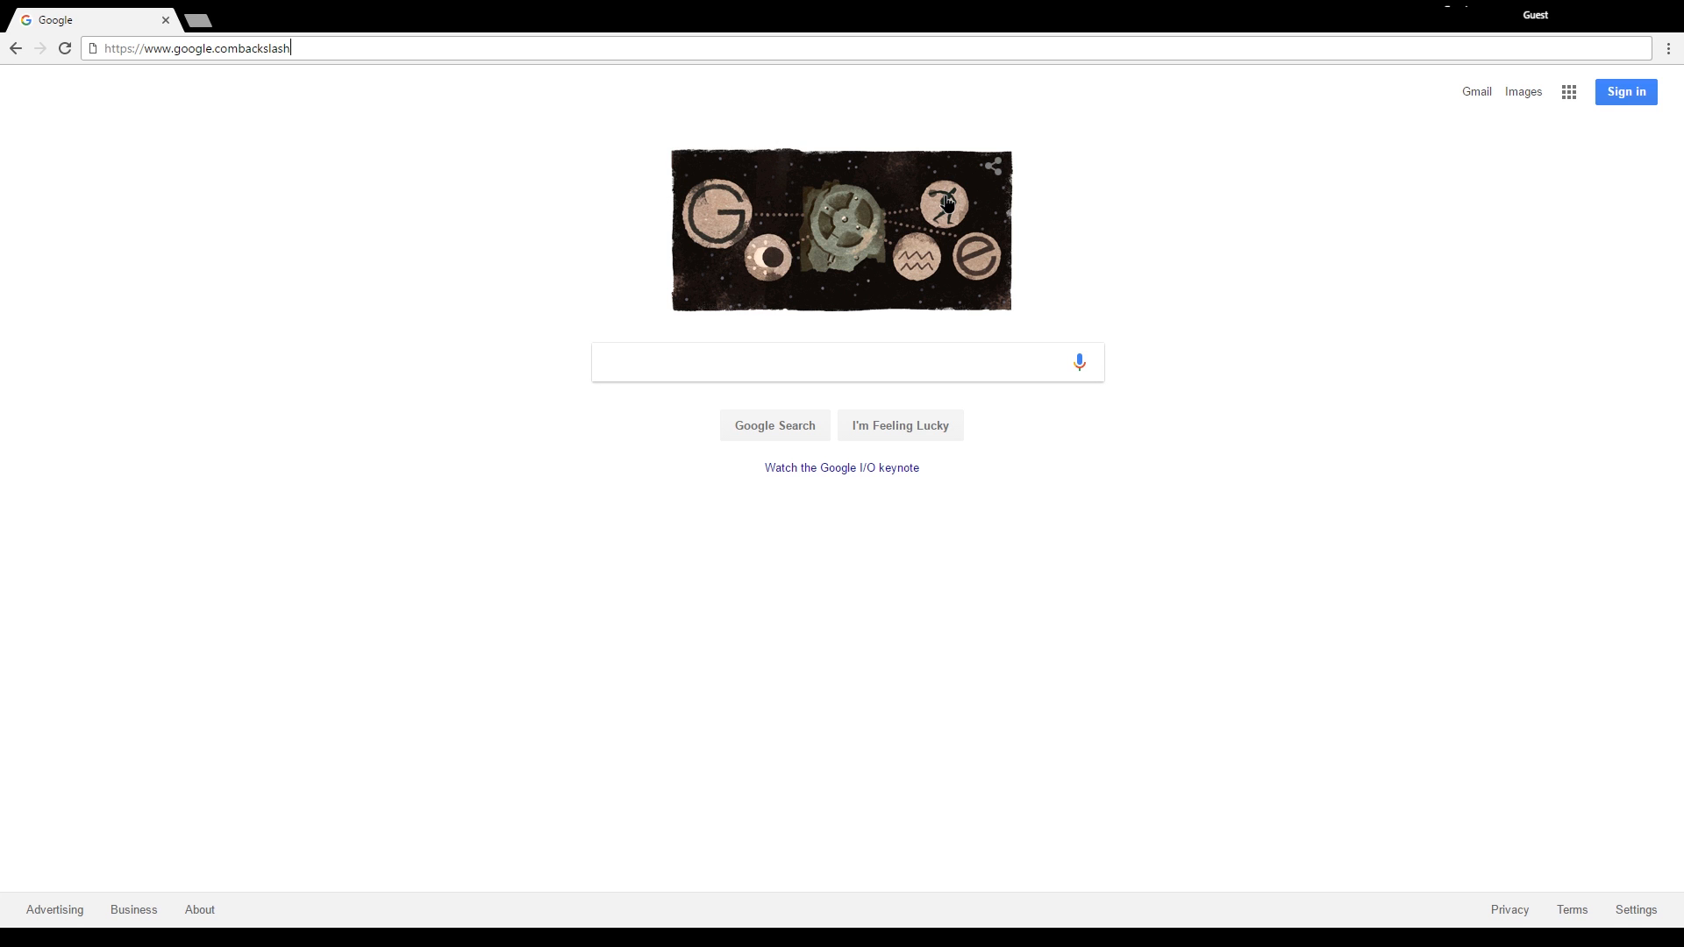
pyautogui.write('backslashlinux.in')
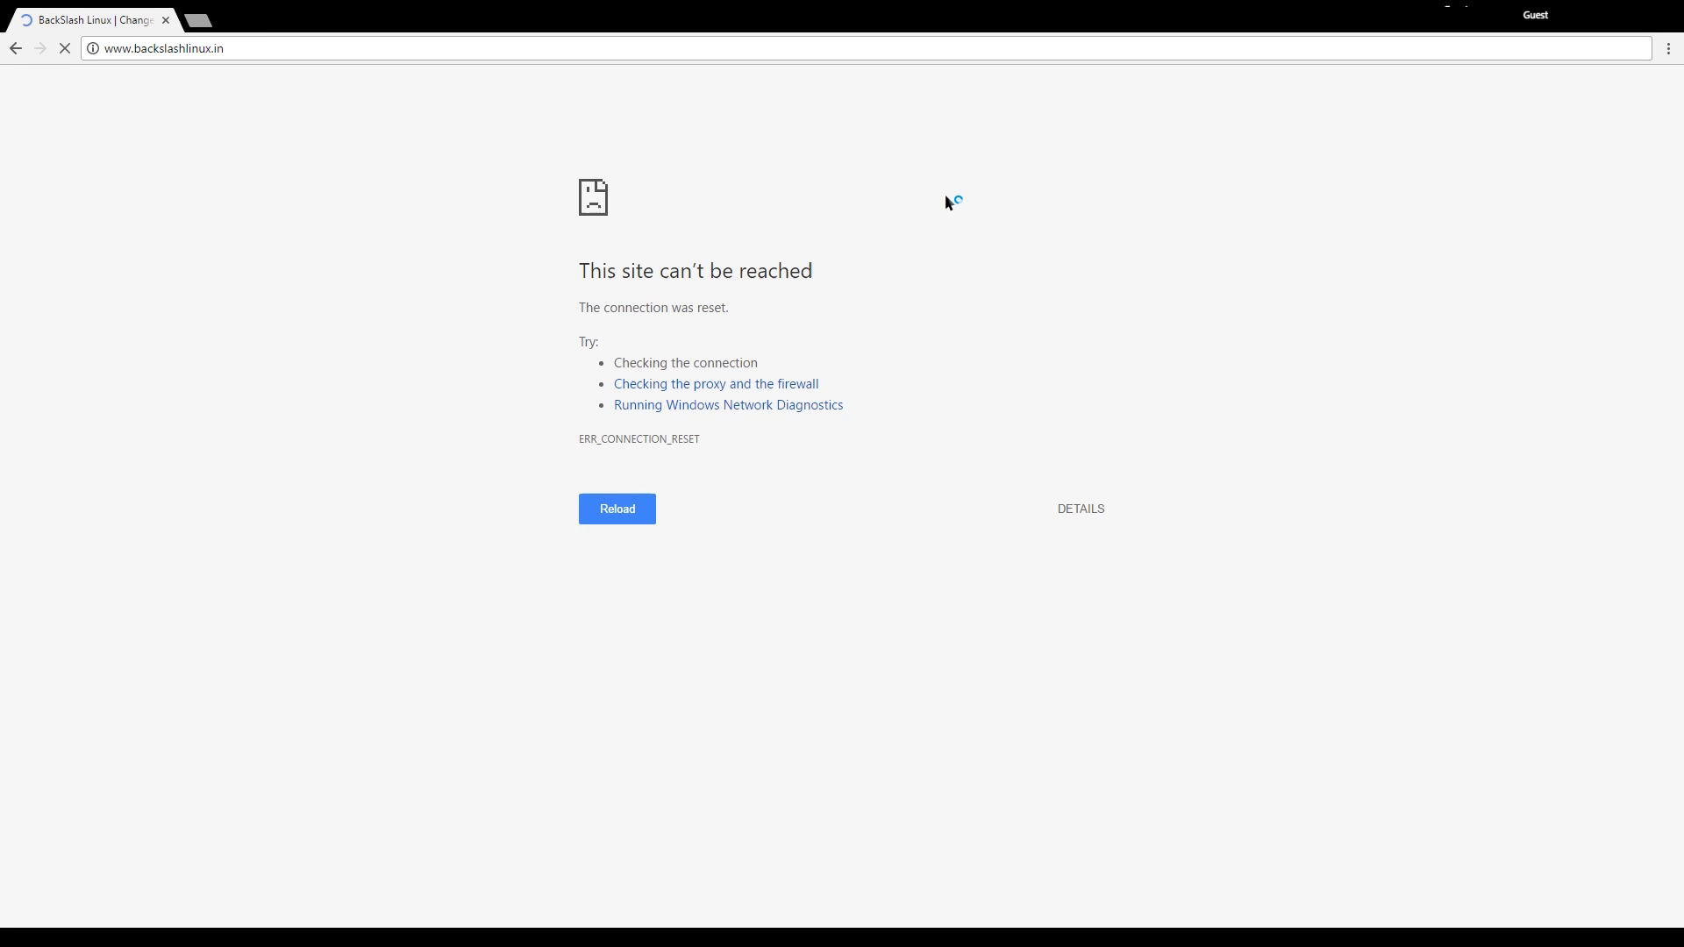
# - Reload the BackSlash Linux homepage, follow VOTE ON DISTROWATCH, and scroll DistroWatch's waiting list
pyautogui.click(617, 508)
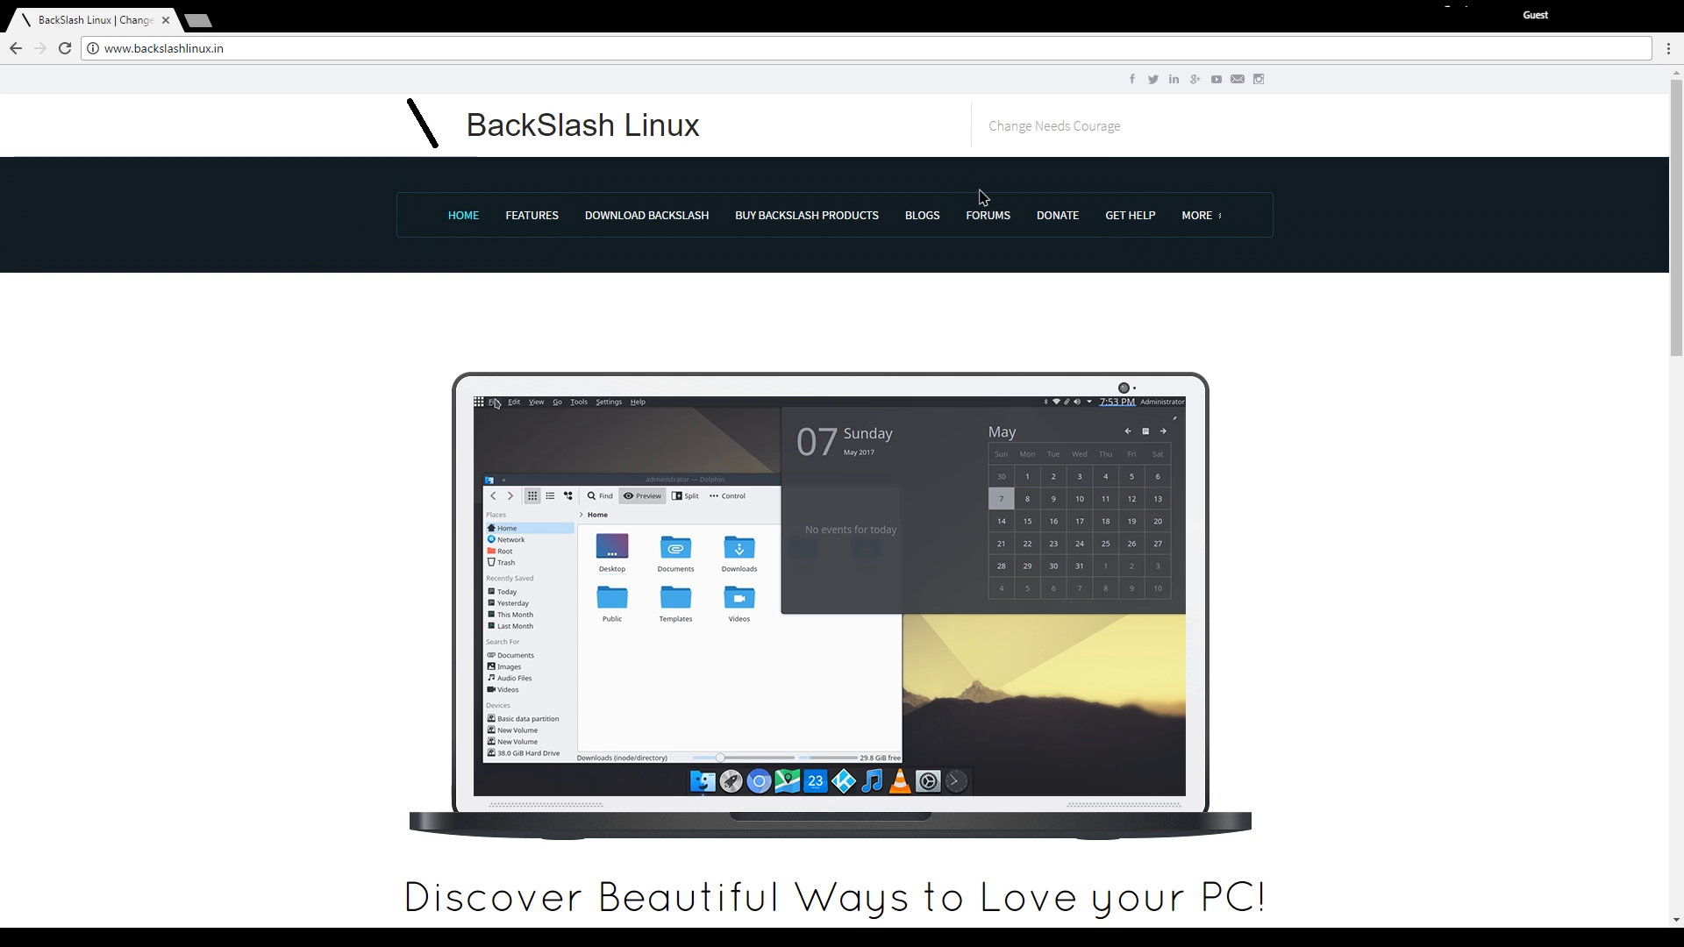
pyautogui.scroll(-3)
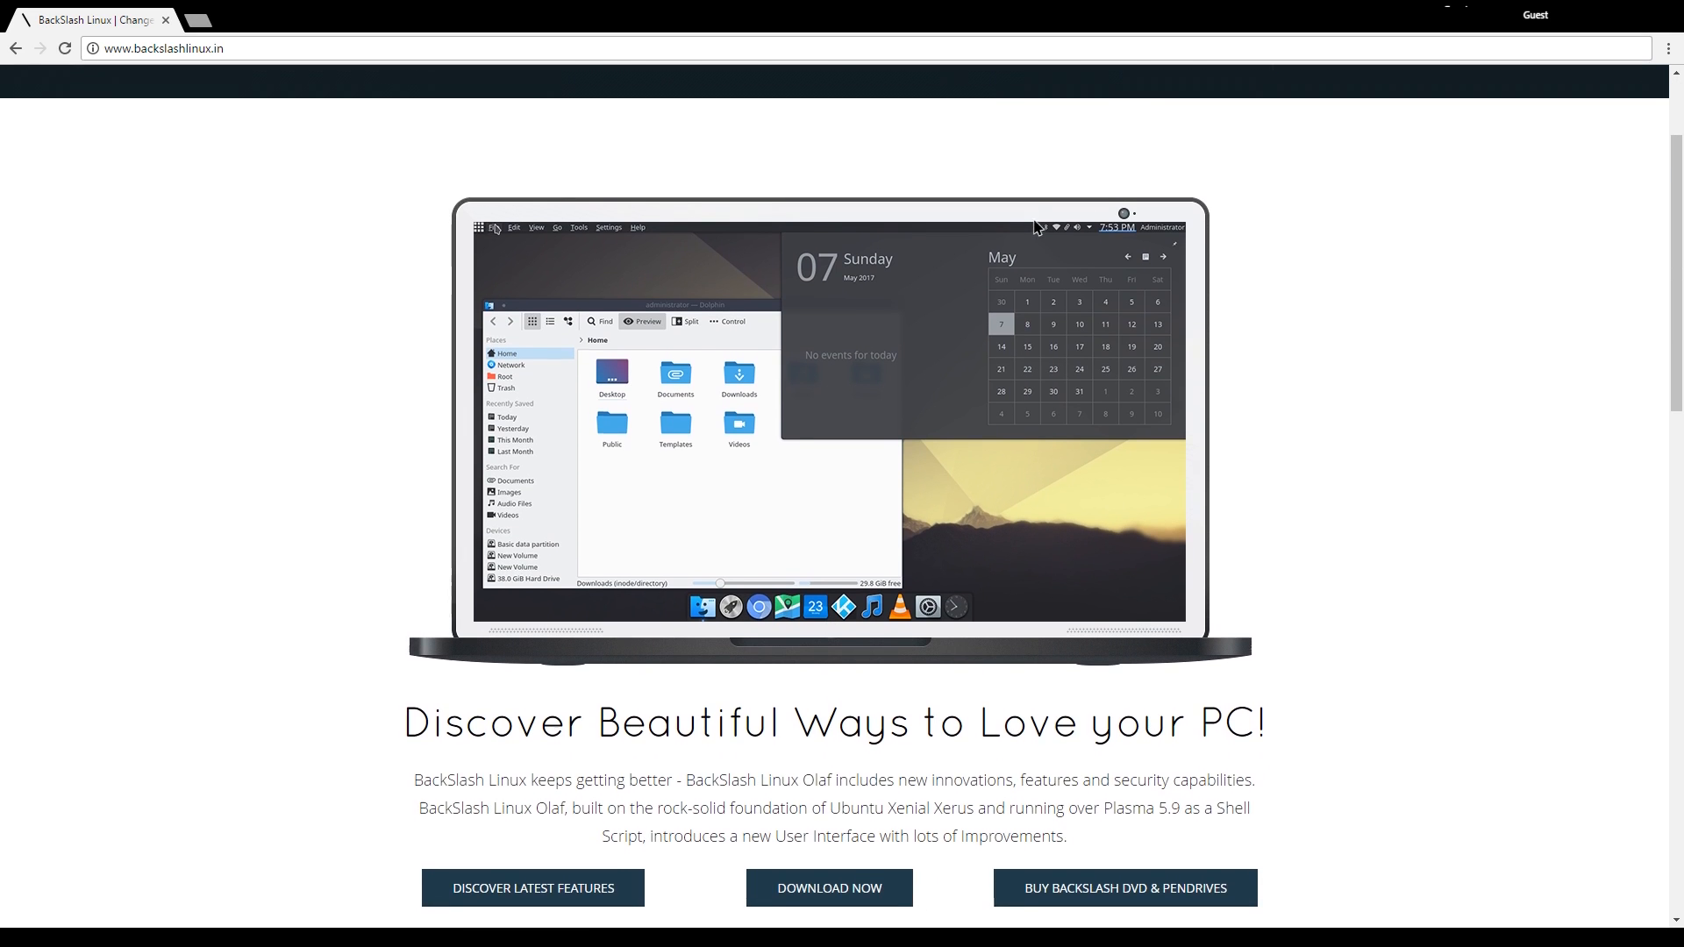
pyautogui.scroll(-3)
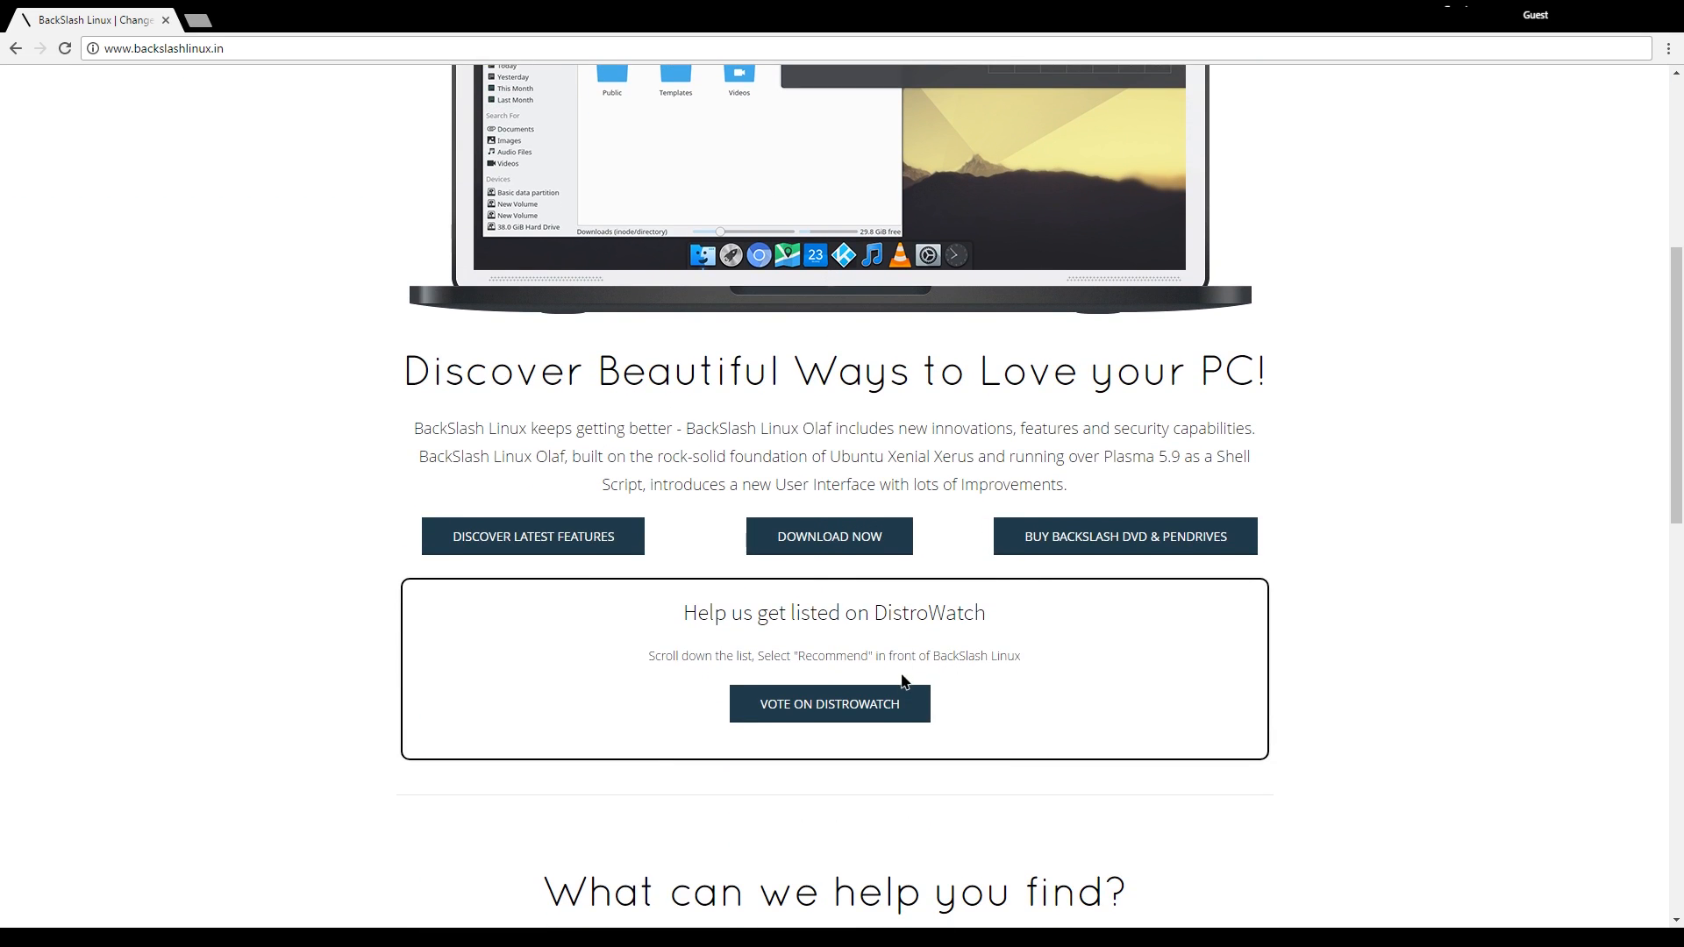
pyautogui.click(829, 704)
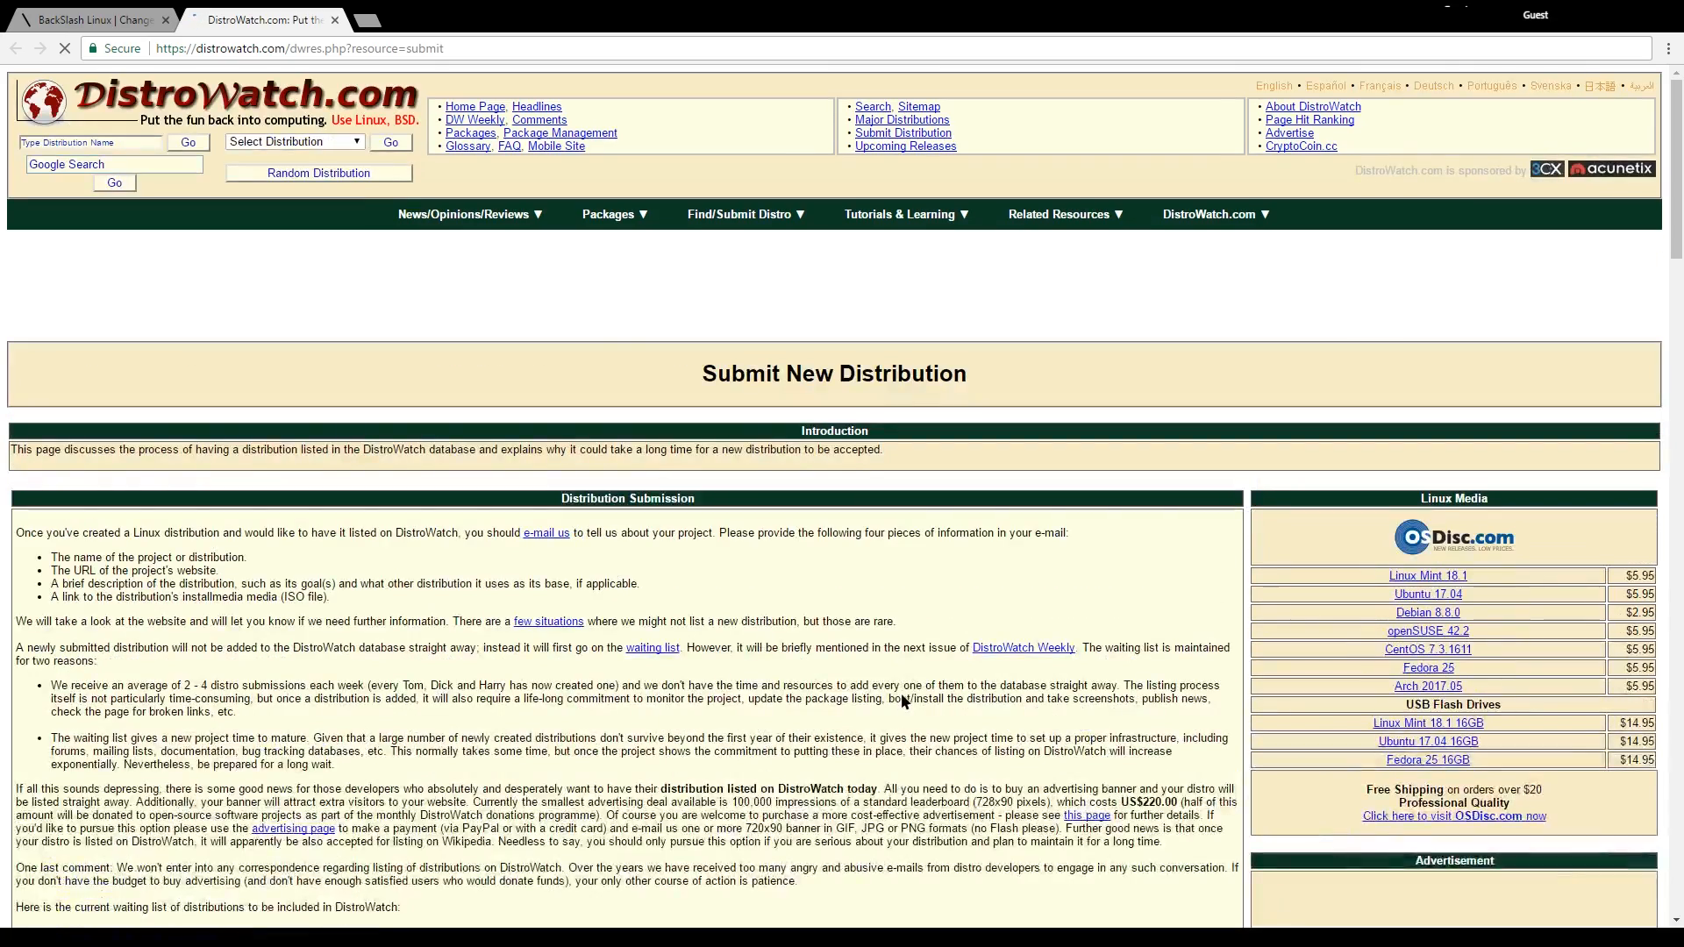
pyautogui.scroll(-3)
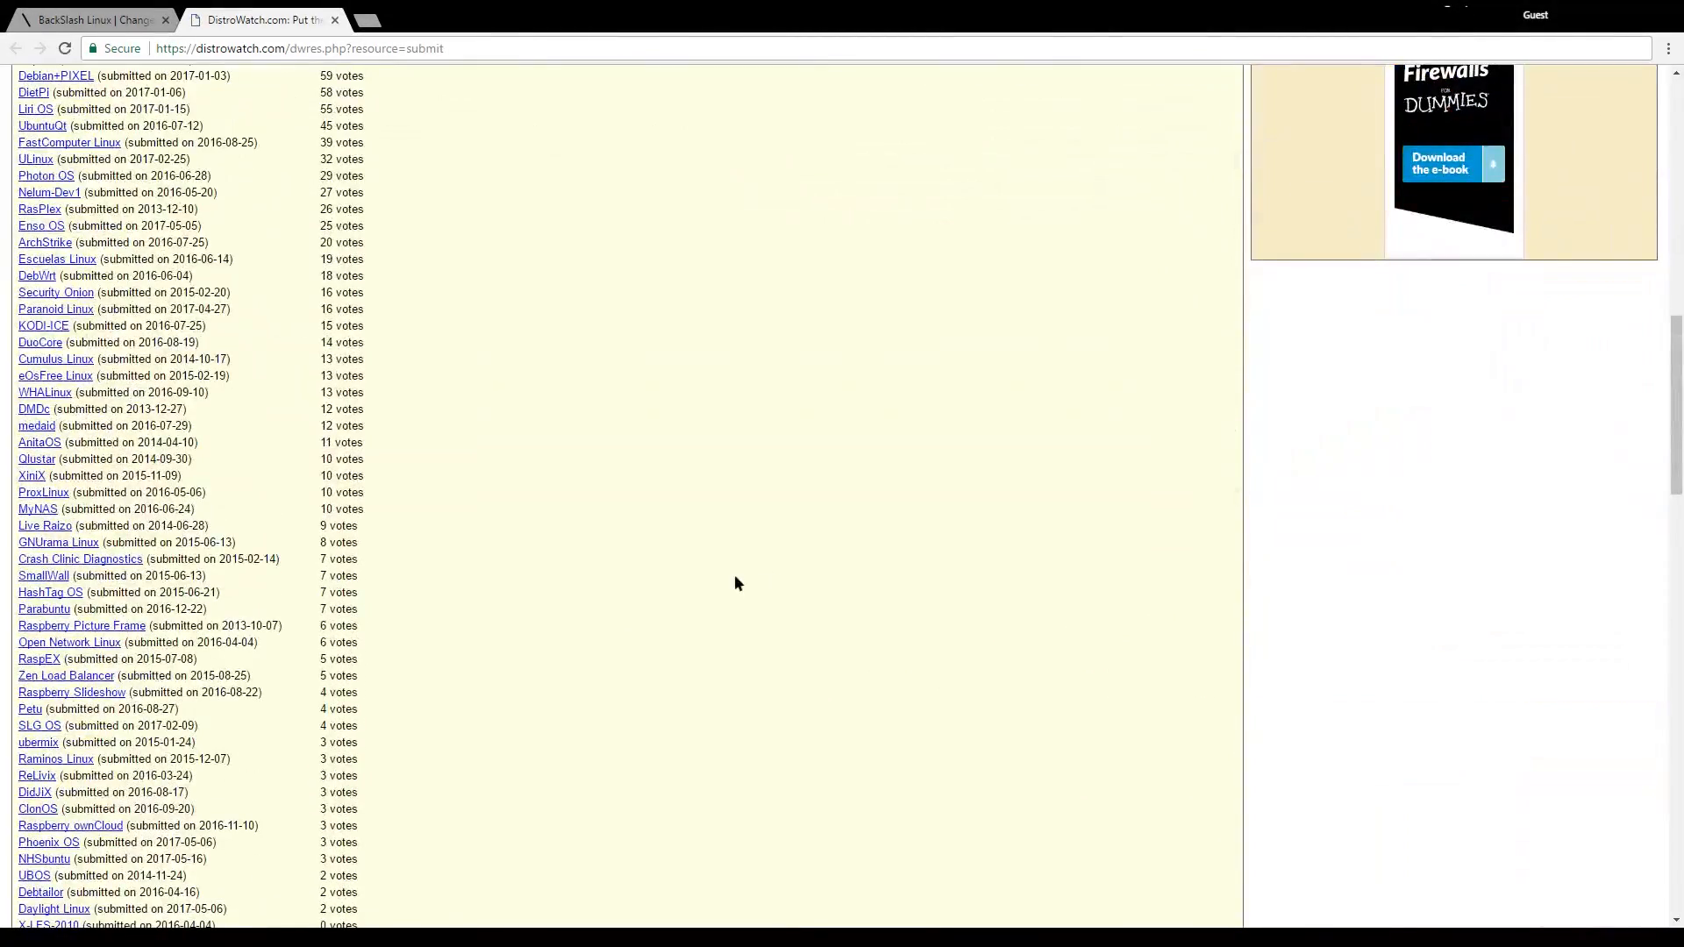
pyautogui.scroll(-3)
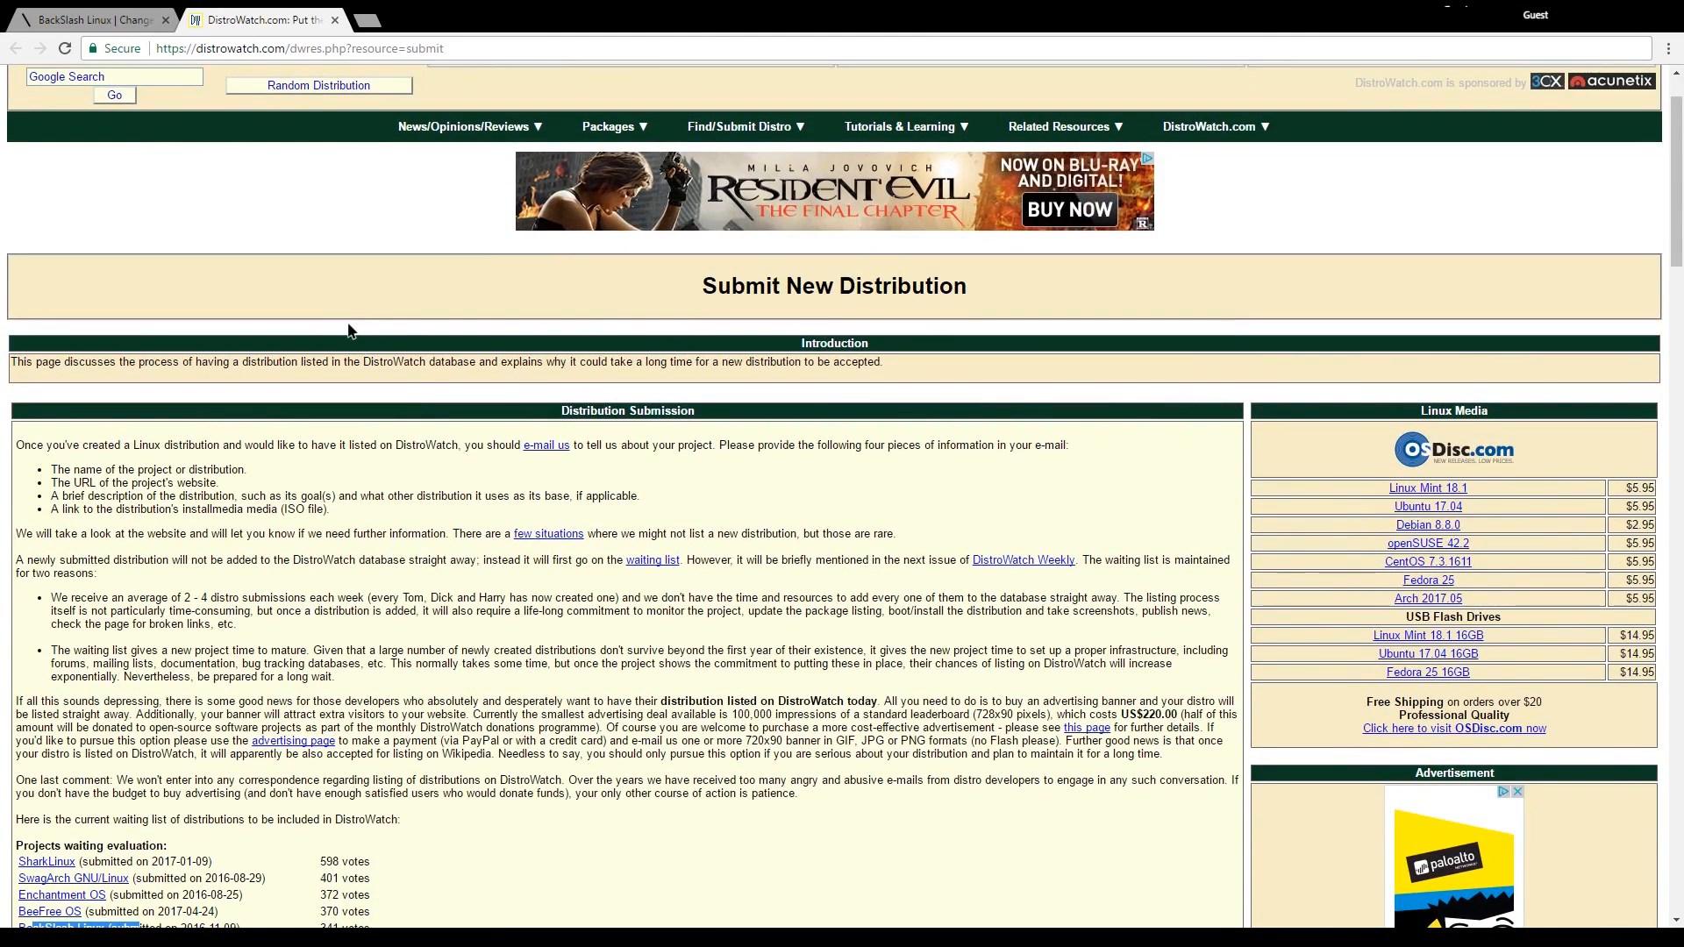
# - Close the DistroWatch tab and open the BackSlash Linux Olaf download page
pyautogui.click(91, 20)
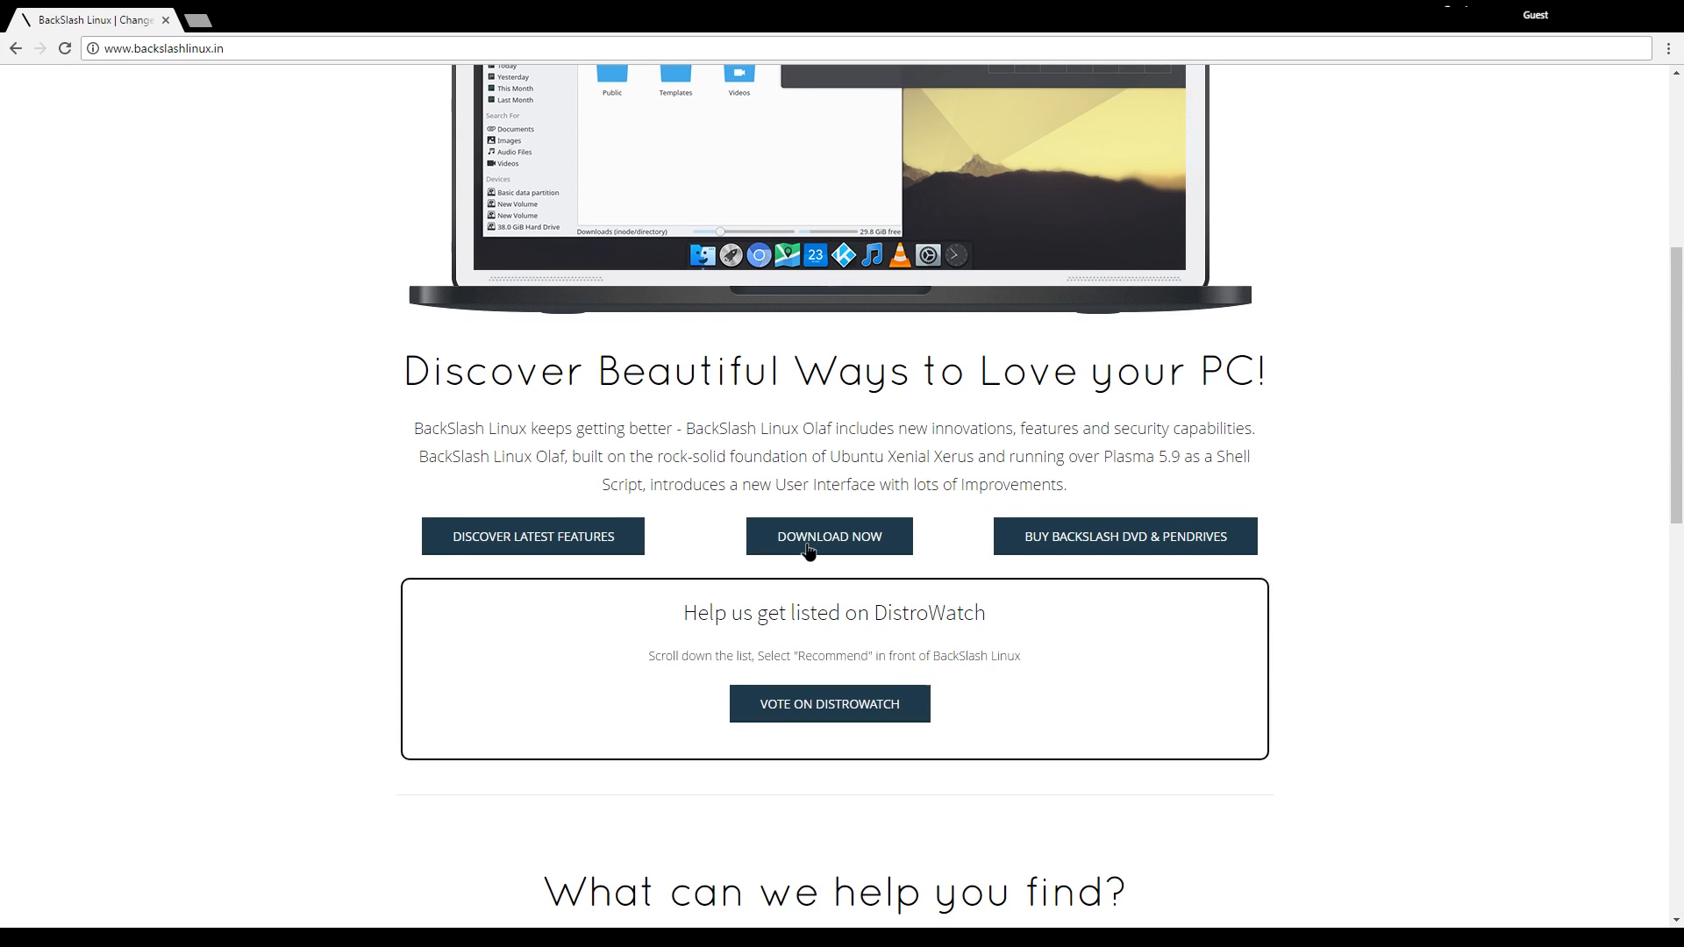
pyautogui.click(829, 536)
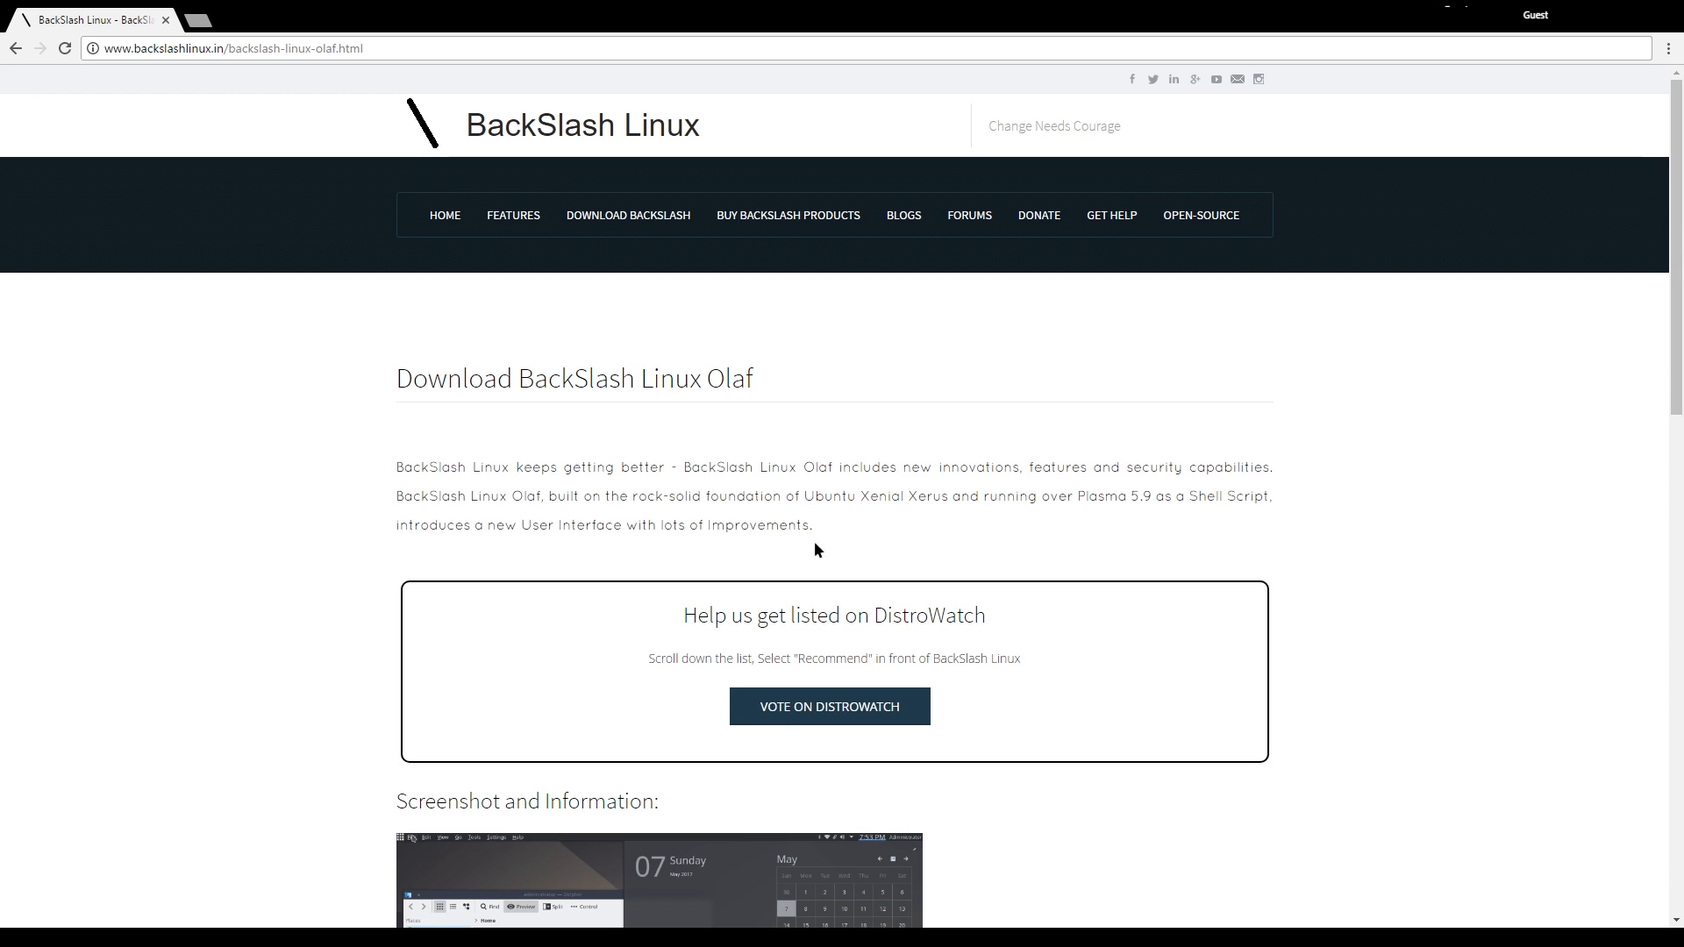
pyautogui.scroll(-3)
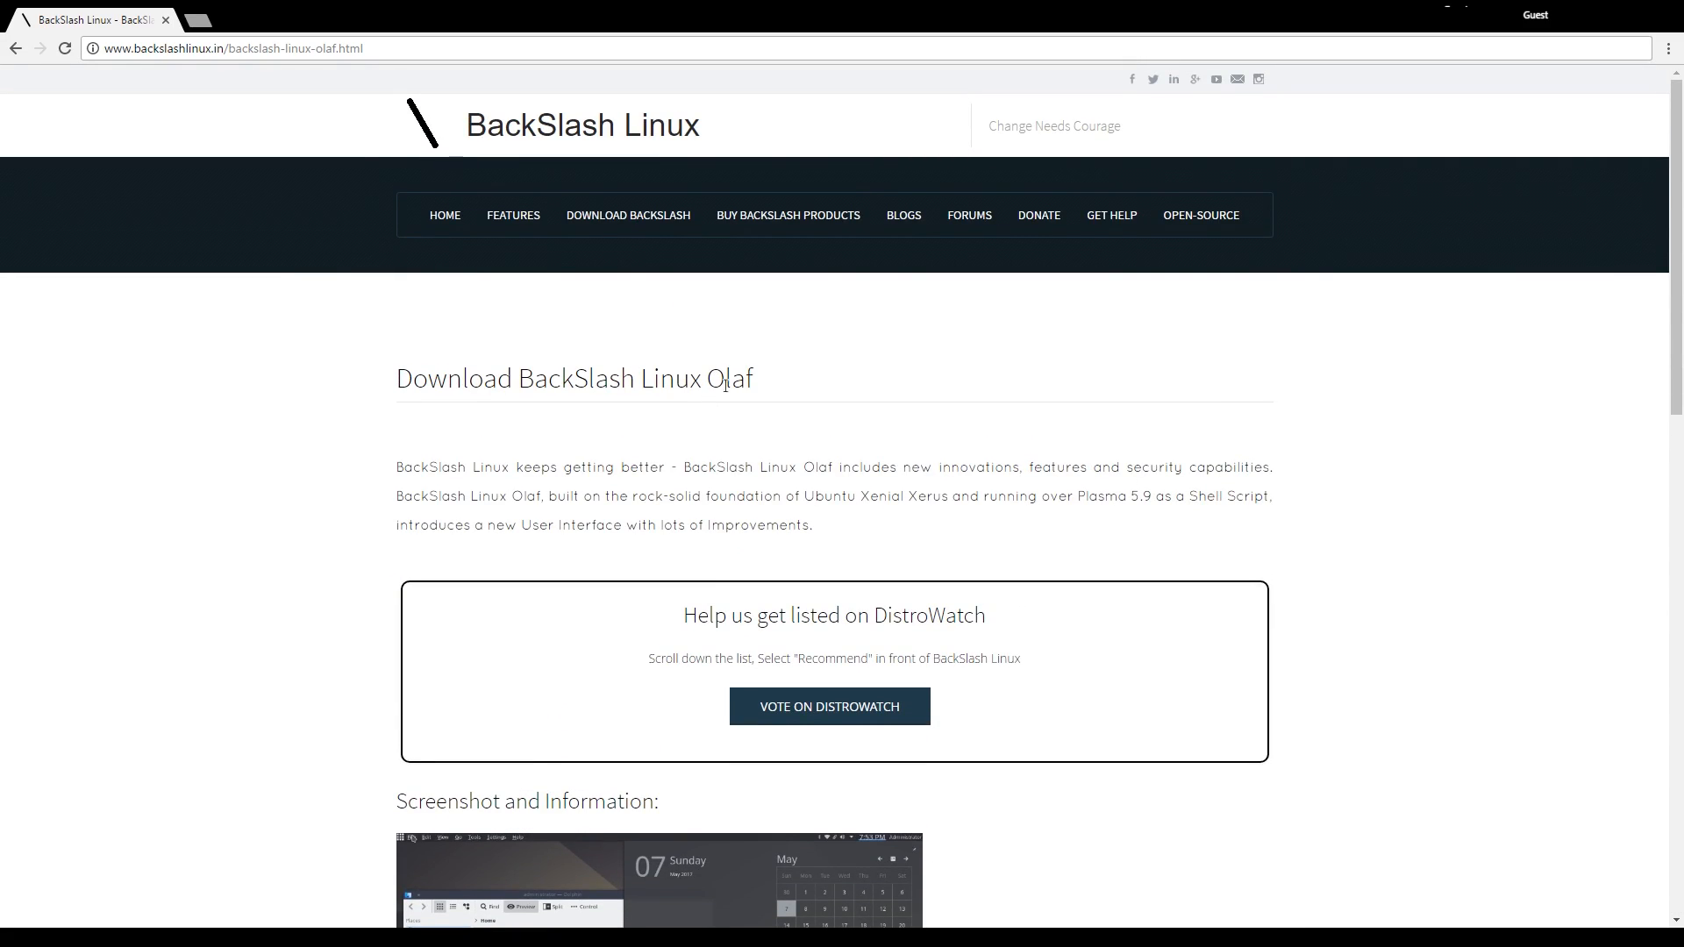
# - Browse the full BackSlash downloads list of releases, flavors and server editions
pyautogui.click(628, 215)
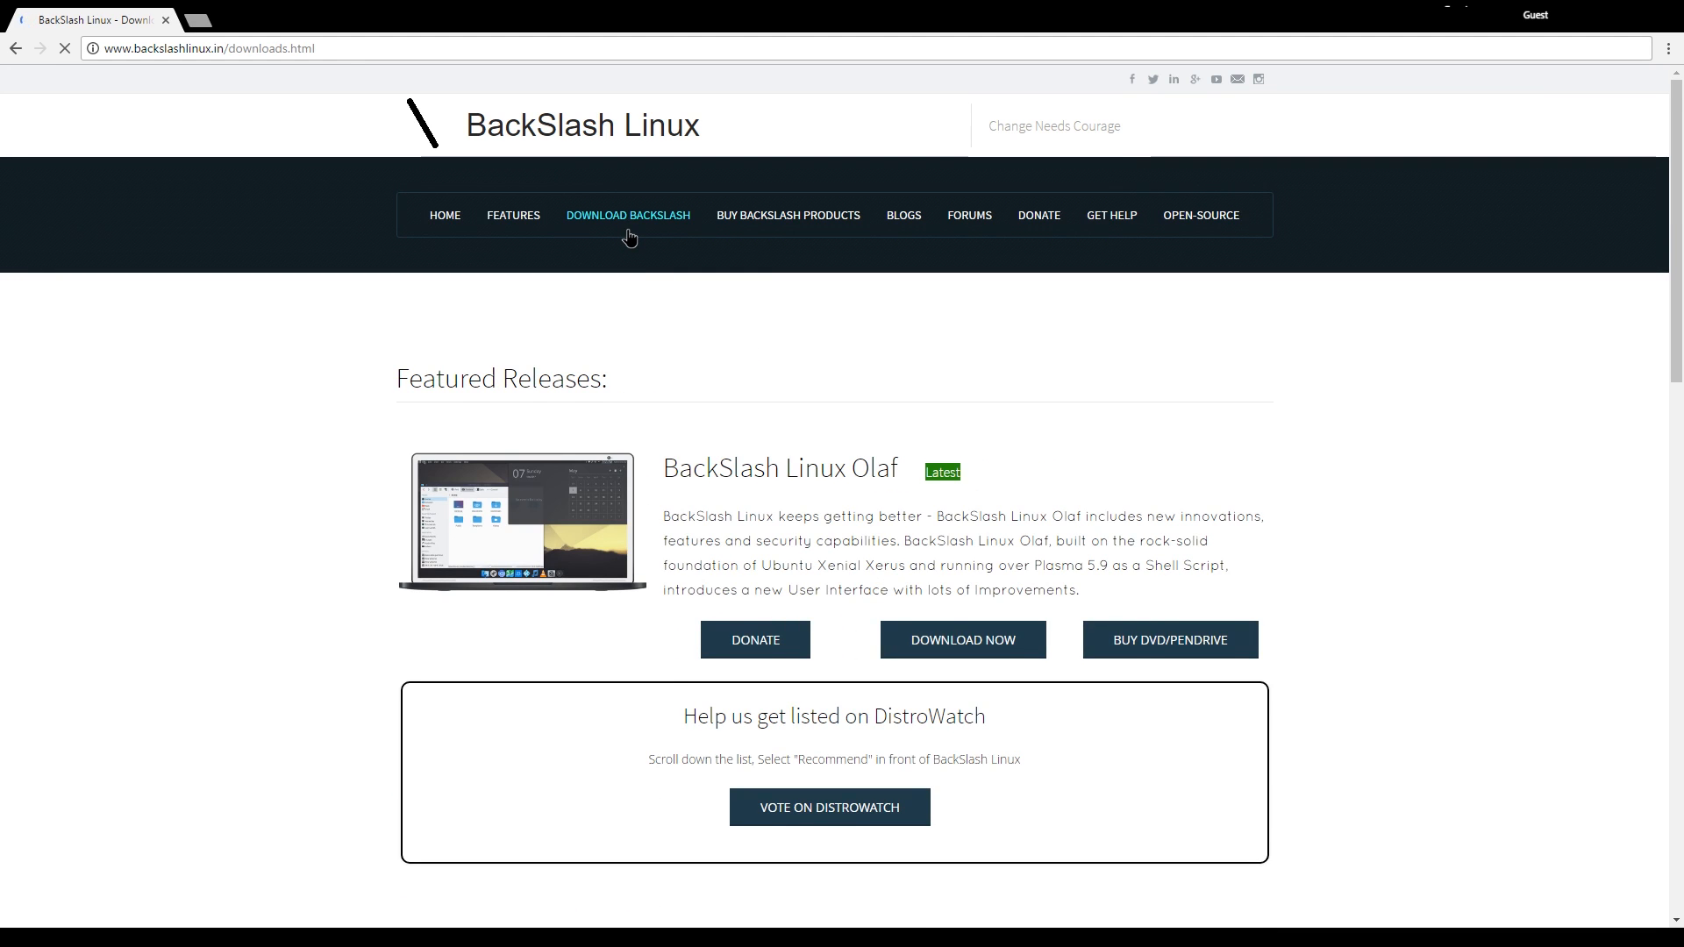
pyautogui.scroll(-3)
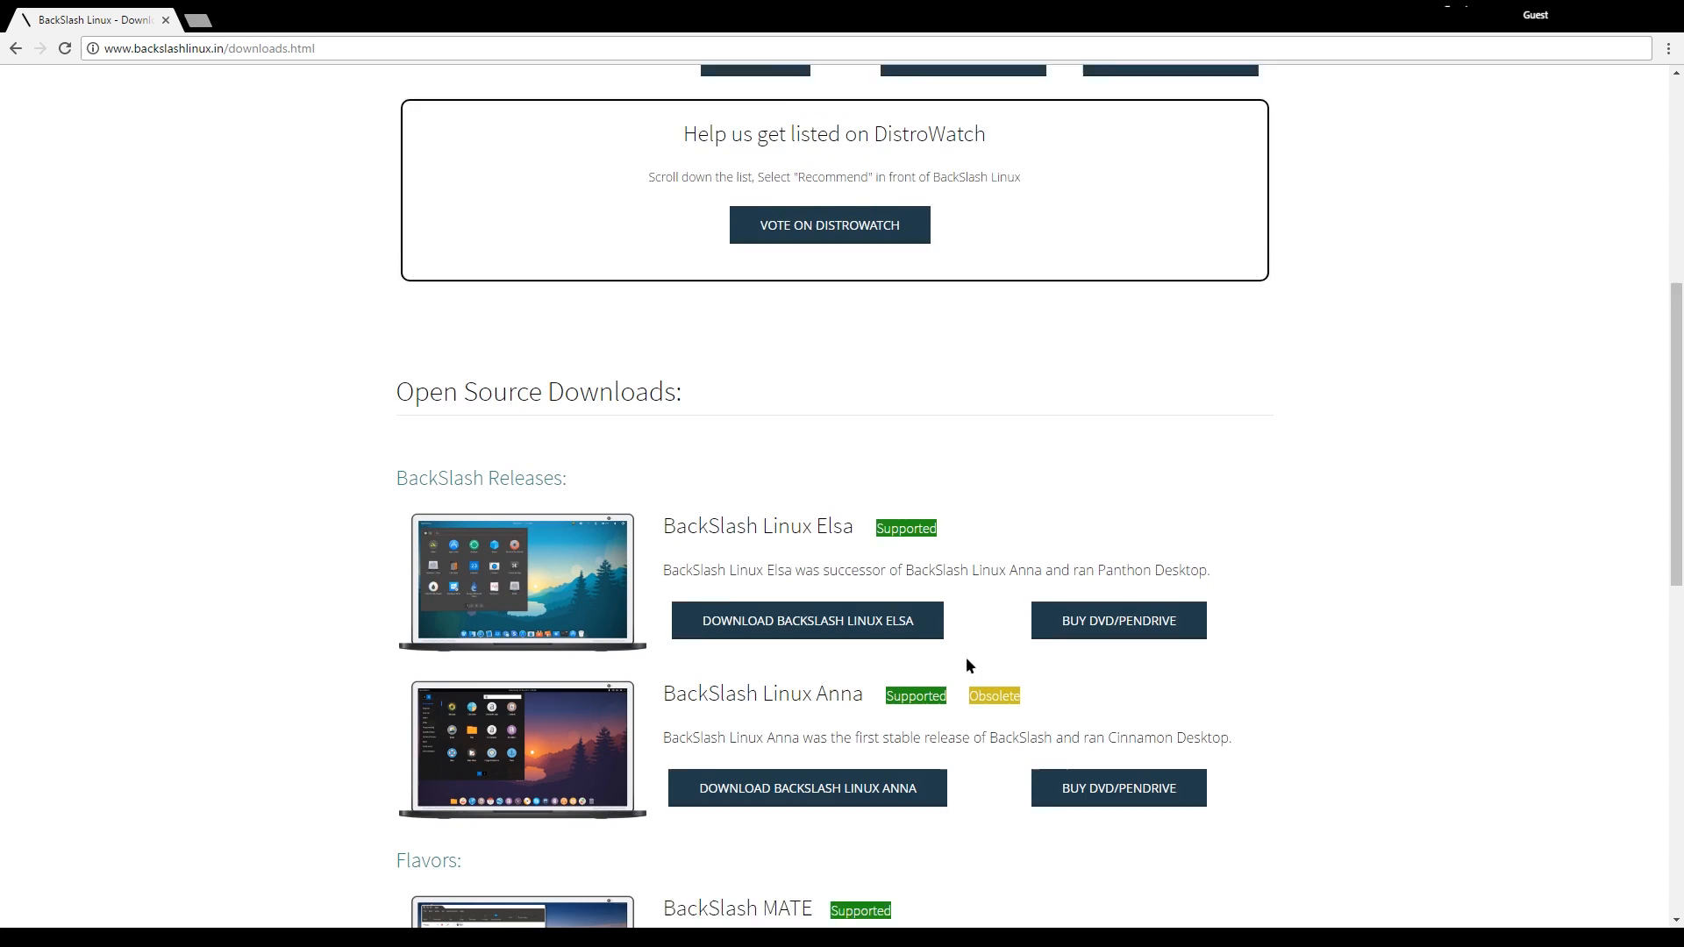
pyautogui.scroll(-3)
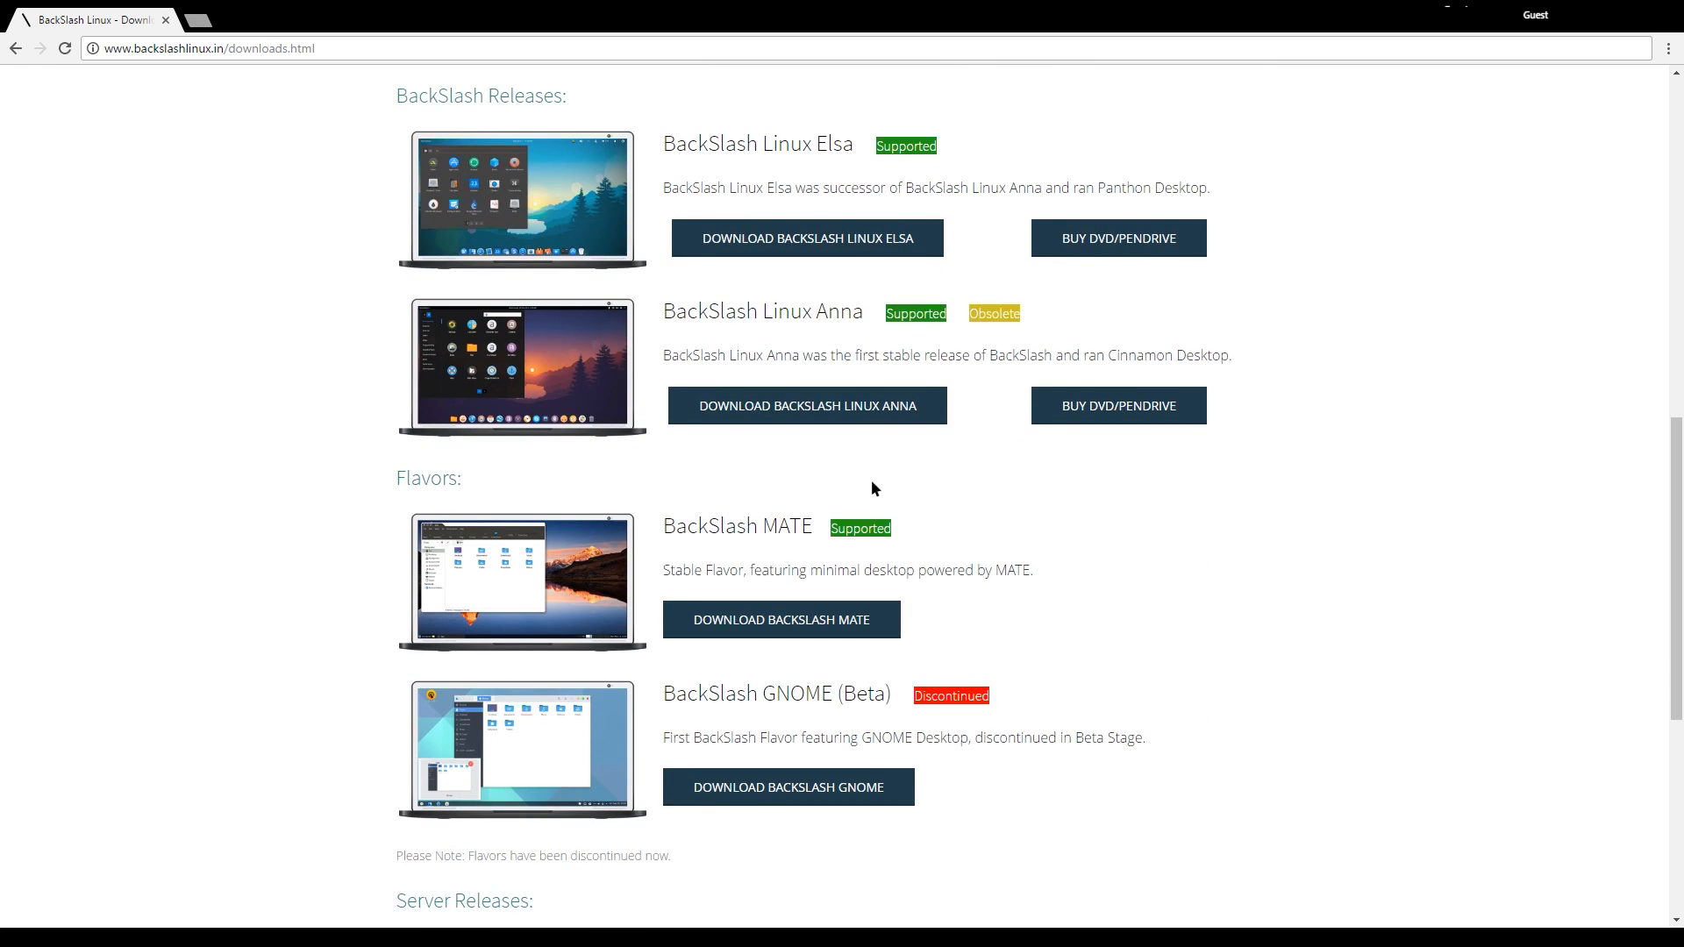
pyautogui.moveTo(871, 495)
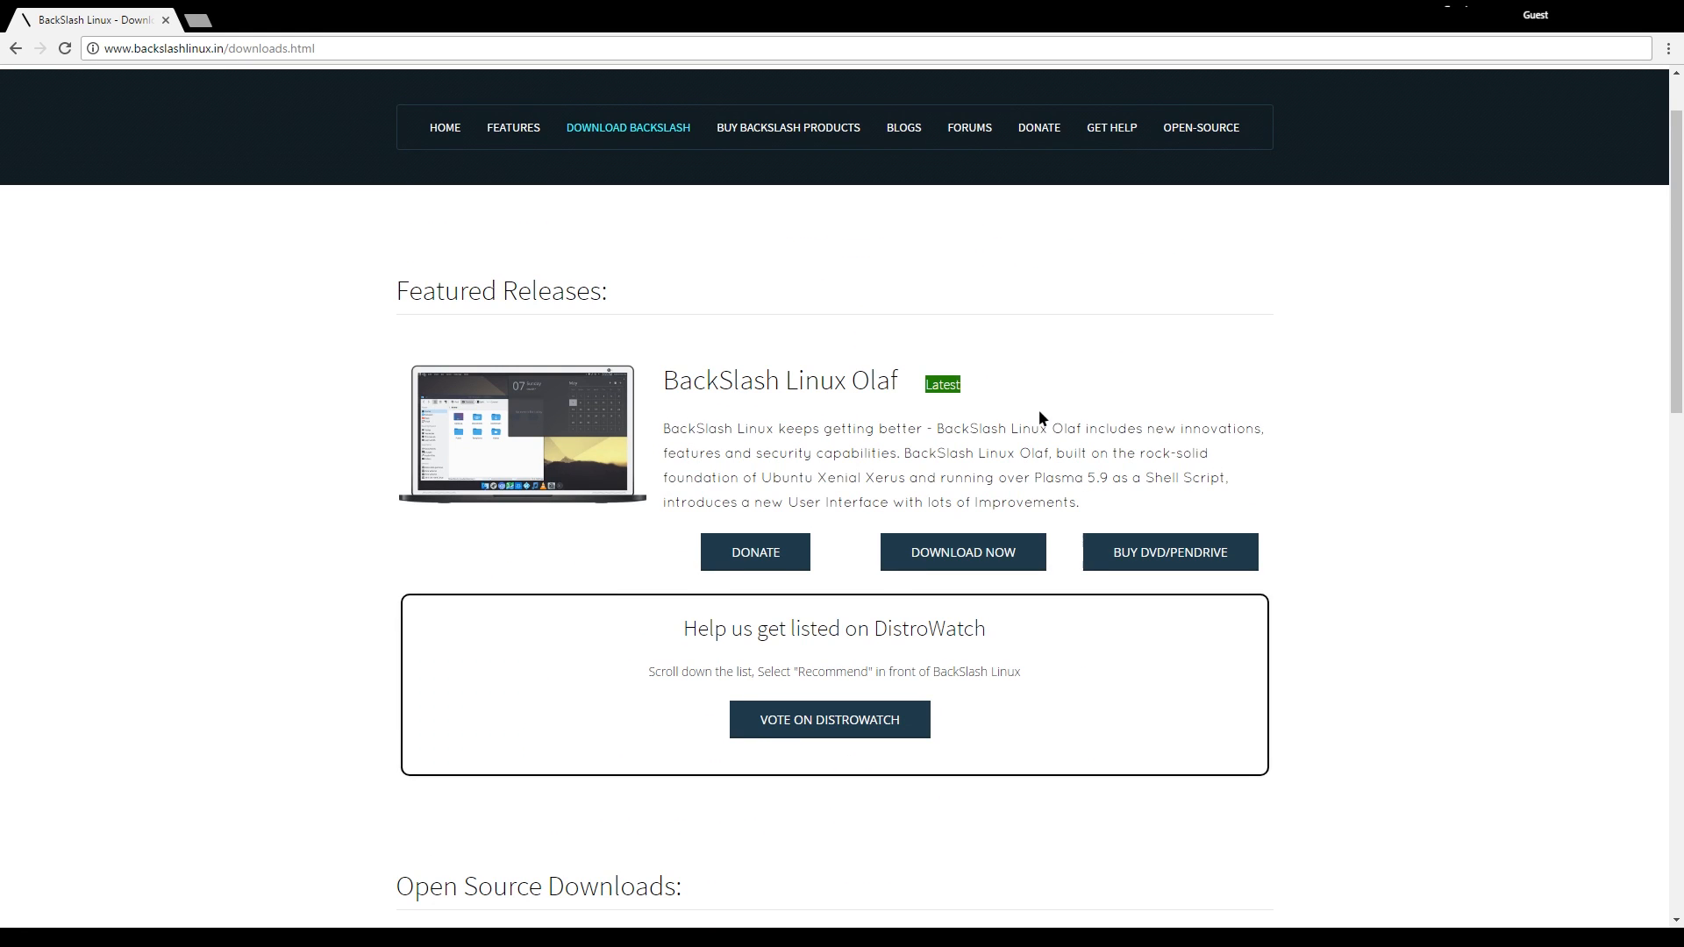
pyautogui.scroll(-3)
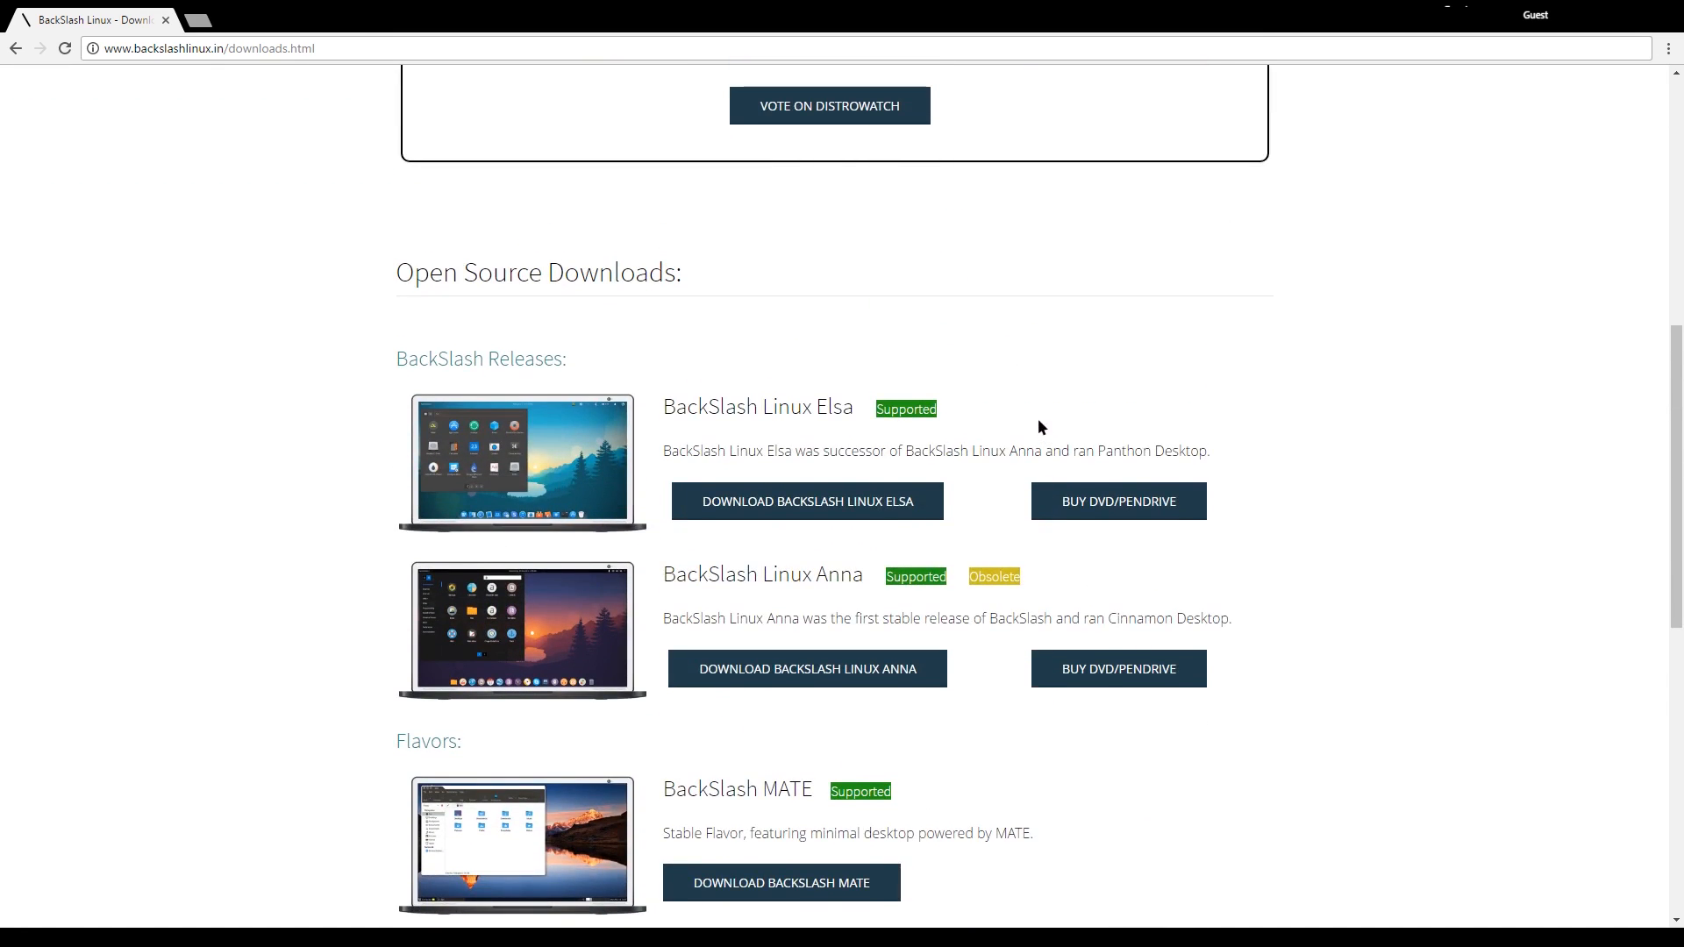
pyautogui.scroll(-3)
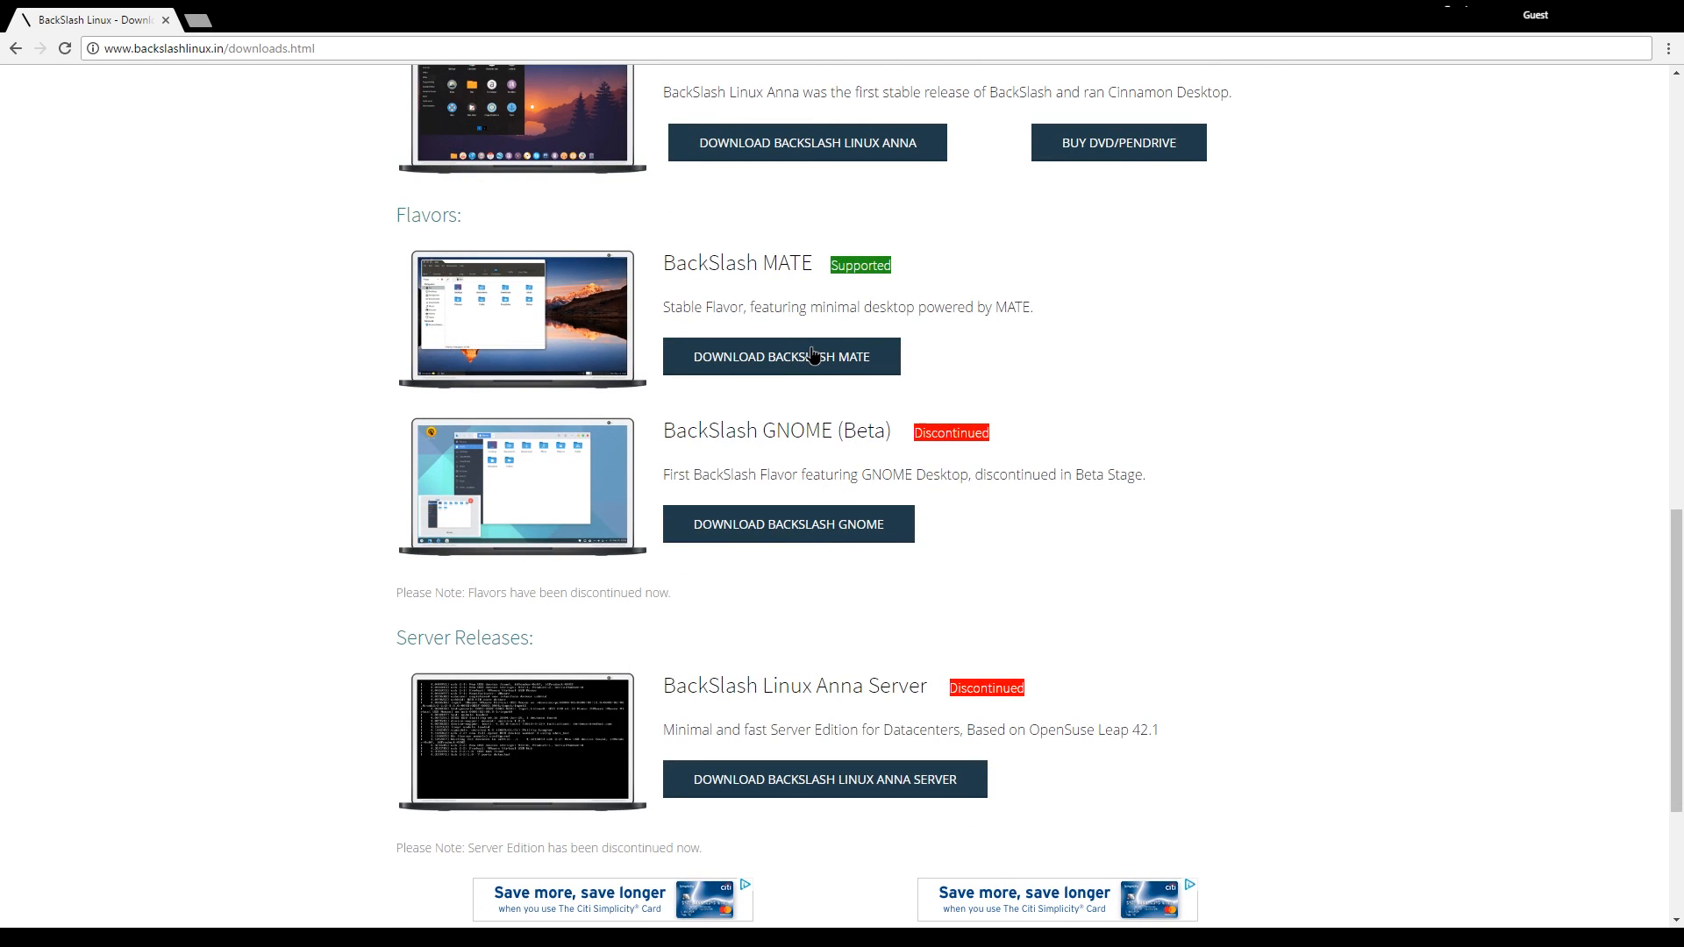
pyautogui.scroll(3)
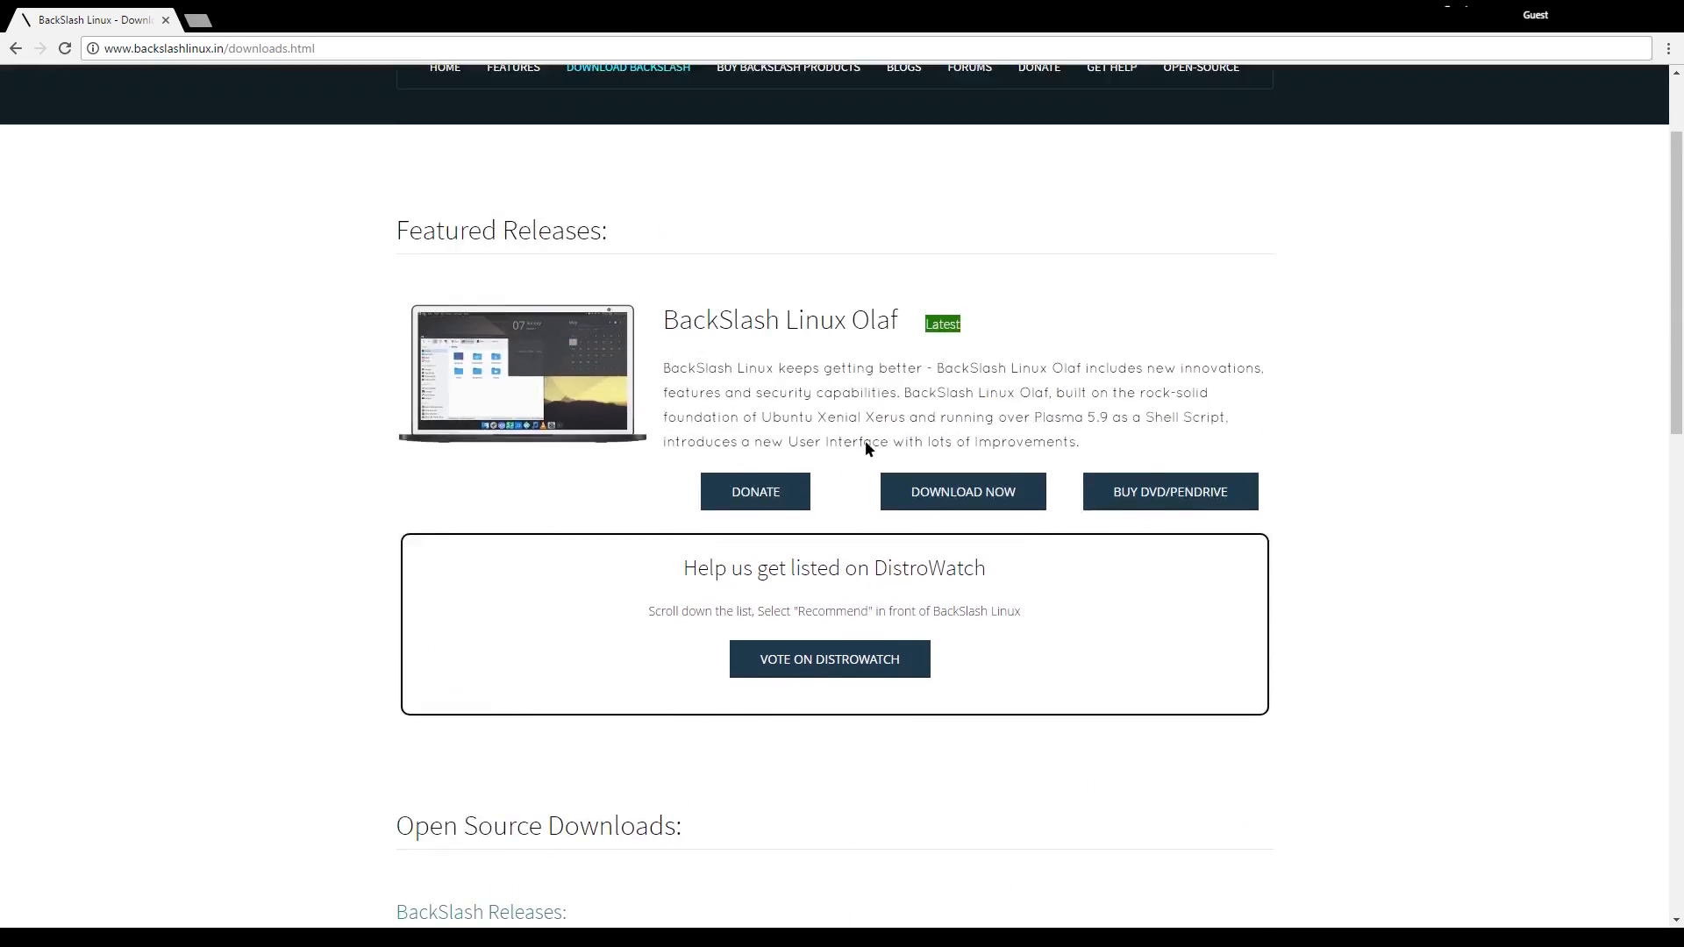
pyautogui.scroll(3)
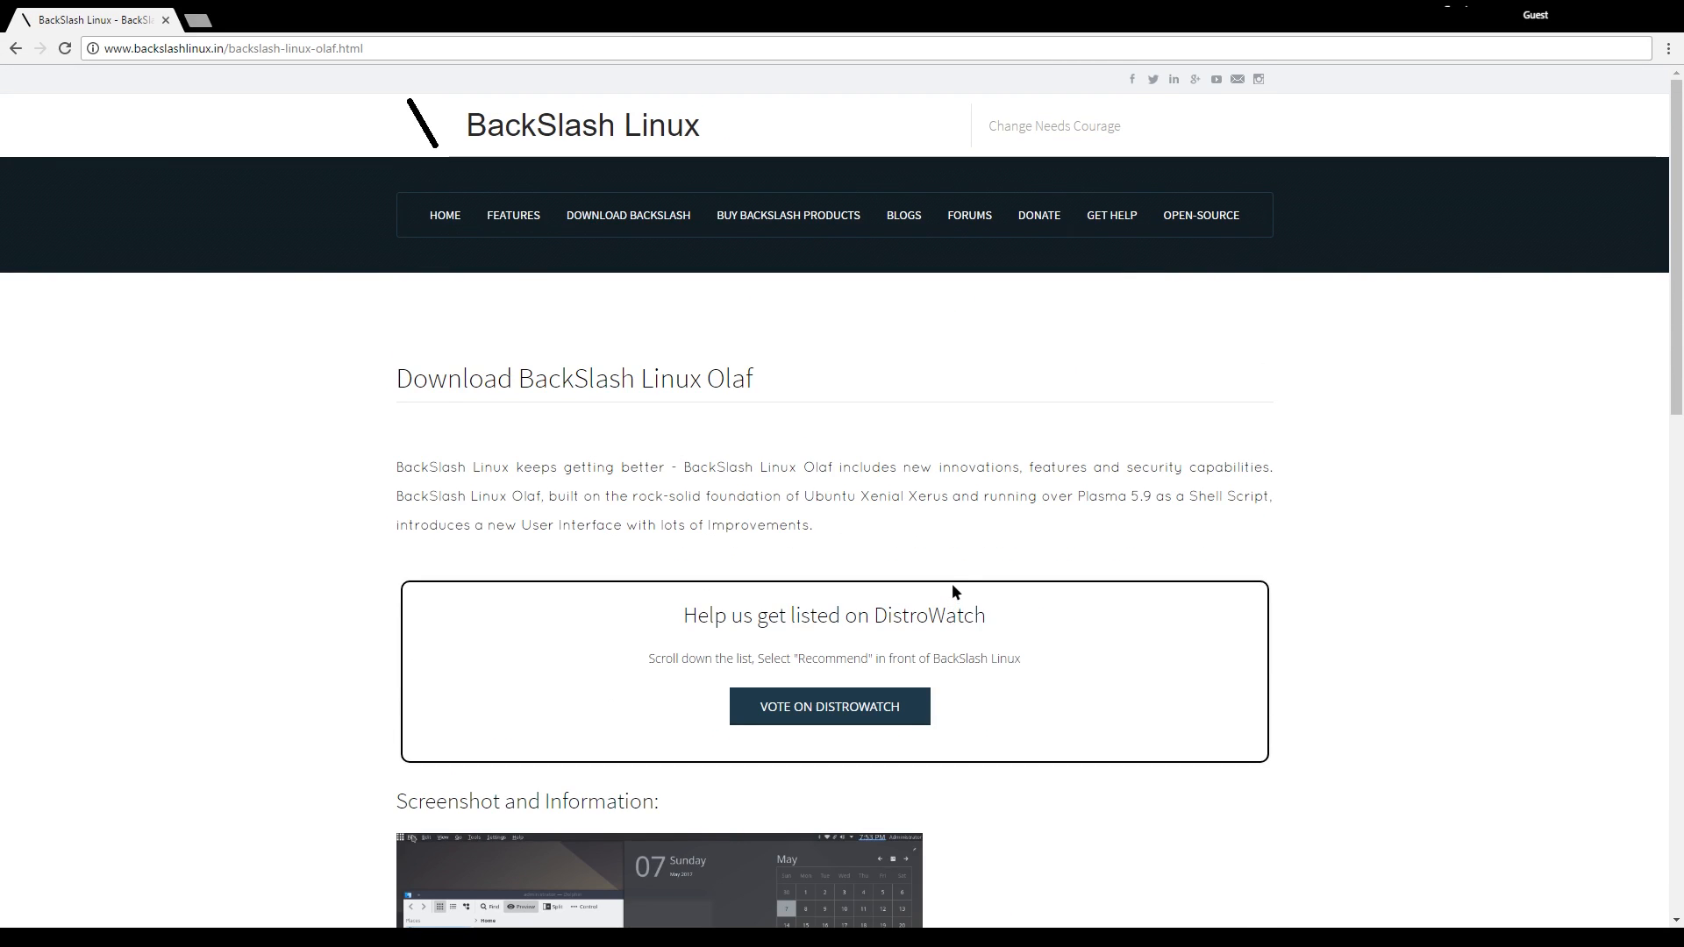
# - Highlight the Olaf requirements: 786 MB recommended RAM and 128 MB graphics memory
pyautogui.scroll(-3)
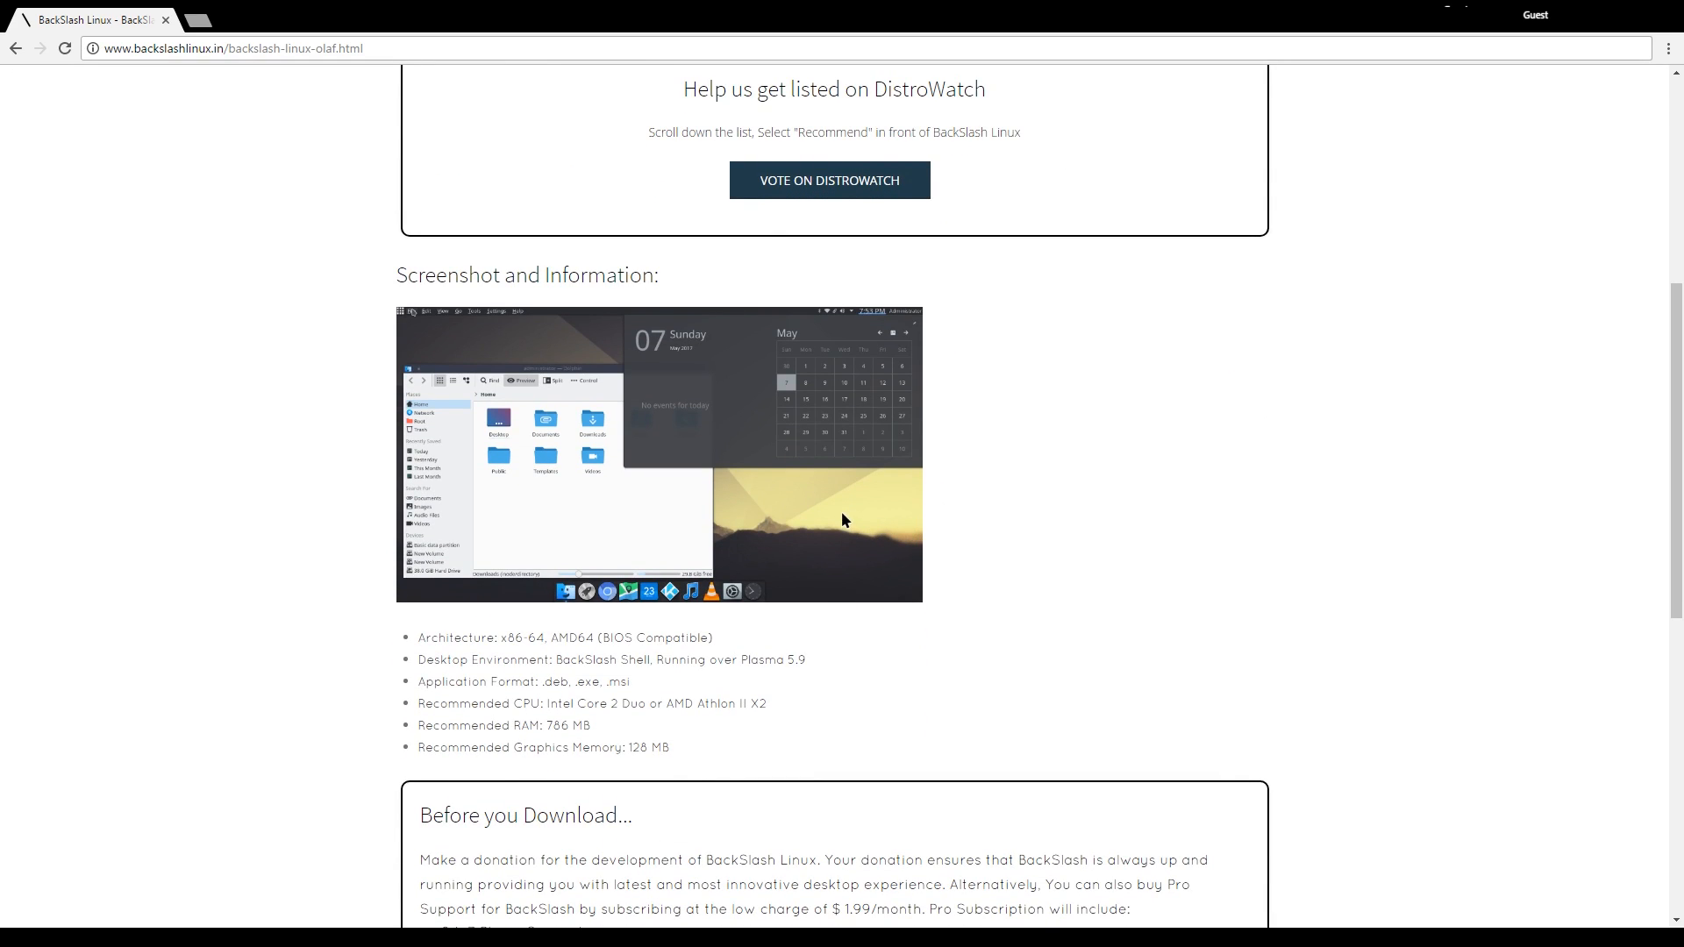
pyautogui.moveTo(503, 642)
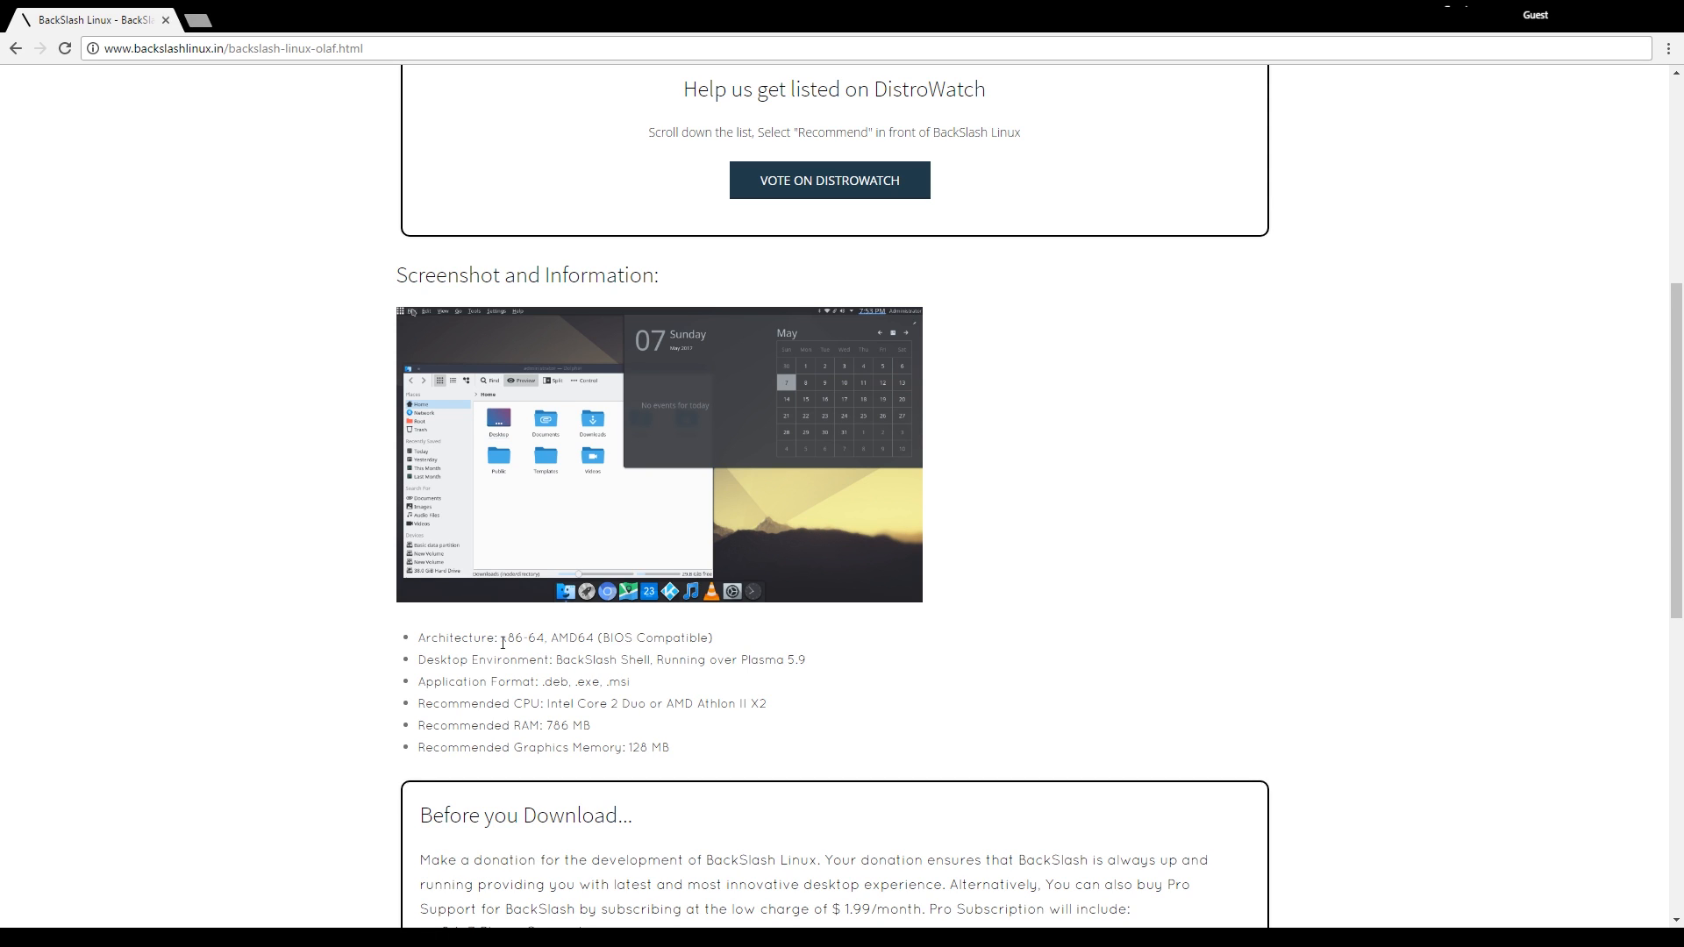
pyautogui.moveTo(505, 650)
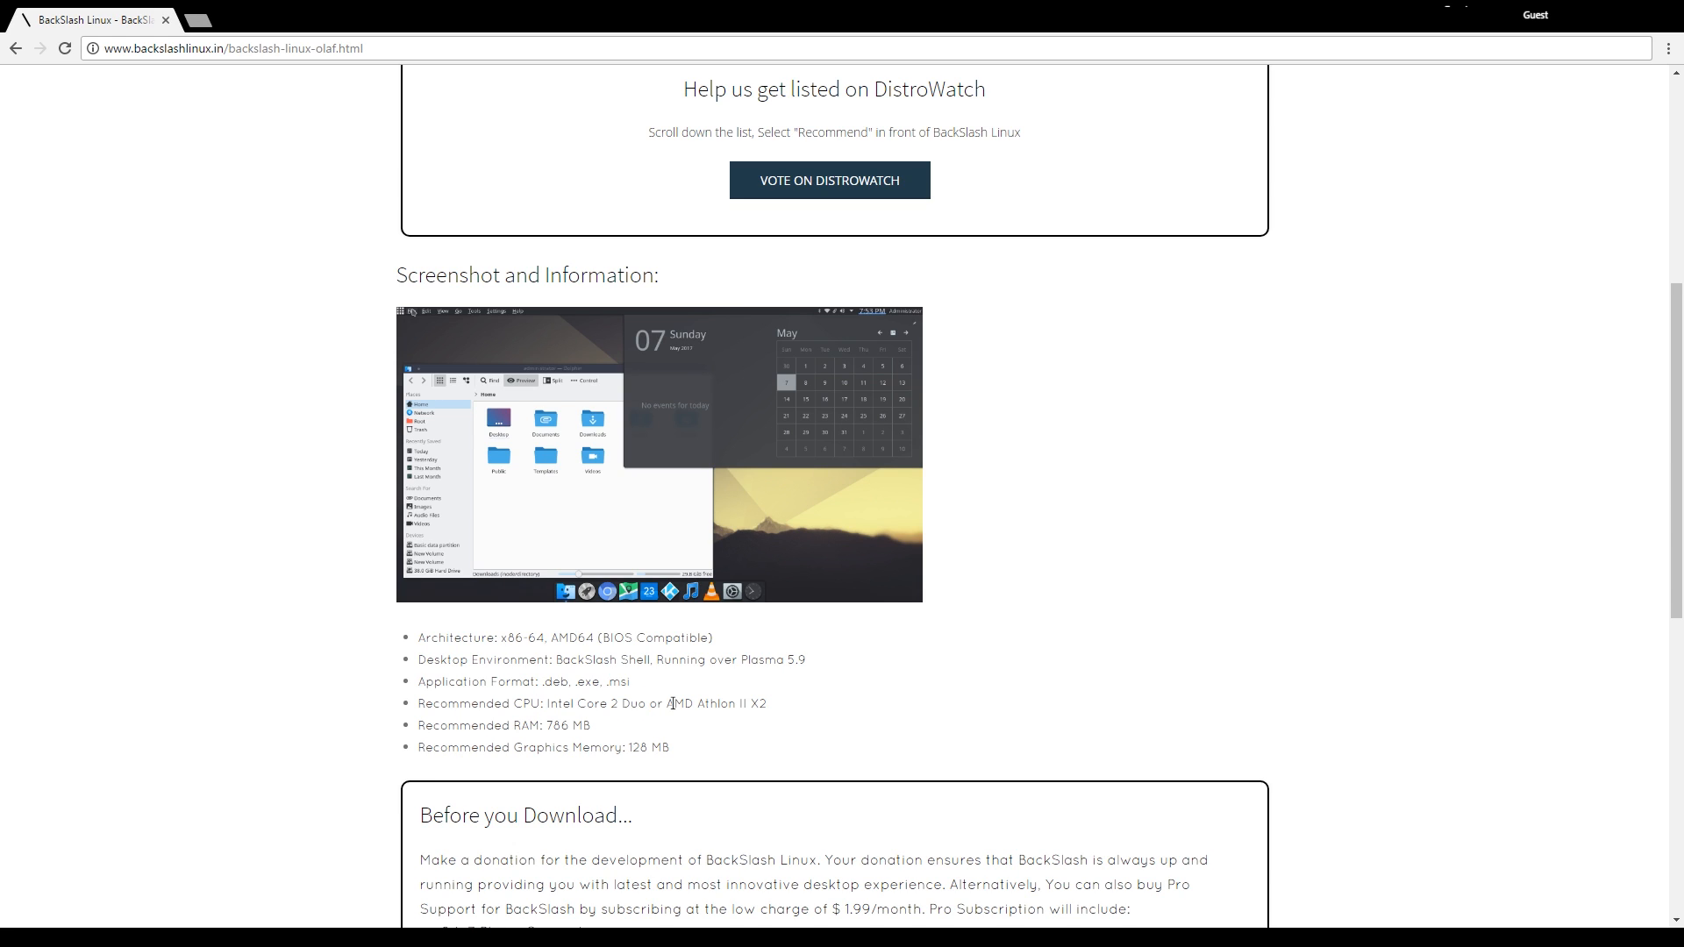
pyautogui.moveTo(788, 722)
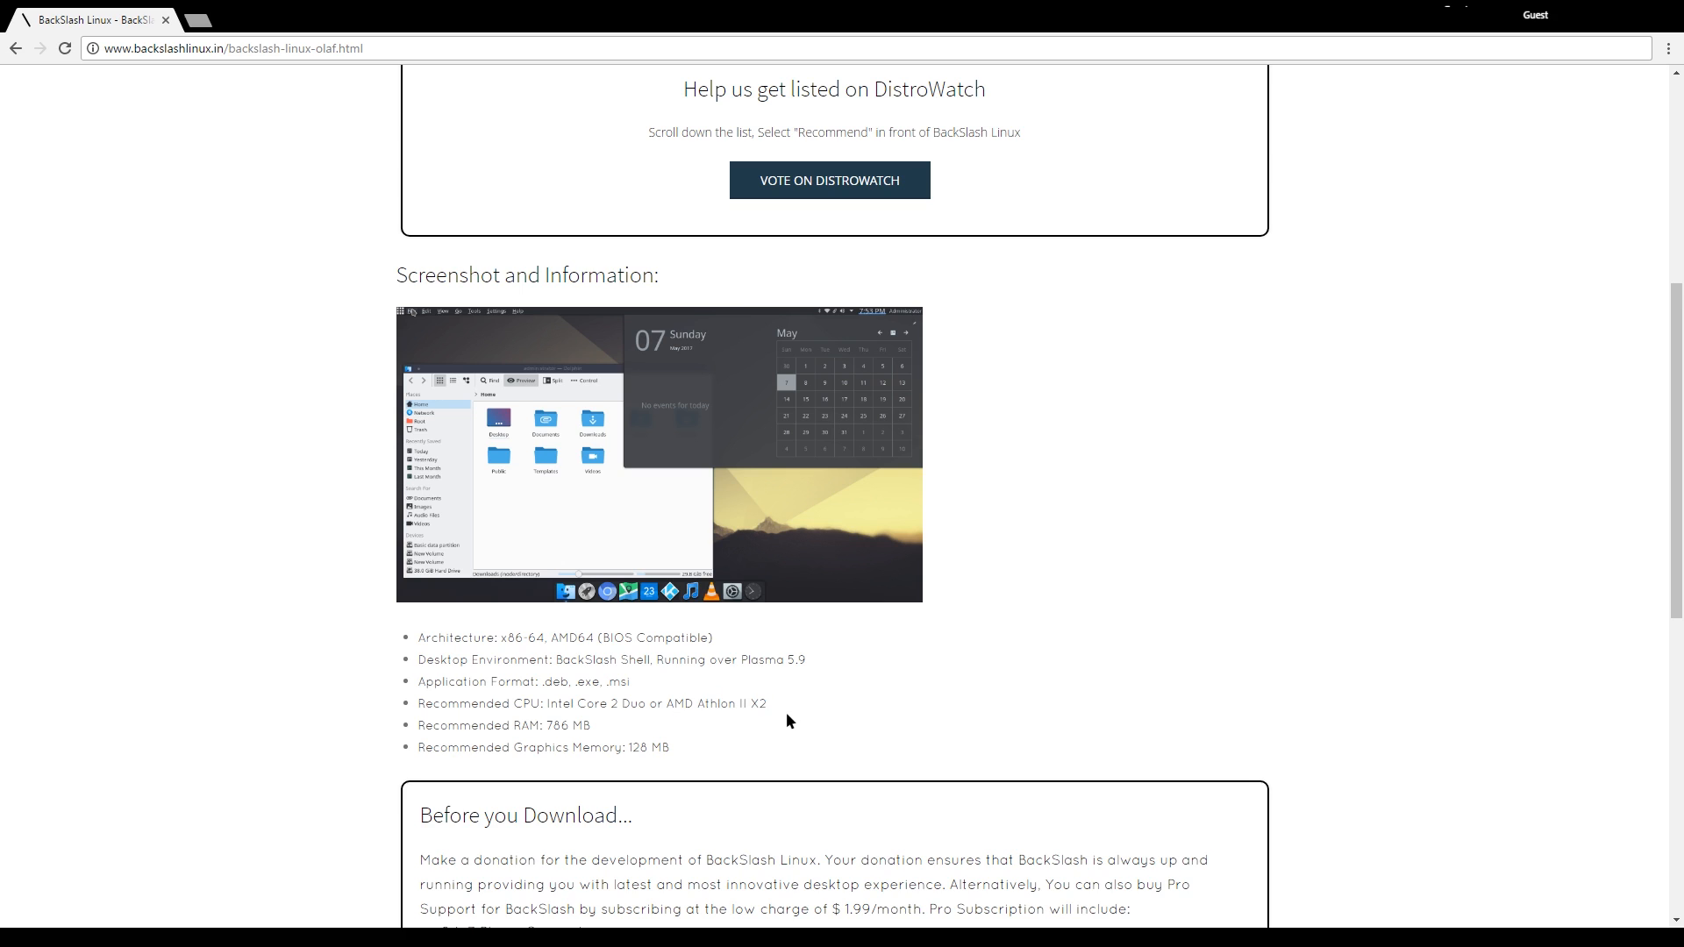
pyautogui.doubleClick(565, 726)
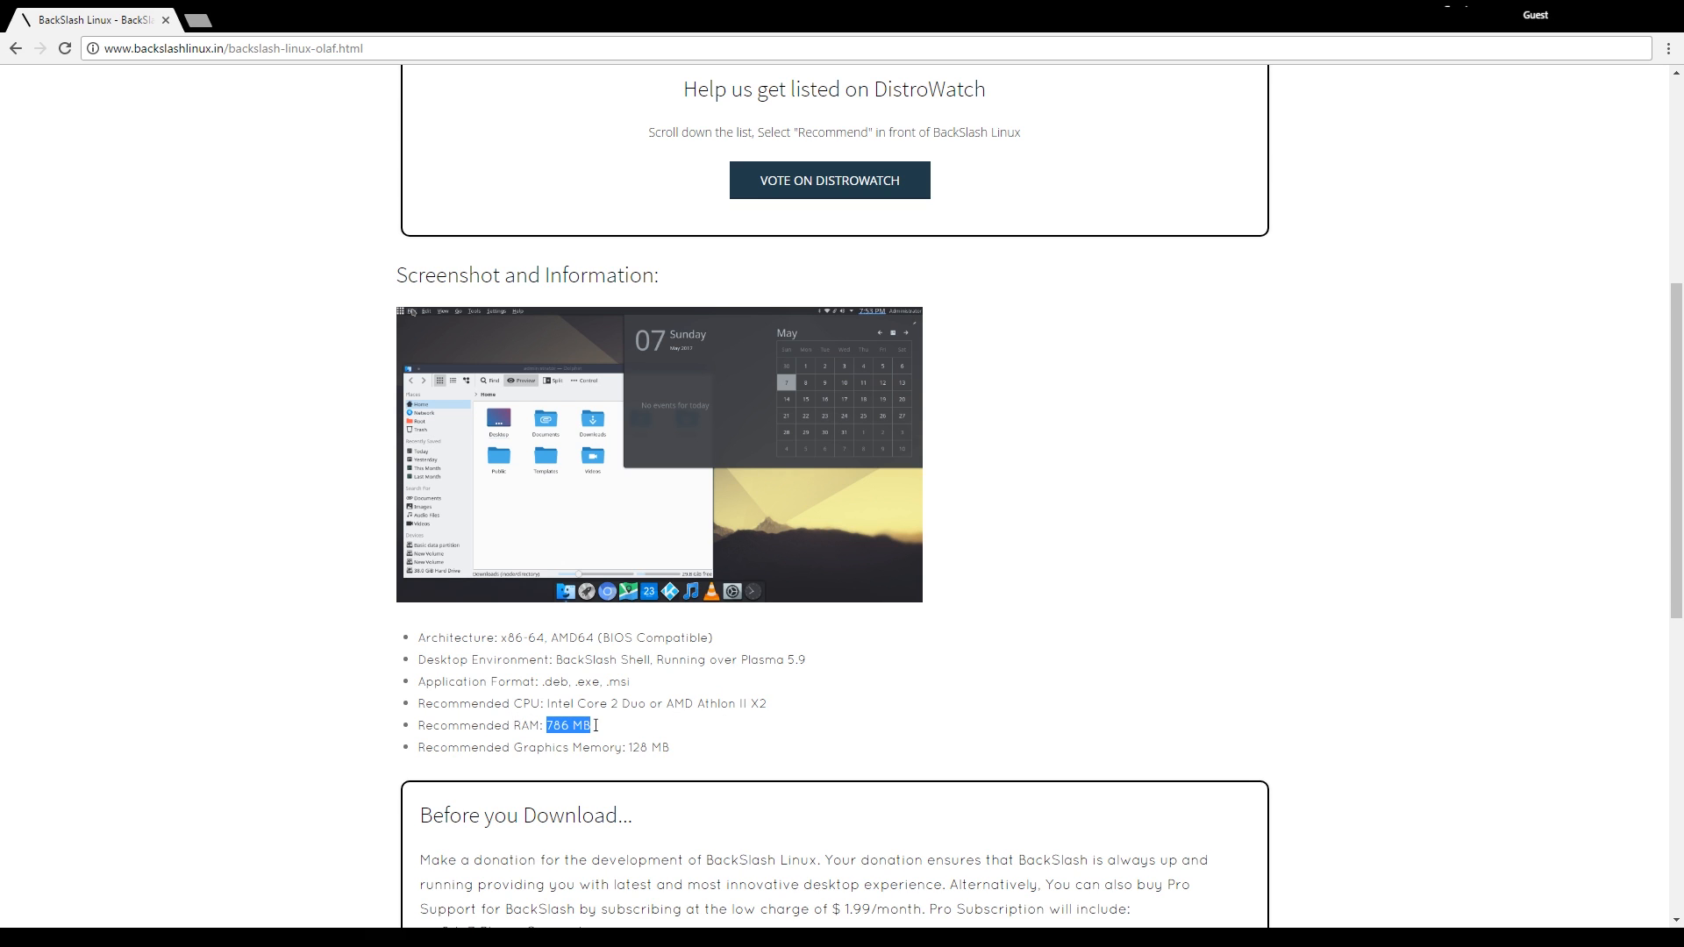
pyautogui.scroll(-3)
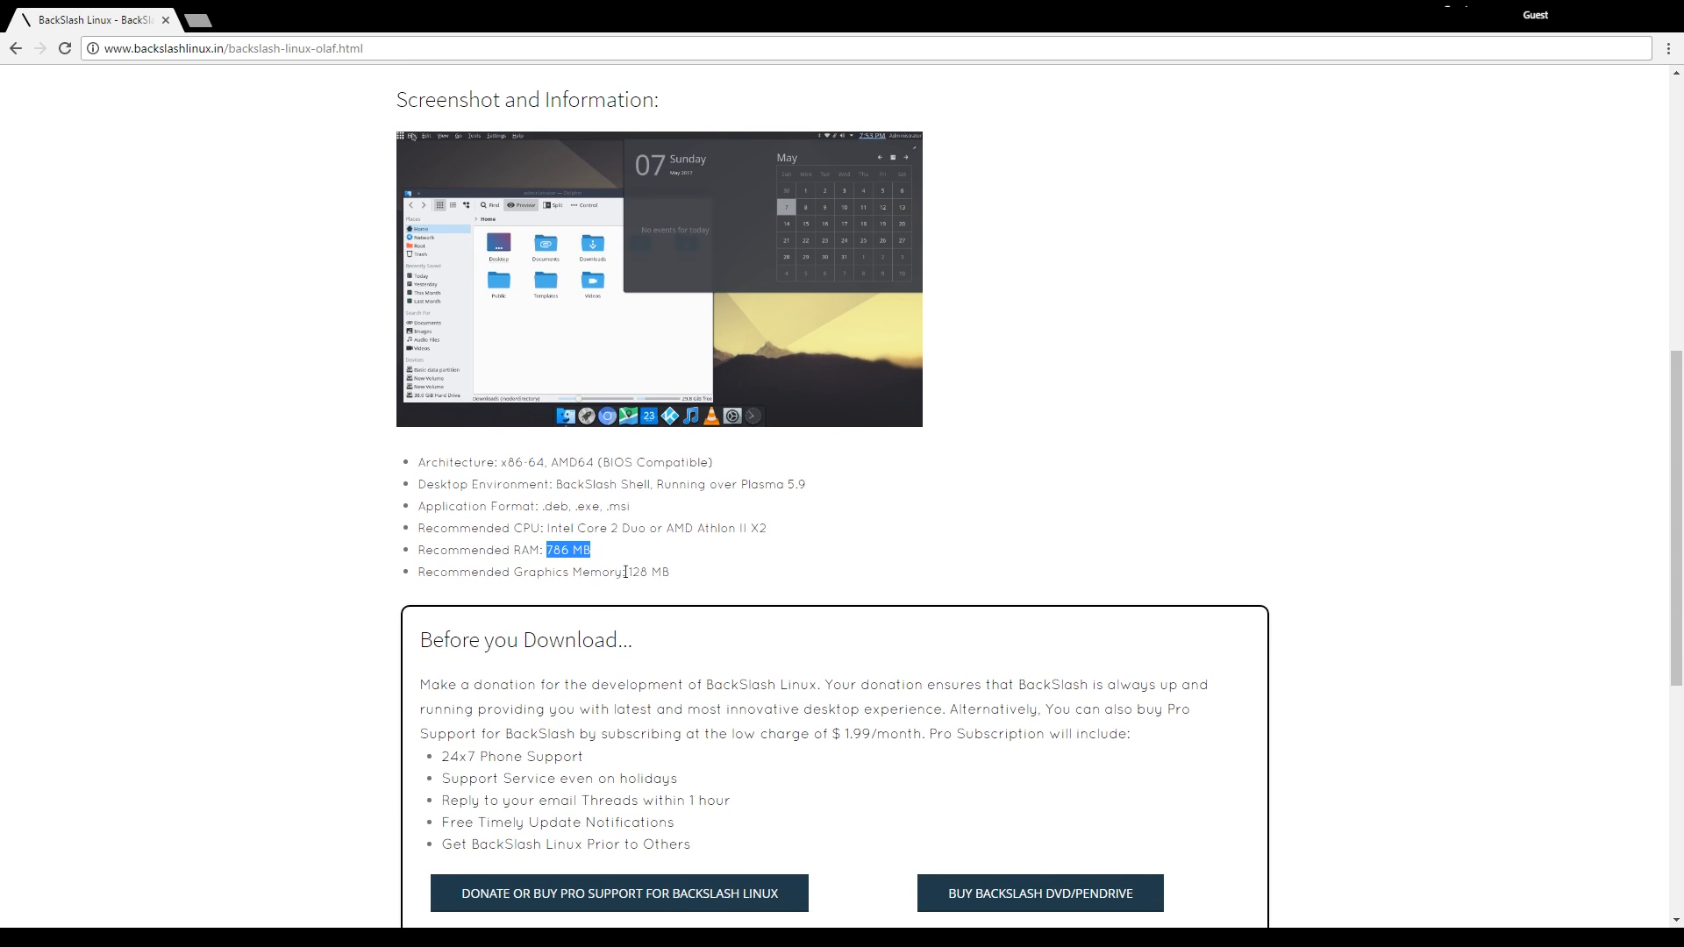
pyautogui.click(635, 572)
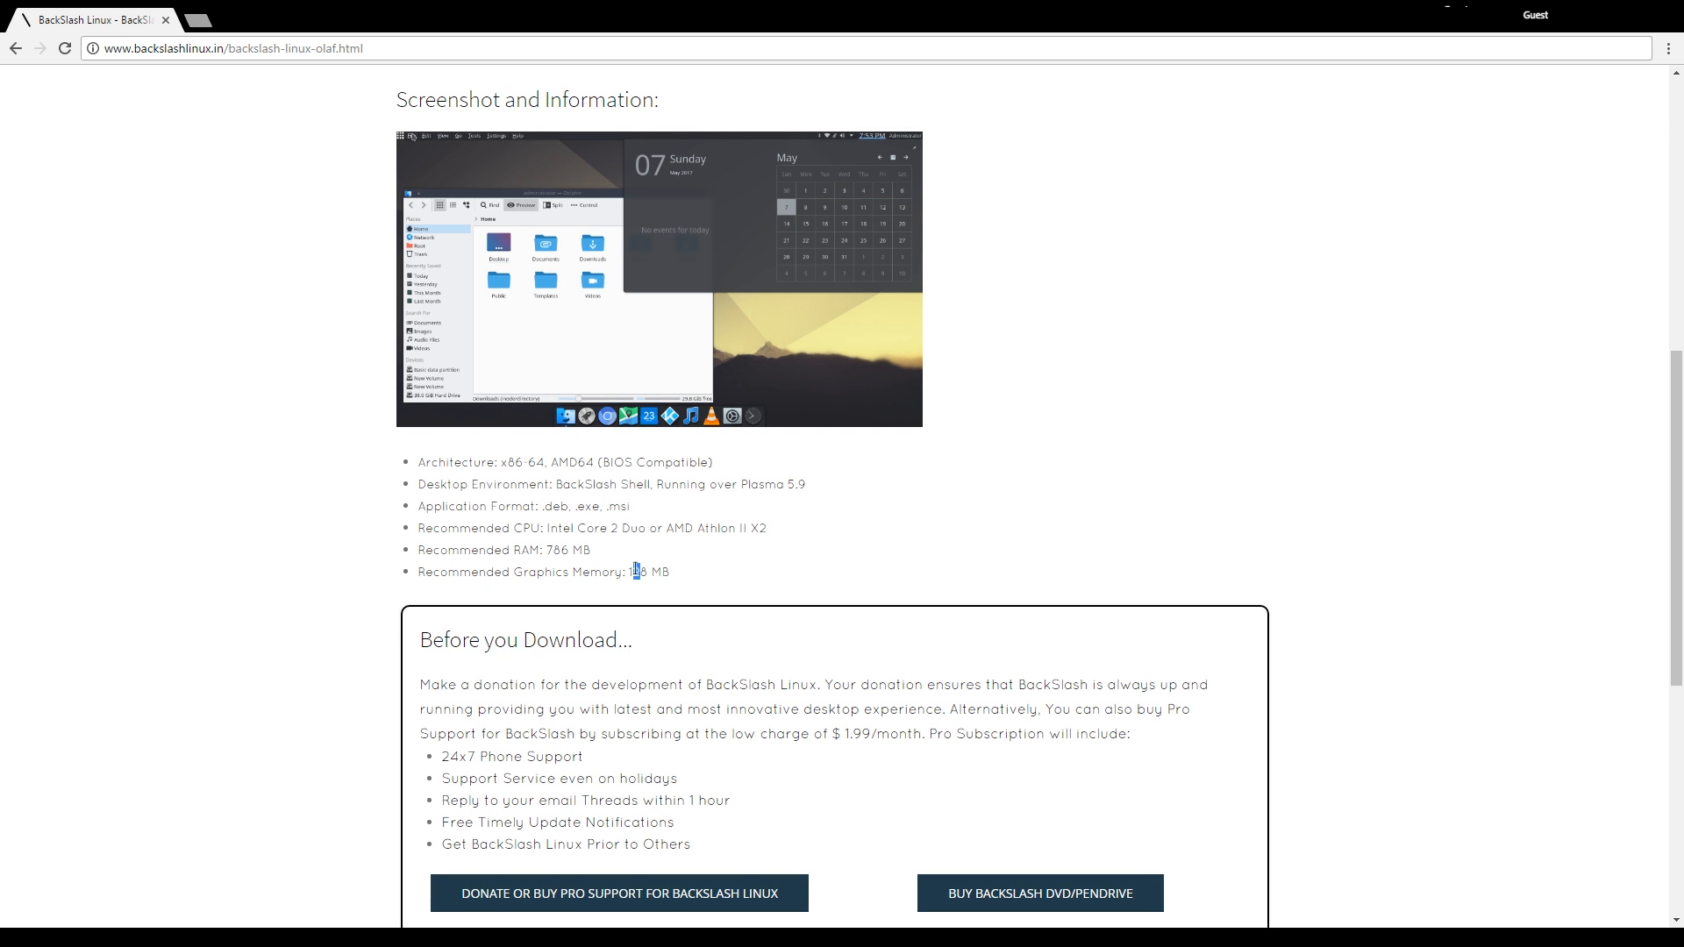
# - Scroll to the Olaf MEGA, Sourceforge and Torrent download options
pyautogui.scroll(-3)
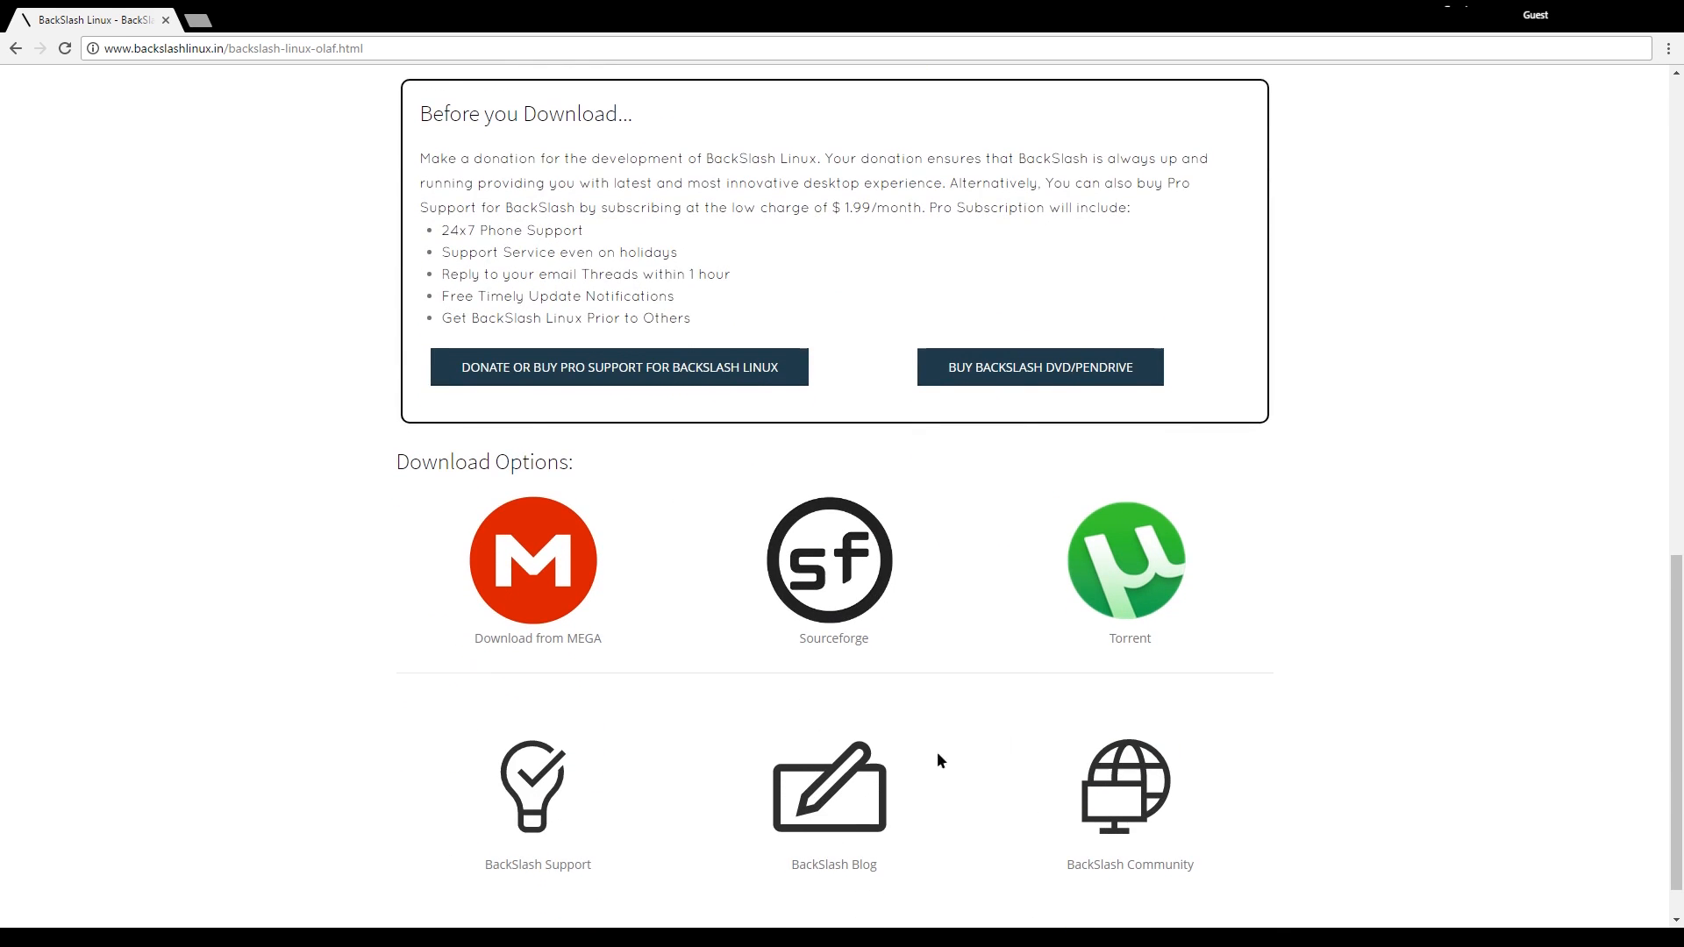
pyautogui.scroll(-3)
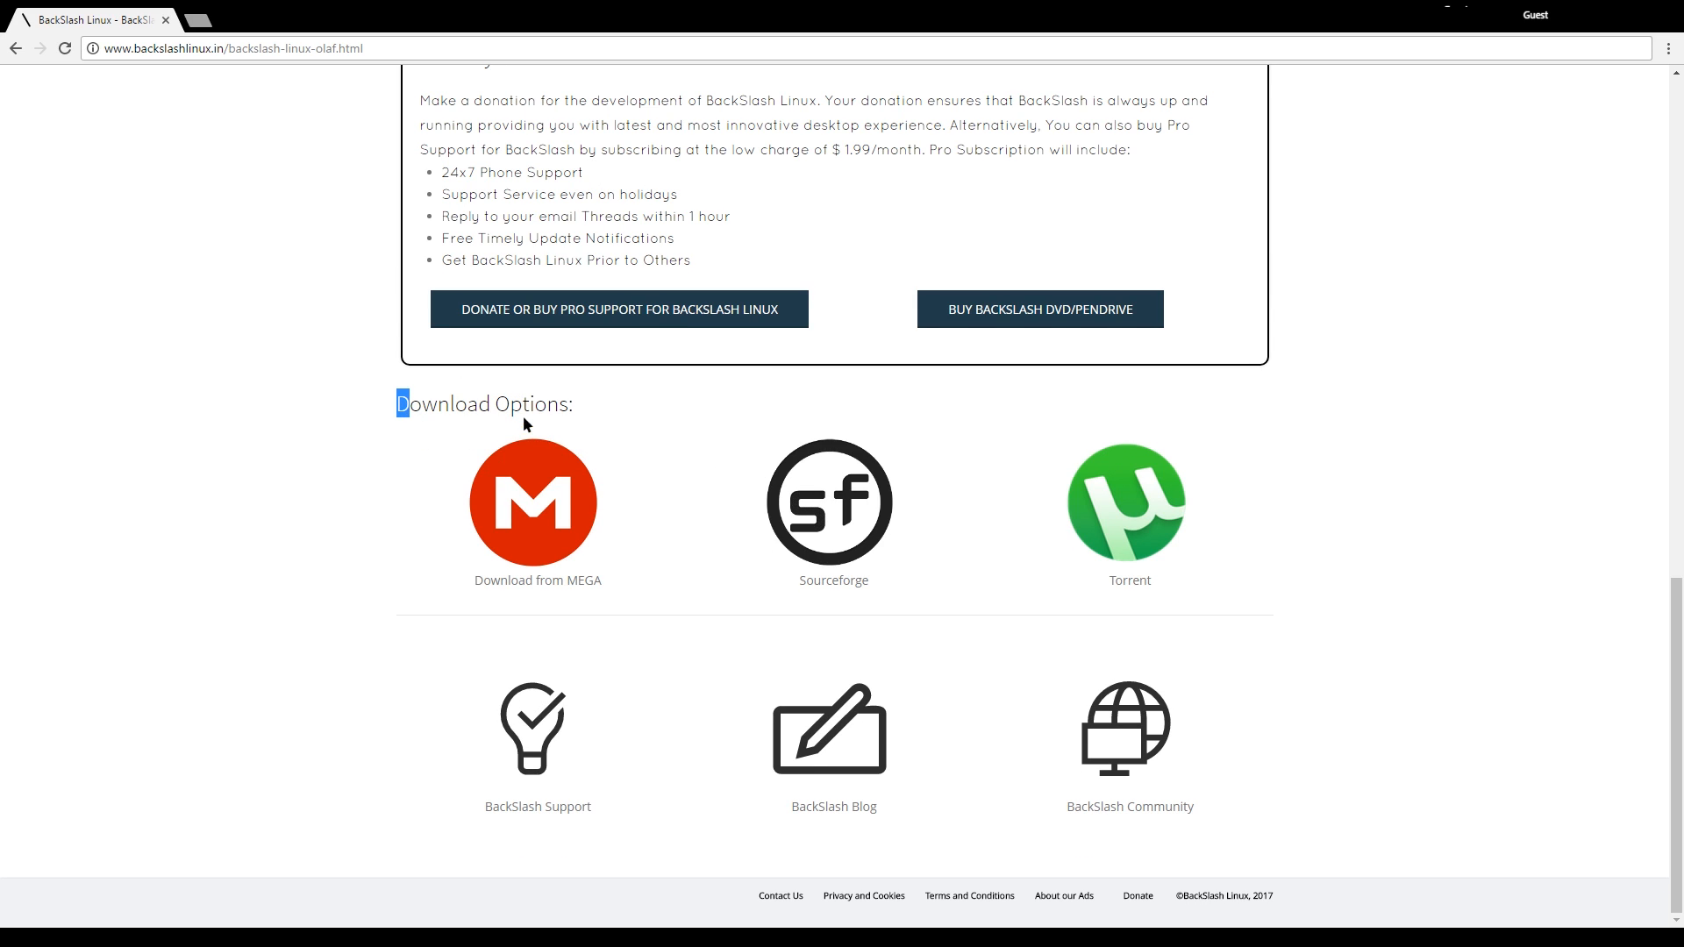
pyautogui.moveTo(1128, 526)
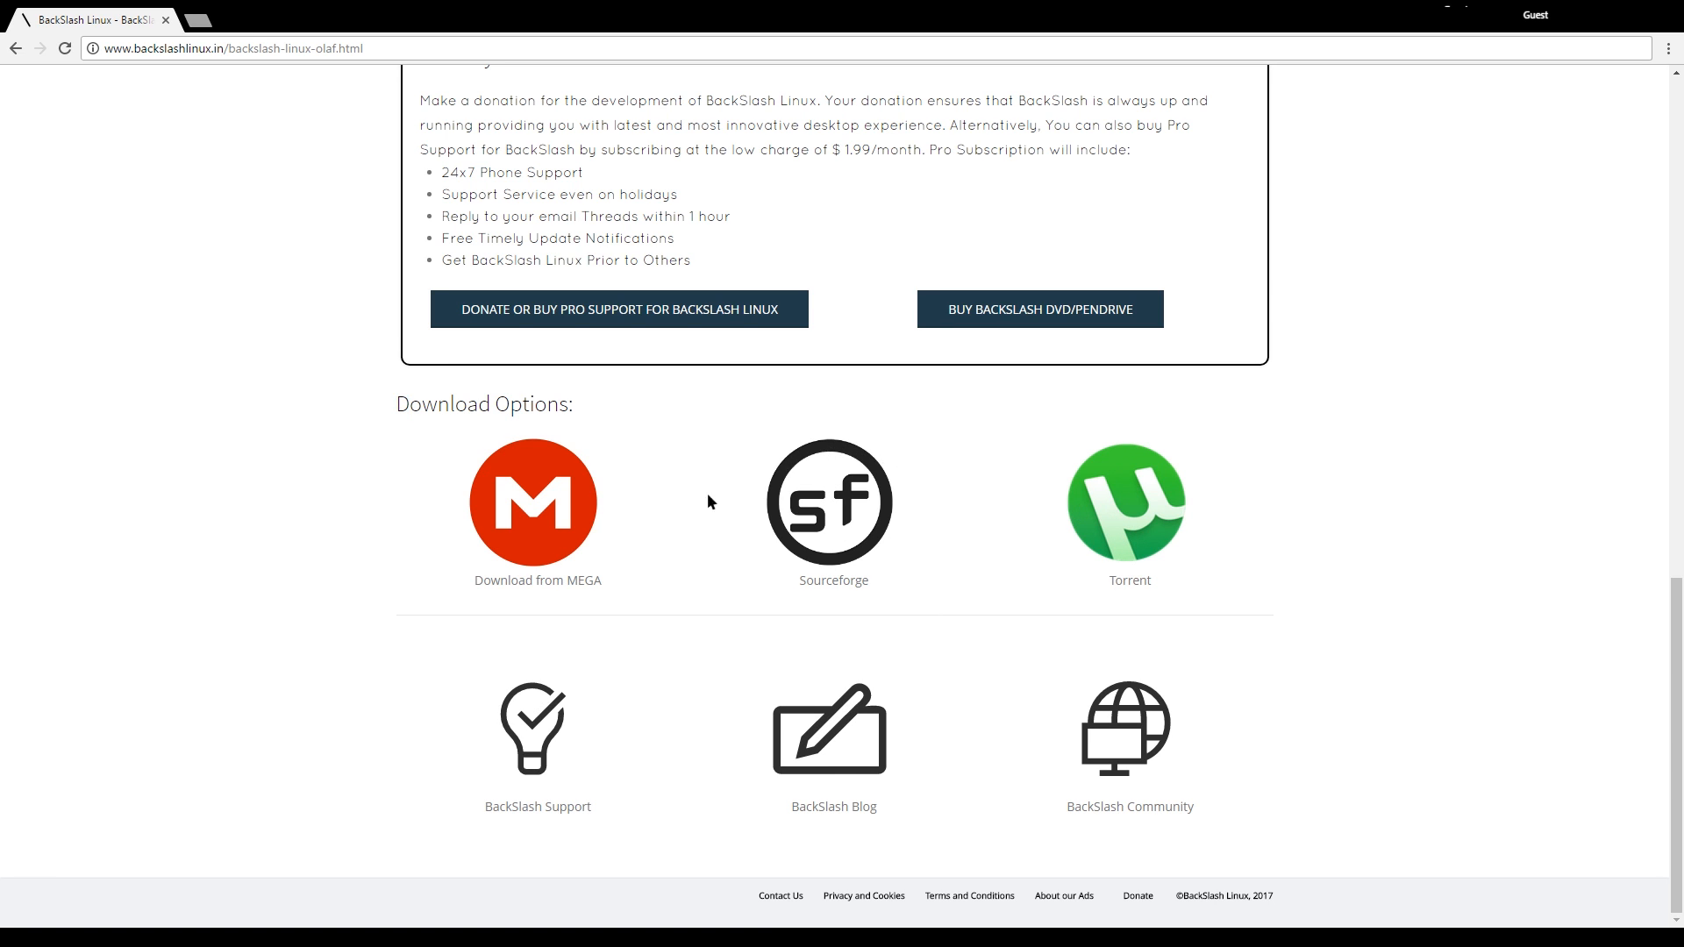
pyautogui.click(830, 502)
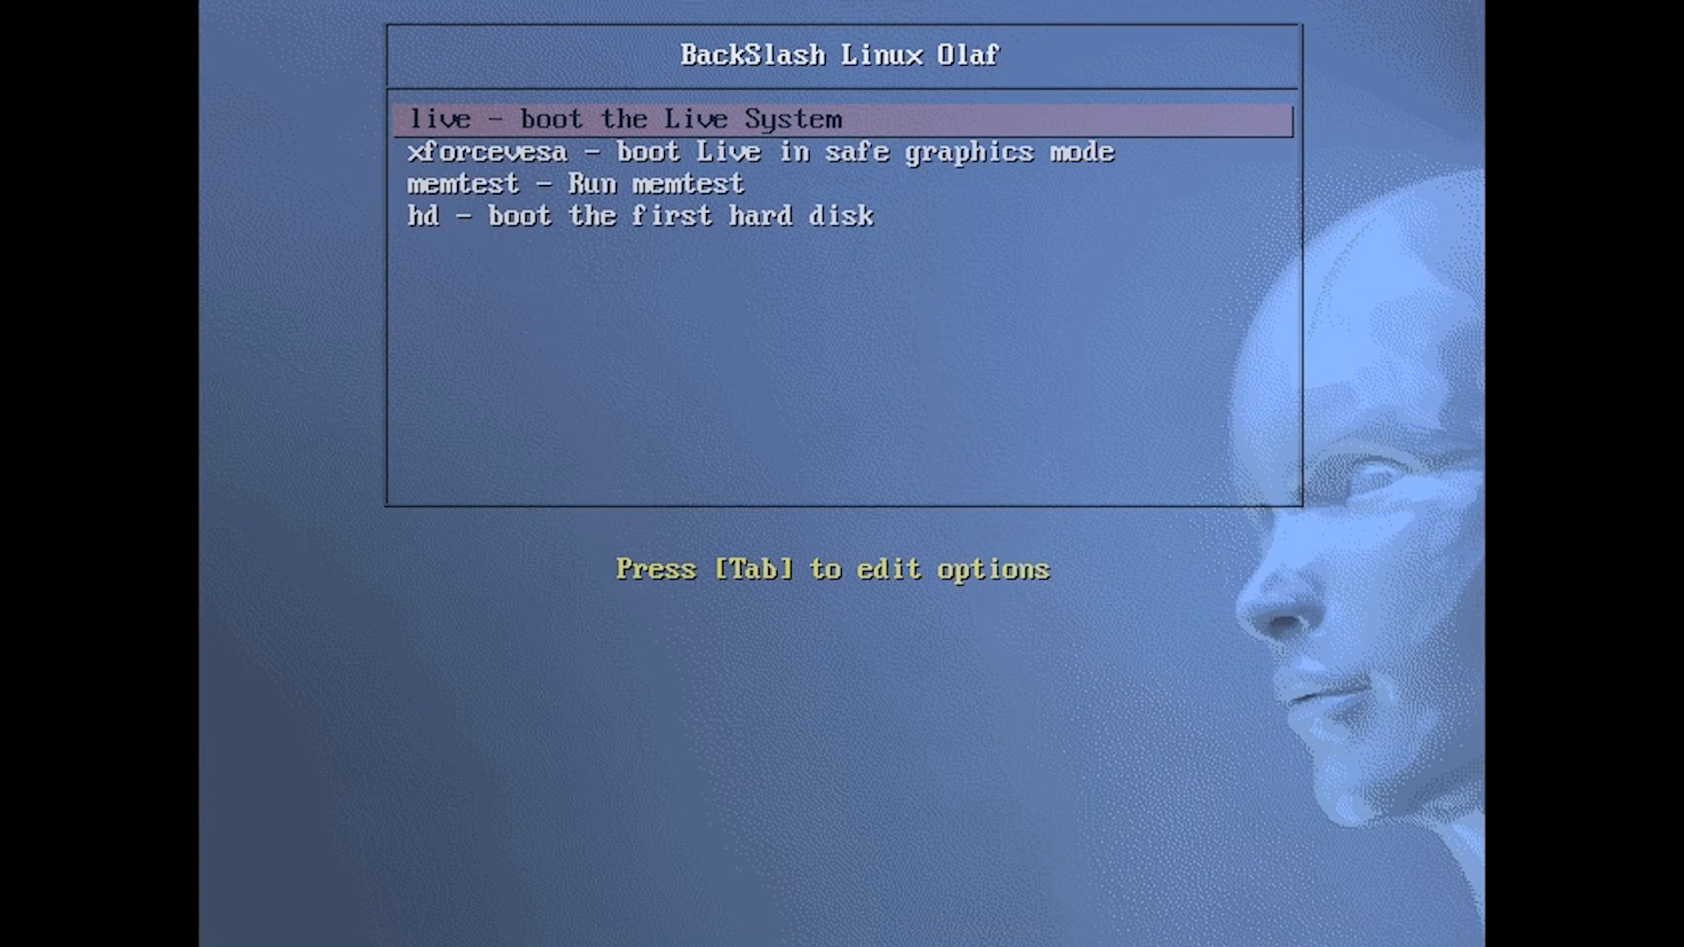
pyautogui.moveTo(1637, 172)
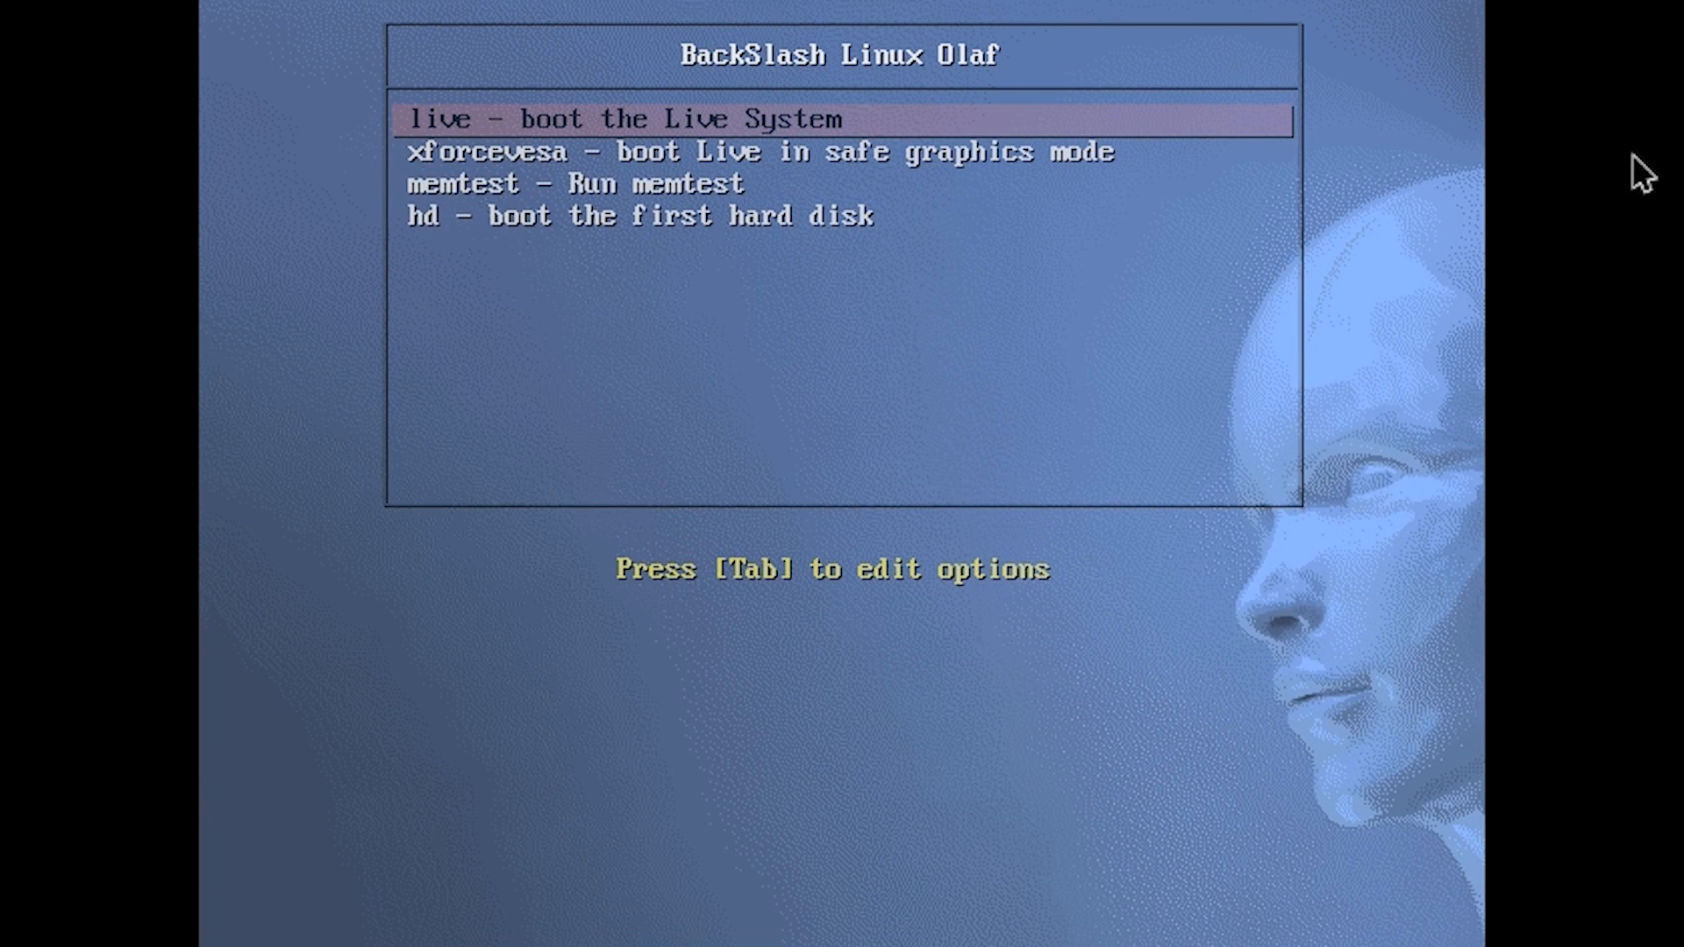
pyautogui.moveTo(1282, 339)
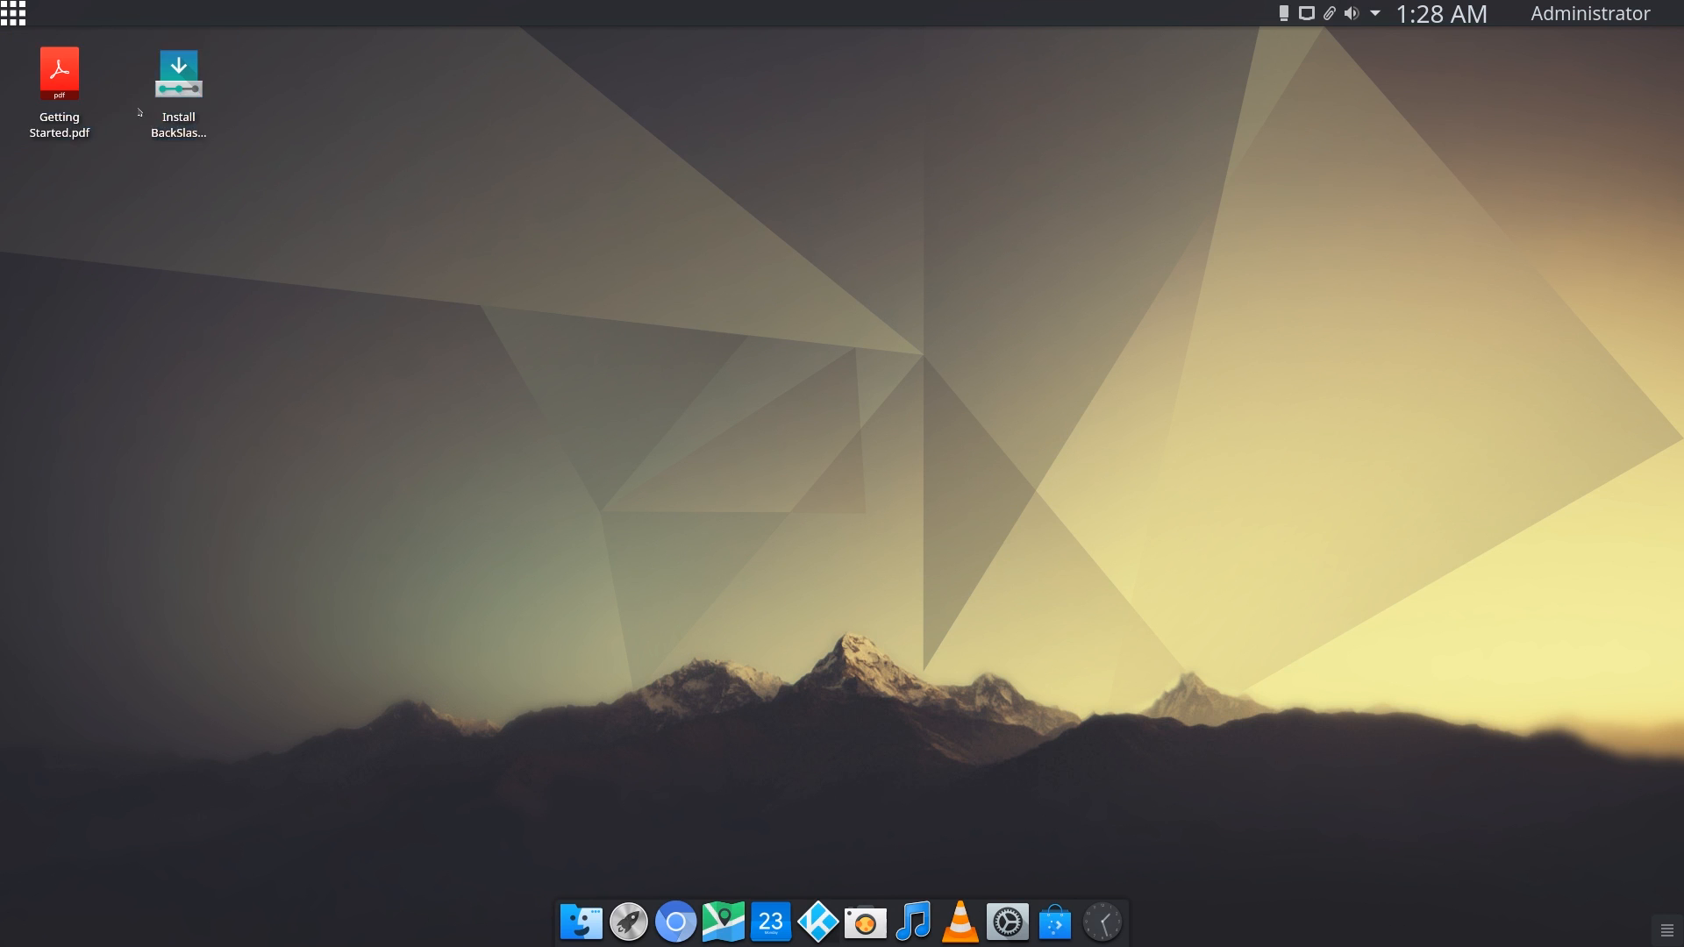
# - Launch the Install BackSlash desktop icon from the live system
pyautogui.click(178, 75)
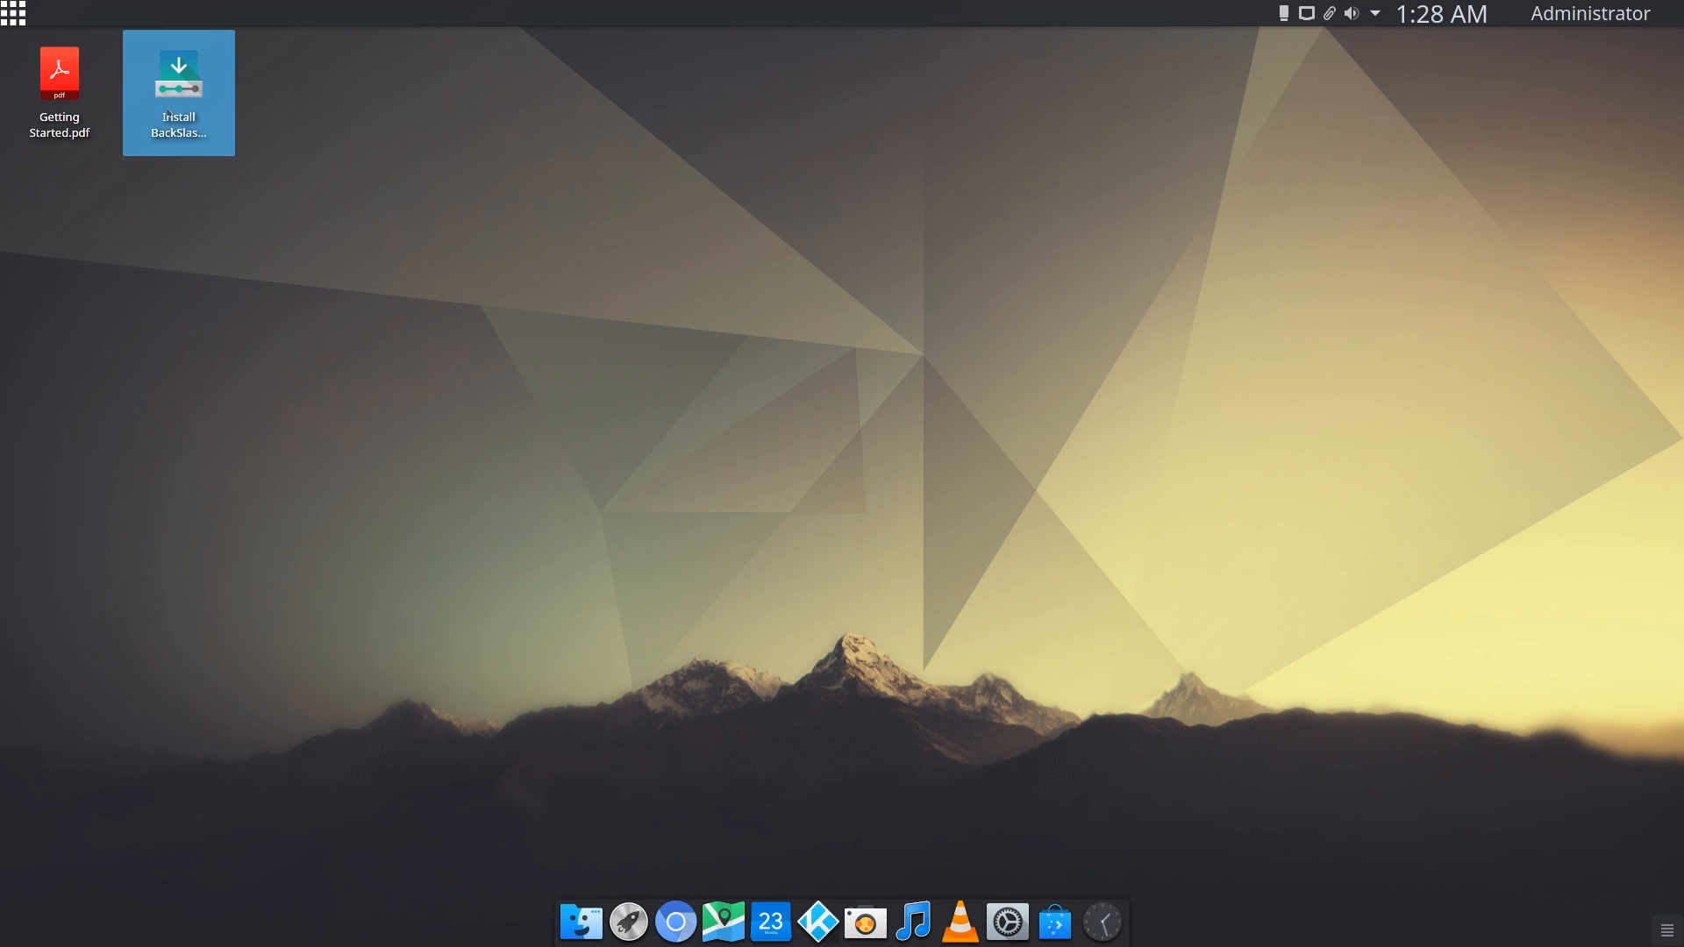
pyautogui.doubleClick(178, 72)
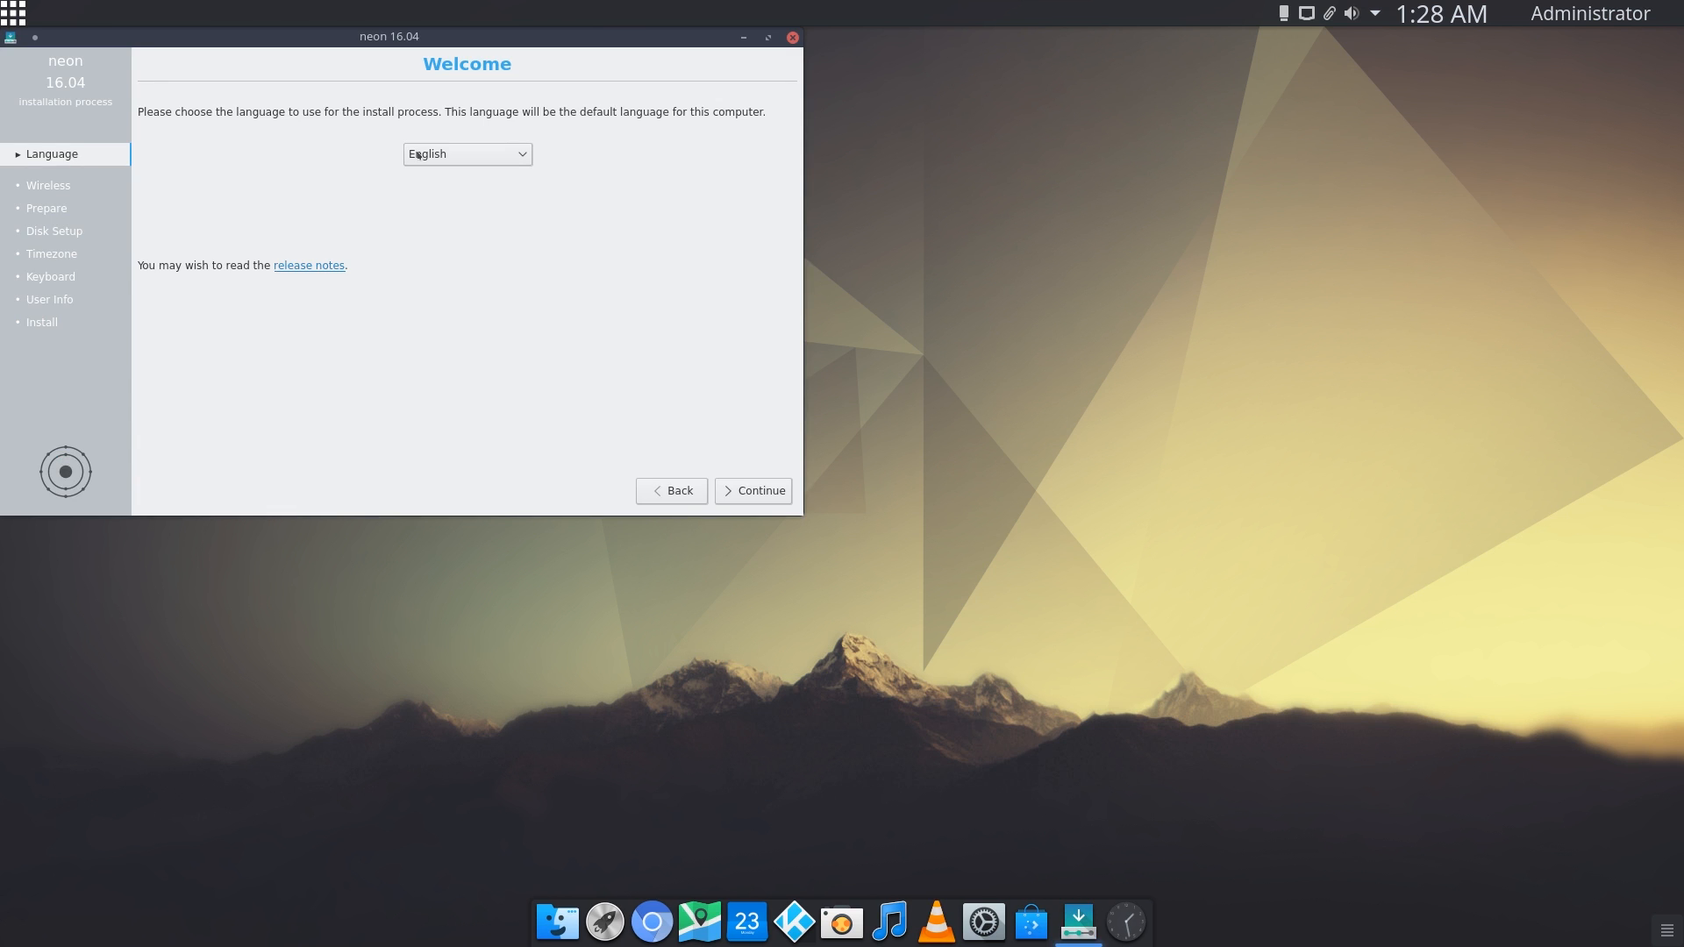
# - Maximize the installer and continue with English as the language
pyautogui.click(767, 37)
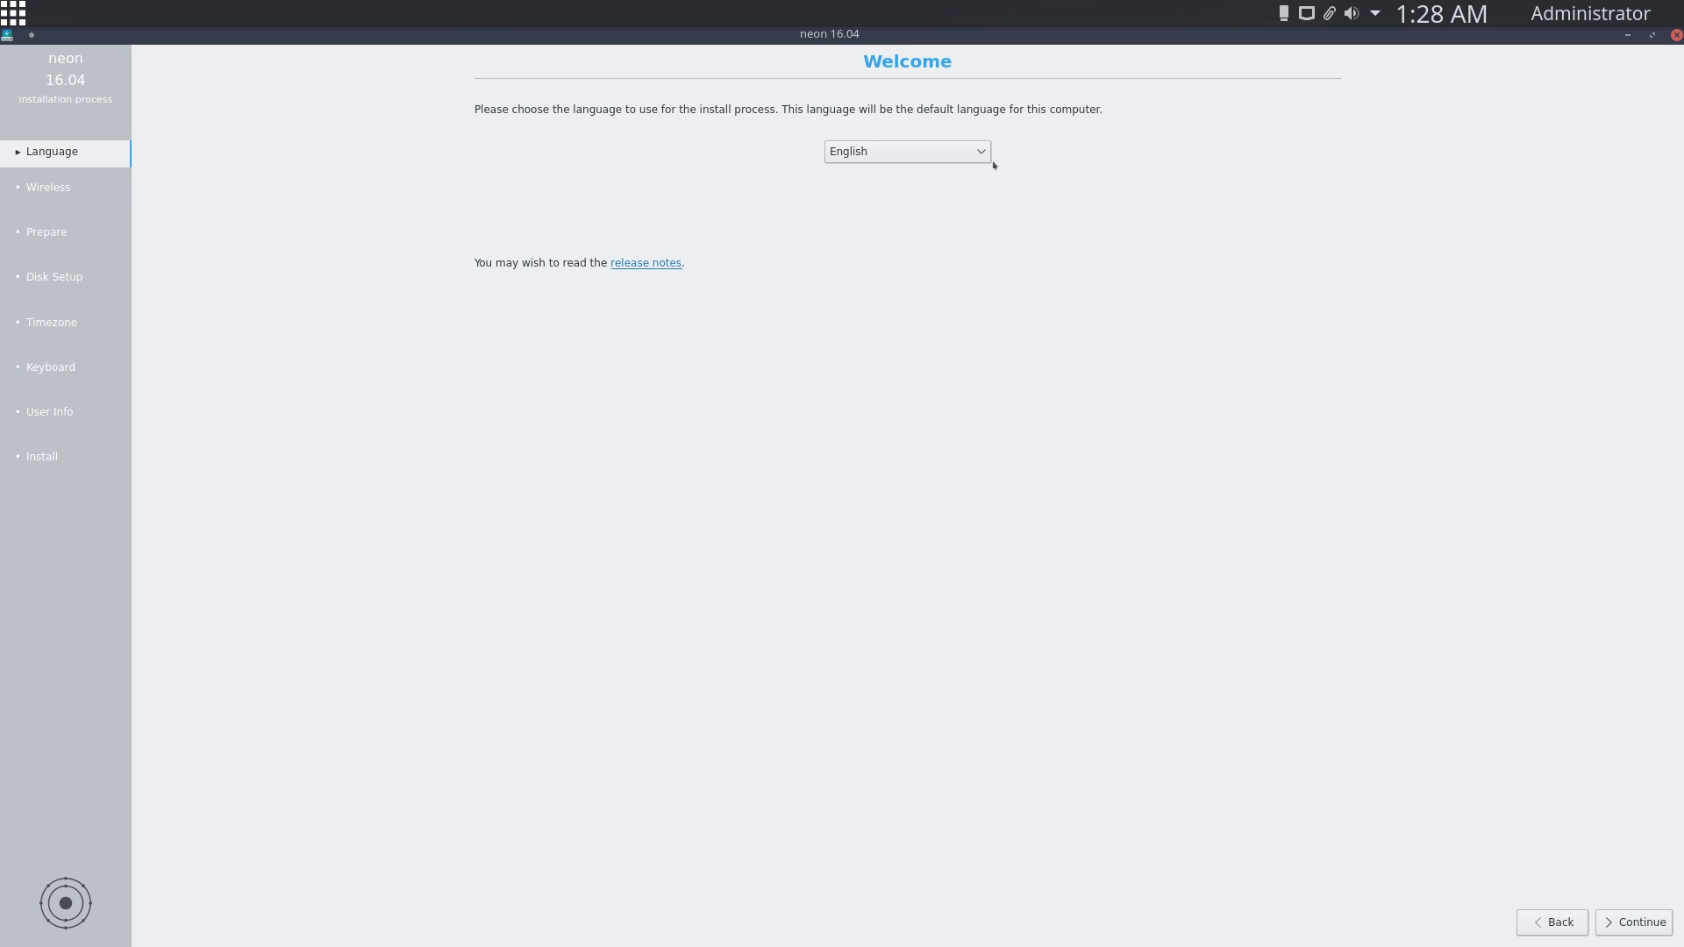
pyautogui.moveTo(997, 296)
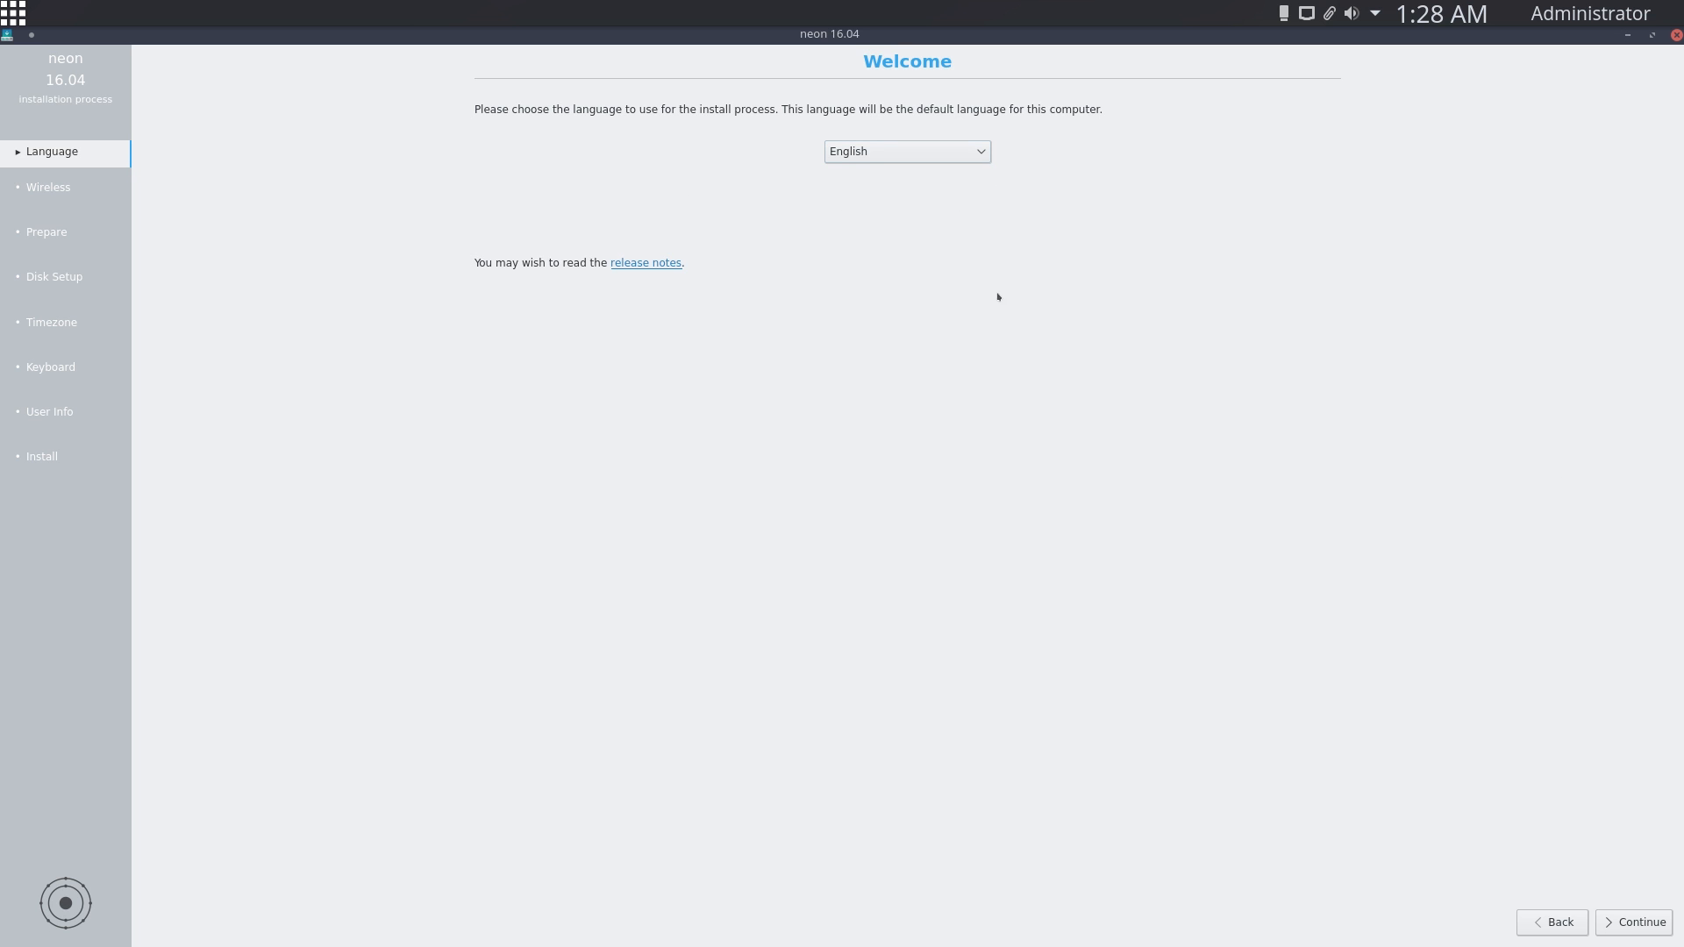
pyautogui.click(1636, 922)
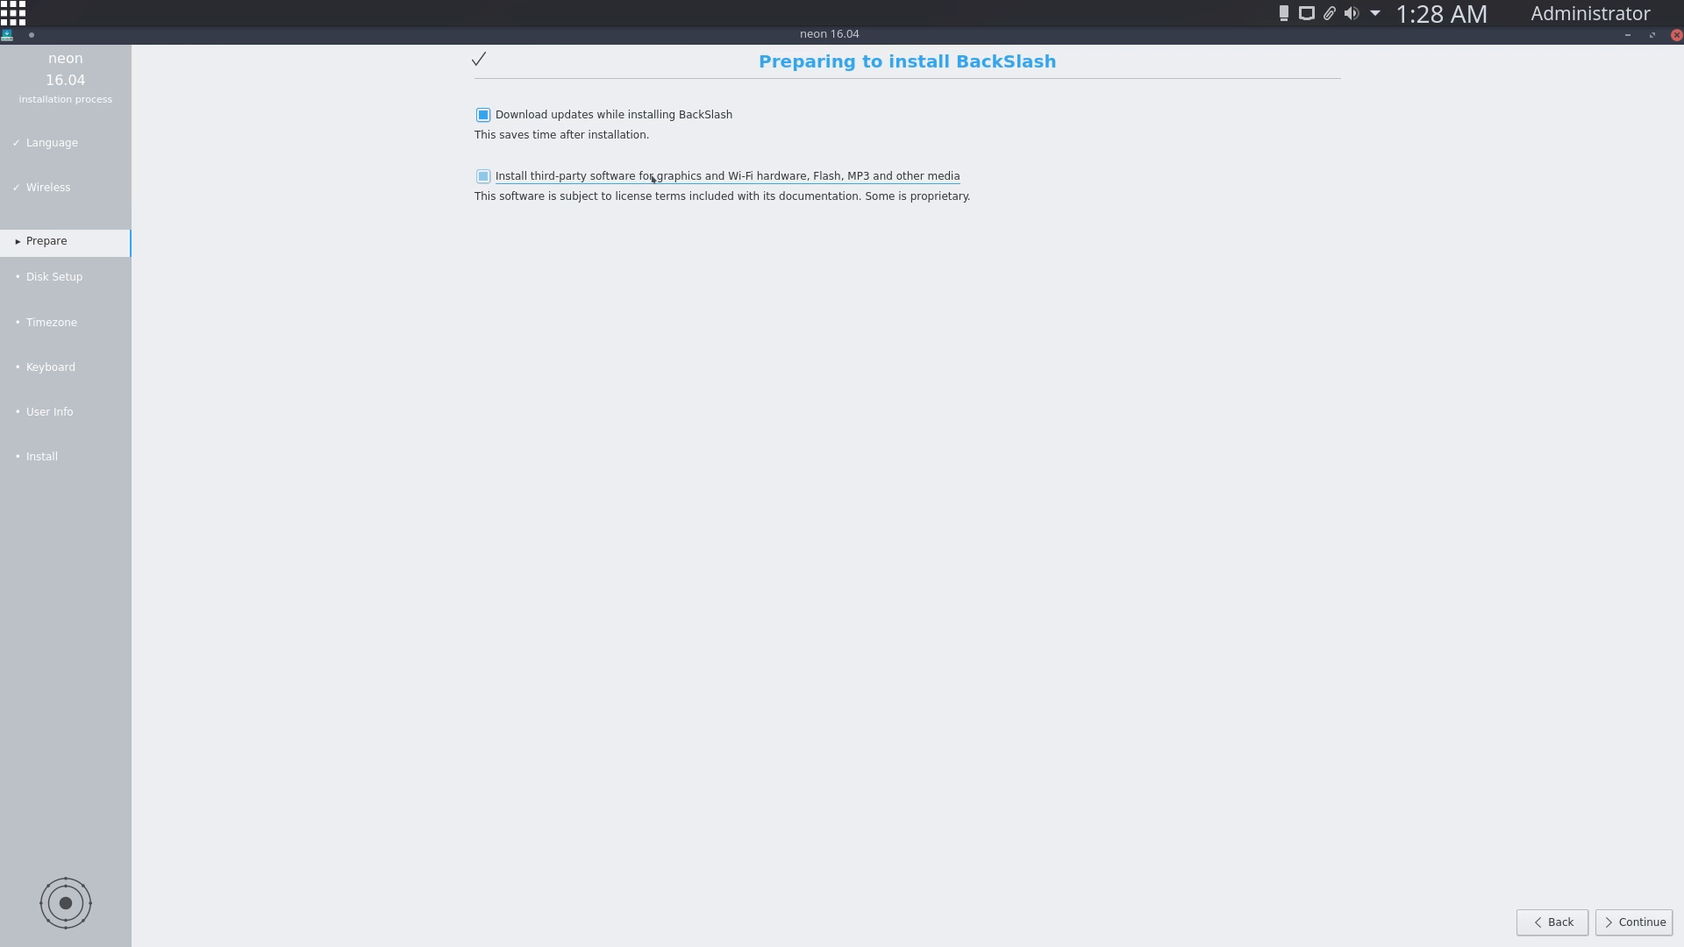
# - Enable installing third-party graphics, Wi-Fi, Flash and MP3 software
pyautogui.click(482, 175)
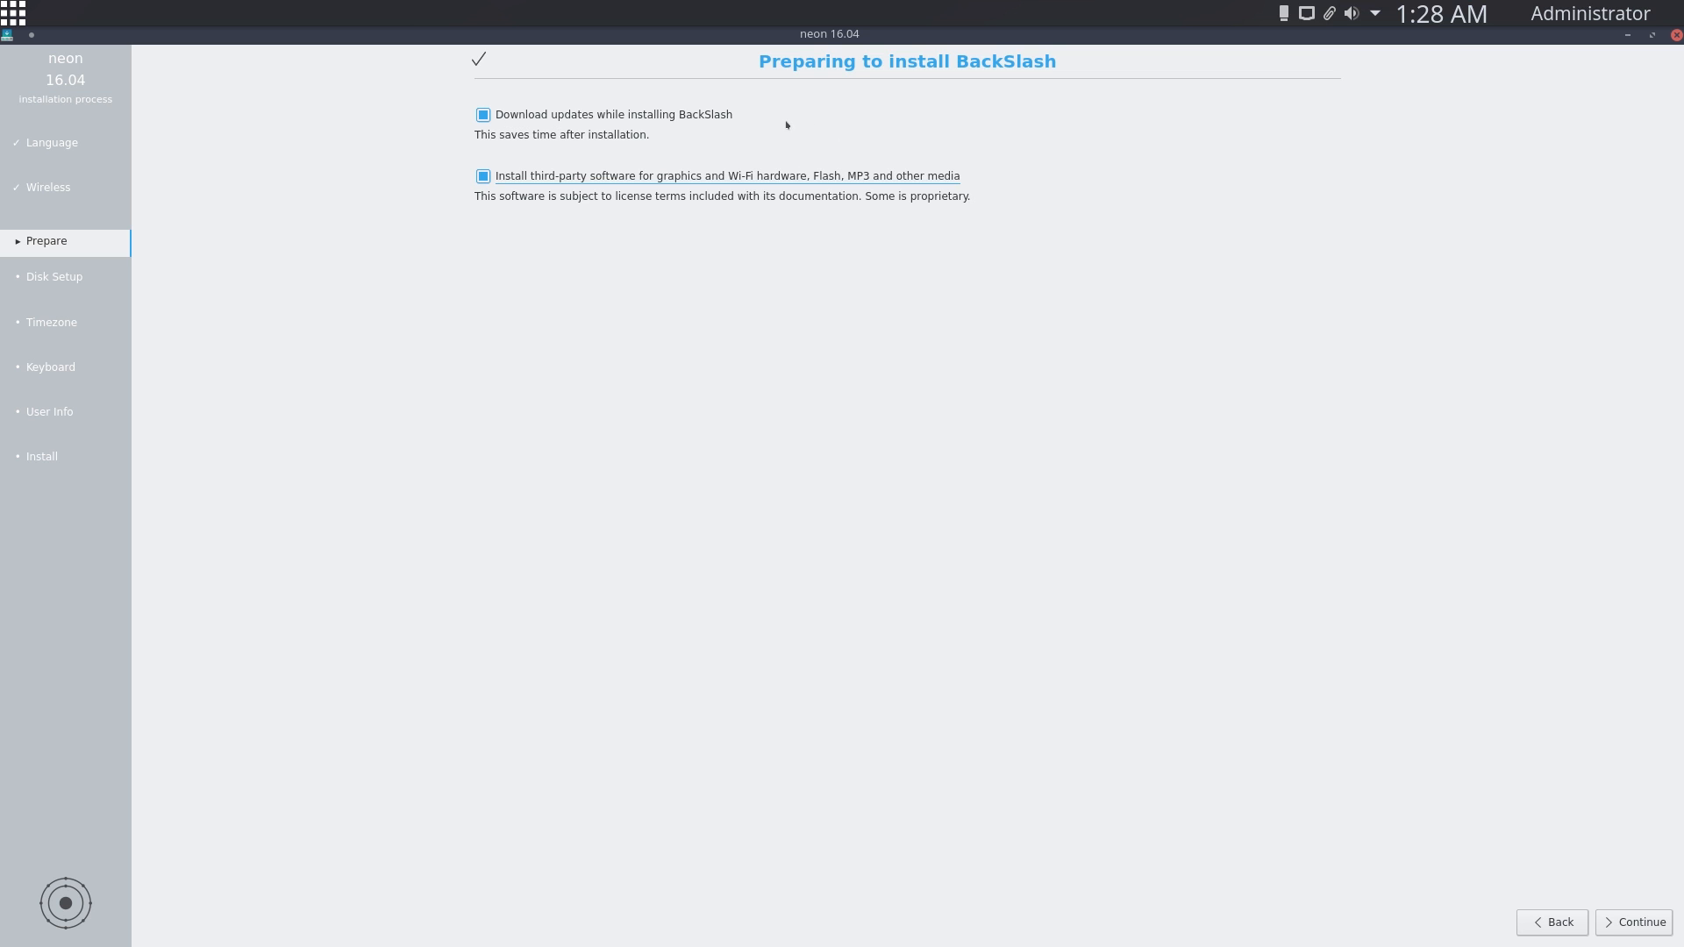
pyautogui.moveTo(571, 220)
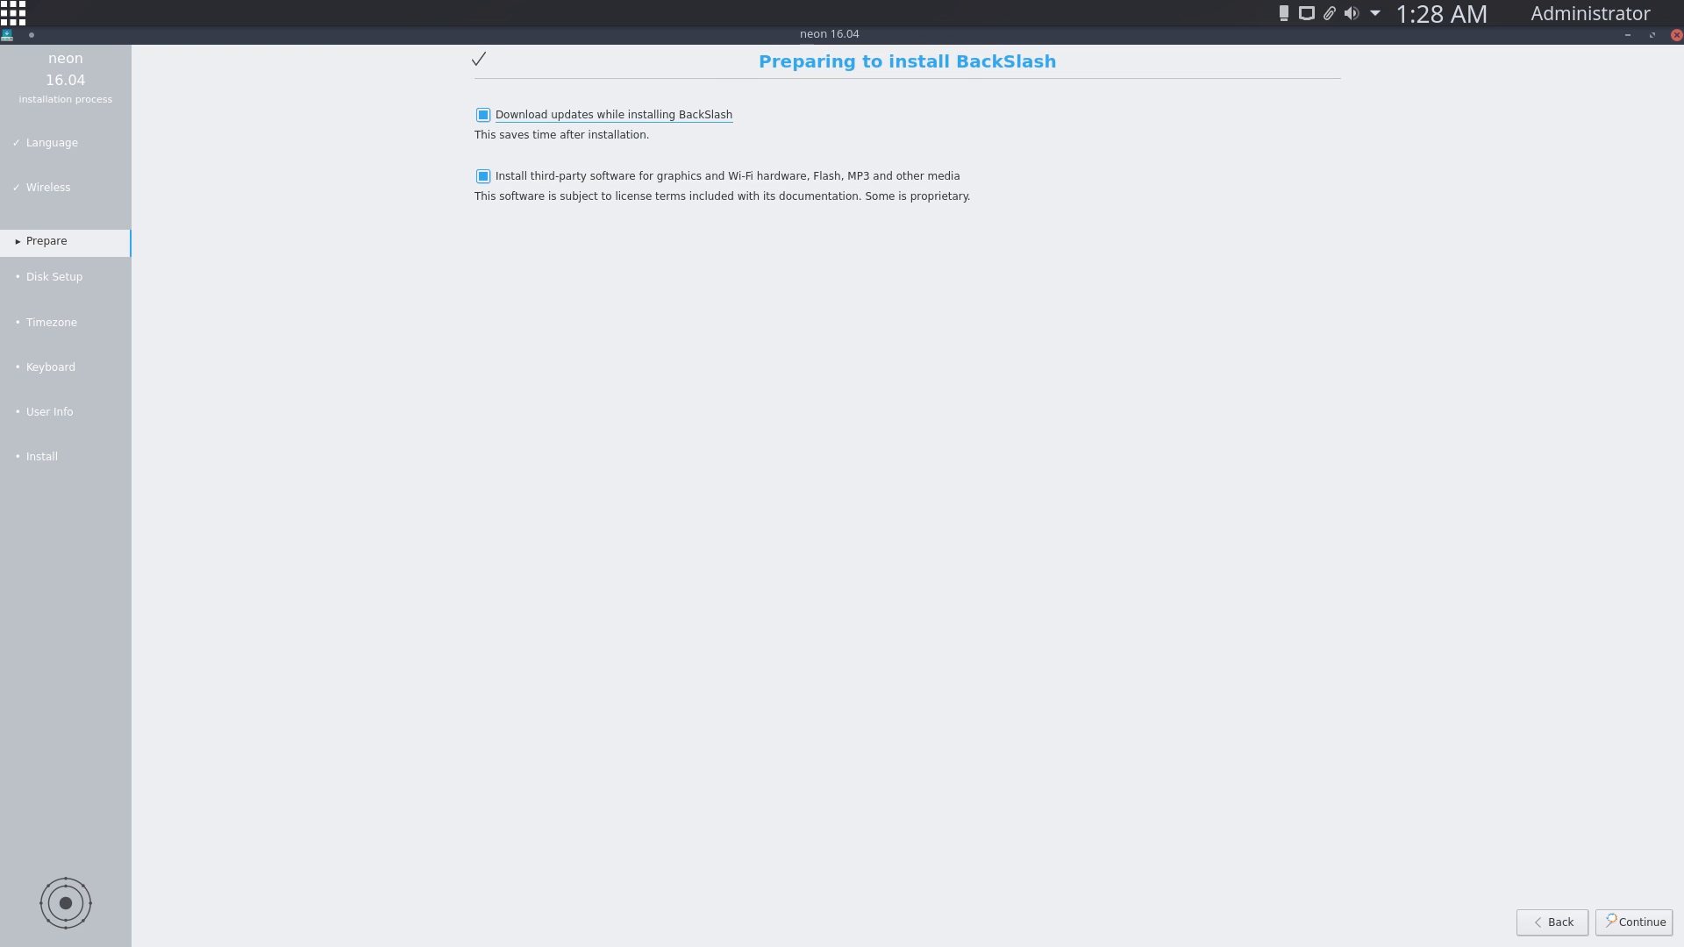
# - Choose 'Guided - use entire disk' for the 32.2 GB disk and start installing
pyautogui.click(1634, 922)
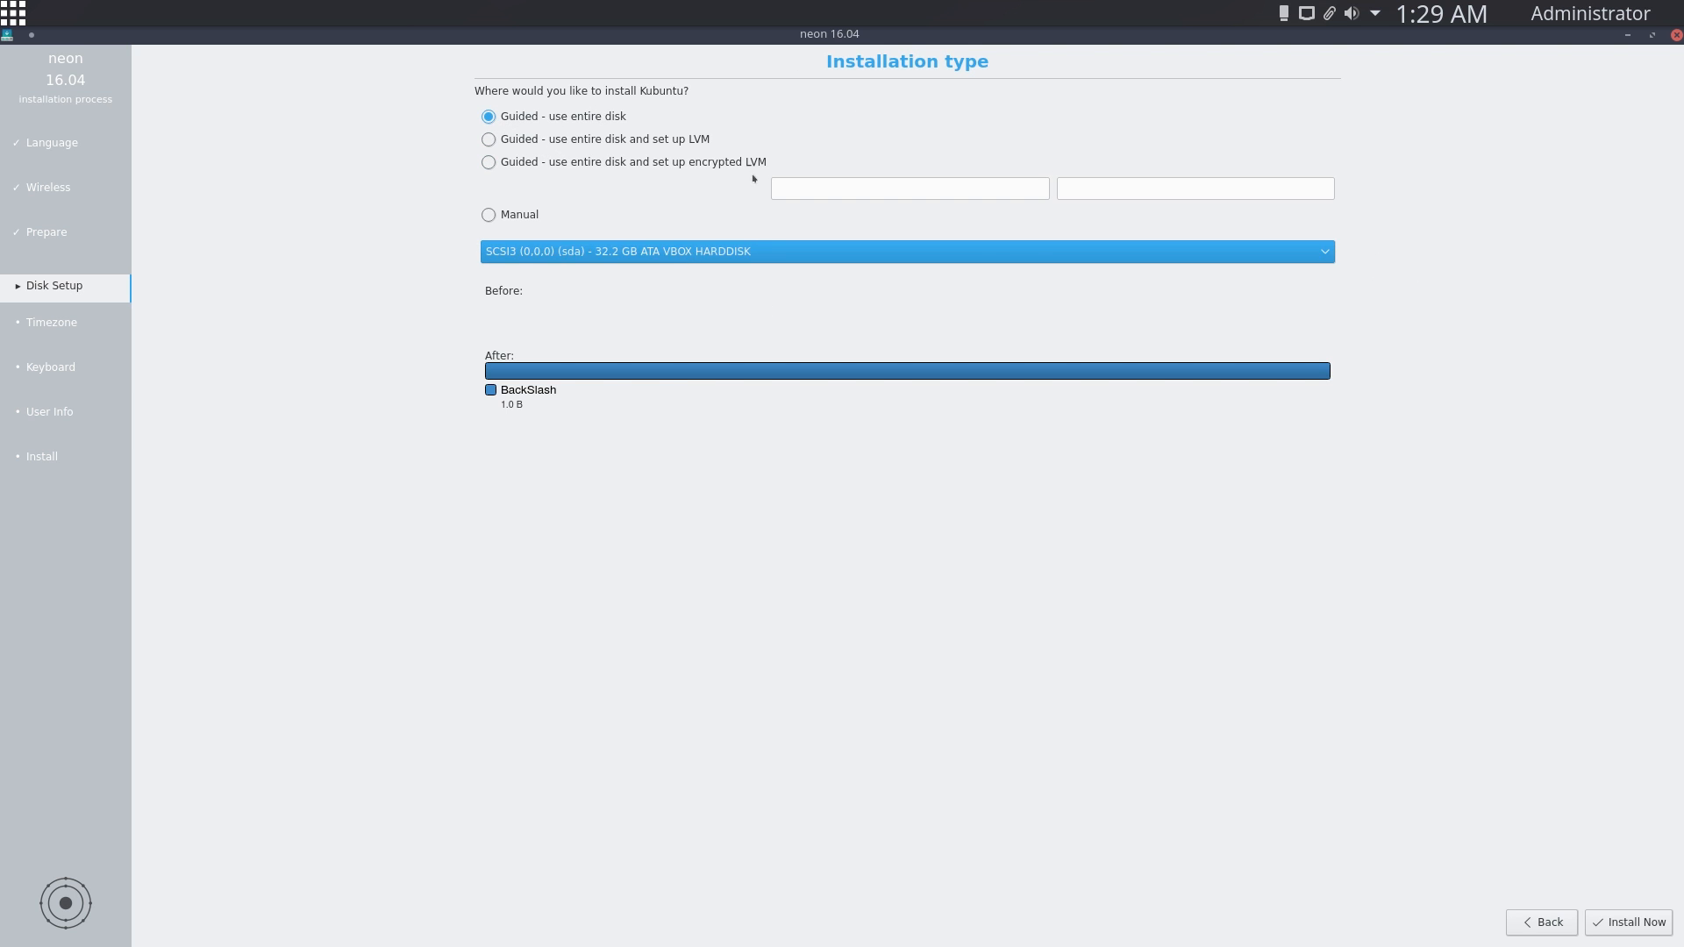
pyautogui.moveTo(675, 127)
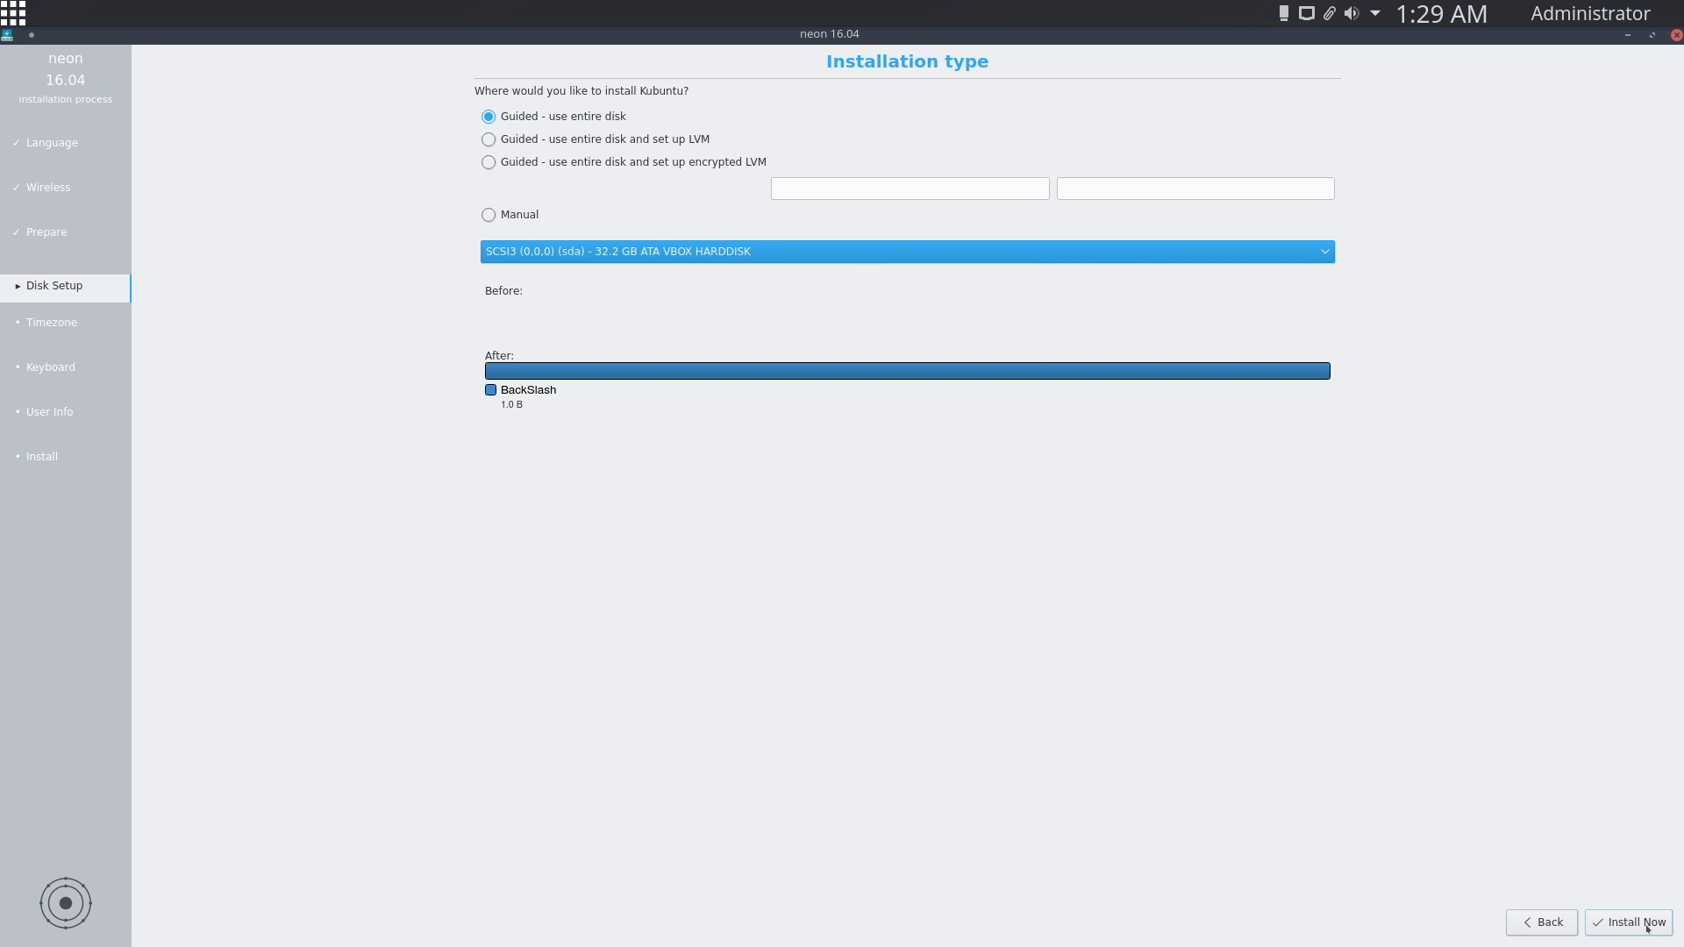
pyautogui.click(1633, 922)
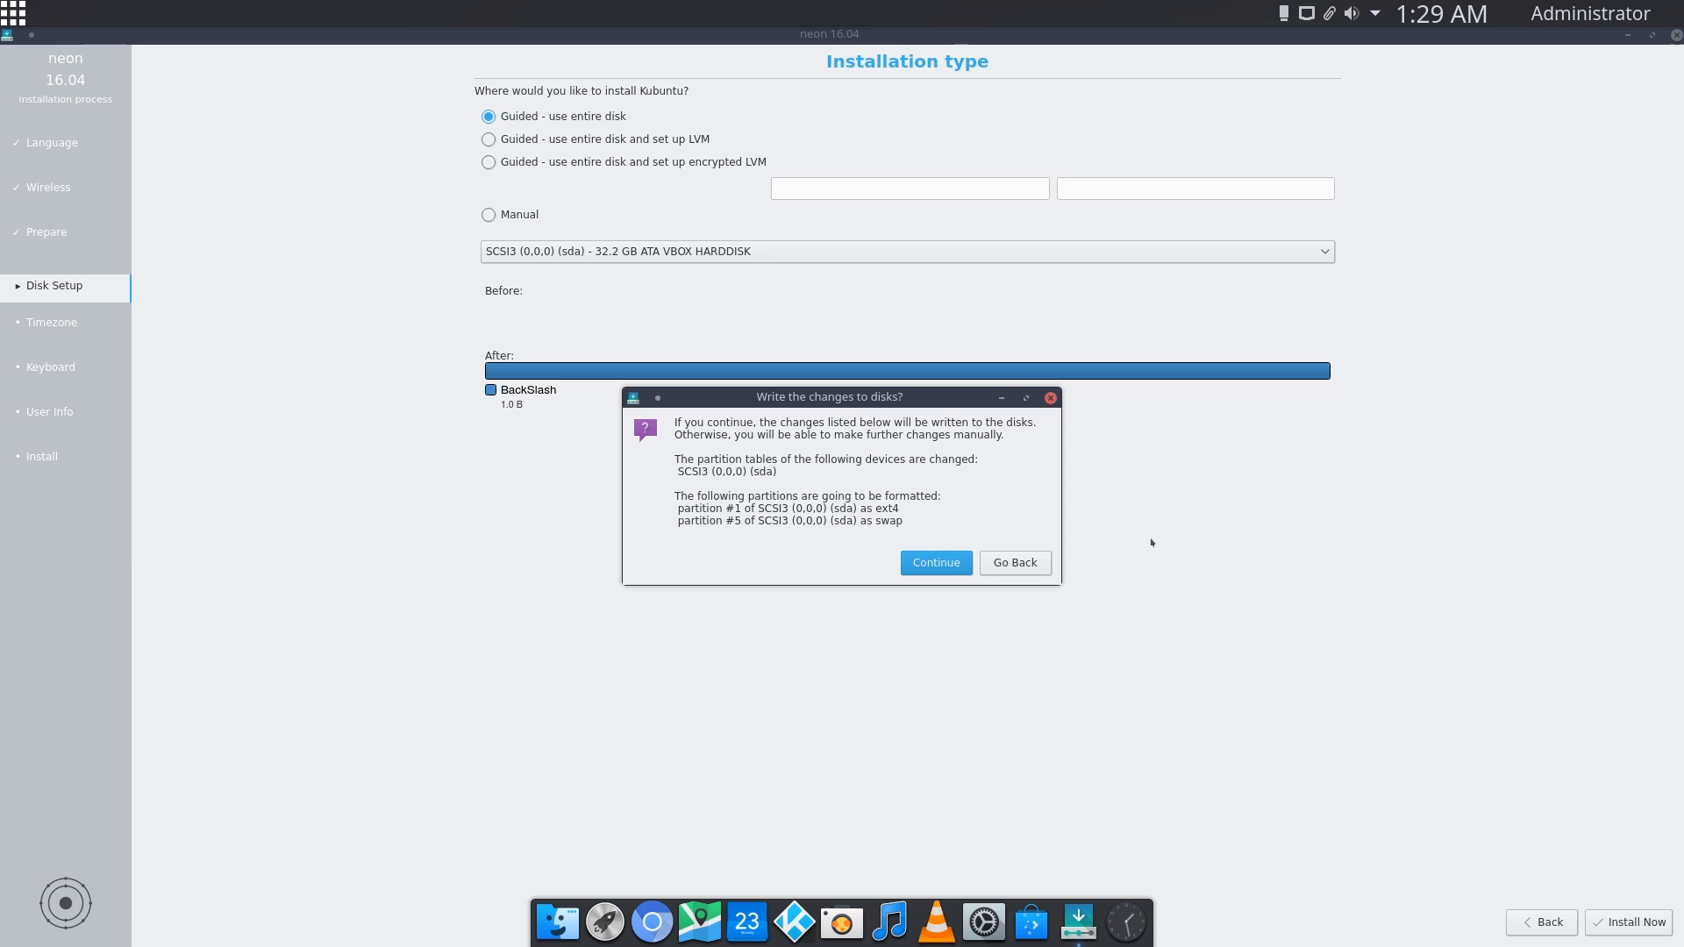
pyautogui.moveTo(817, 494)
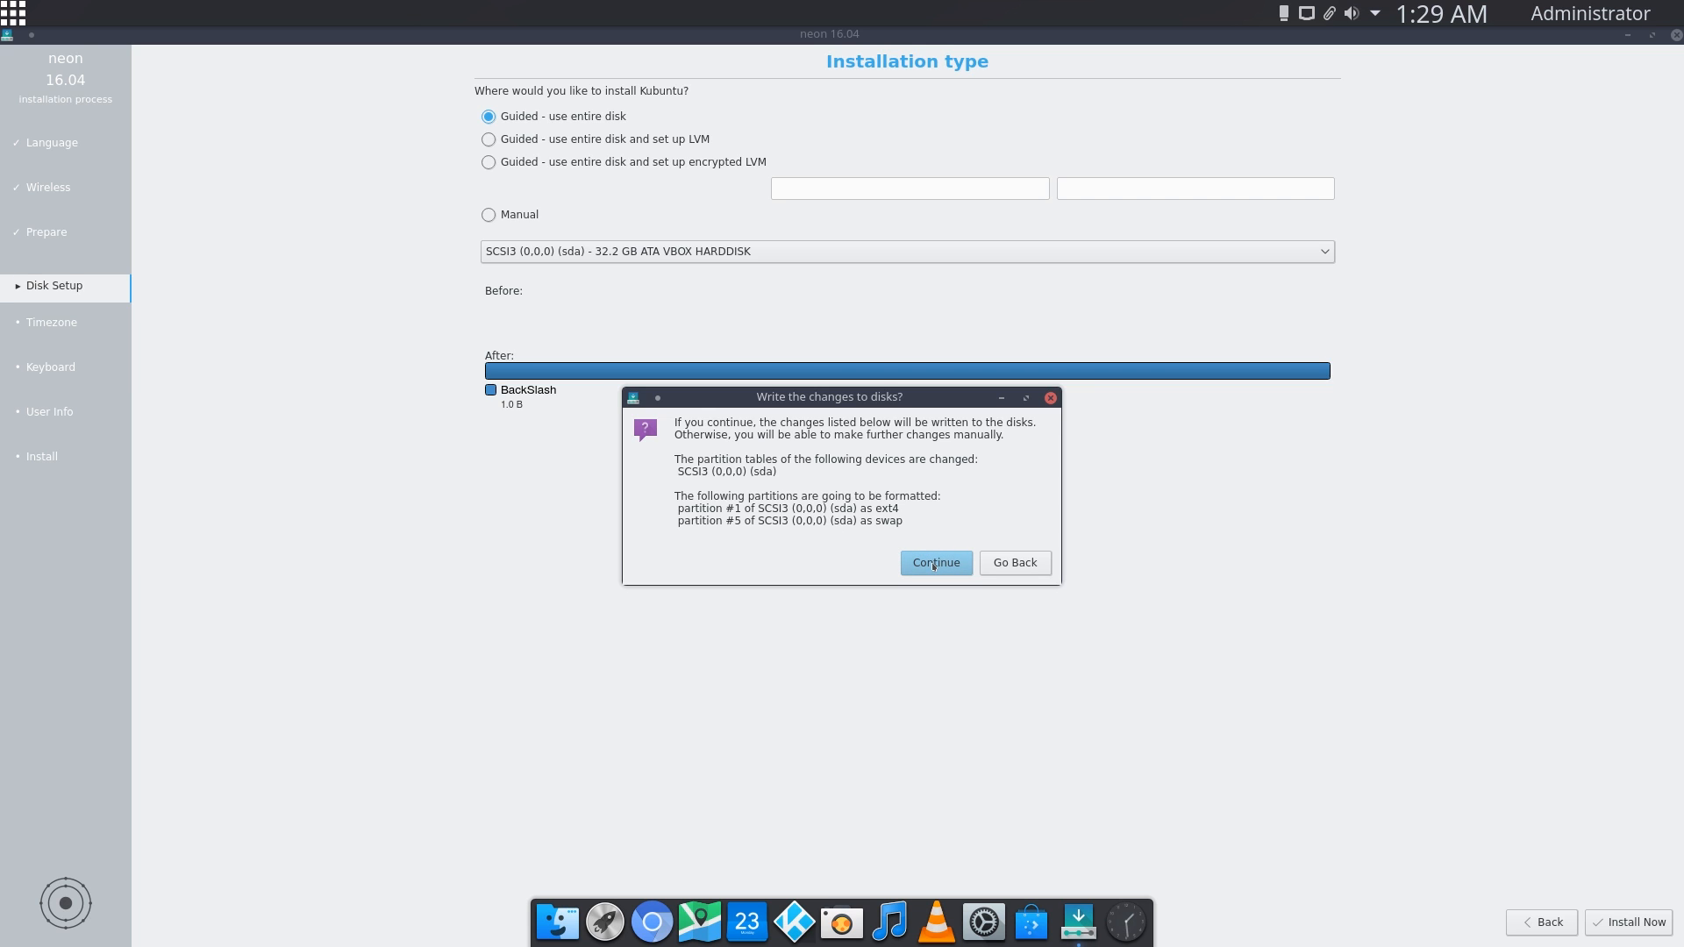
# - Confirm writing partitions, then keep New York time and the English (US) keyboard
pyautogui.click(934, 563)
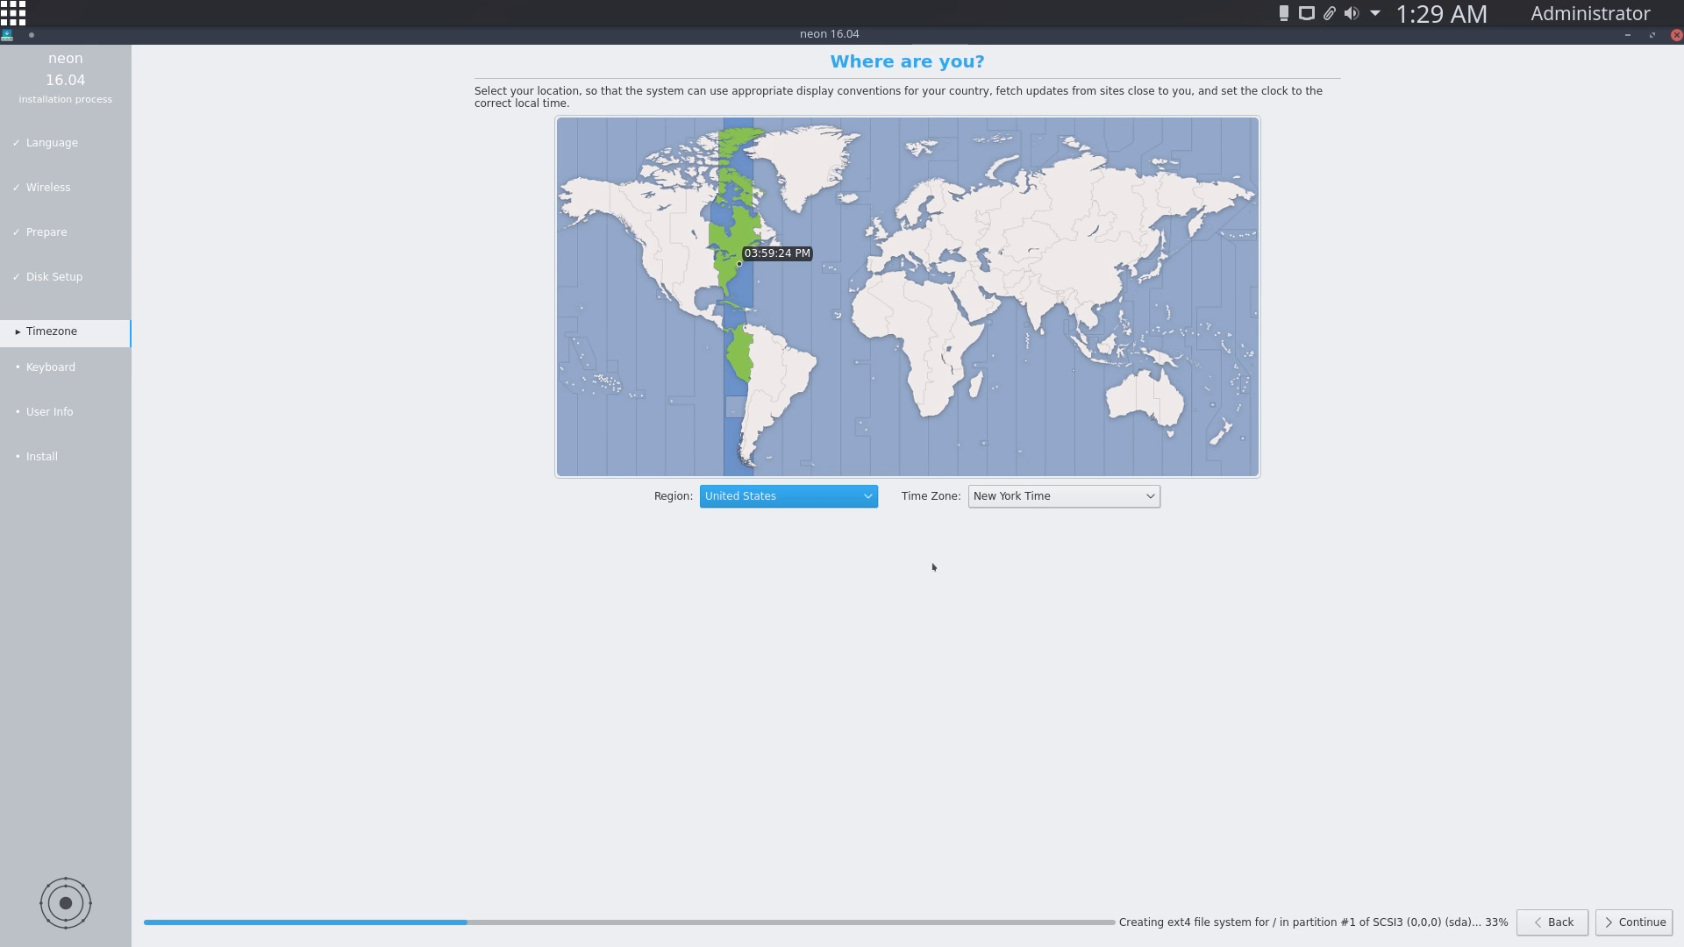
pyautogui.moveTo(1231, 439)
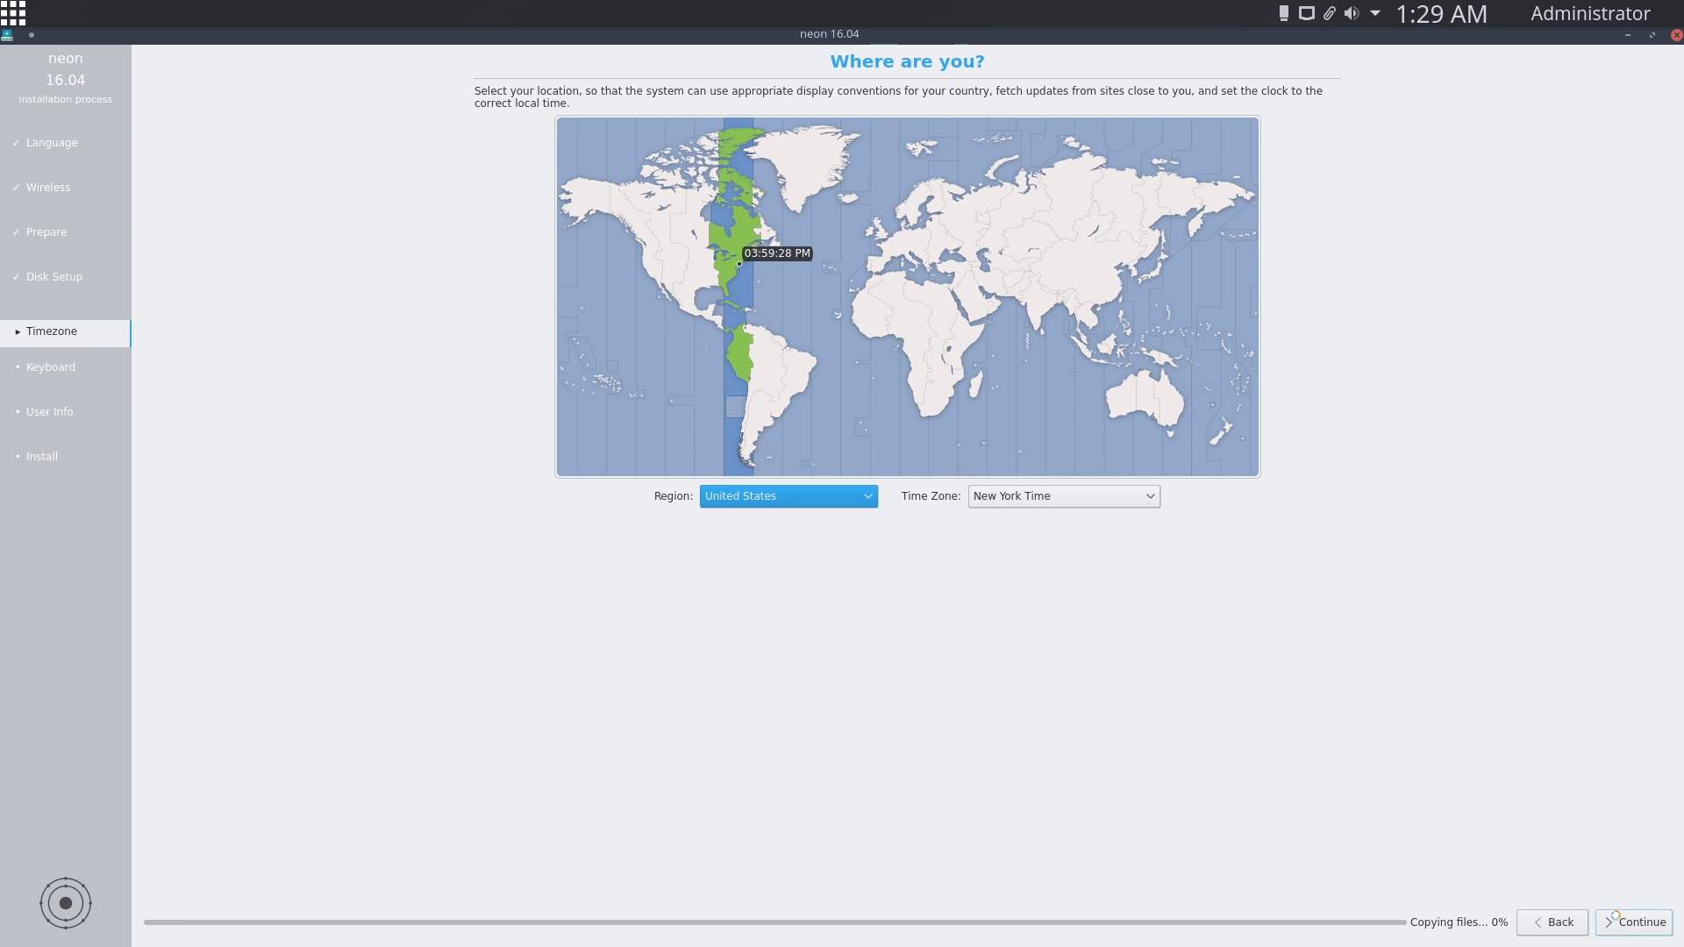
pyautogui.click(1637, 922)
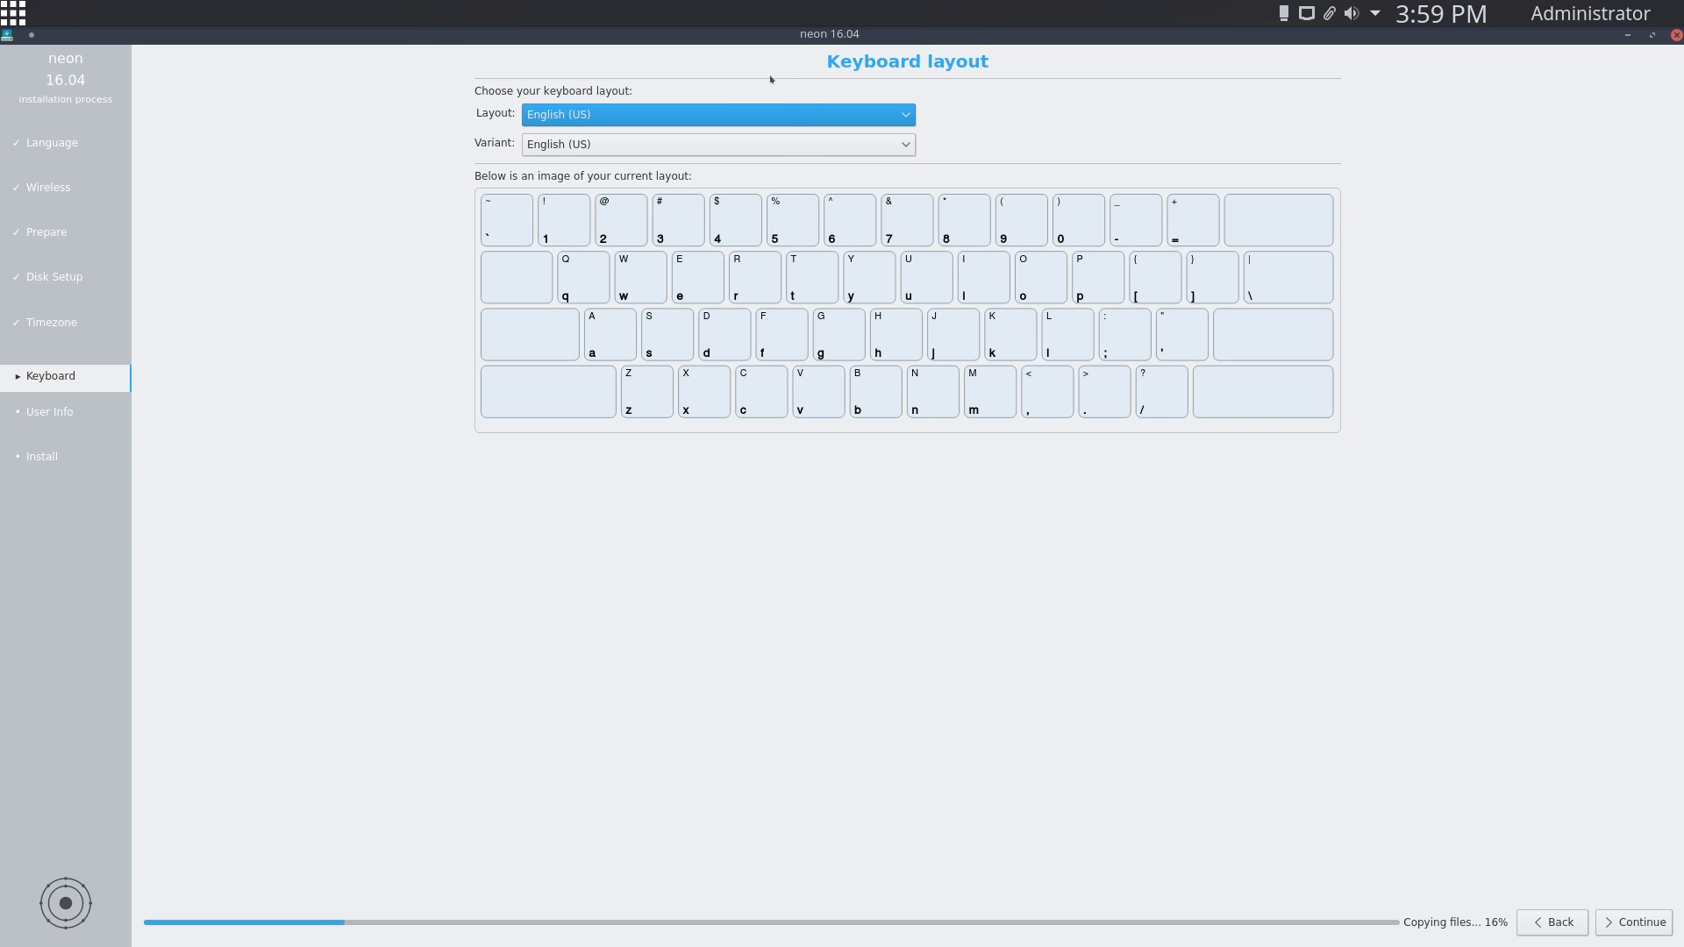
pyautogui.moveTo(1227, 310)
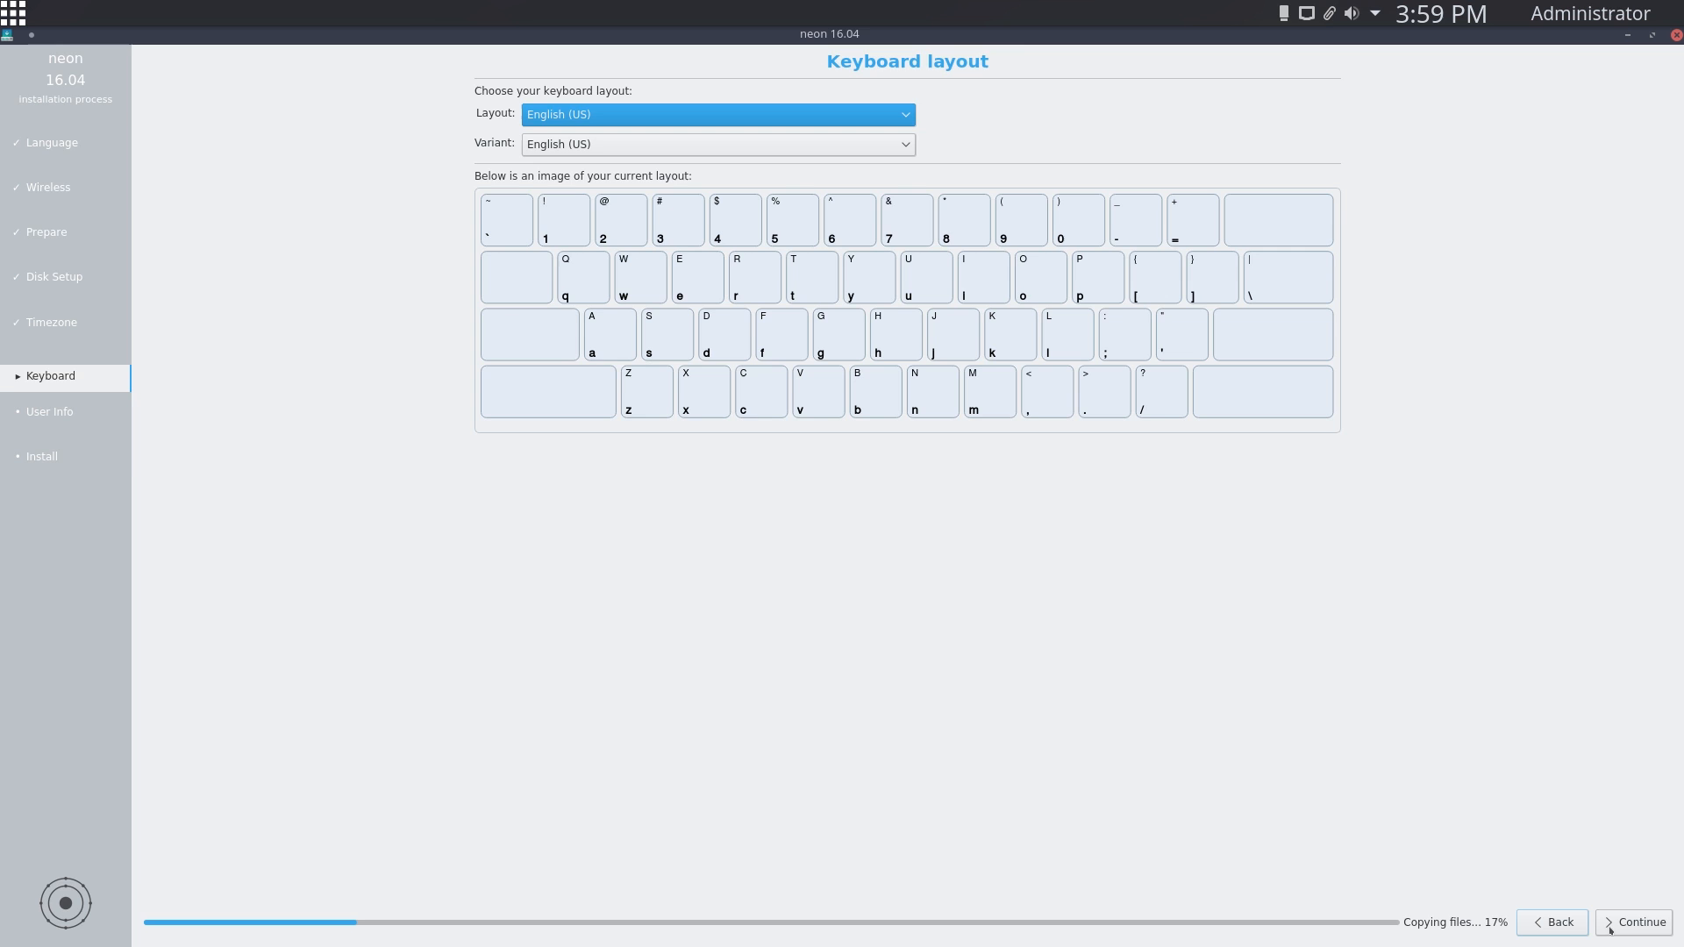
pyautogui.click(1640, 922)
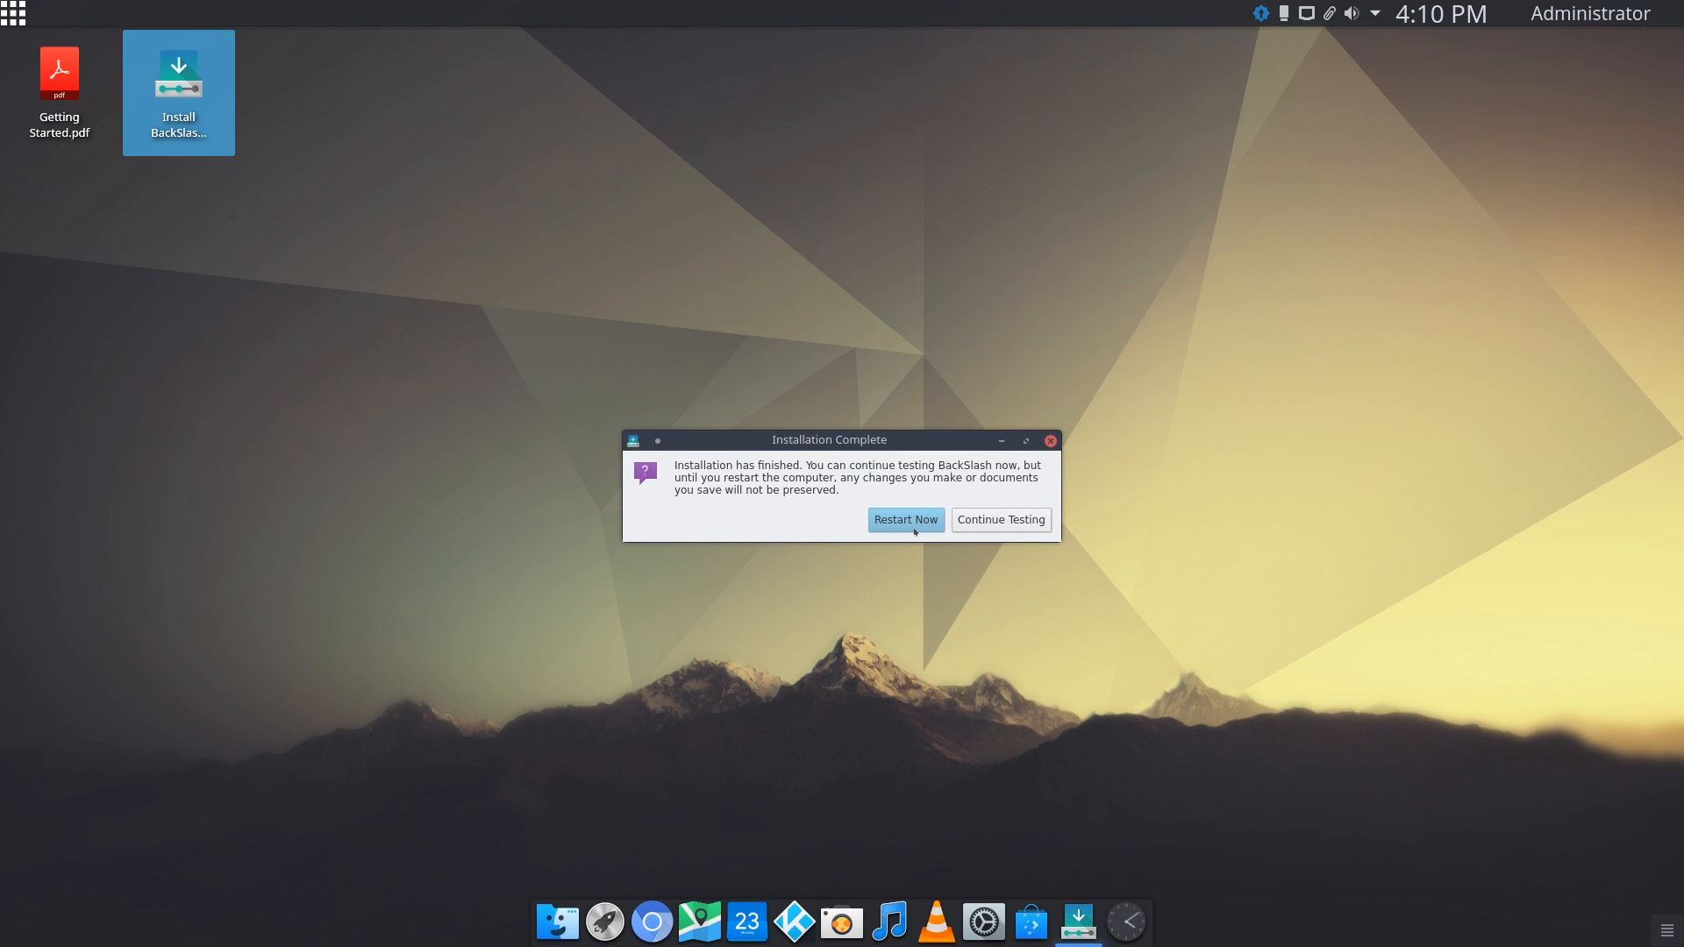
# - Restart from the Installation Complete dialog into the newly installed system
pyautogui.click(1000, 520)
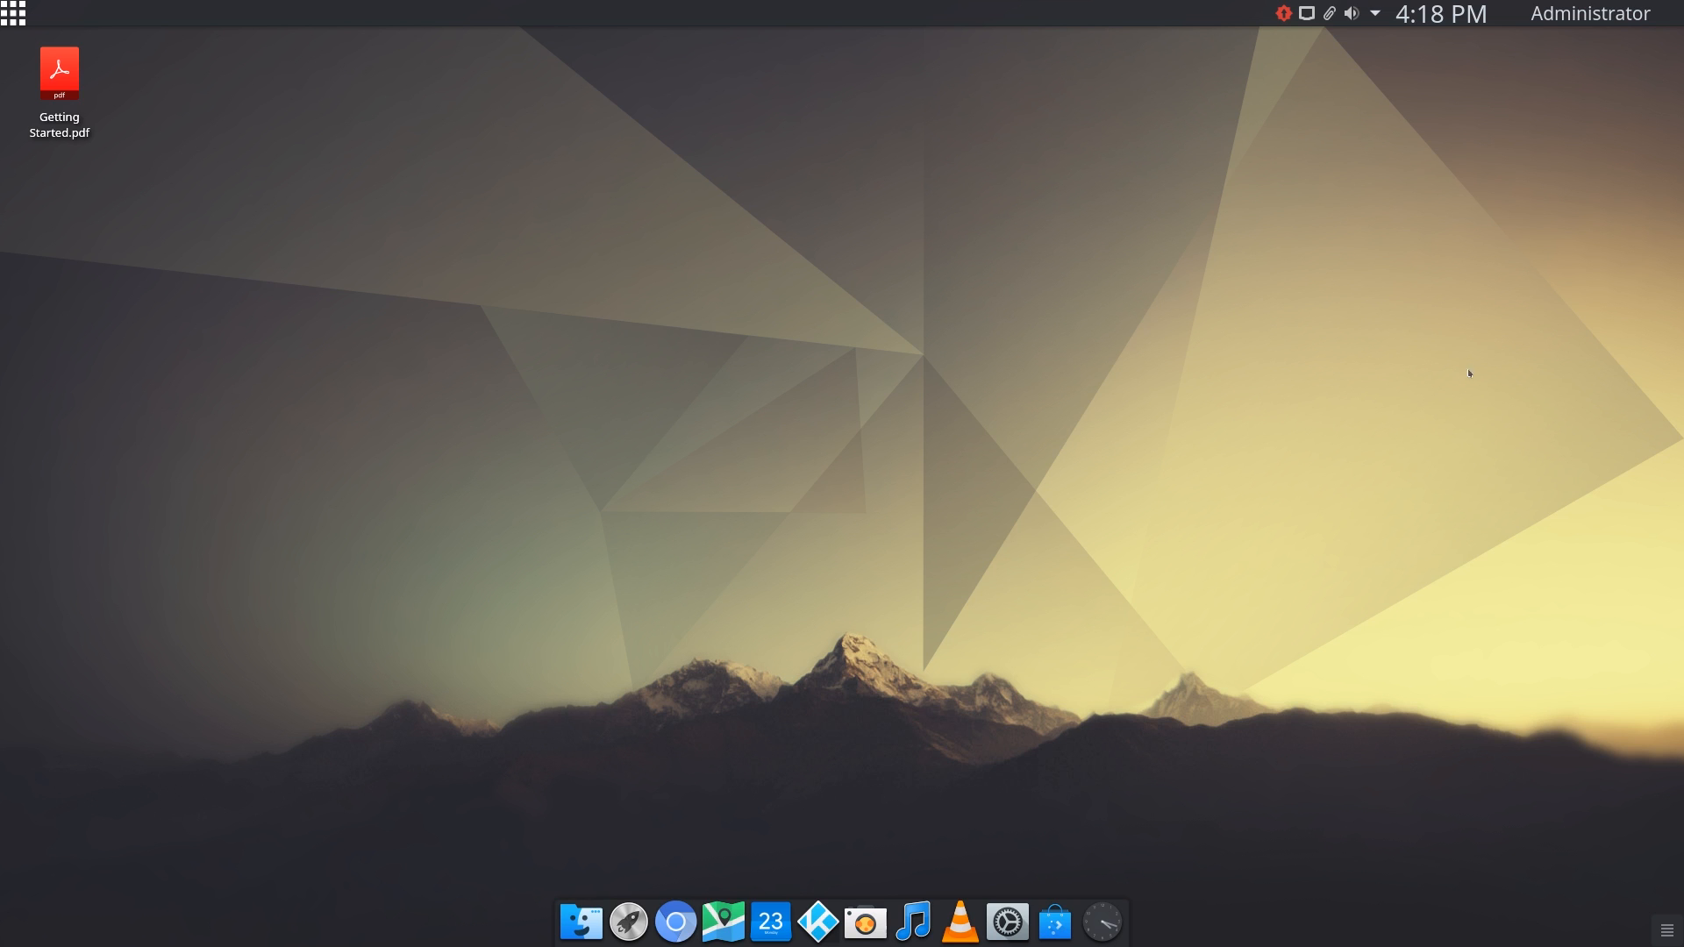
pyautogui.moveTo(45, 22)
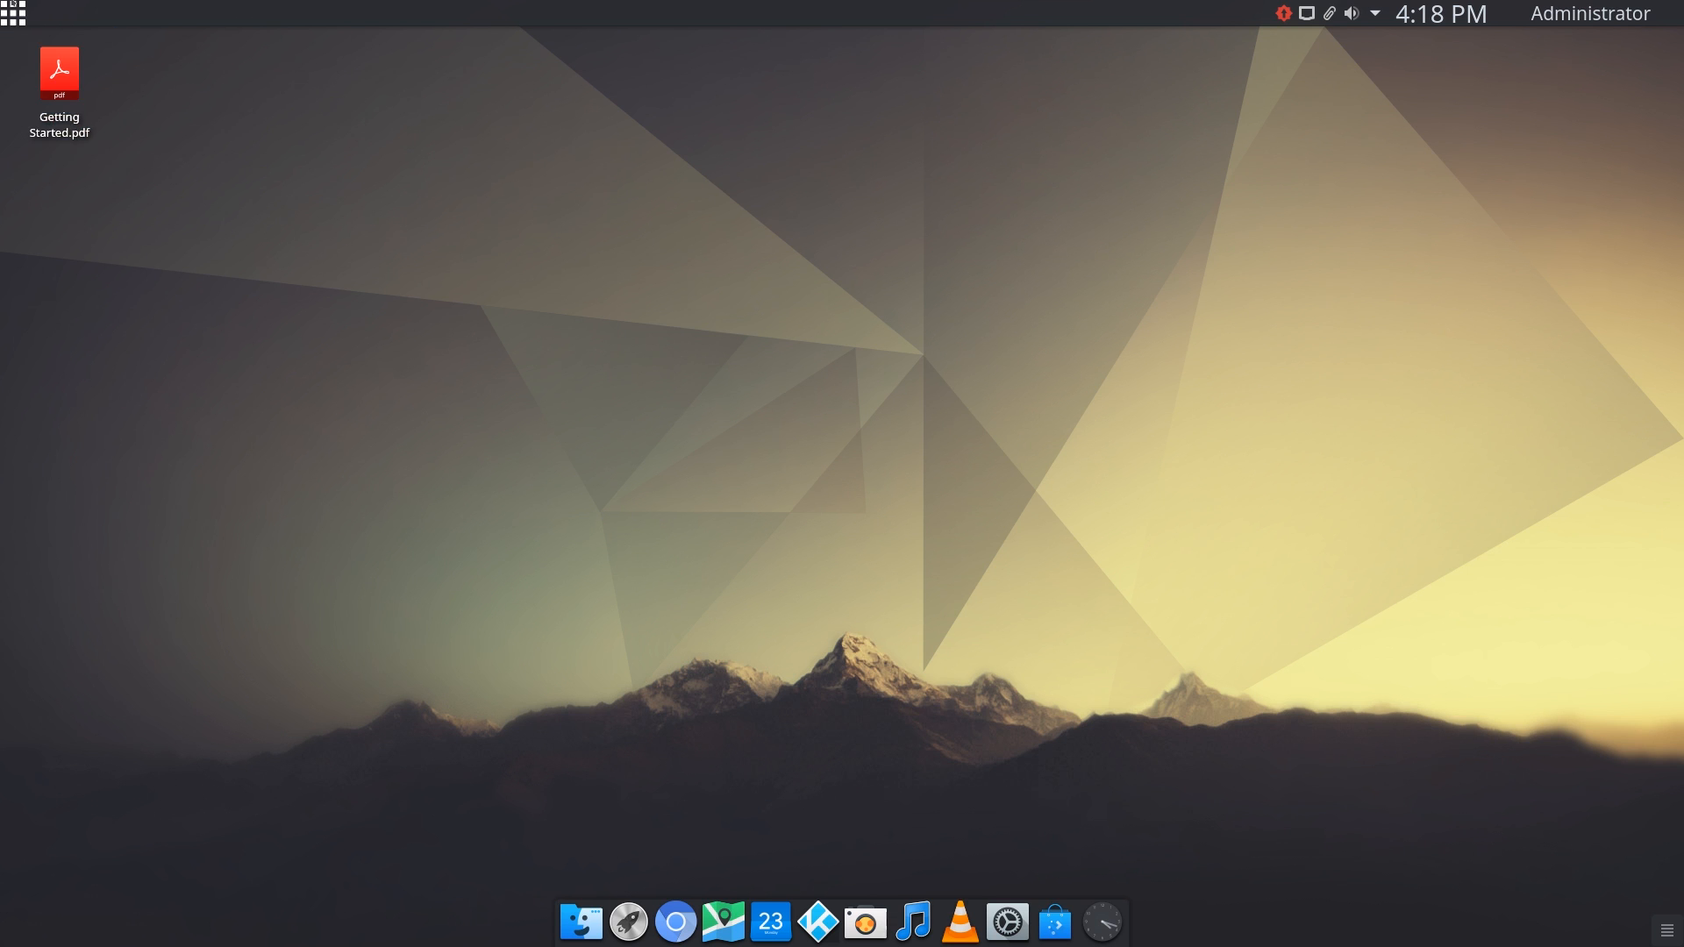
# - Browse the application menu categories and launch the Internet BitTorrent Client
pyautogui.click(14, 15)
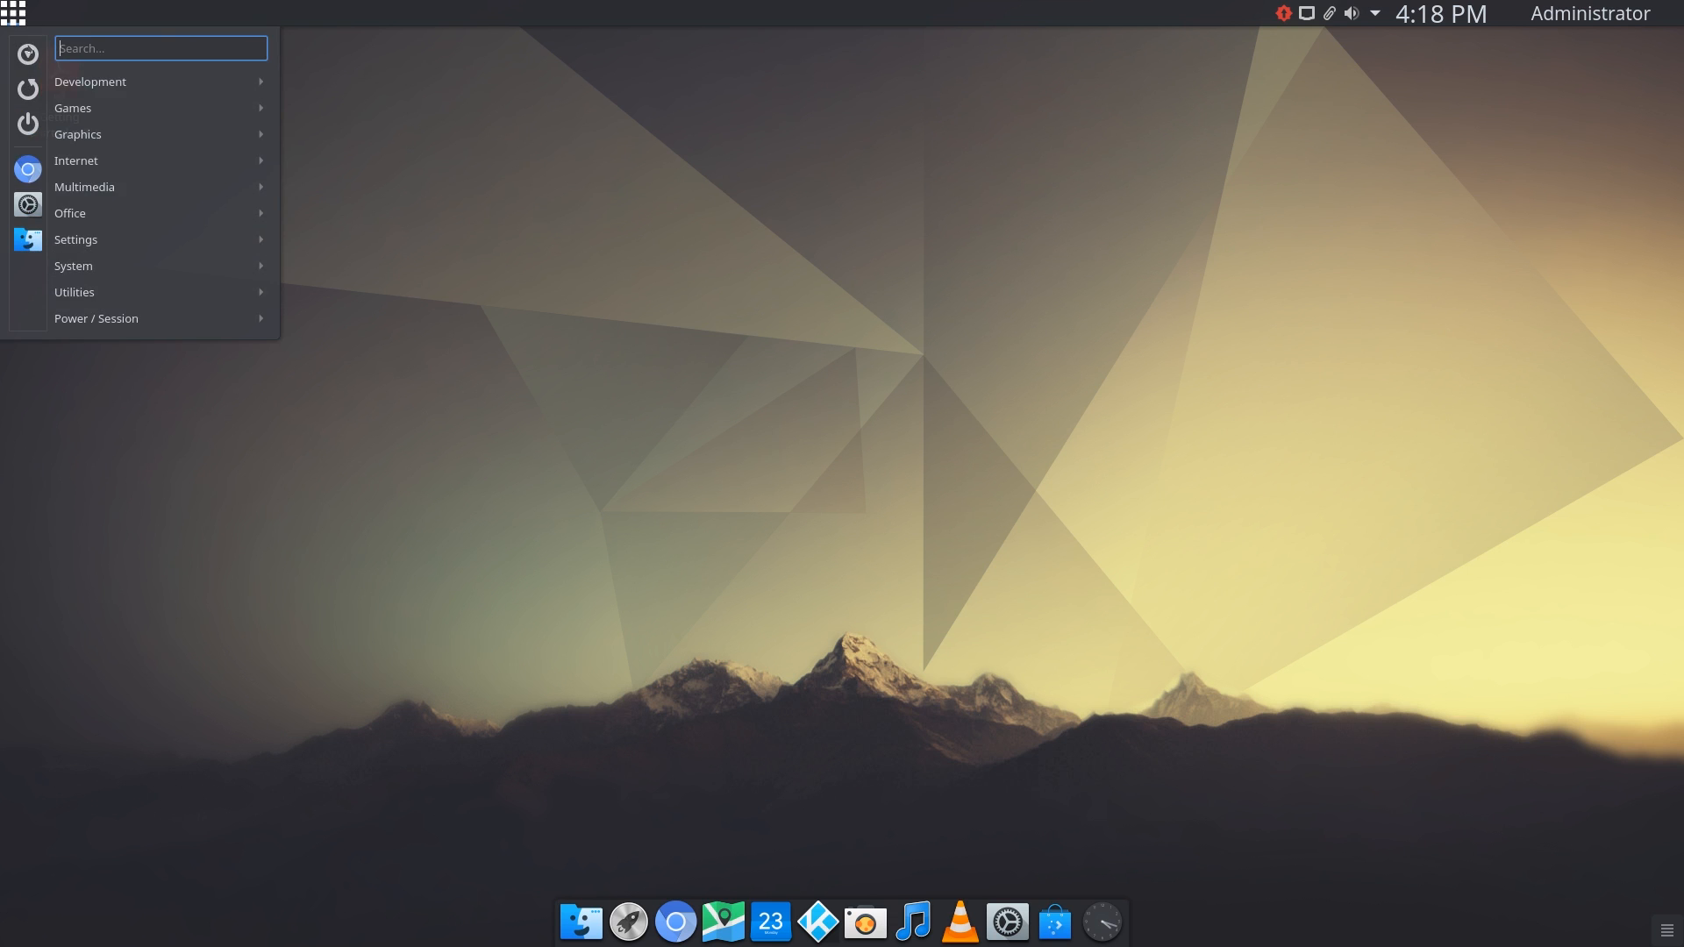
pyautogui.moveTo(72, 107)
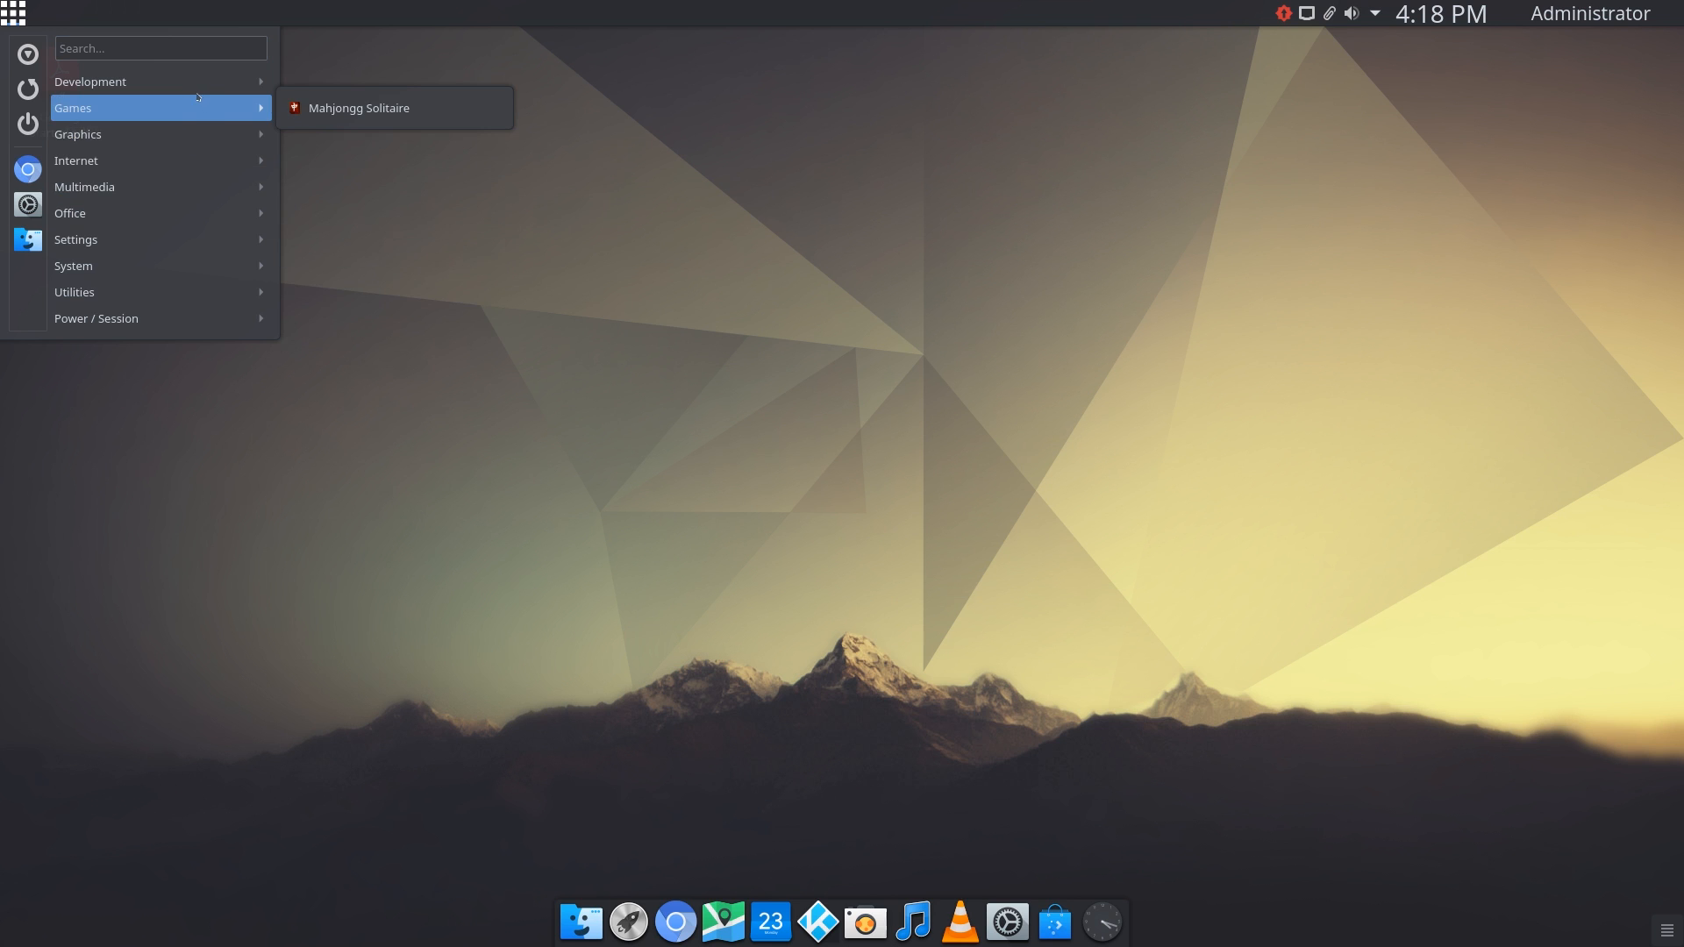
pyautogui.moveTo(90, 81)
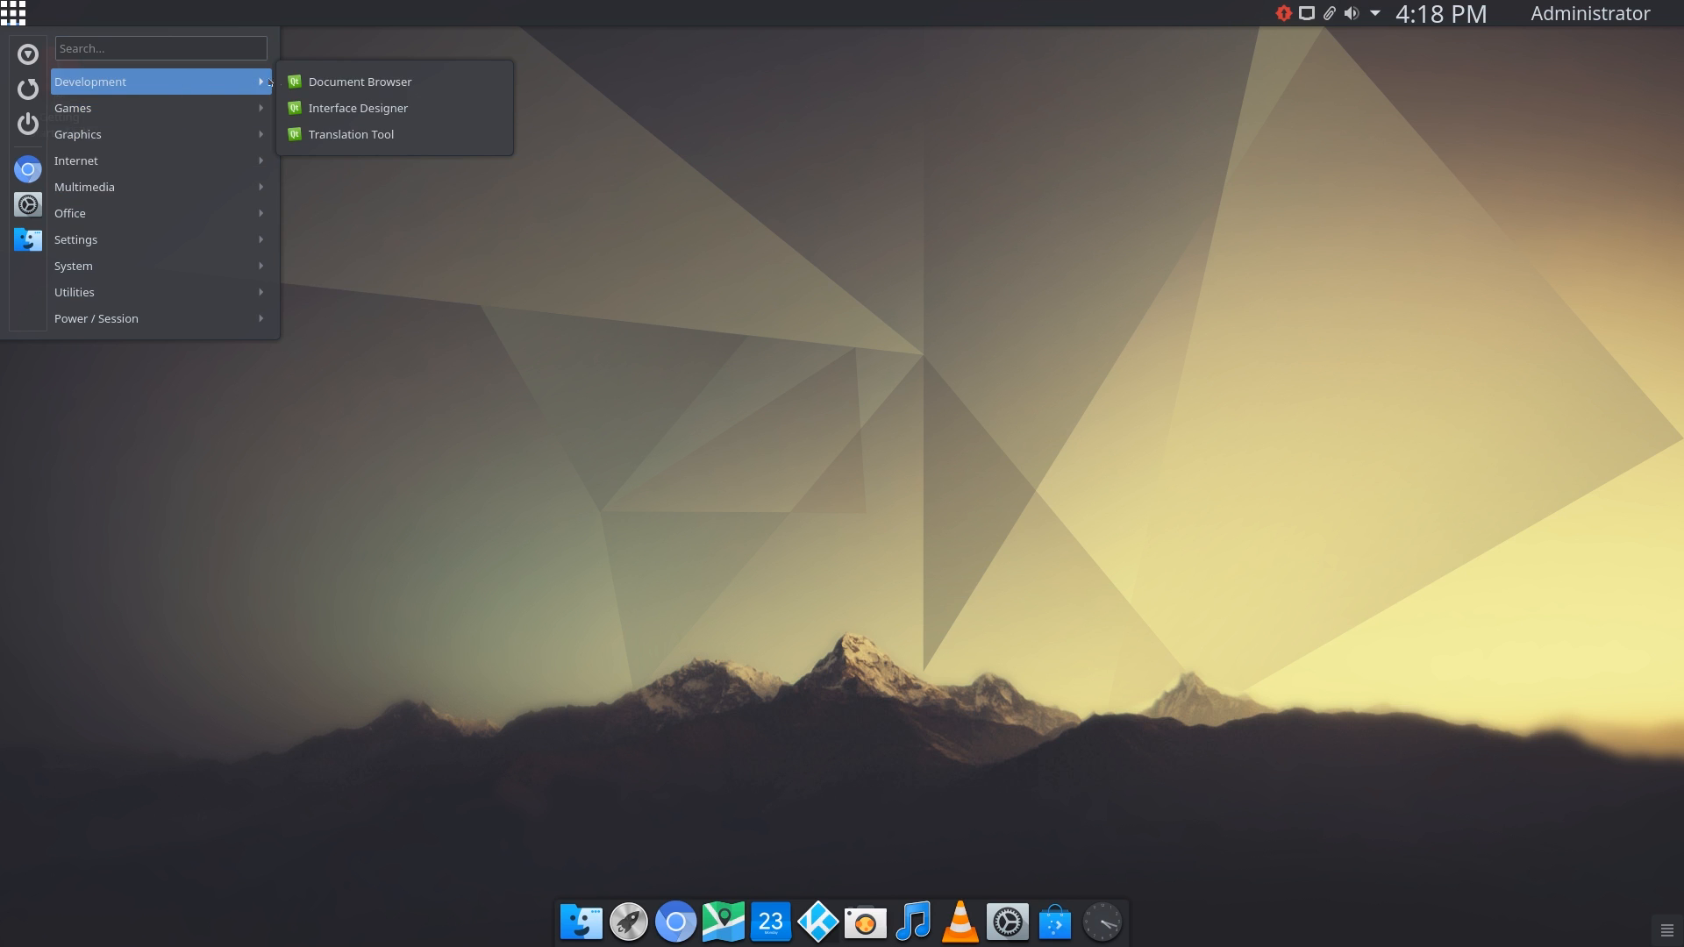
pyautogui.moveTo(243, 80)
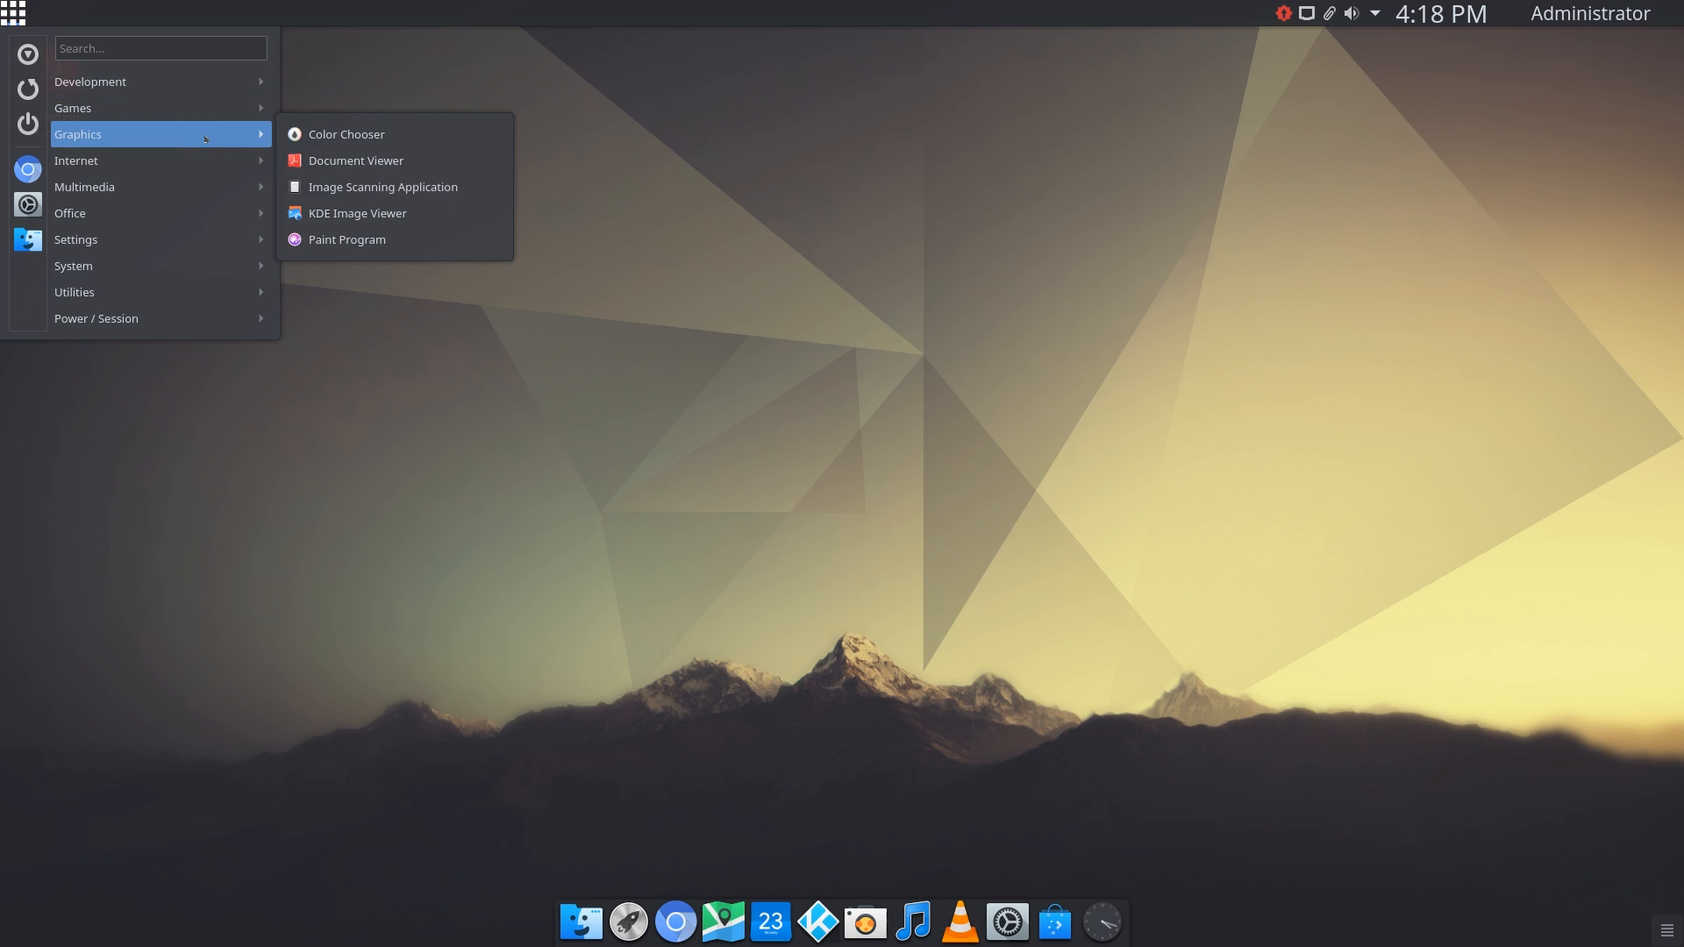
pyautogui.moveTo(346, 133)
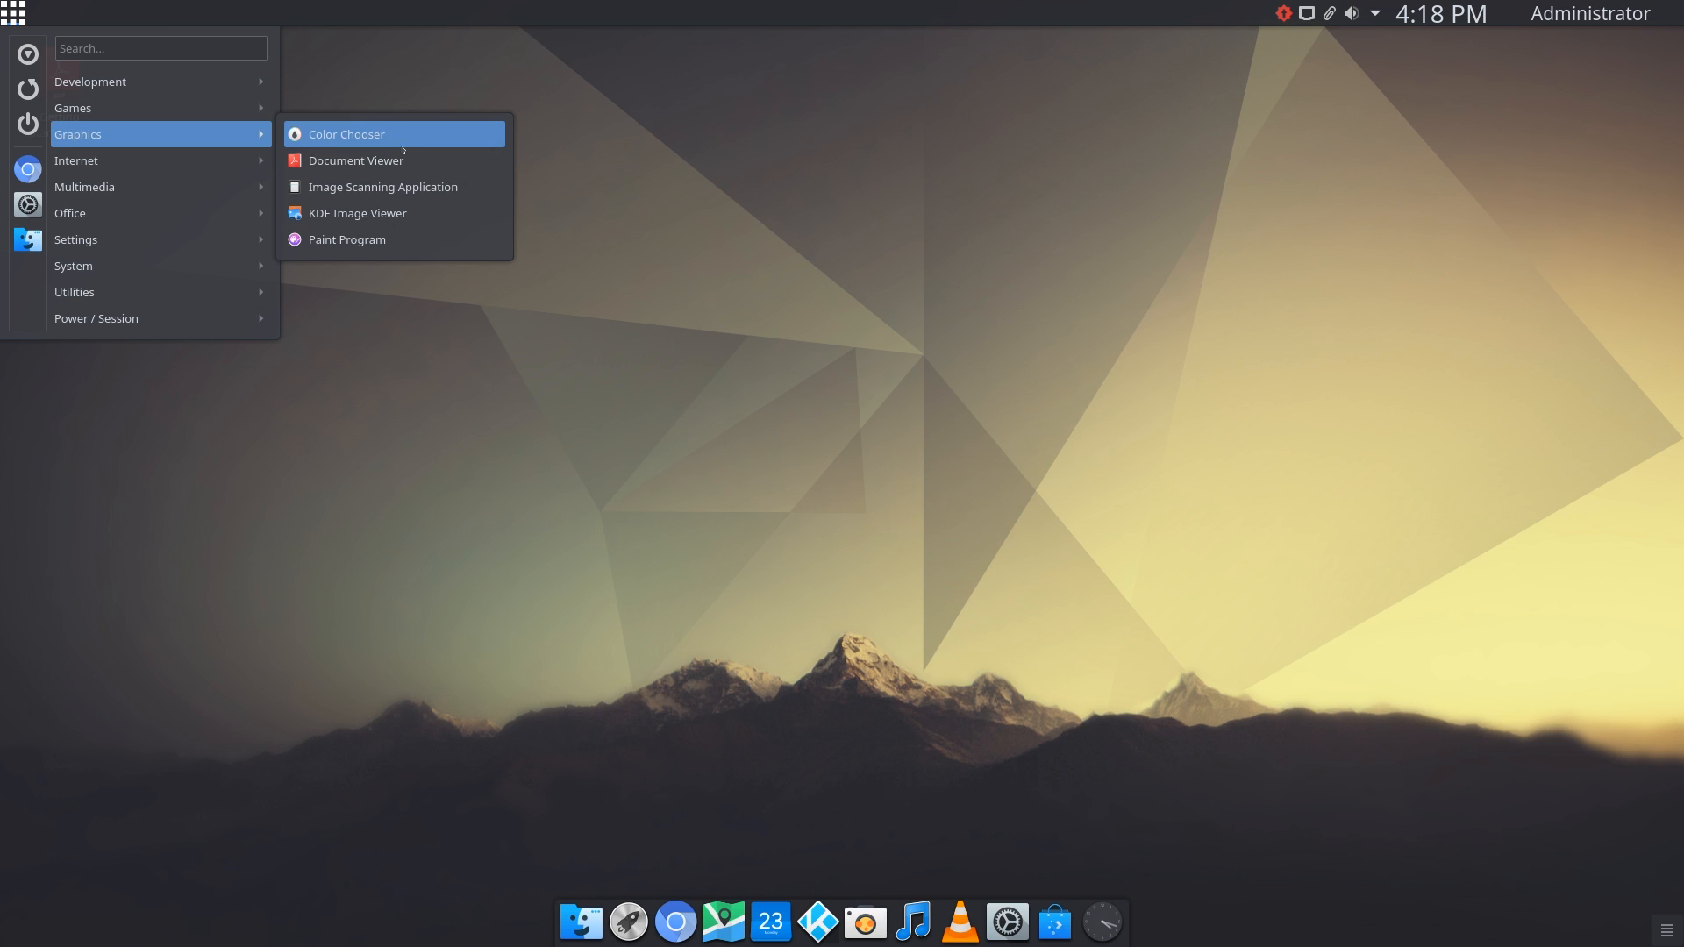
pyautogui.moveTo(423, 187)
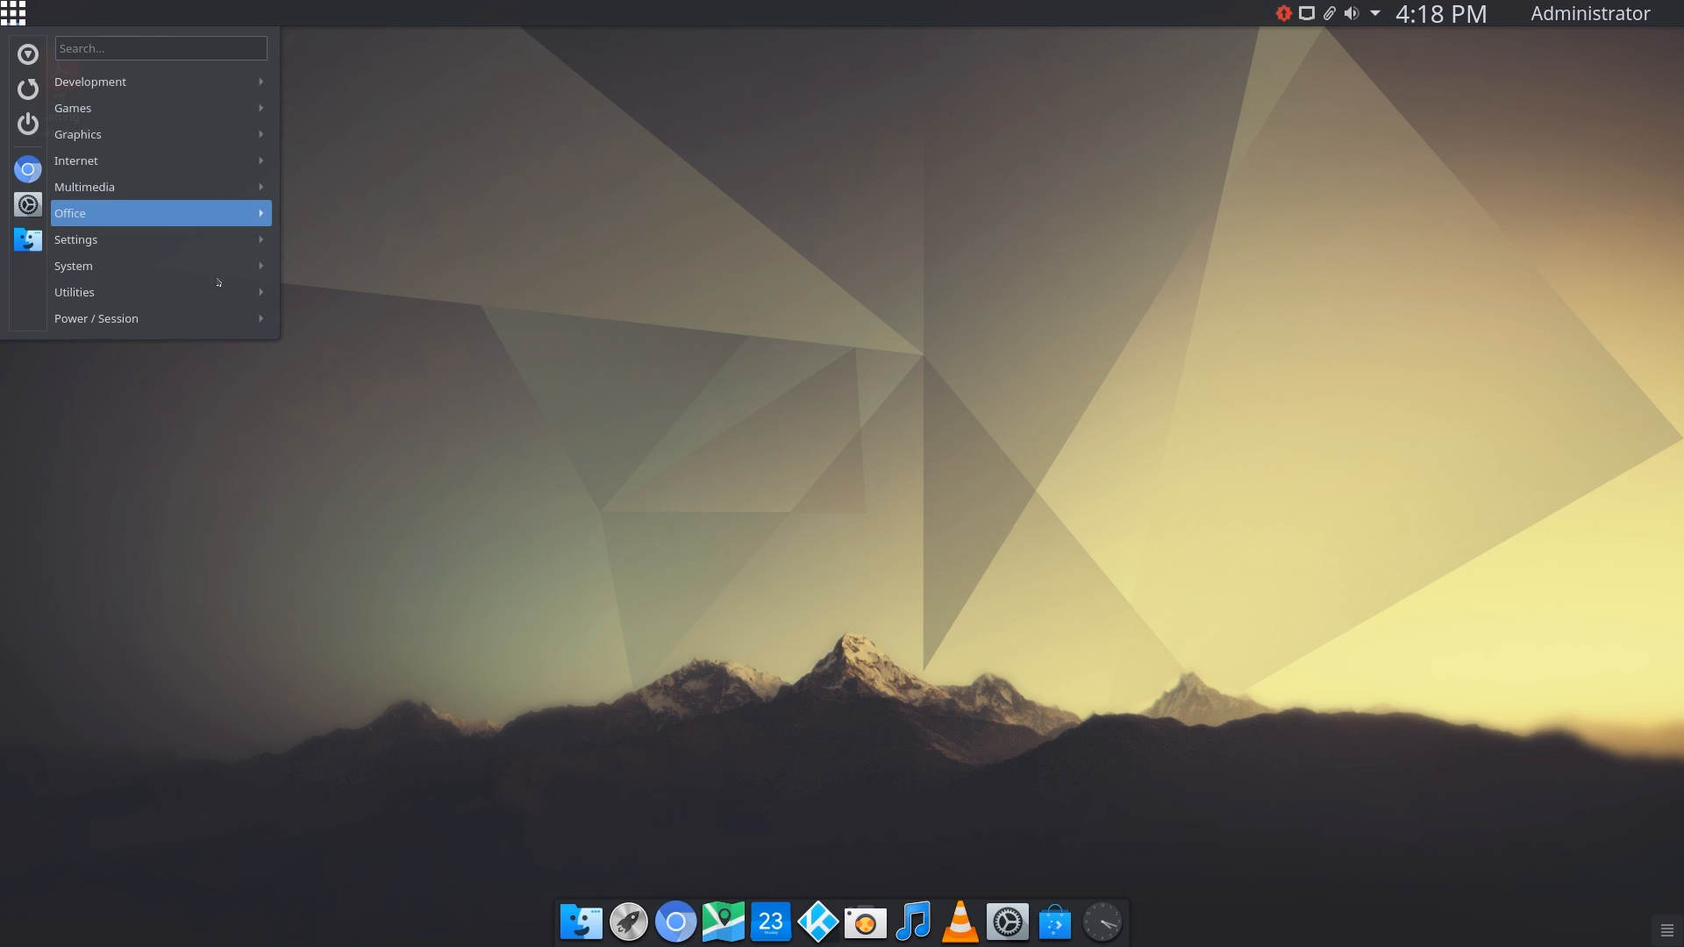
pyautogui.moveTo(77, 133)
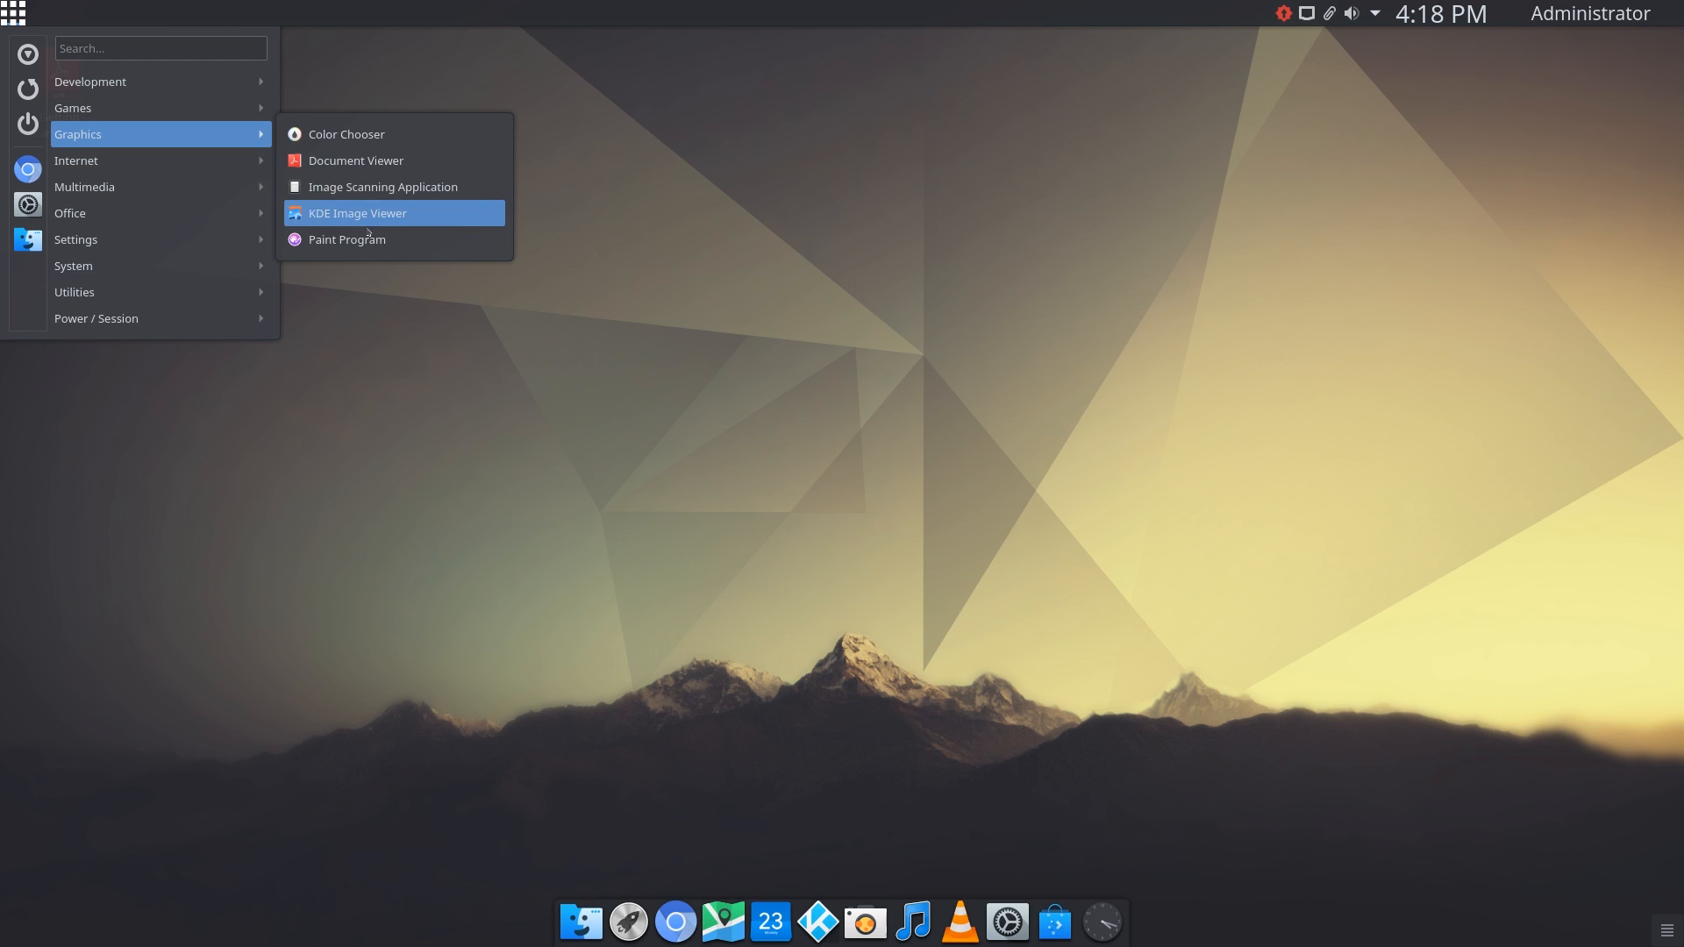
pyautogui.moveTo(76, 160)
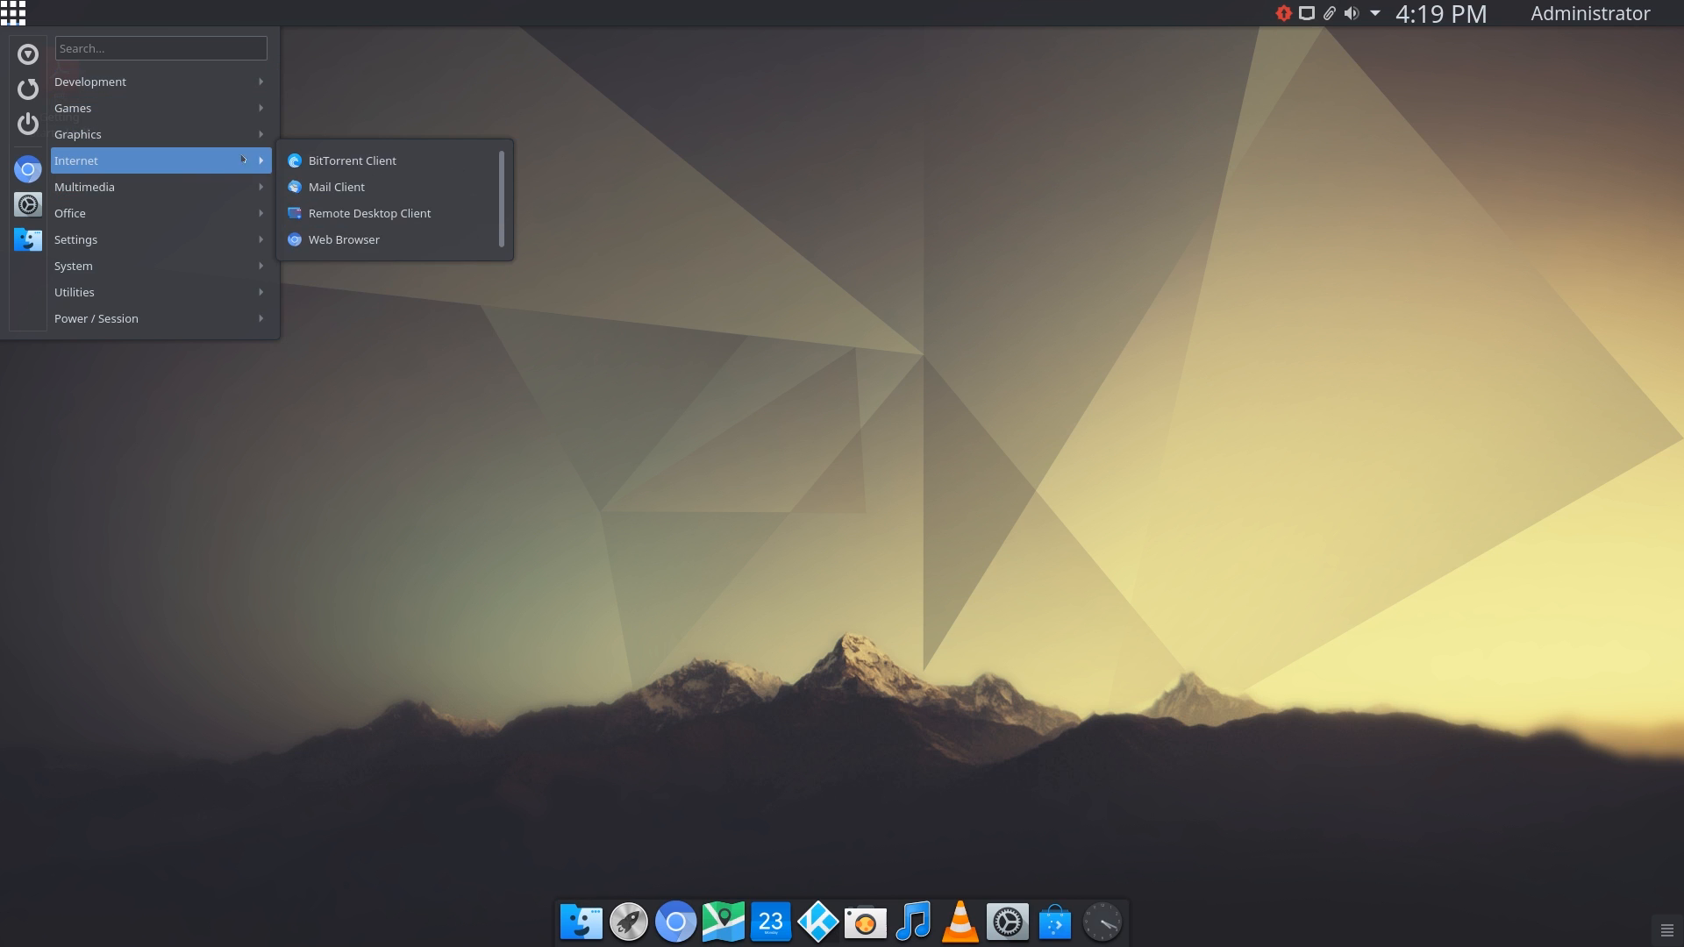
pyautogui.moveTo(344, 239)
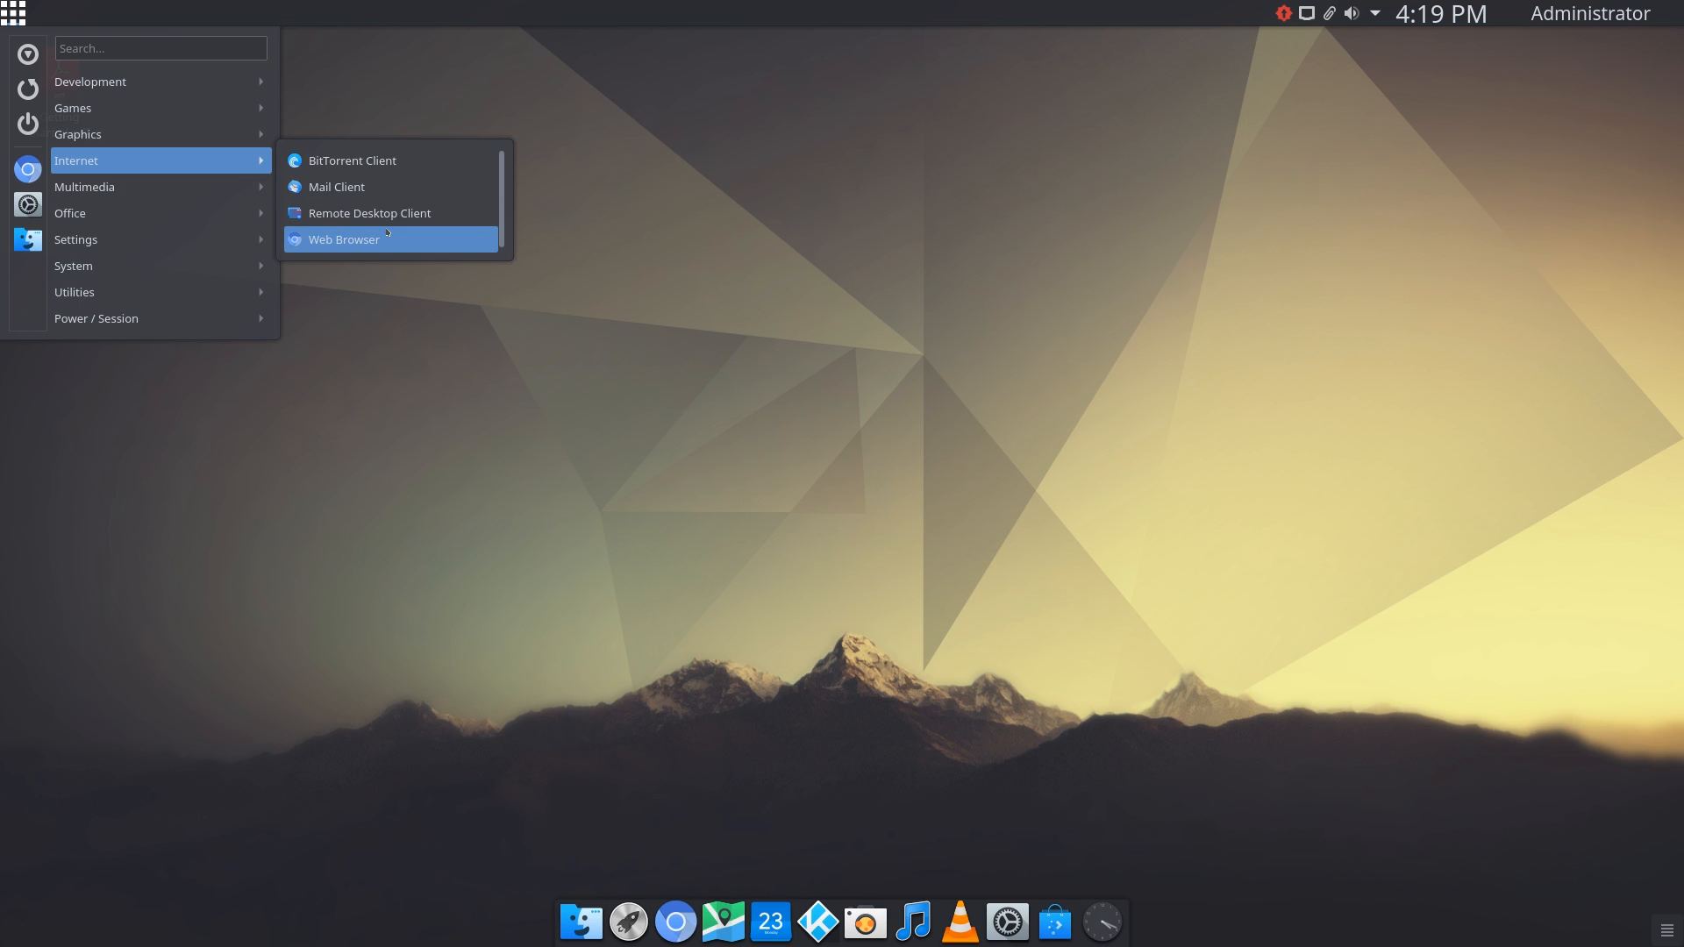
pyautogui.moveTo(376, 187)
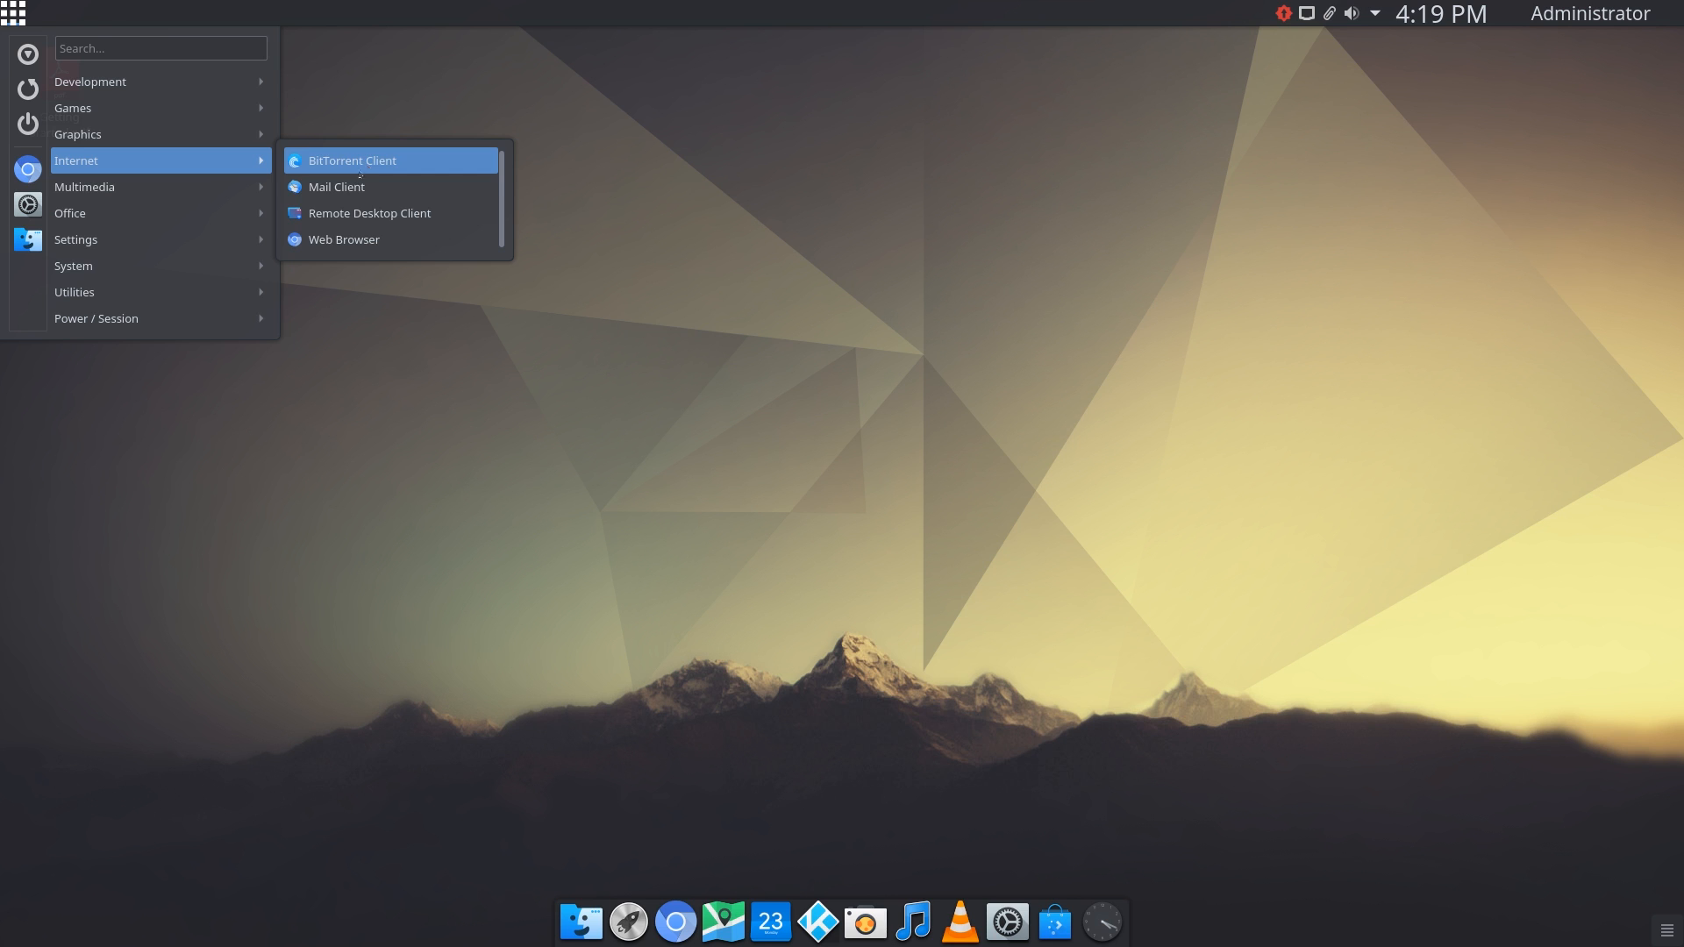
pyautogui.click(336, 187)
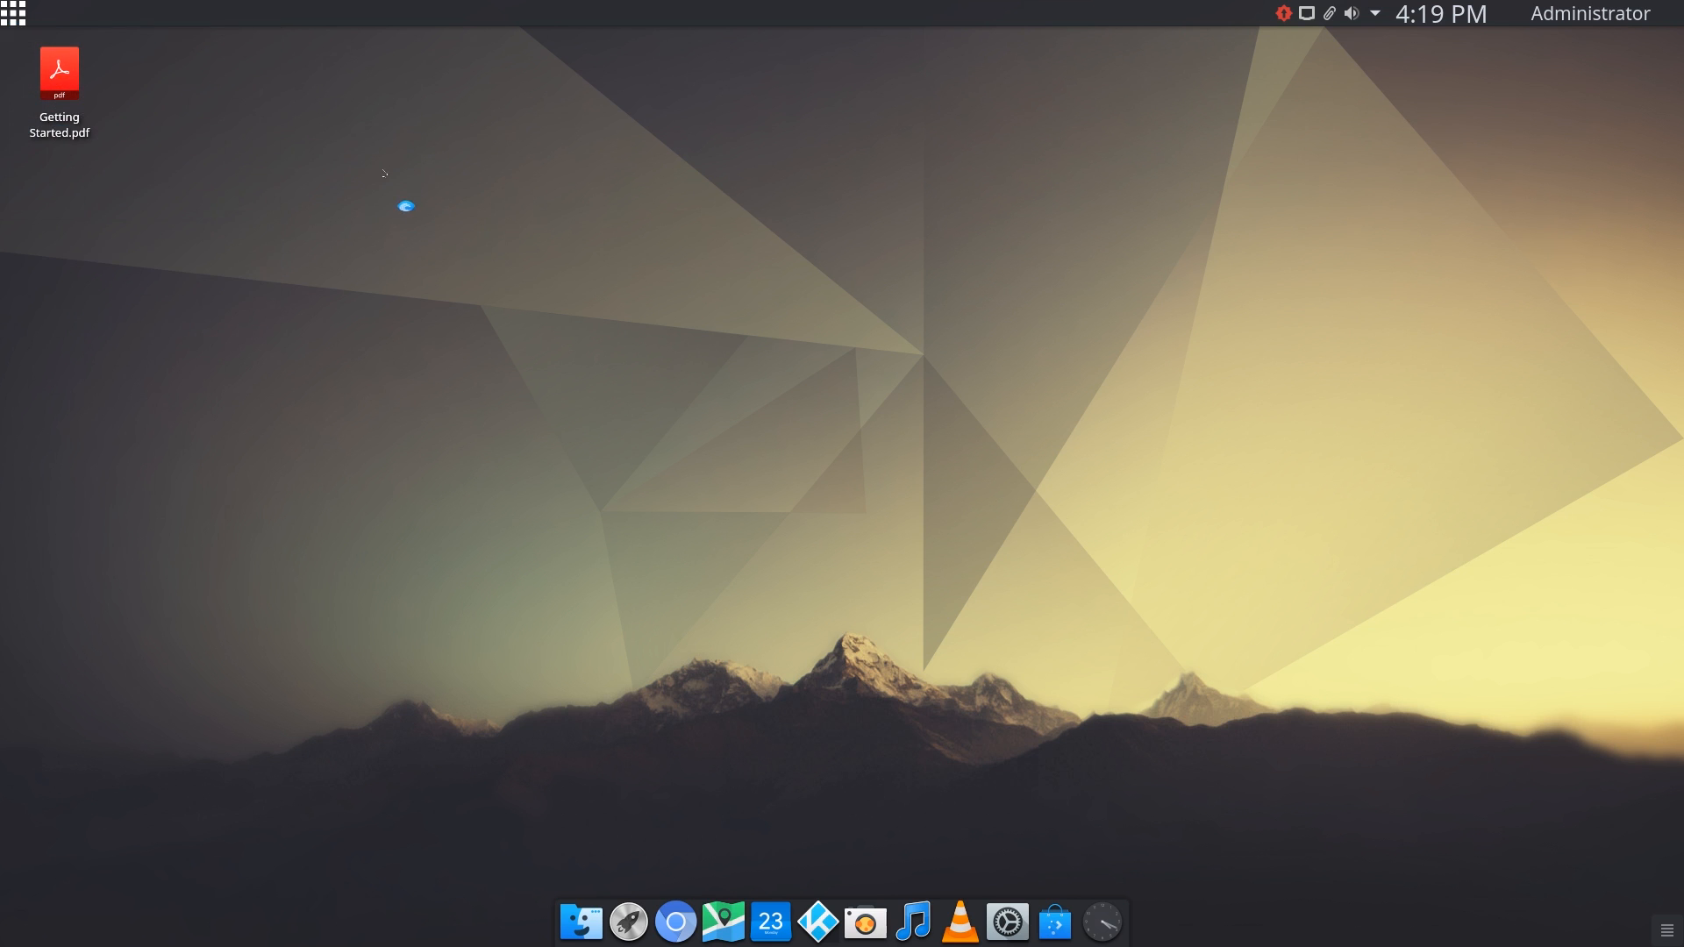
# - Reopen the application menu from KTorrent to show Multimedia apps like Media Center
pyautogui.click(1076, 922)
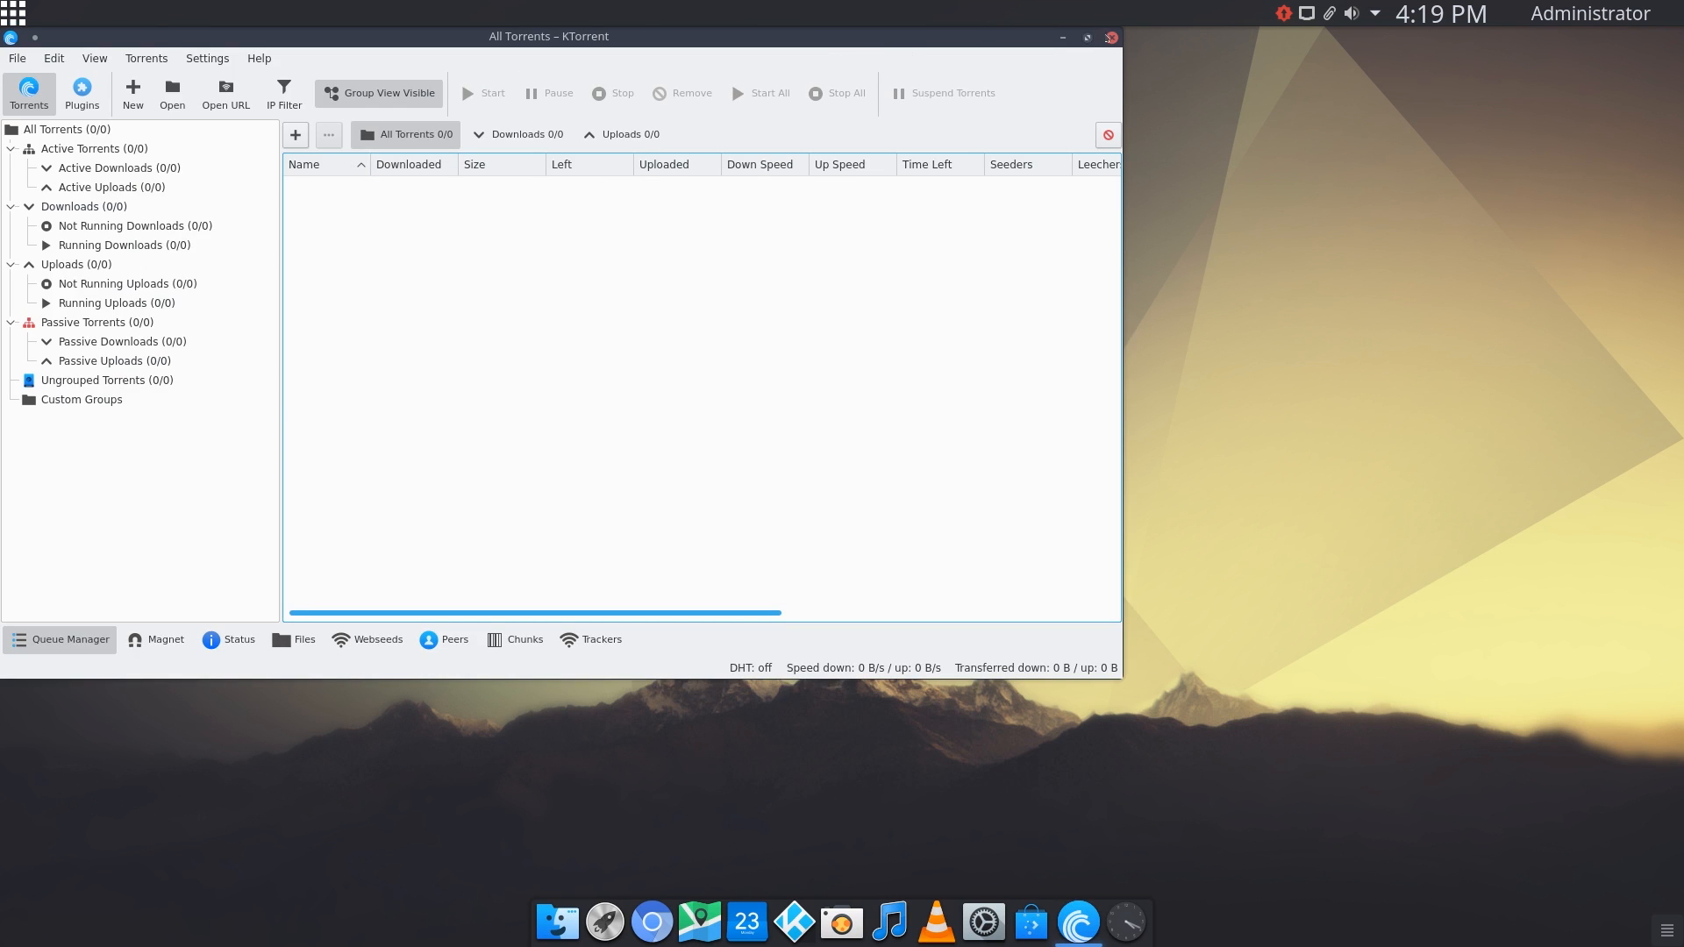
pyautogui.click(14, 14)
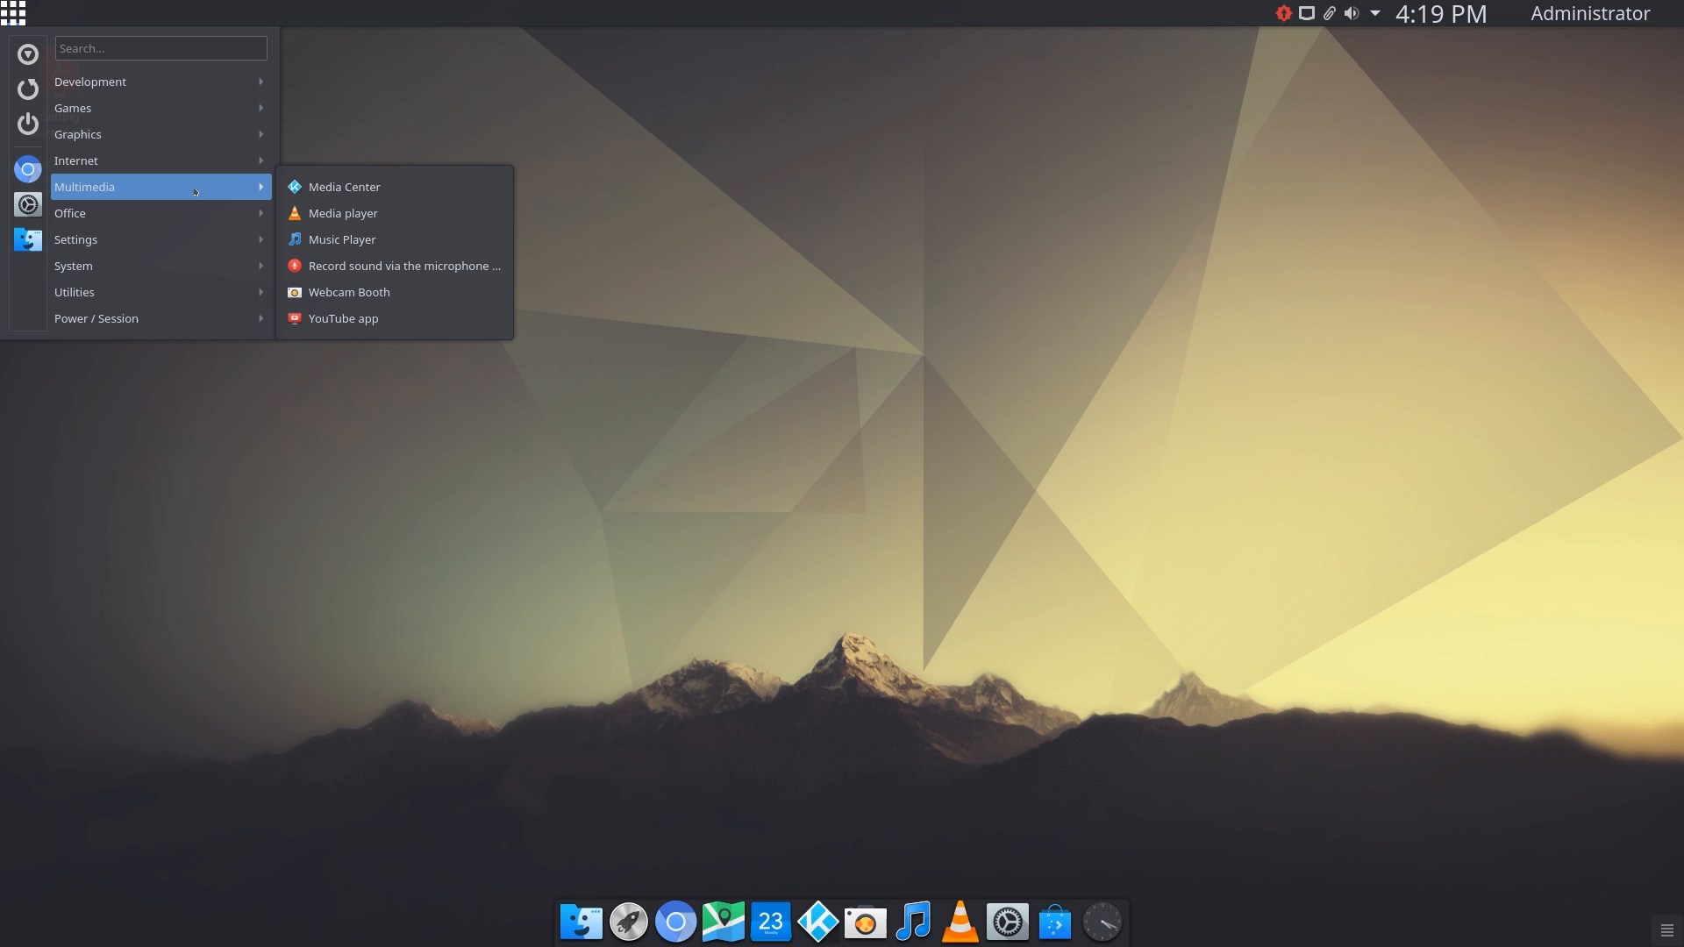
pyautogui.moveTo(344, 186)
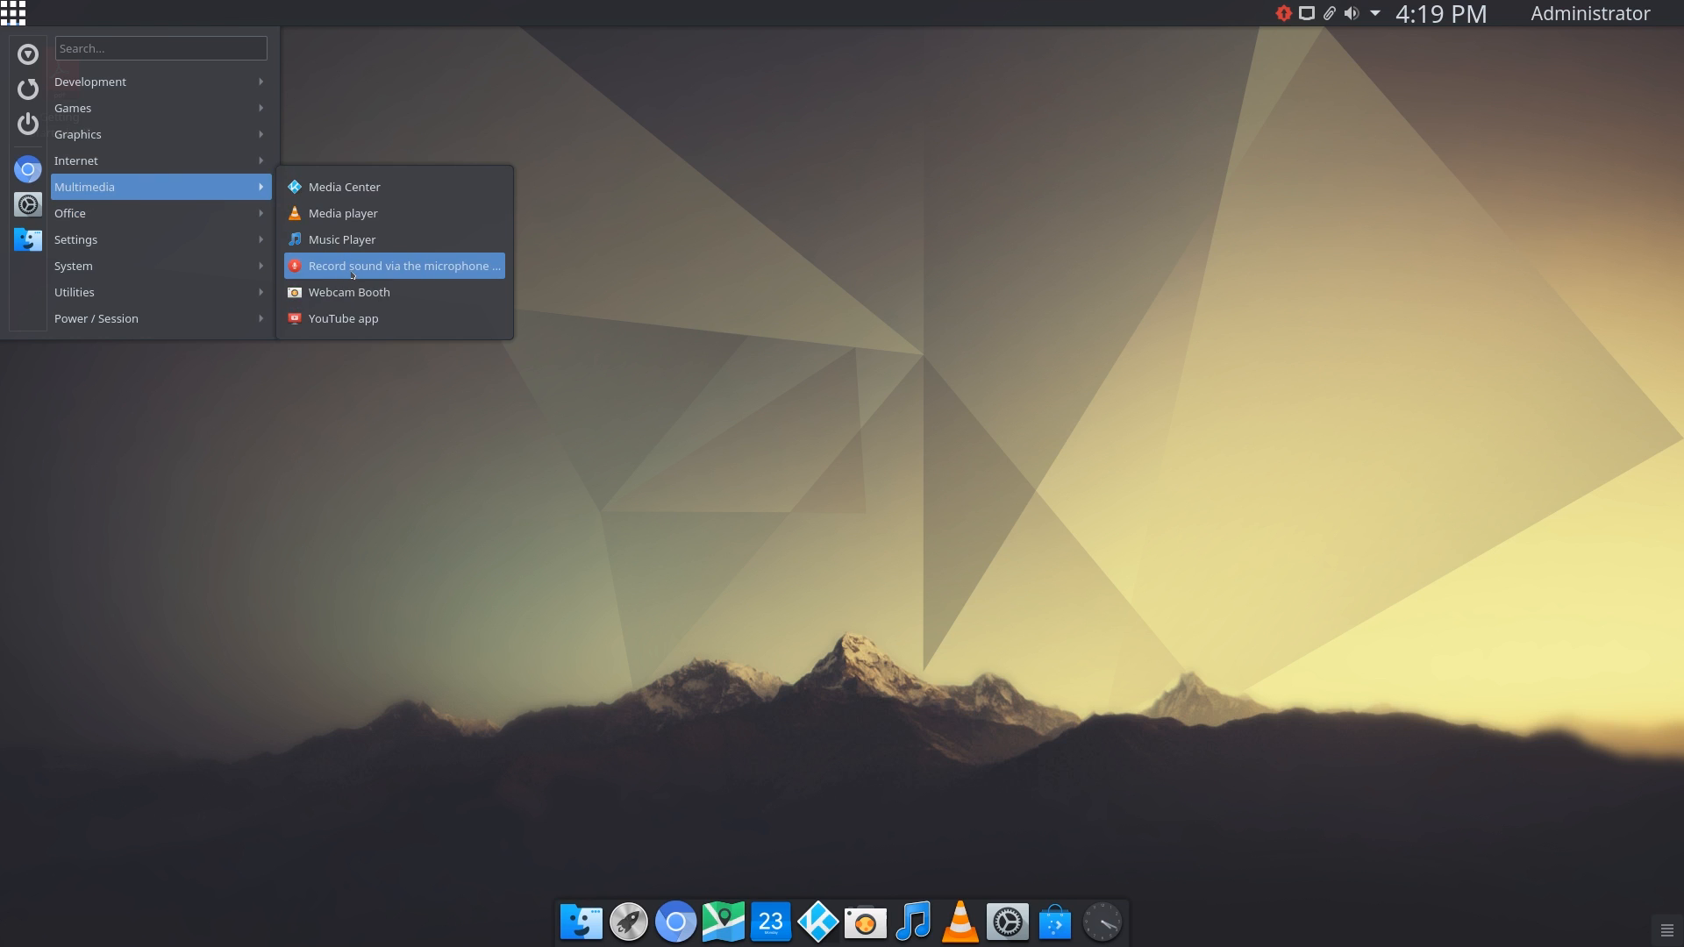
pyautogui.moveTo(394, 291)
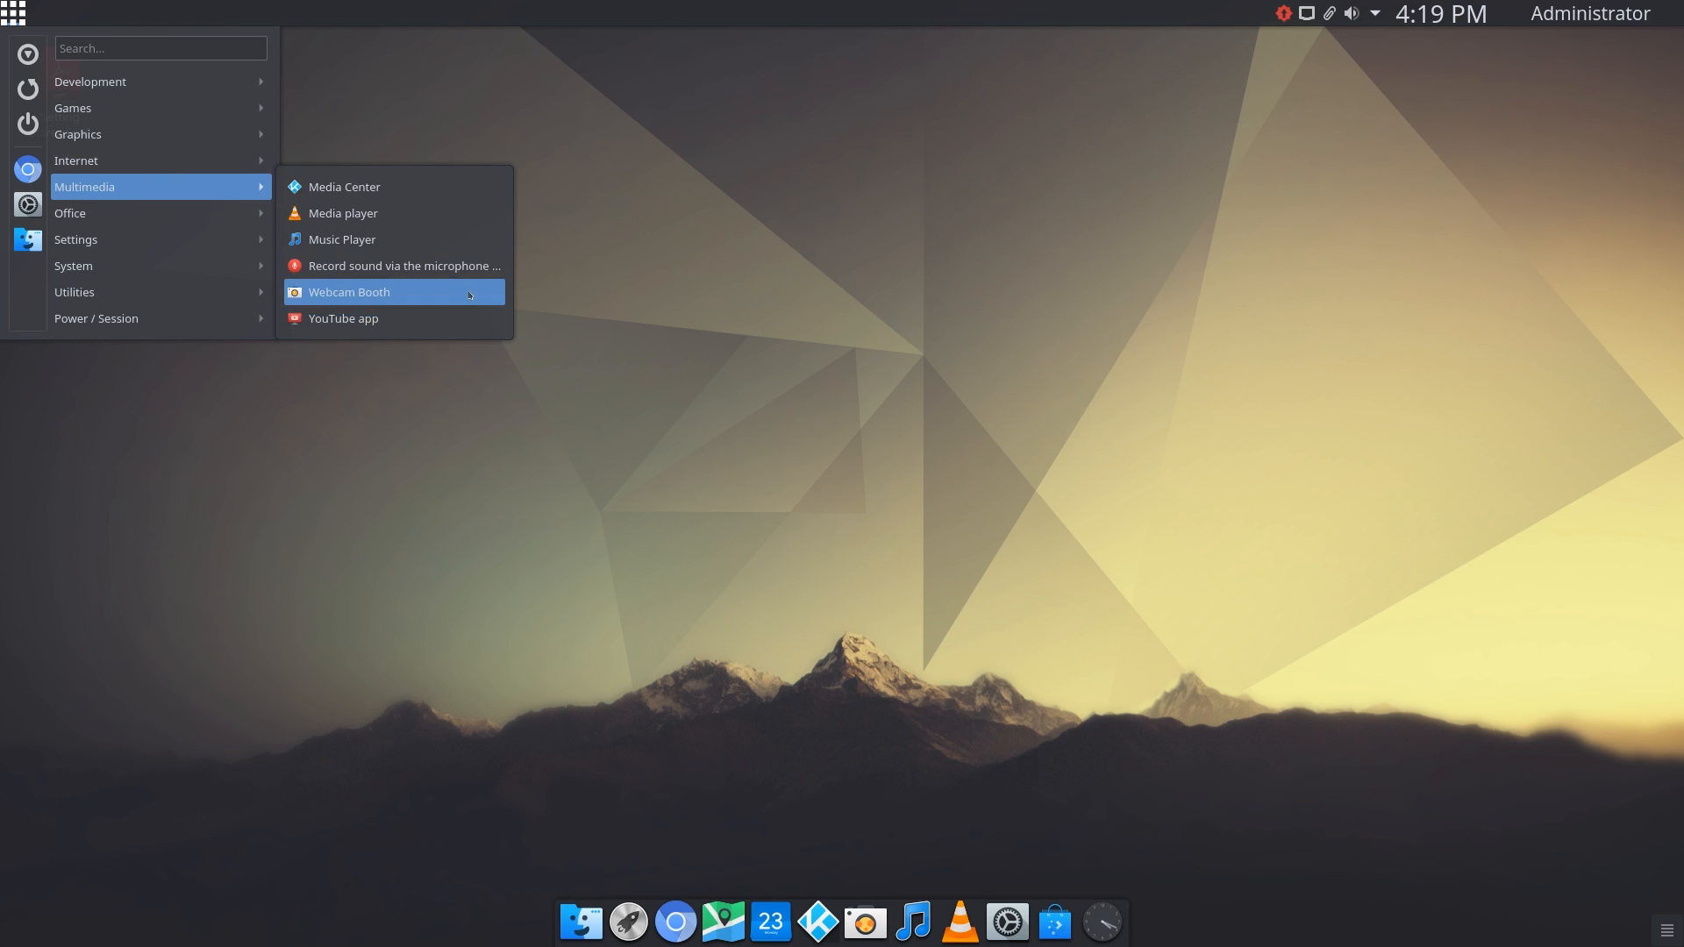
pyautogui.moveTo(383, 292)
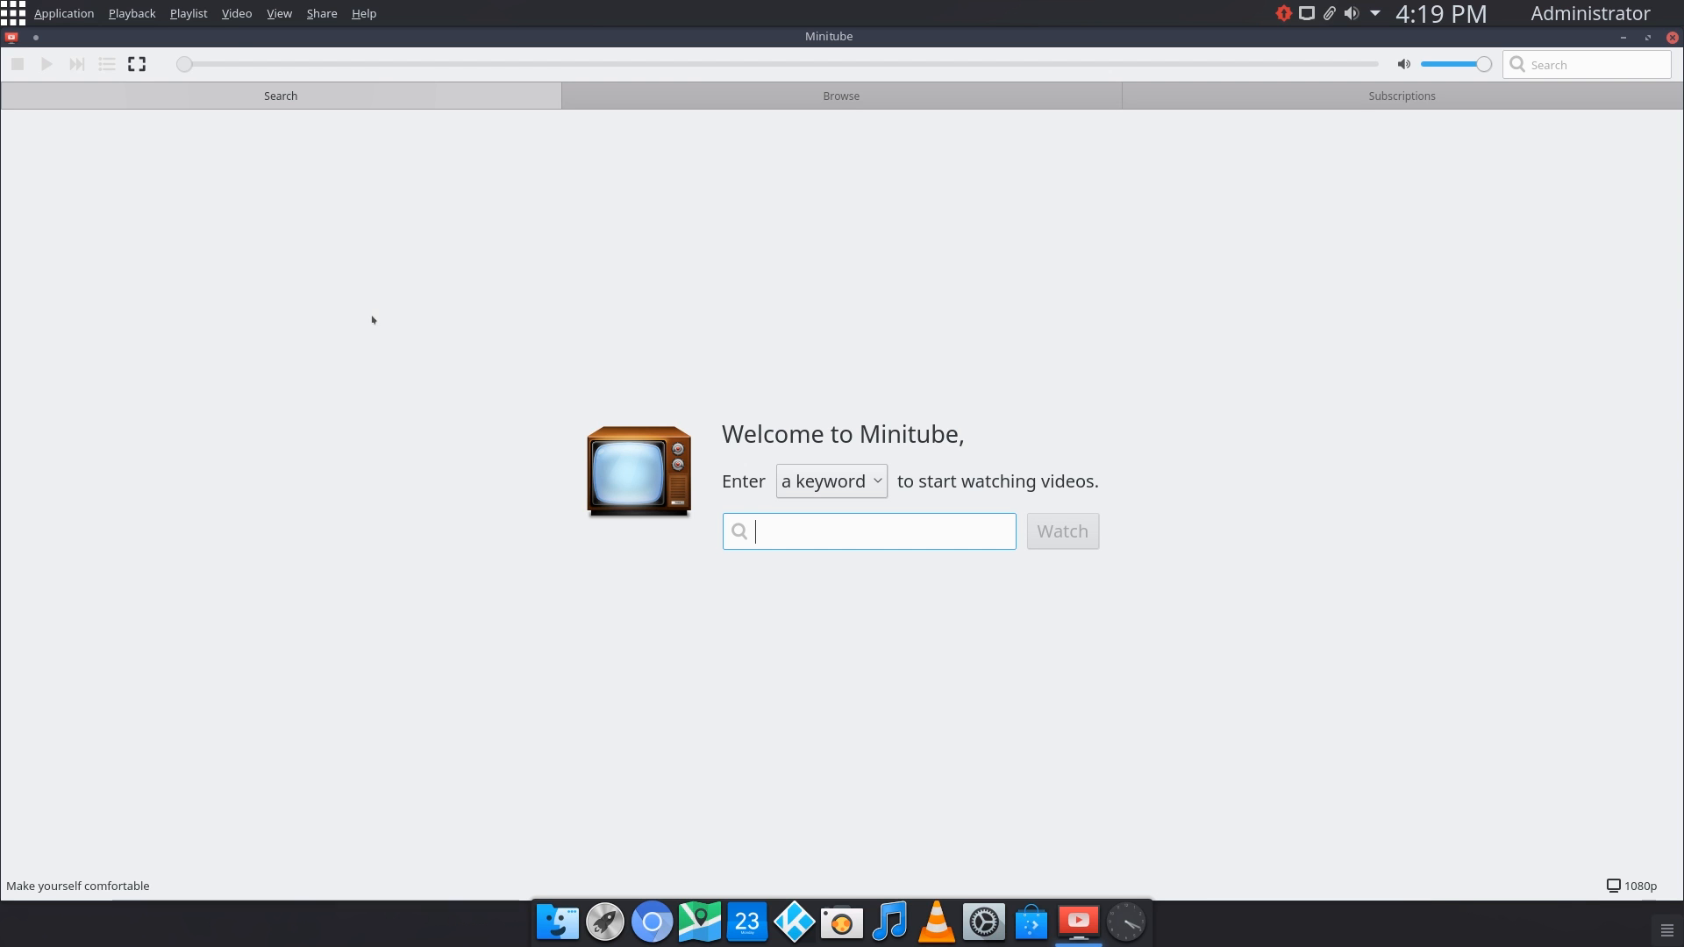
# - Switch Minitube's search type from 'a keyword' to 'a channel', then close Minitube
pyautogui.click(829, 480)
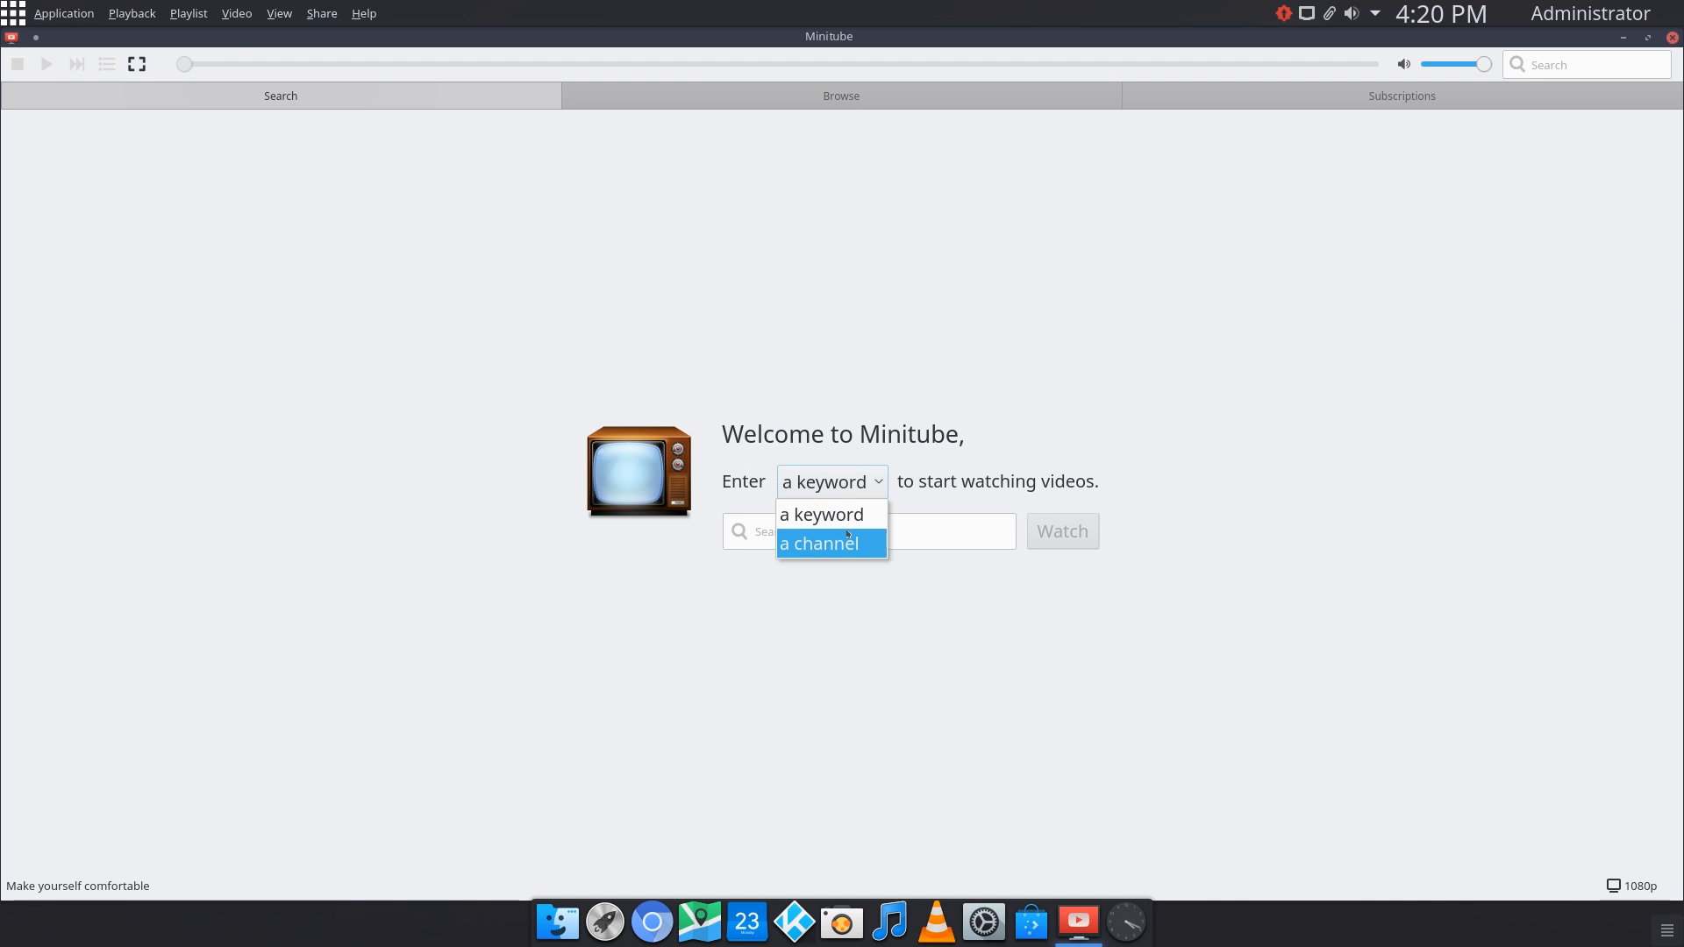
pyautogui.click(821, 542)
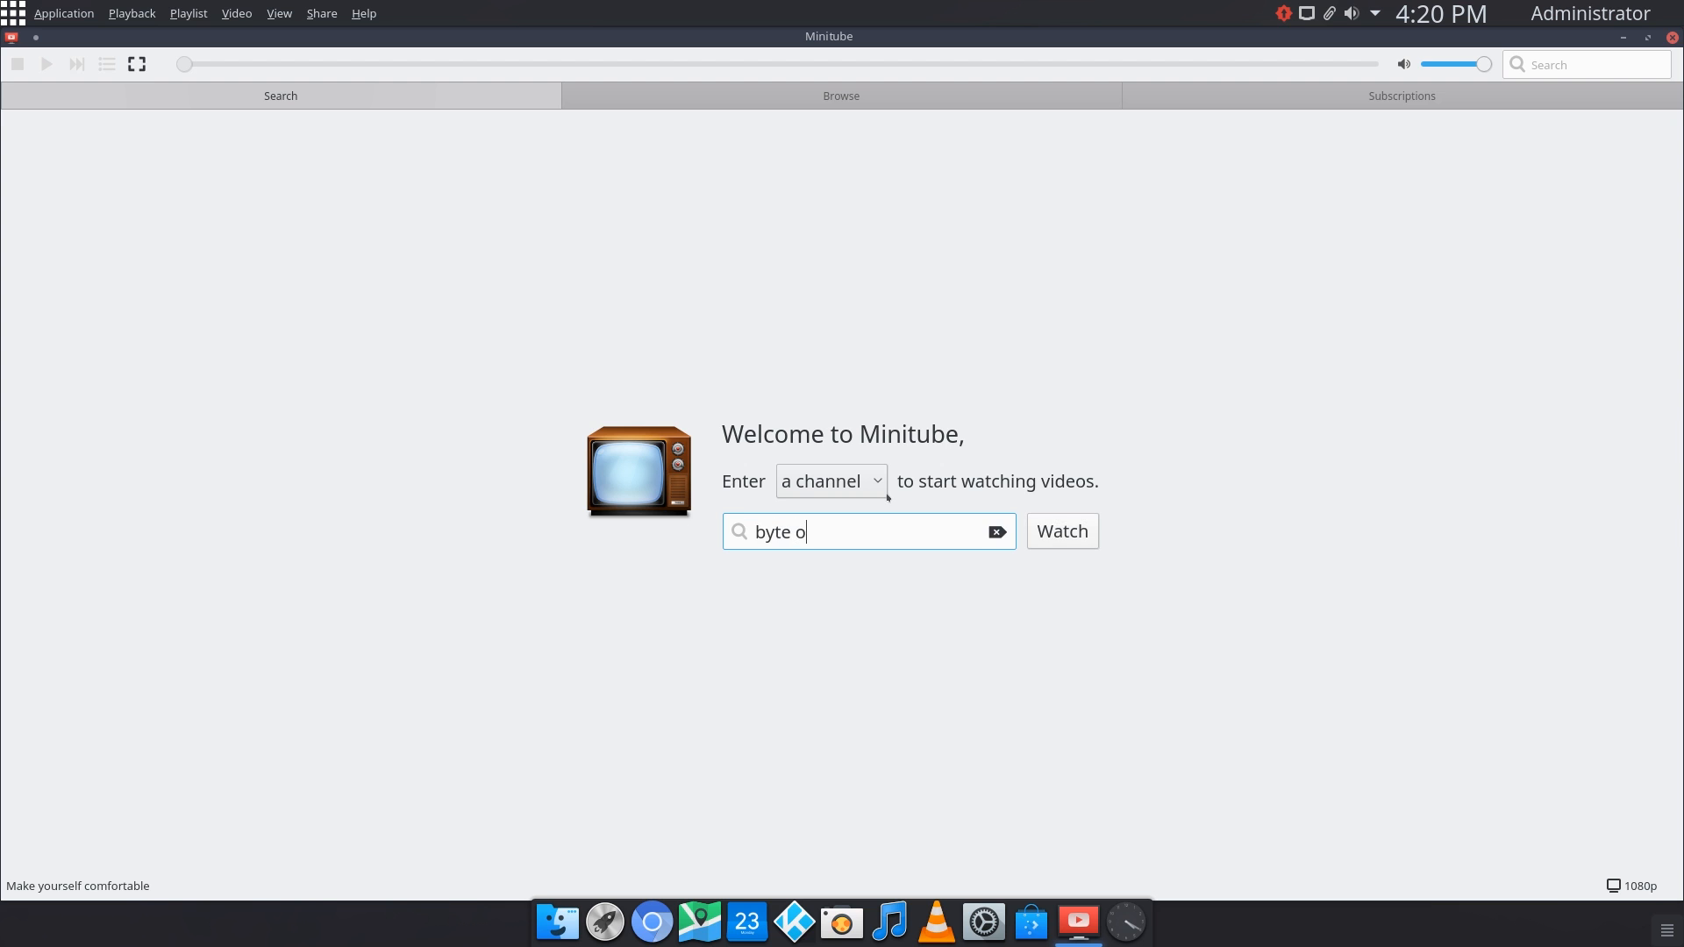
pyautogui.click(1623, 35)
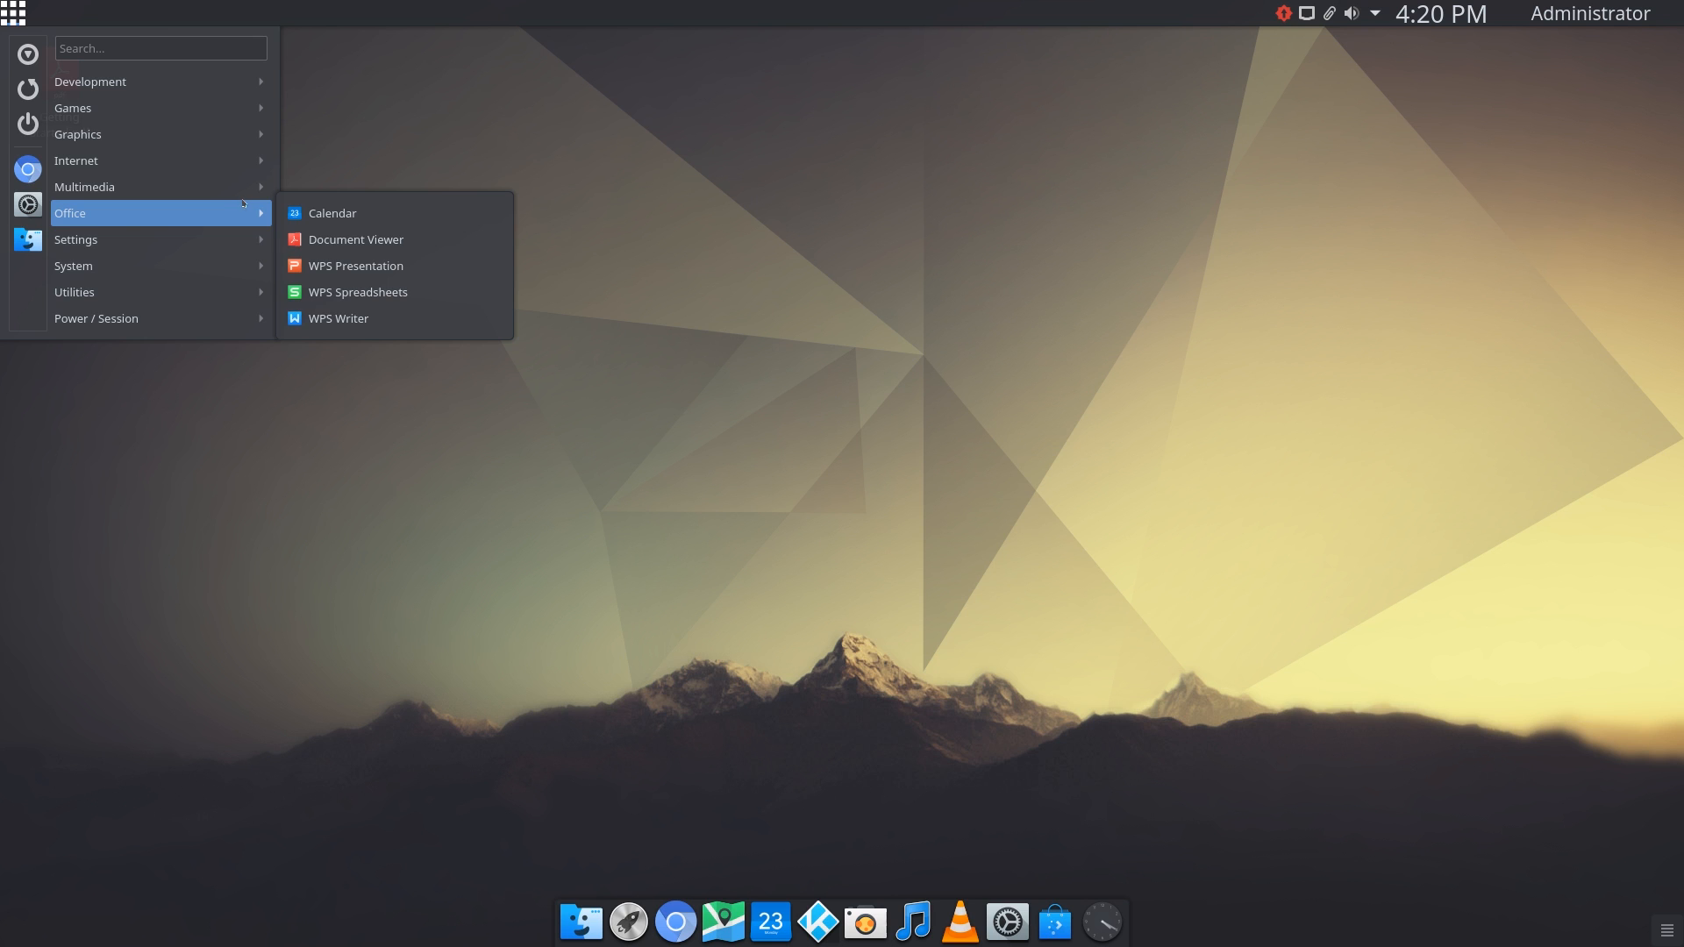
pyautogui.moveTo(129, 187)
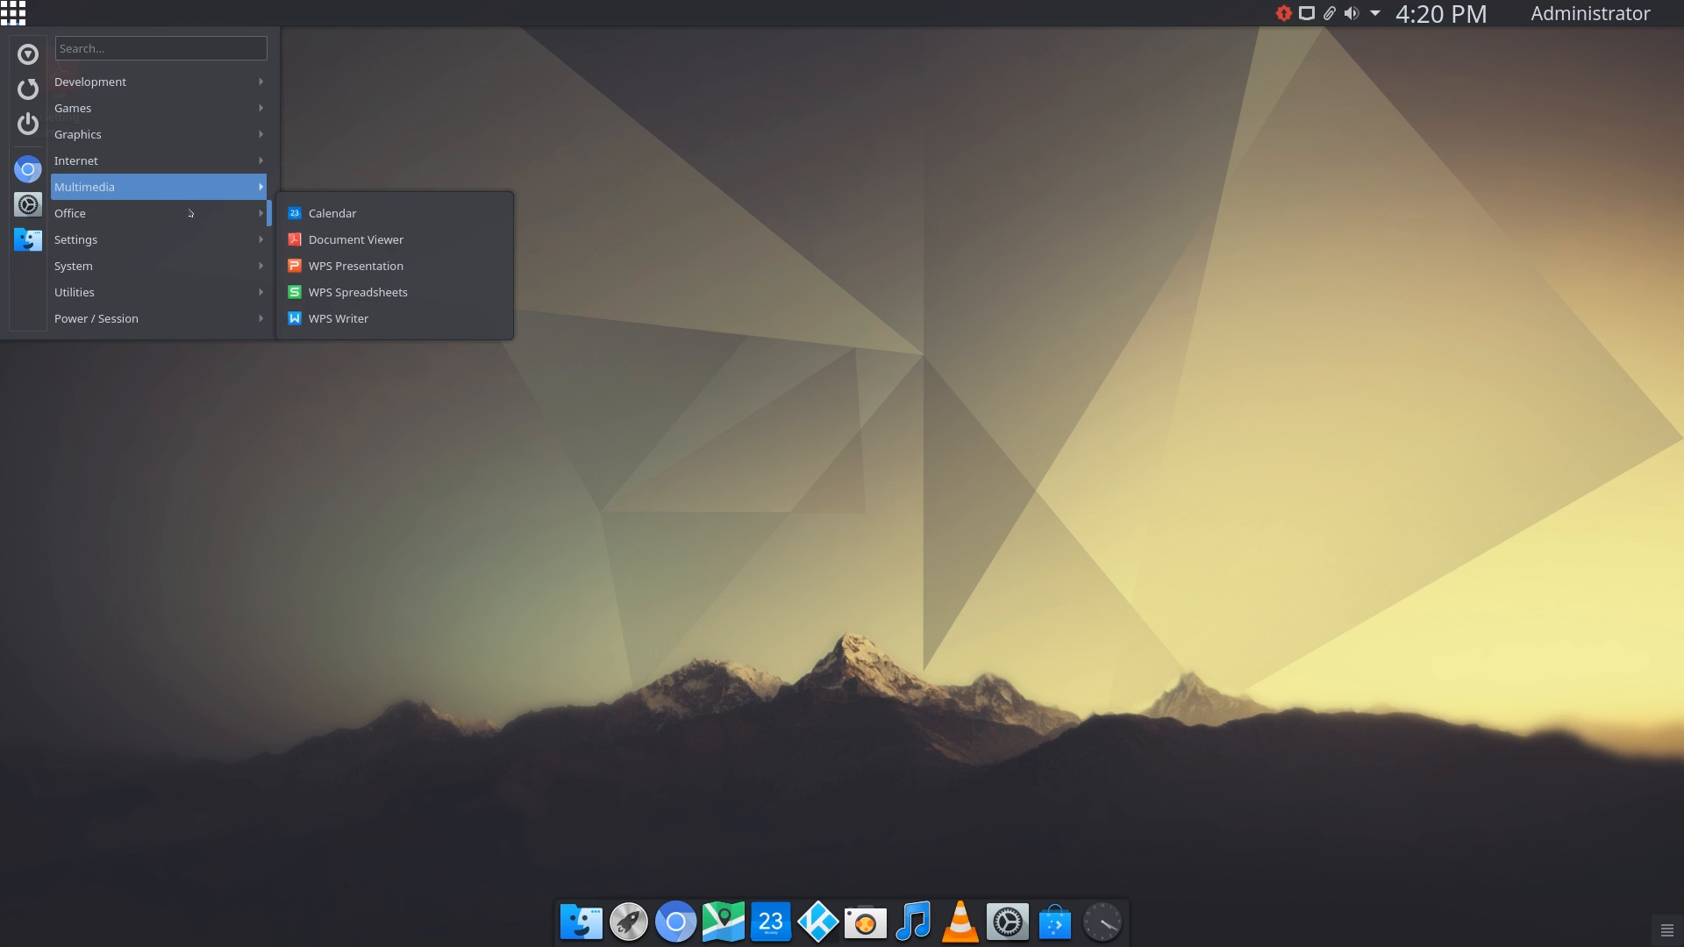
pyautogui.moveTo(69, 213)
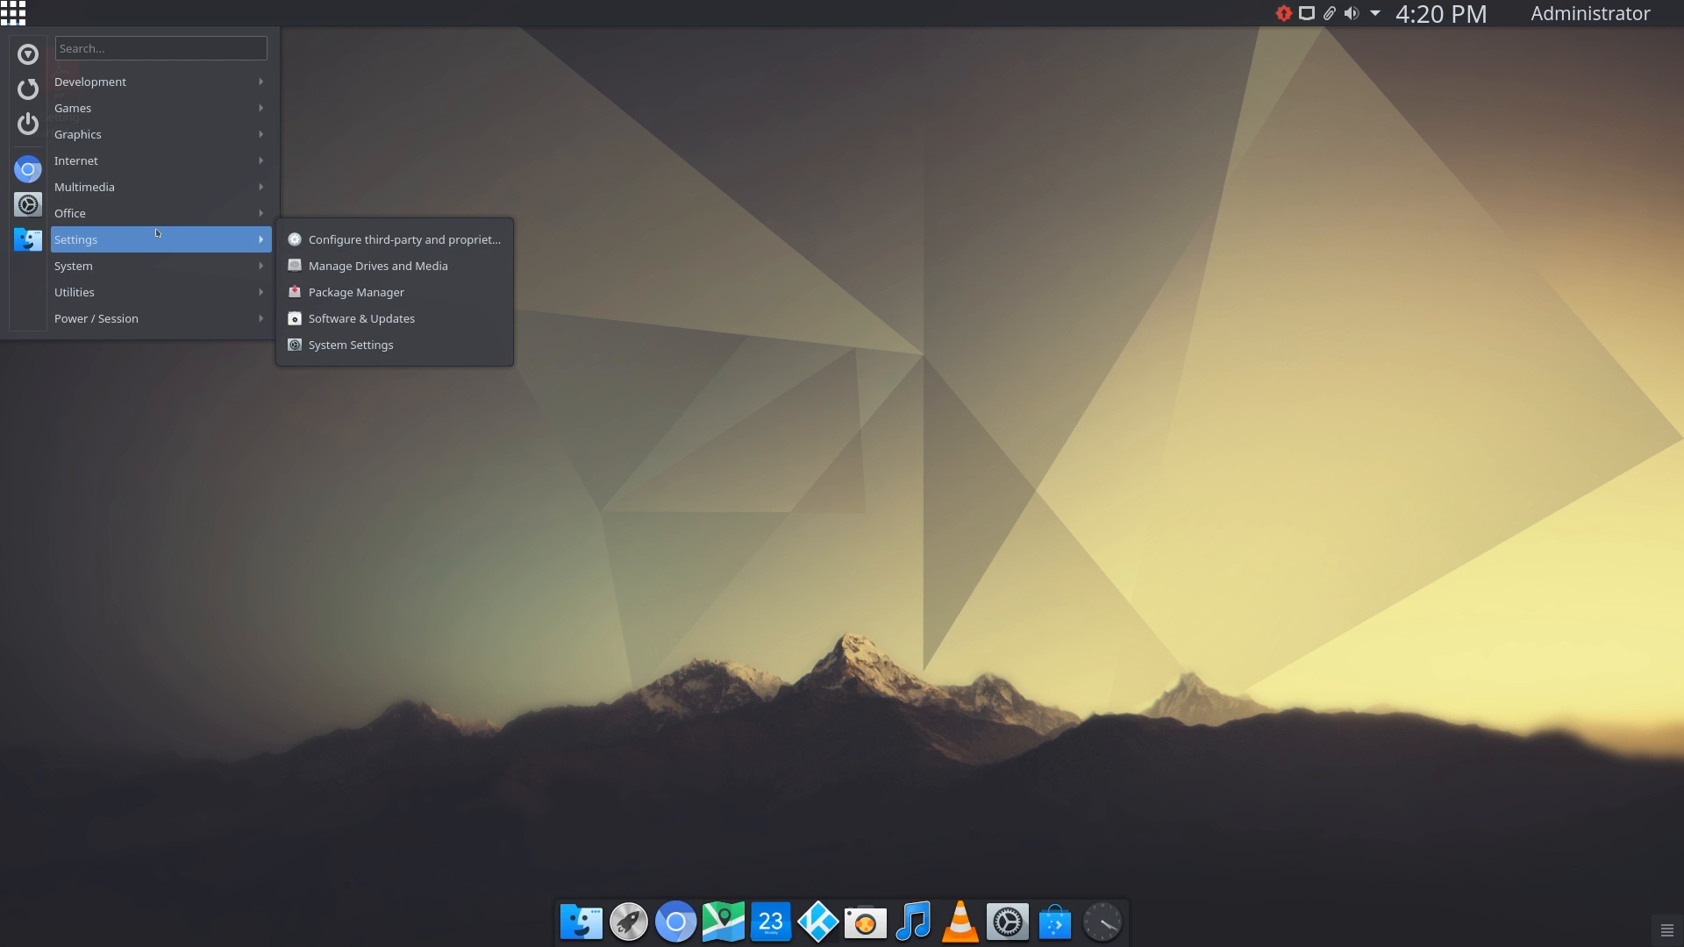
pyautogui.moveTo(350, 344)
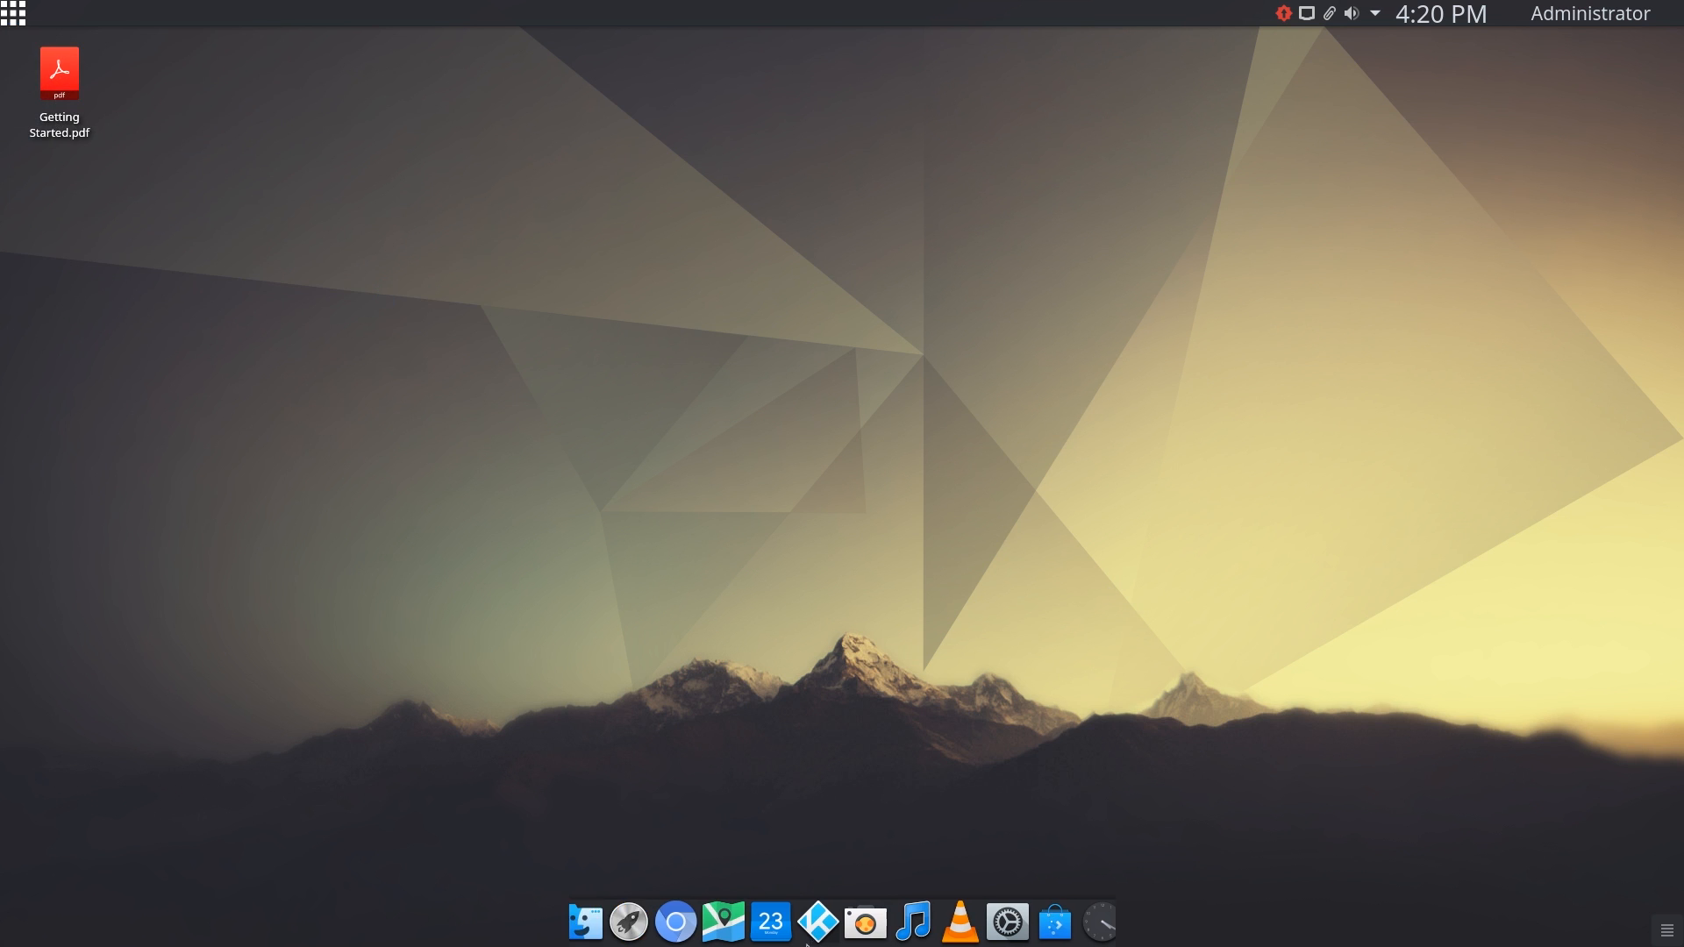
# - Reopen the application menu to browse Office, Settings and System categories
pyautogui.click(15, 14)
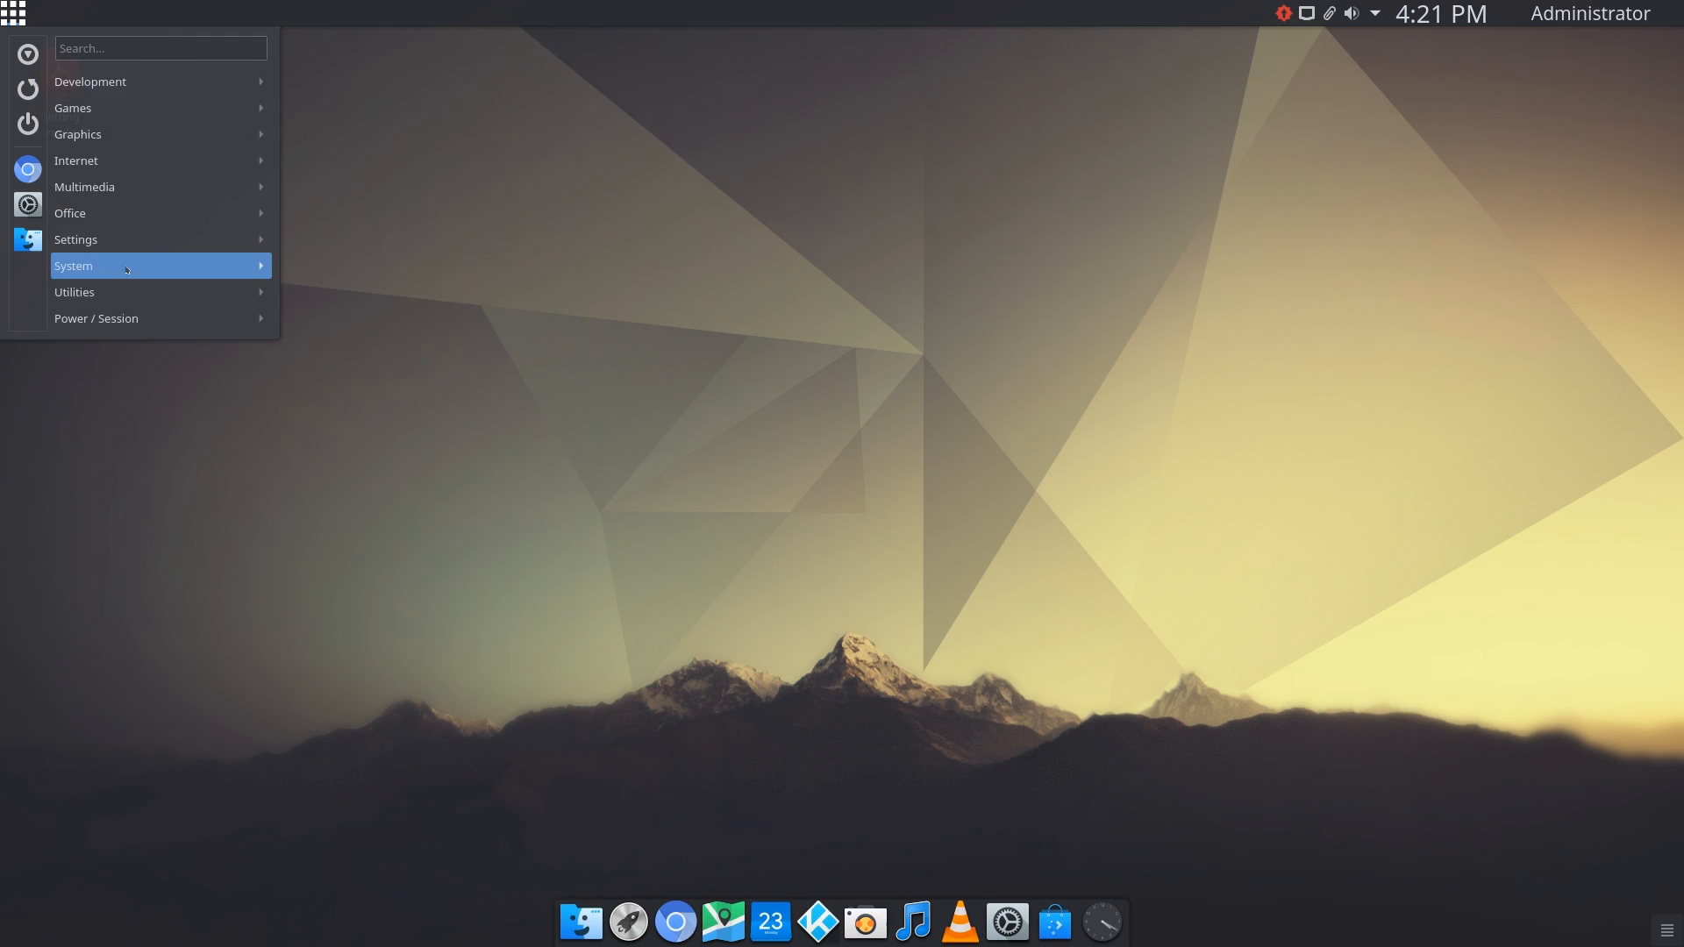
pyautogui.moveTo(74, 291)
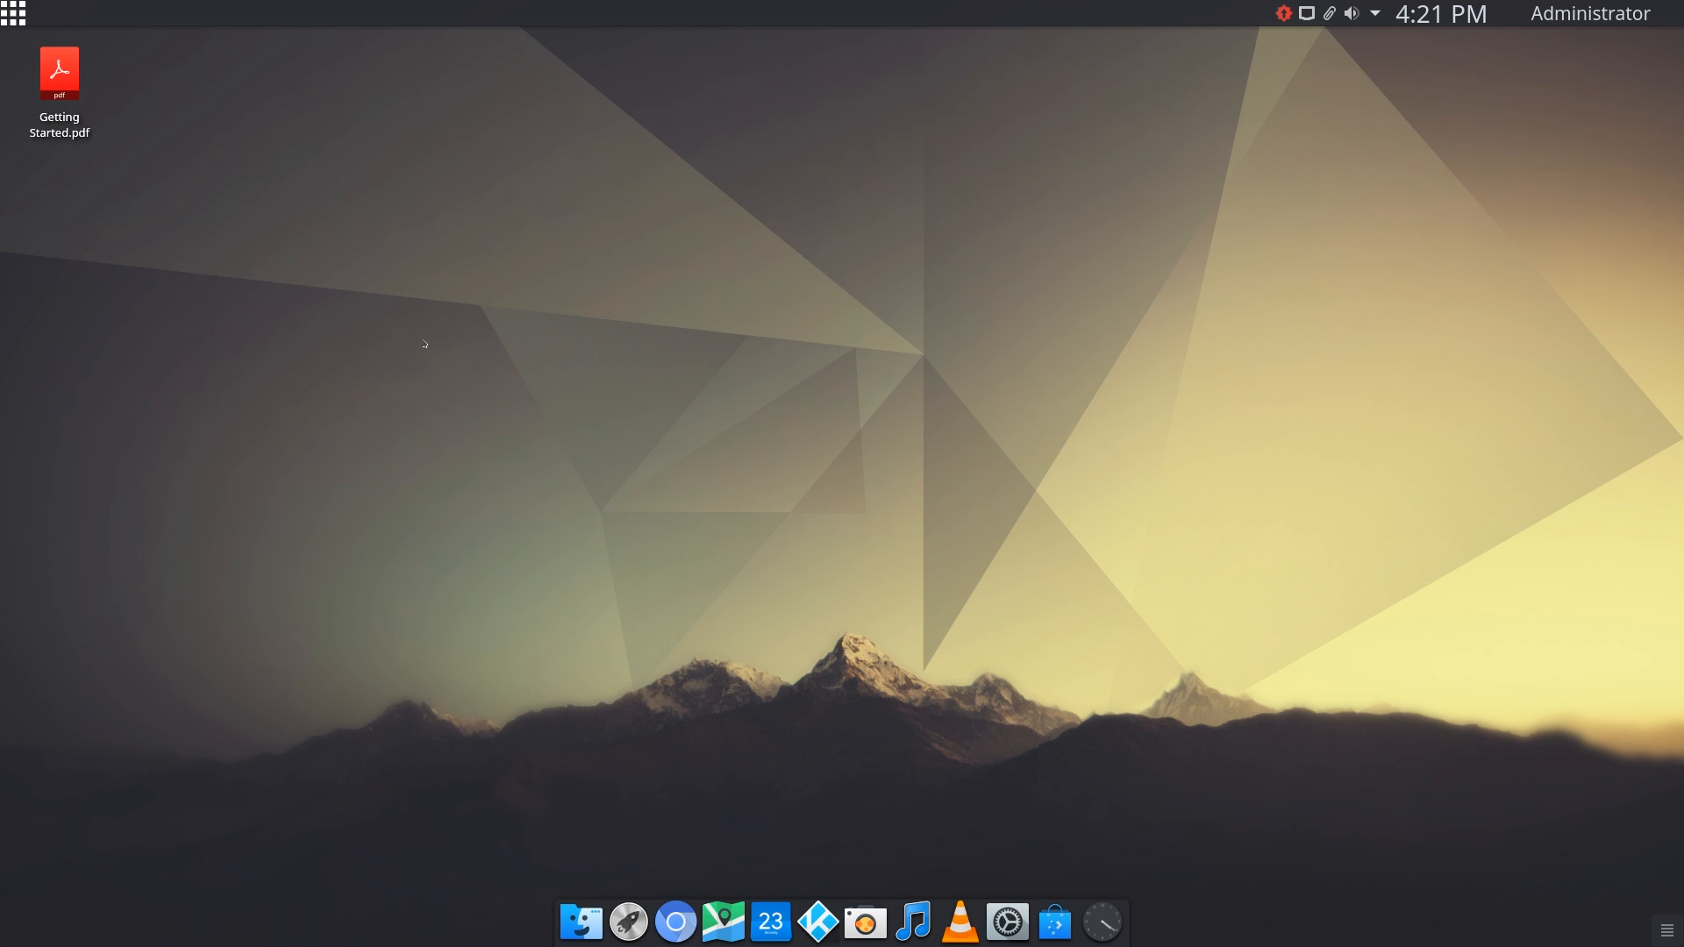
pyautogui.click(15, 15)
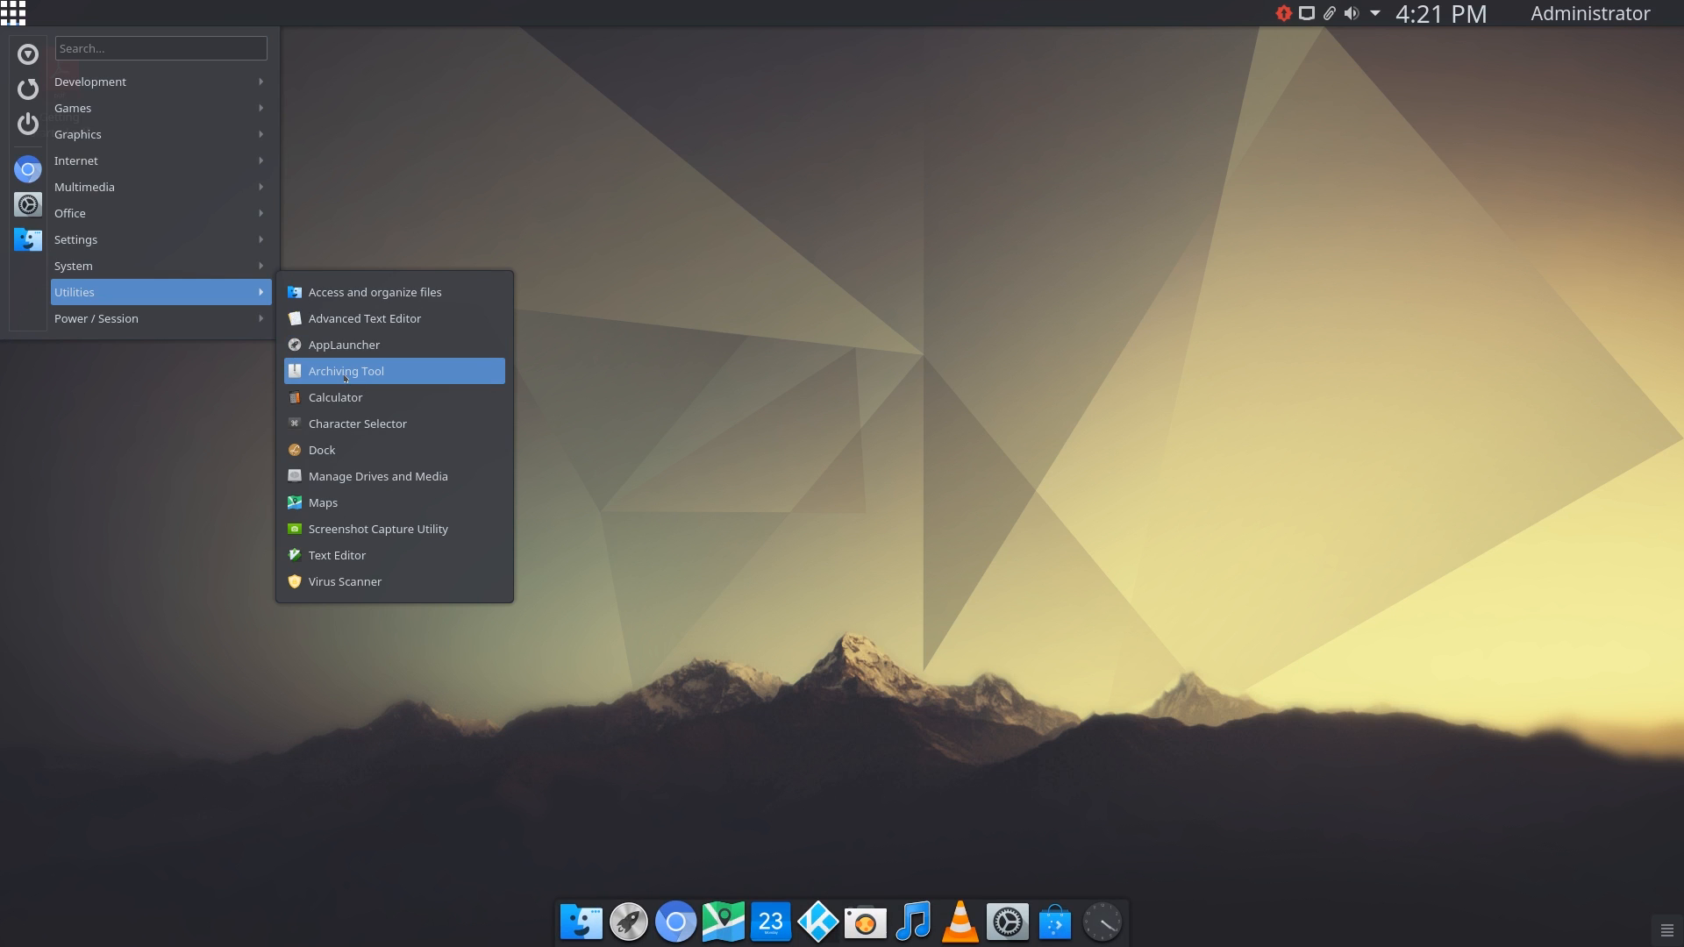
pyautogui.moveTo(358, 423)
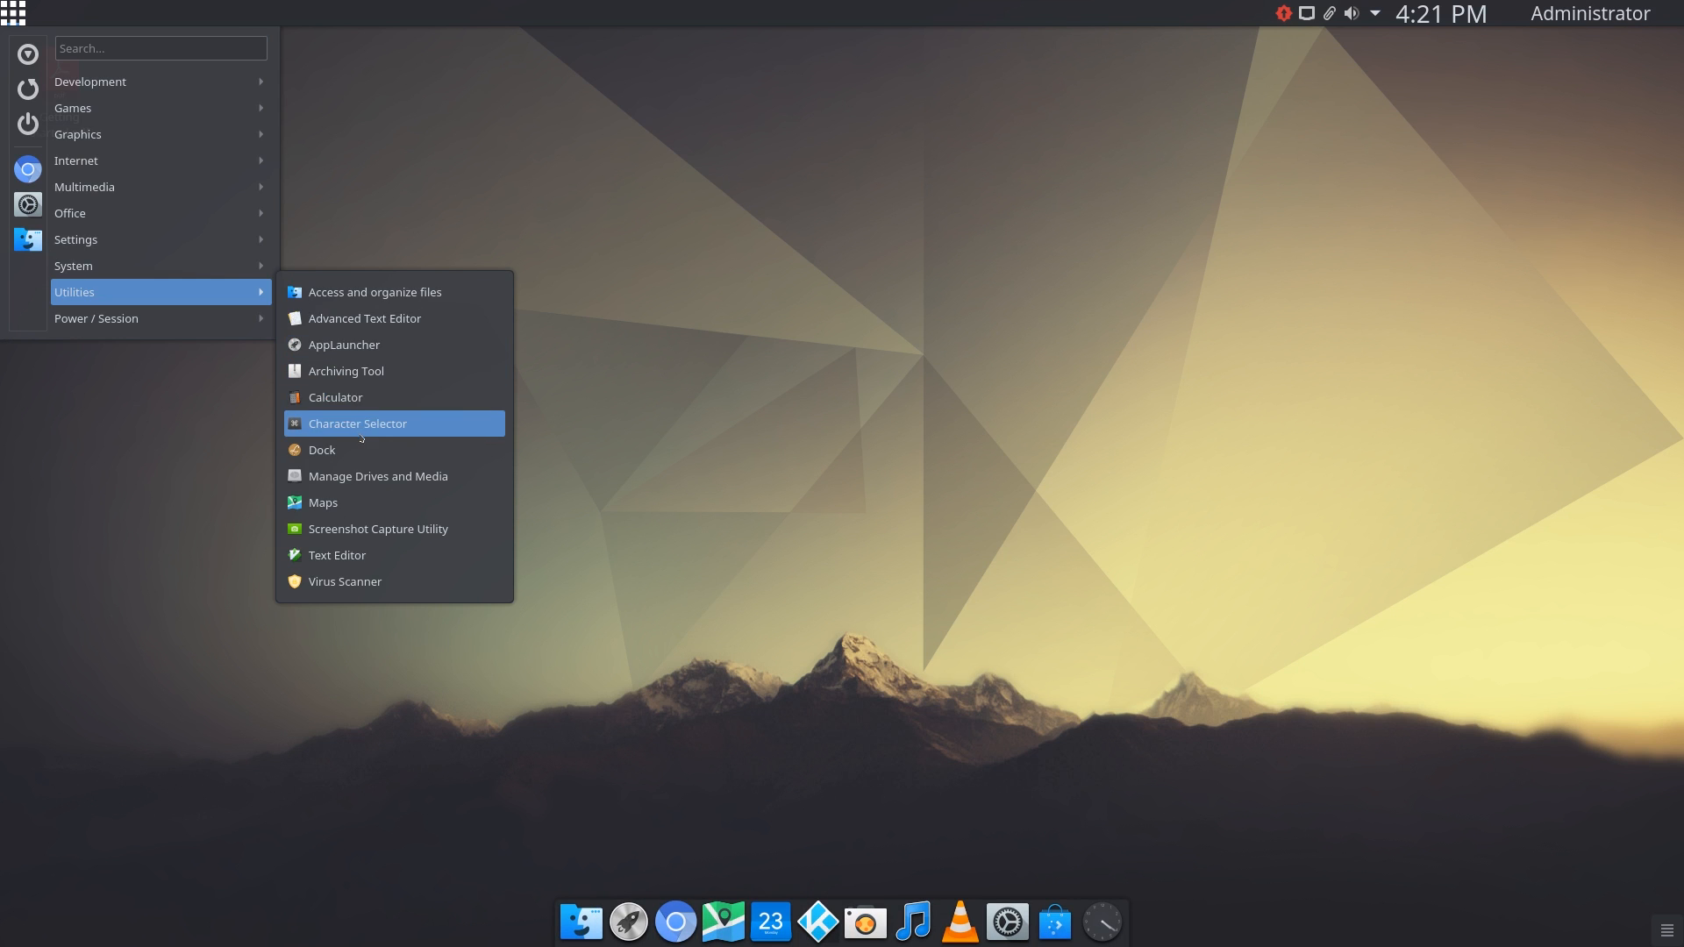
pyautogui.moveTo(321, 449)
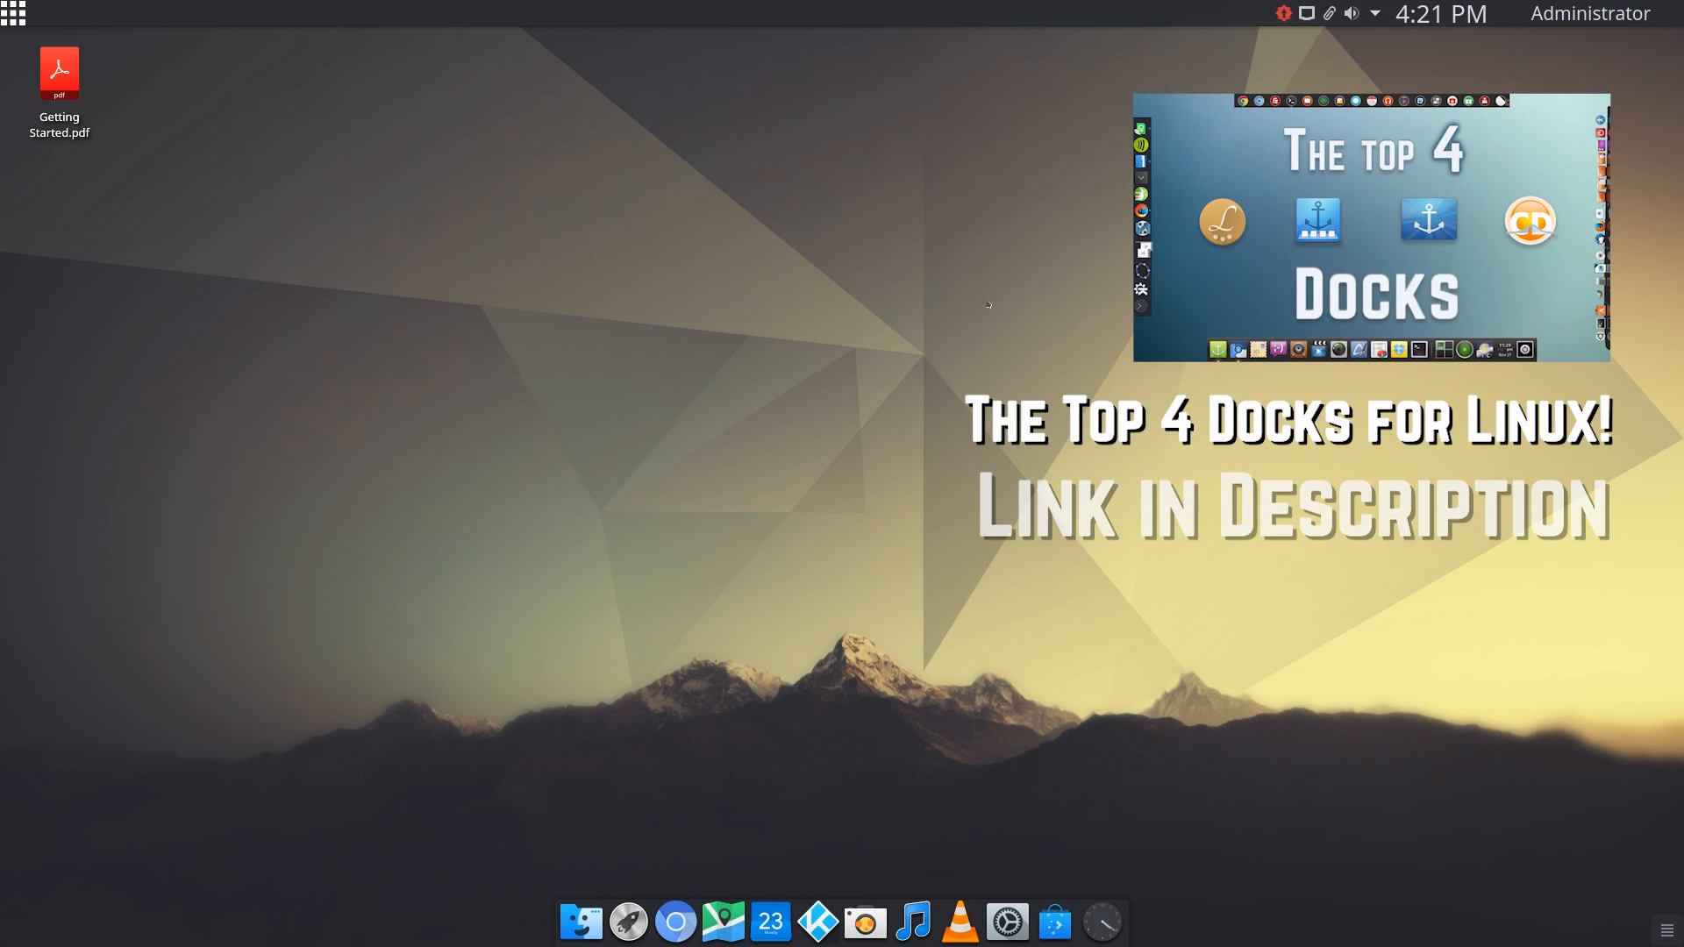
pyautogui.moveTo(15, 15)
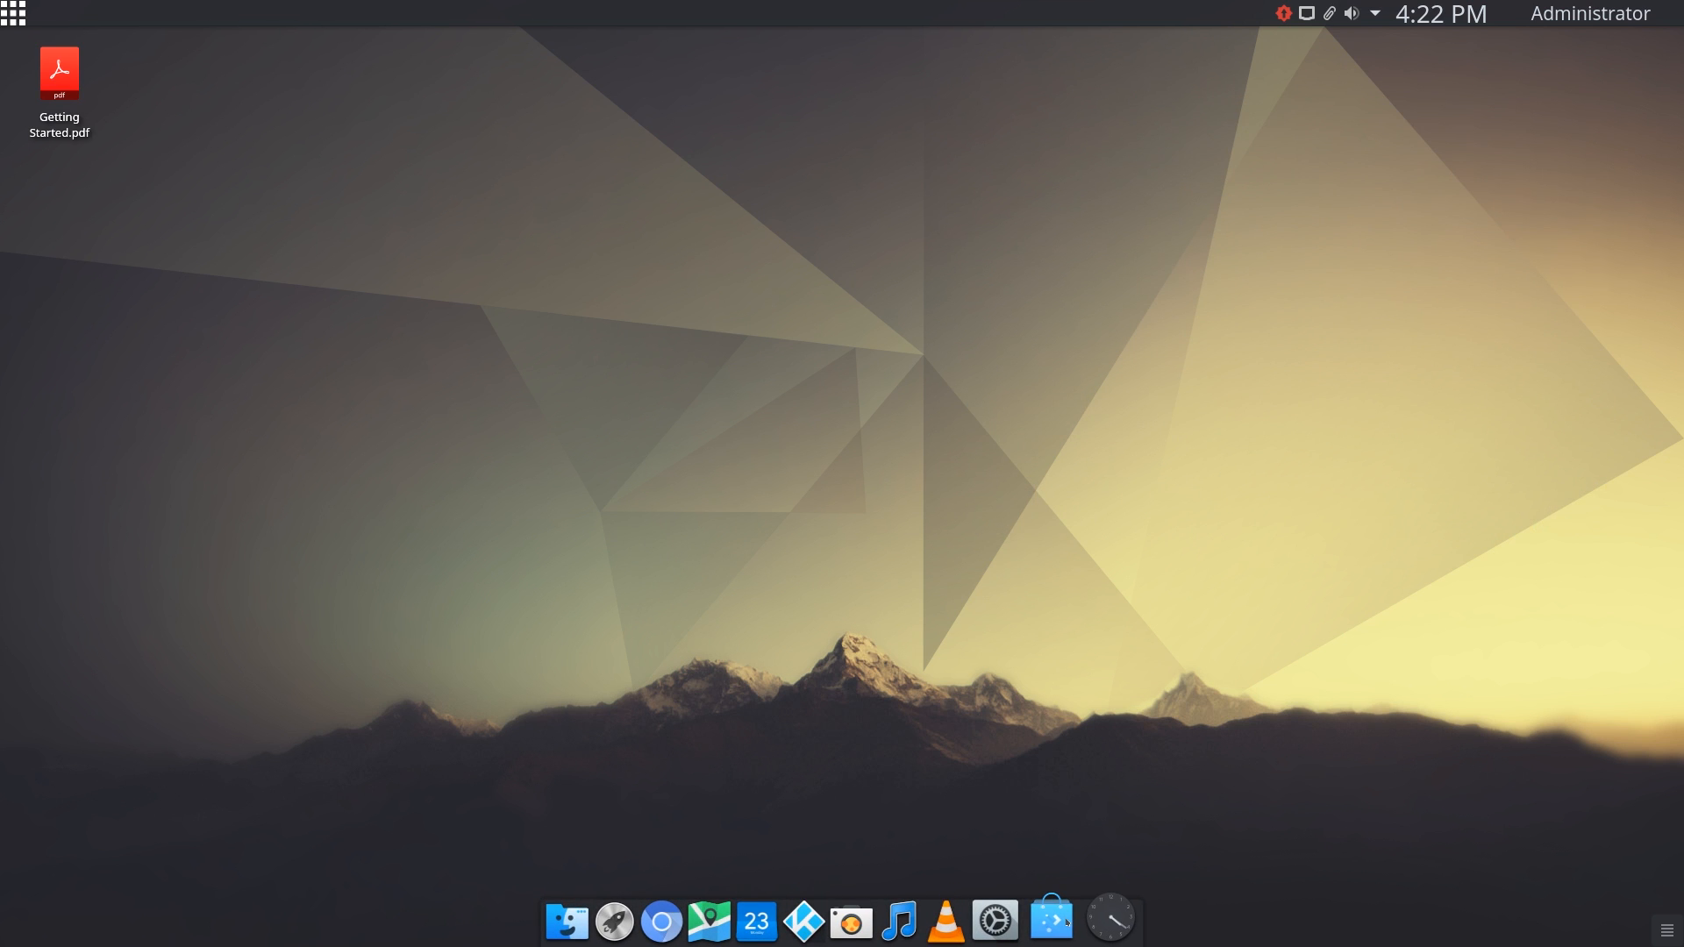
pyautogui.moveTo(1117, 922)
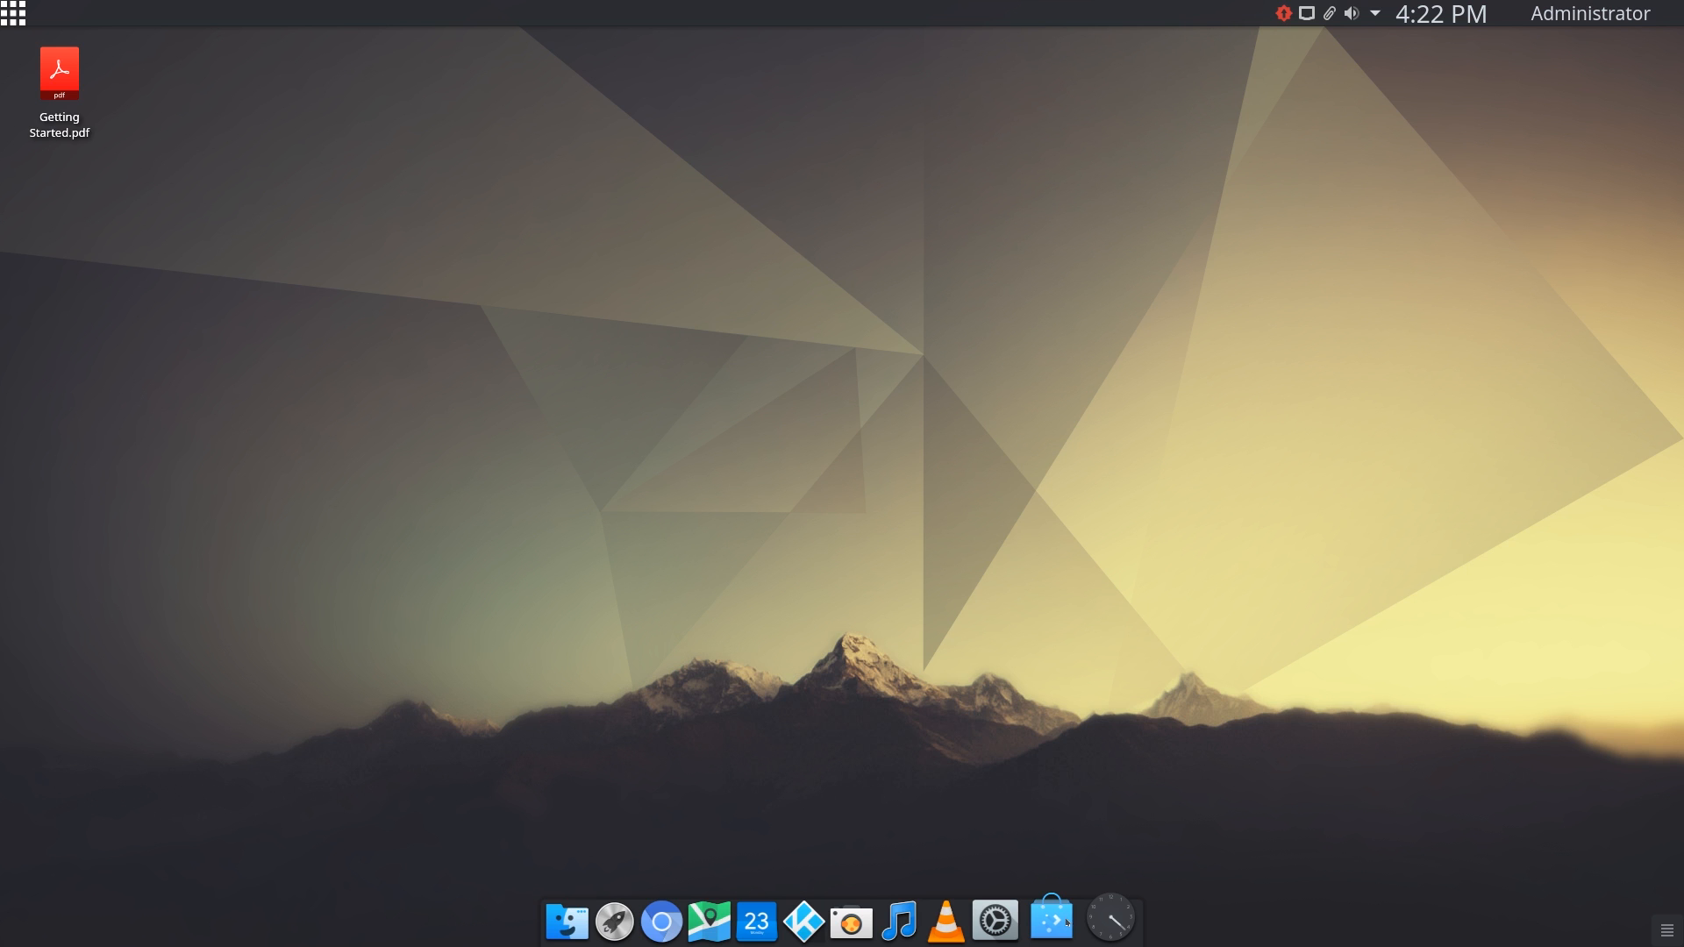
pyautogui.moveTo(16, 15)
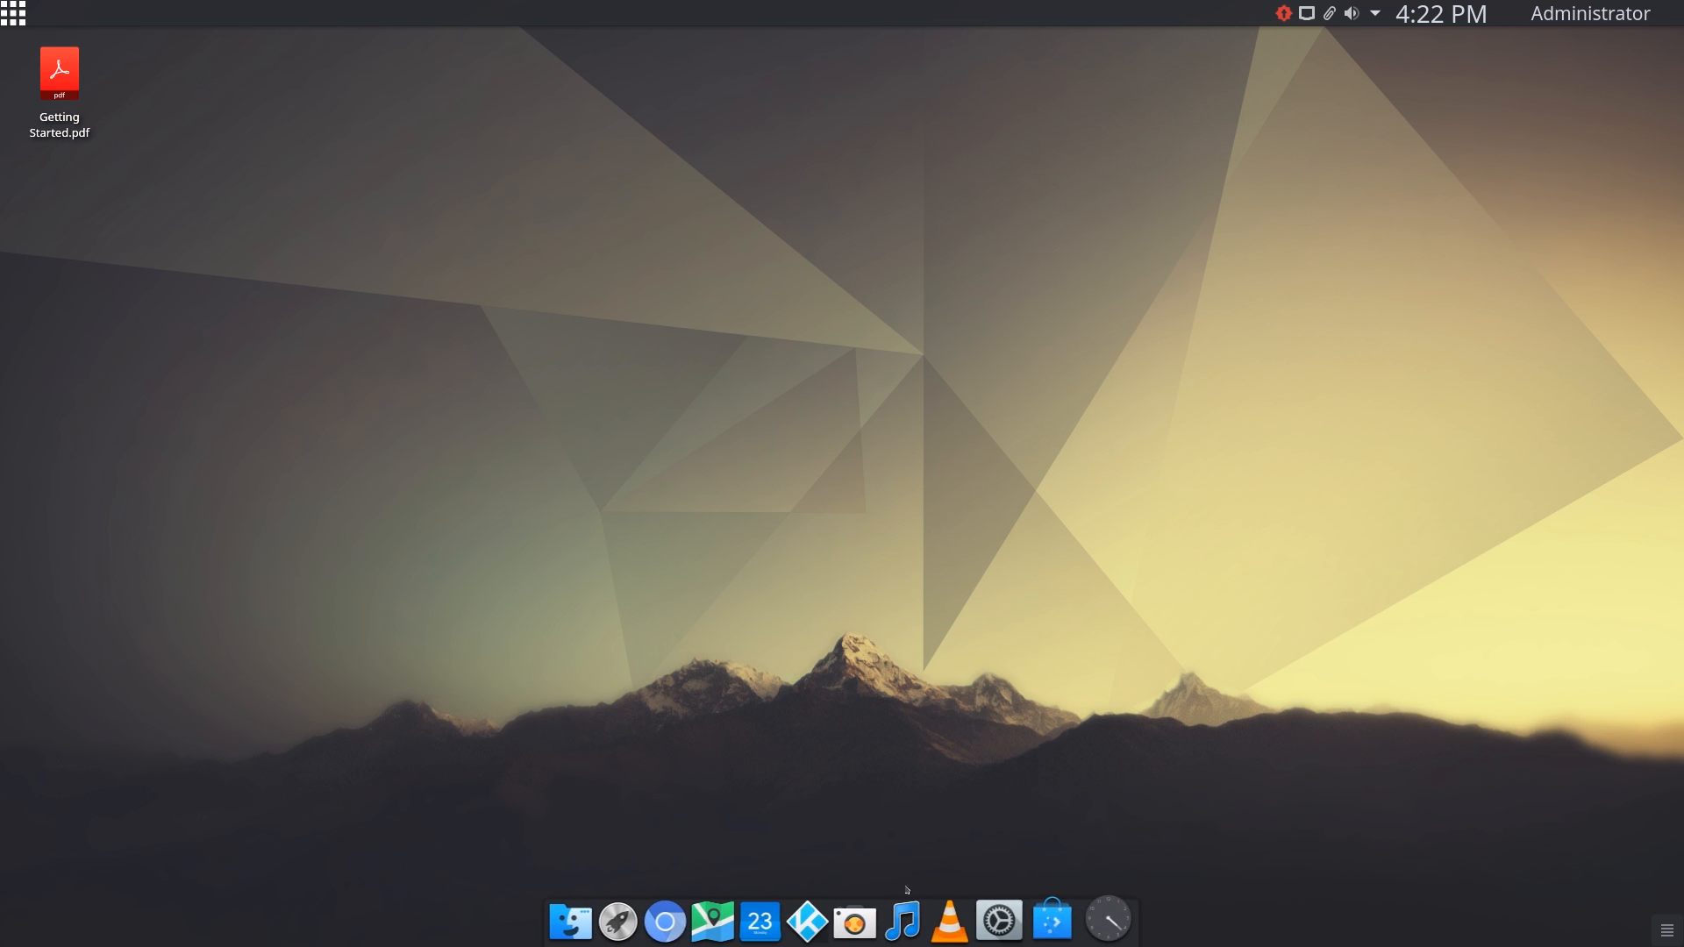
# - Launch Virus Scanner from the application menu's Utilities category
pyautogui.click(15, 15)
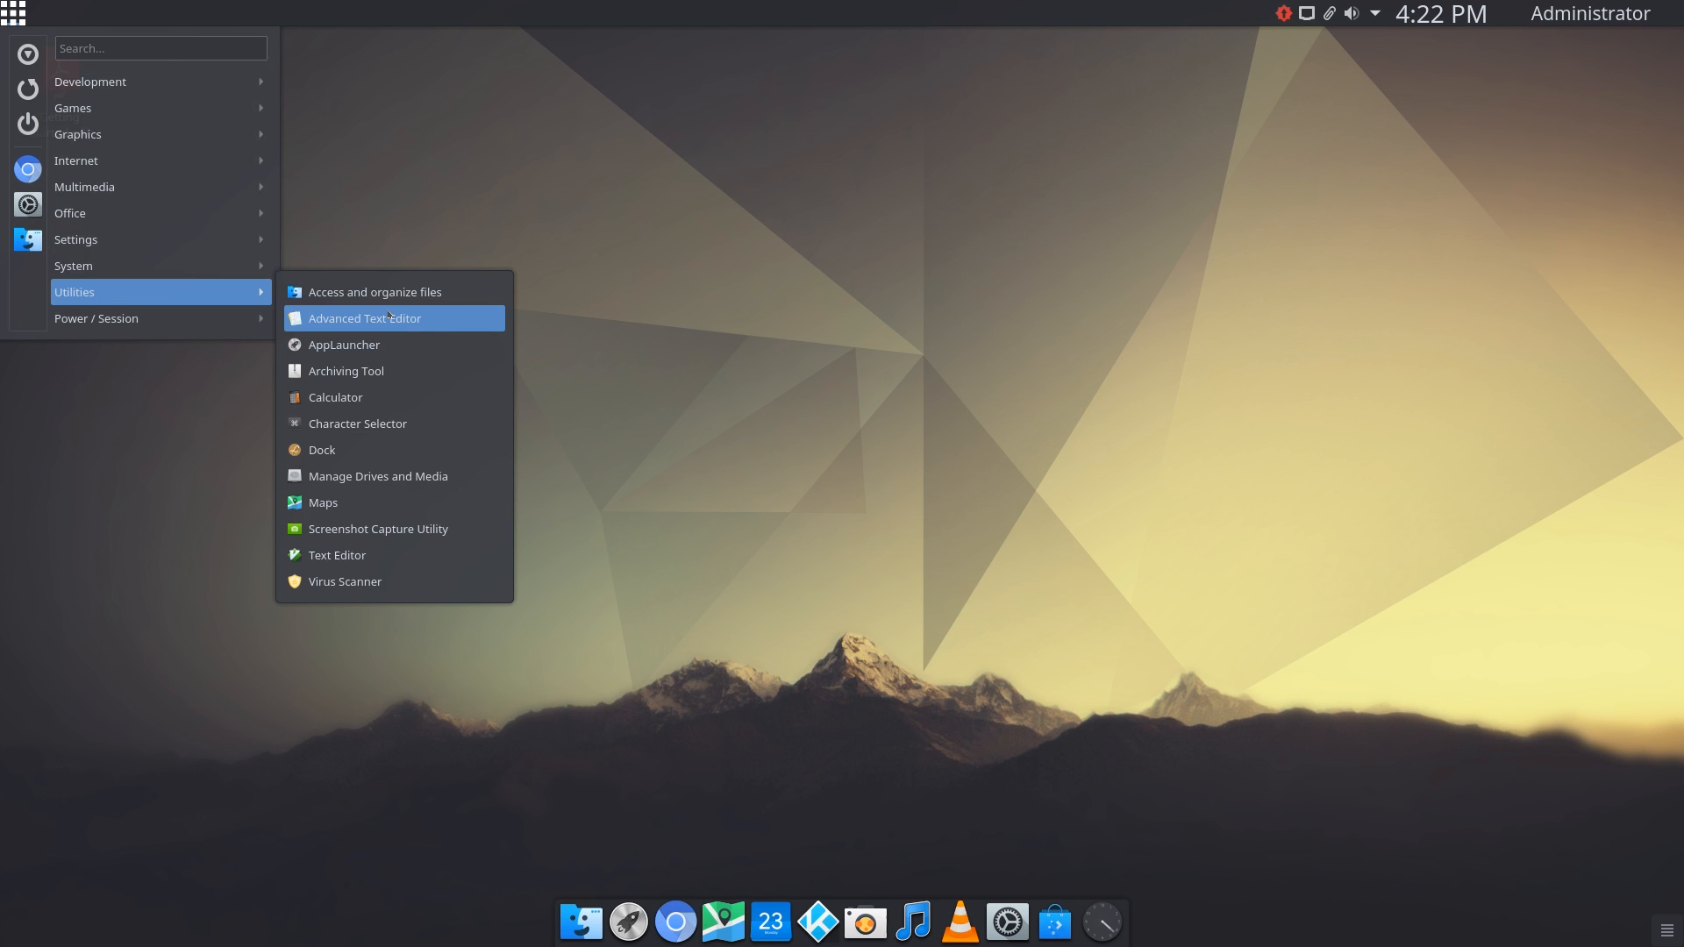
pyautogui.moveTo(377, 528)
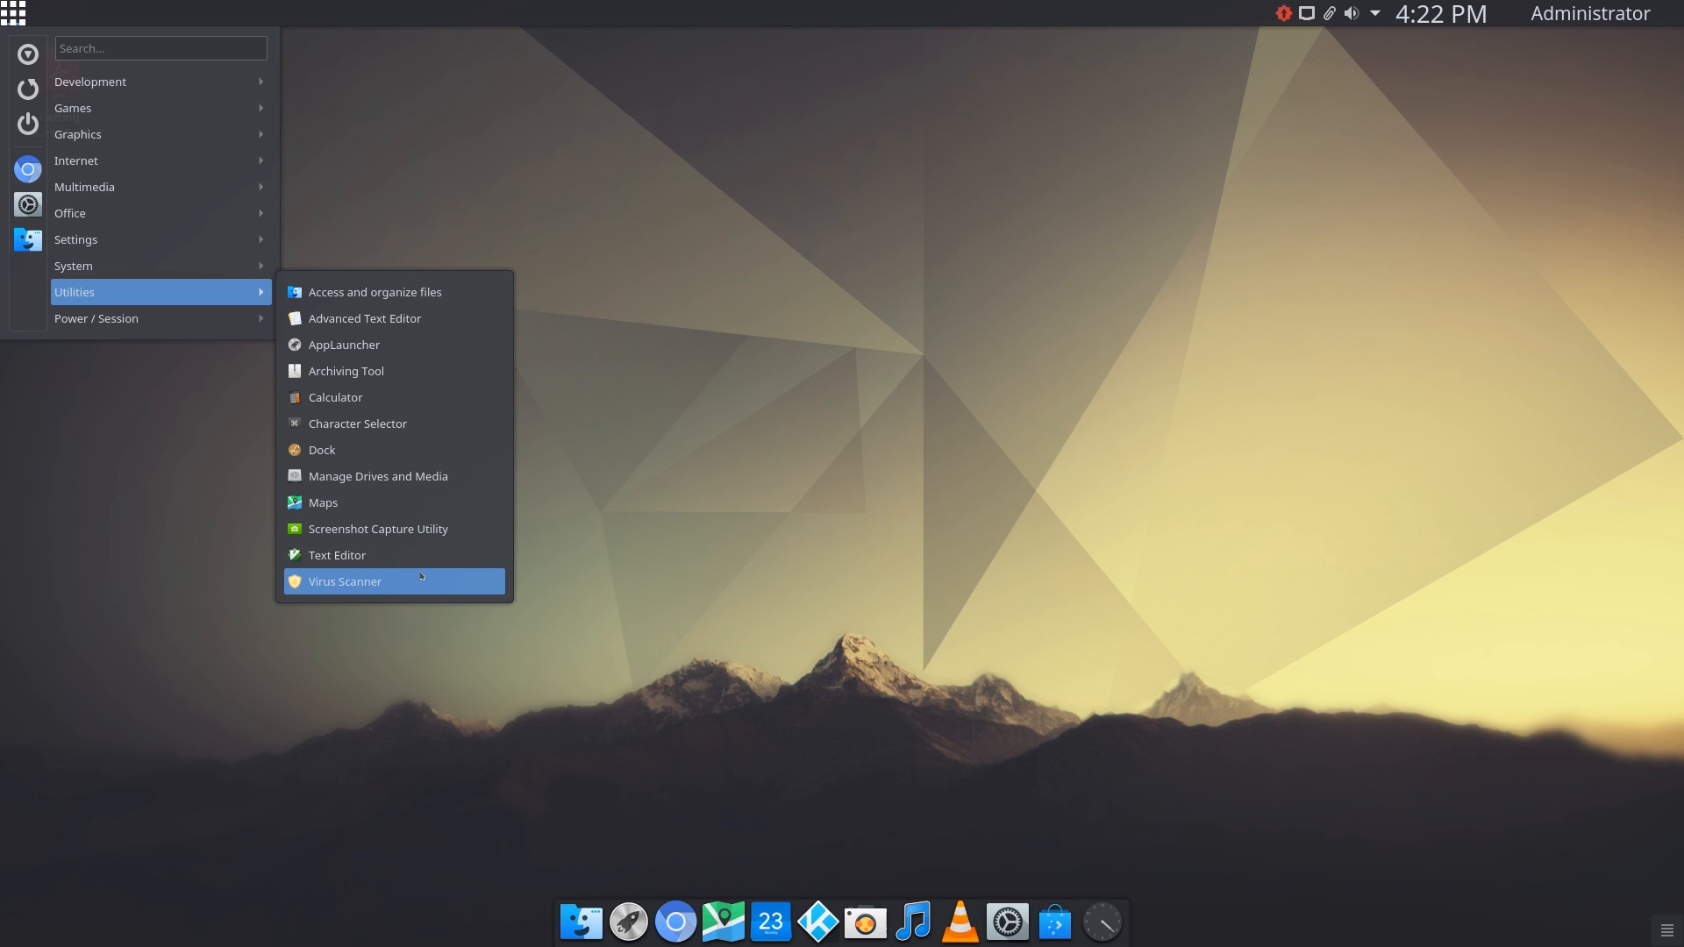
pyautogui.click(344, 581)
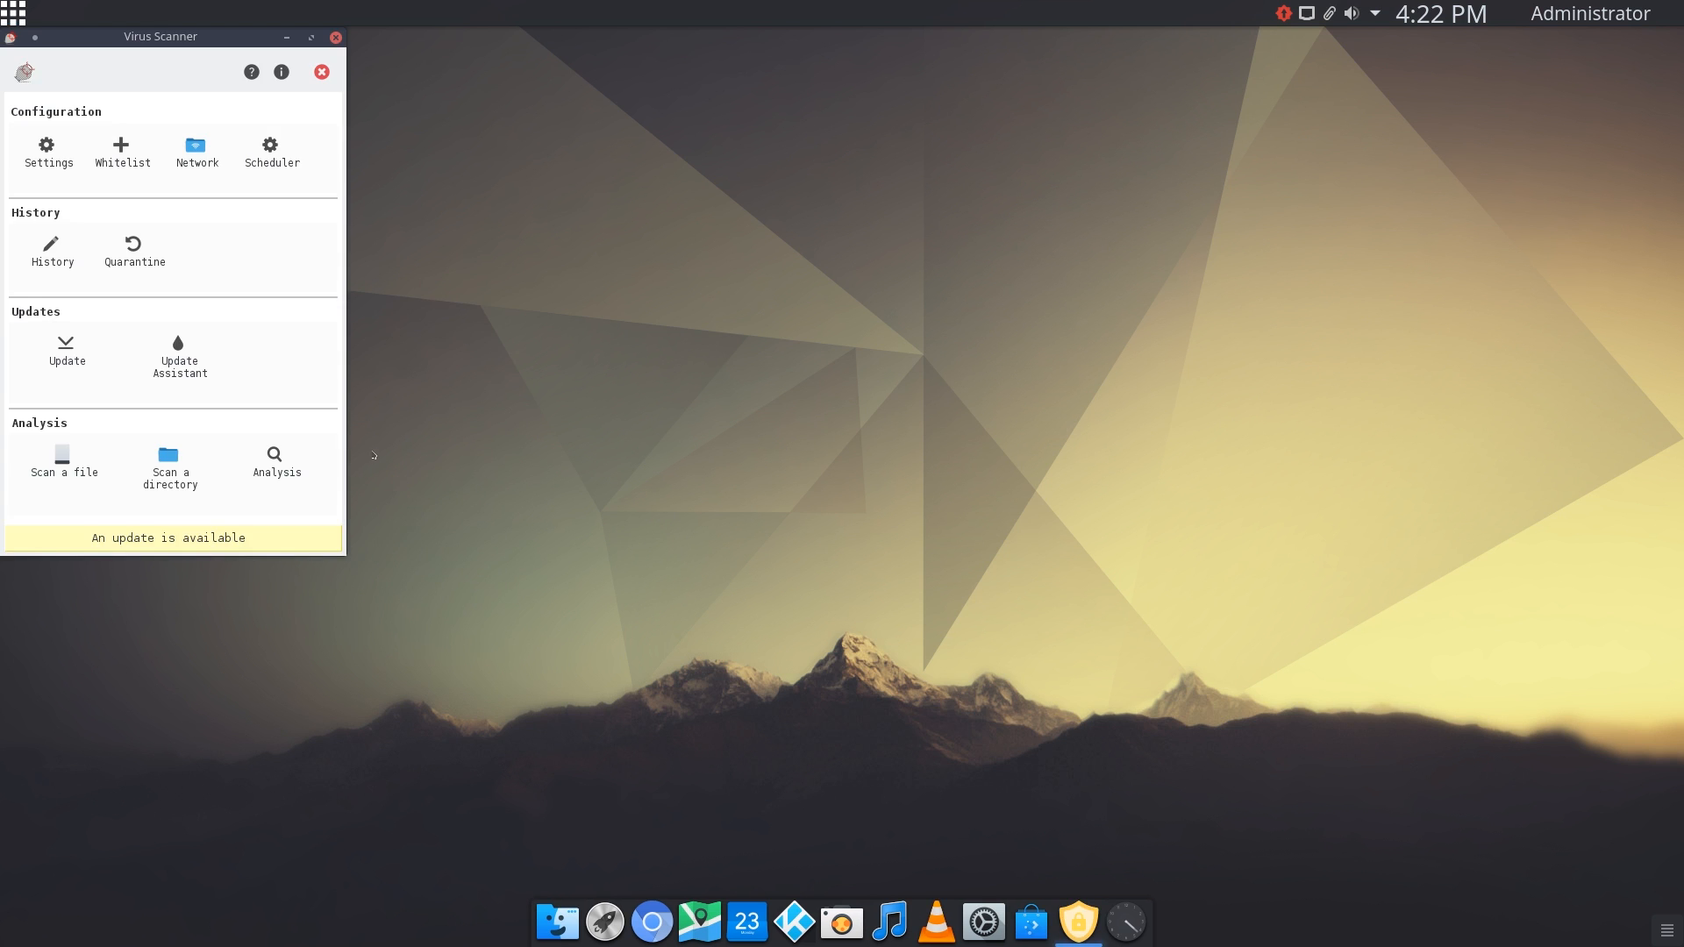
# - Centre the Virus Scanner window, try its tiles, then close it
pyautogui.moveTo(159, 35); pyautogui.dragTo(959, 279)
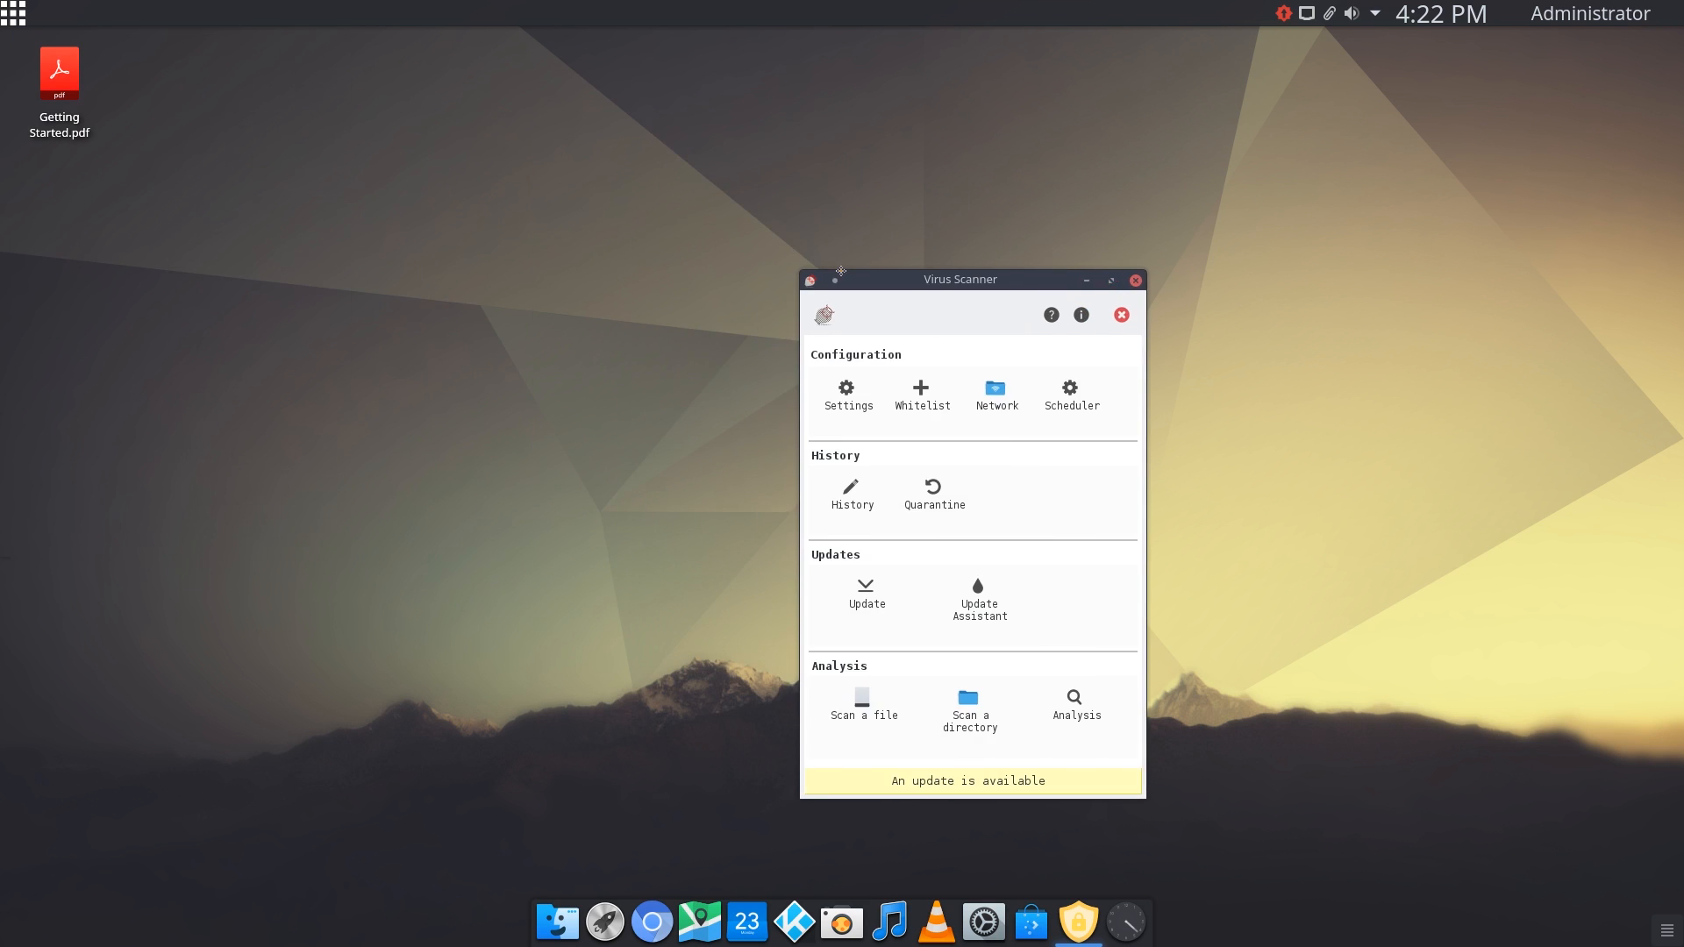
pyautogui.moveTo(959, 279); pyautogui.dragTo(932, 217)
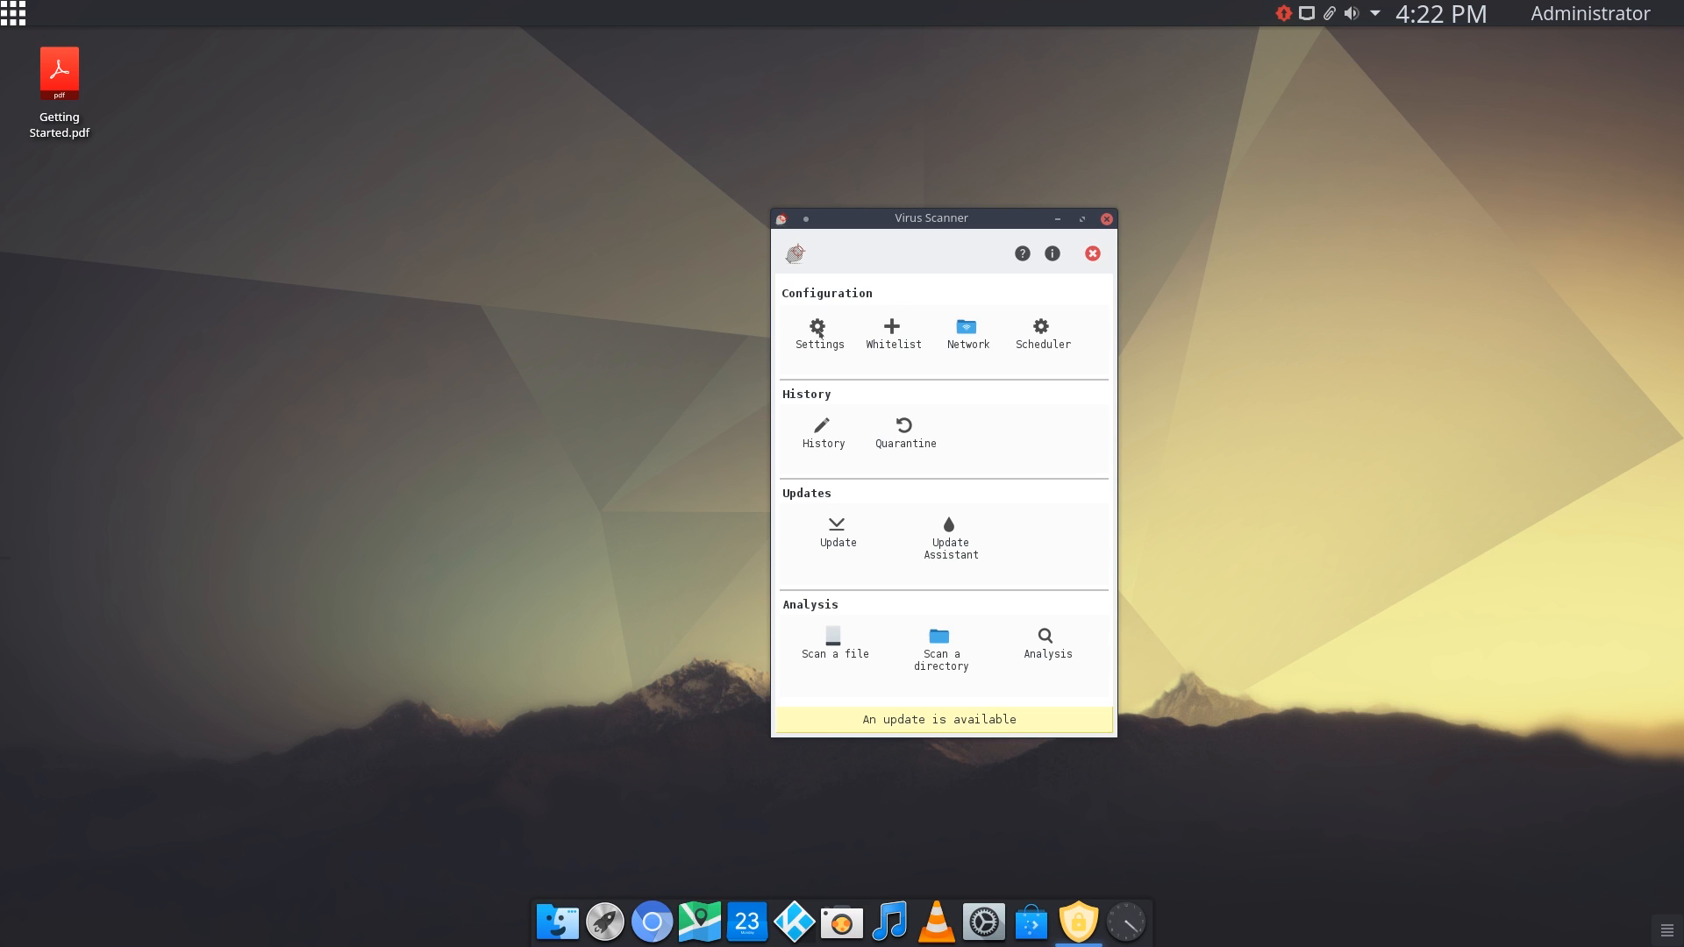
pyautogui.click(819, 333)
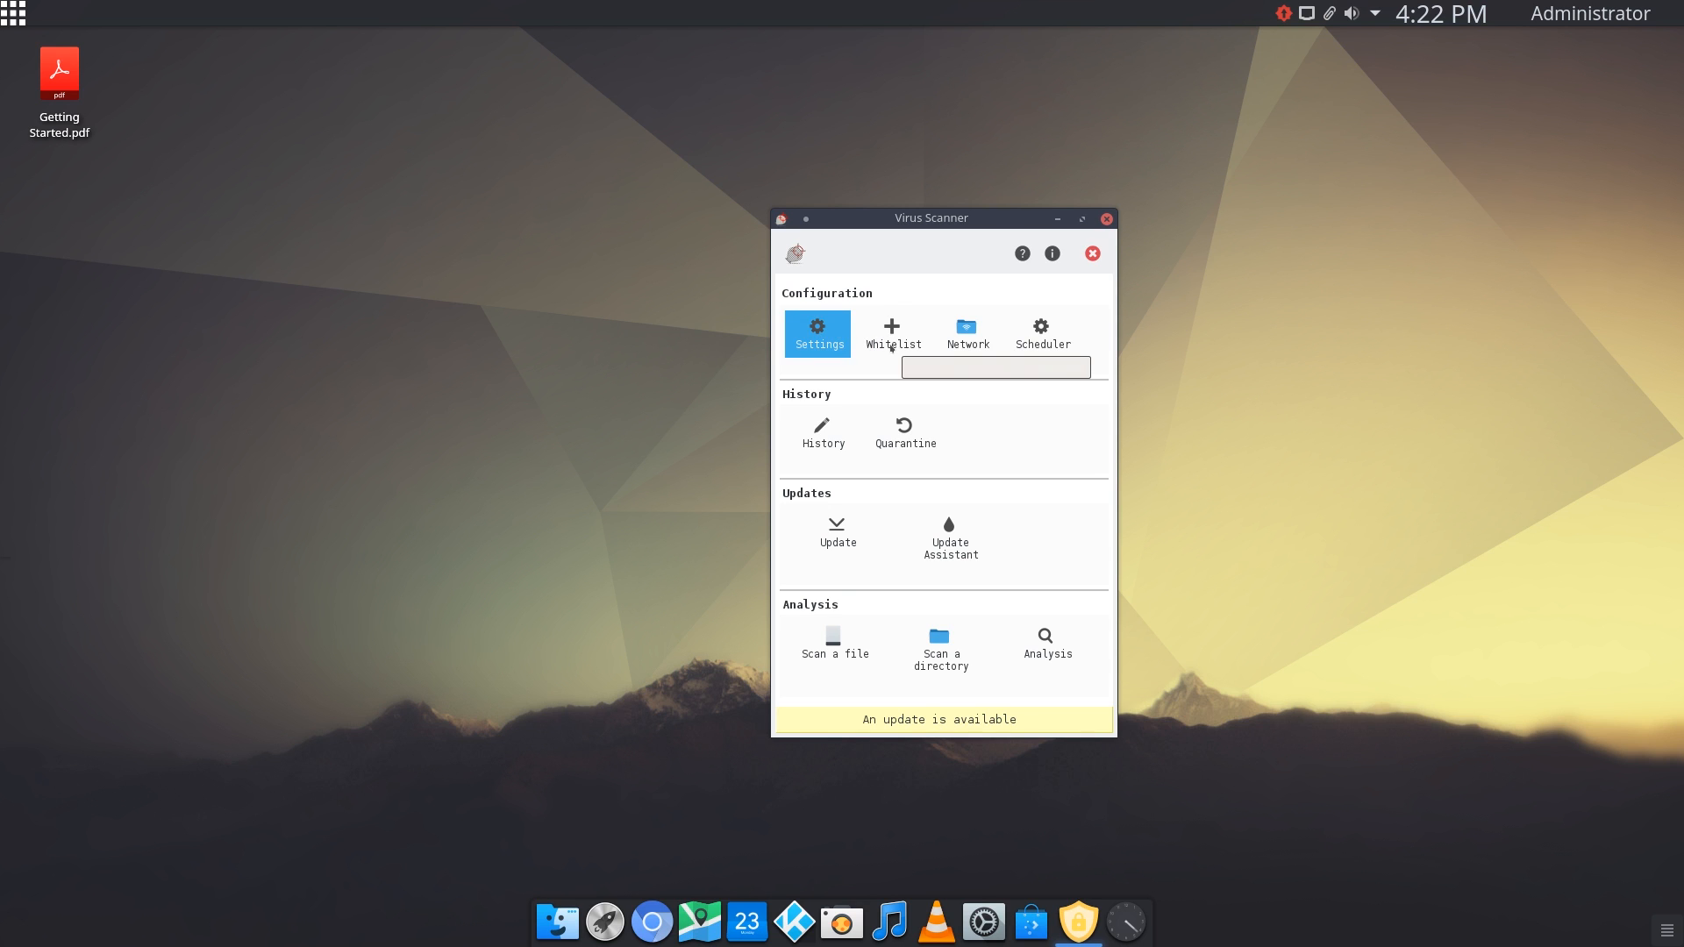
pyautogui.click(893, 332)
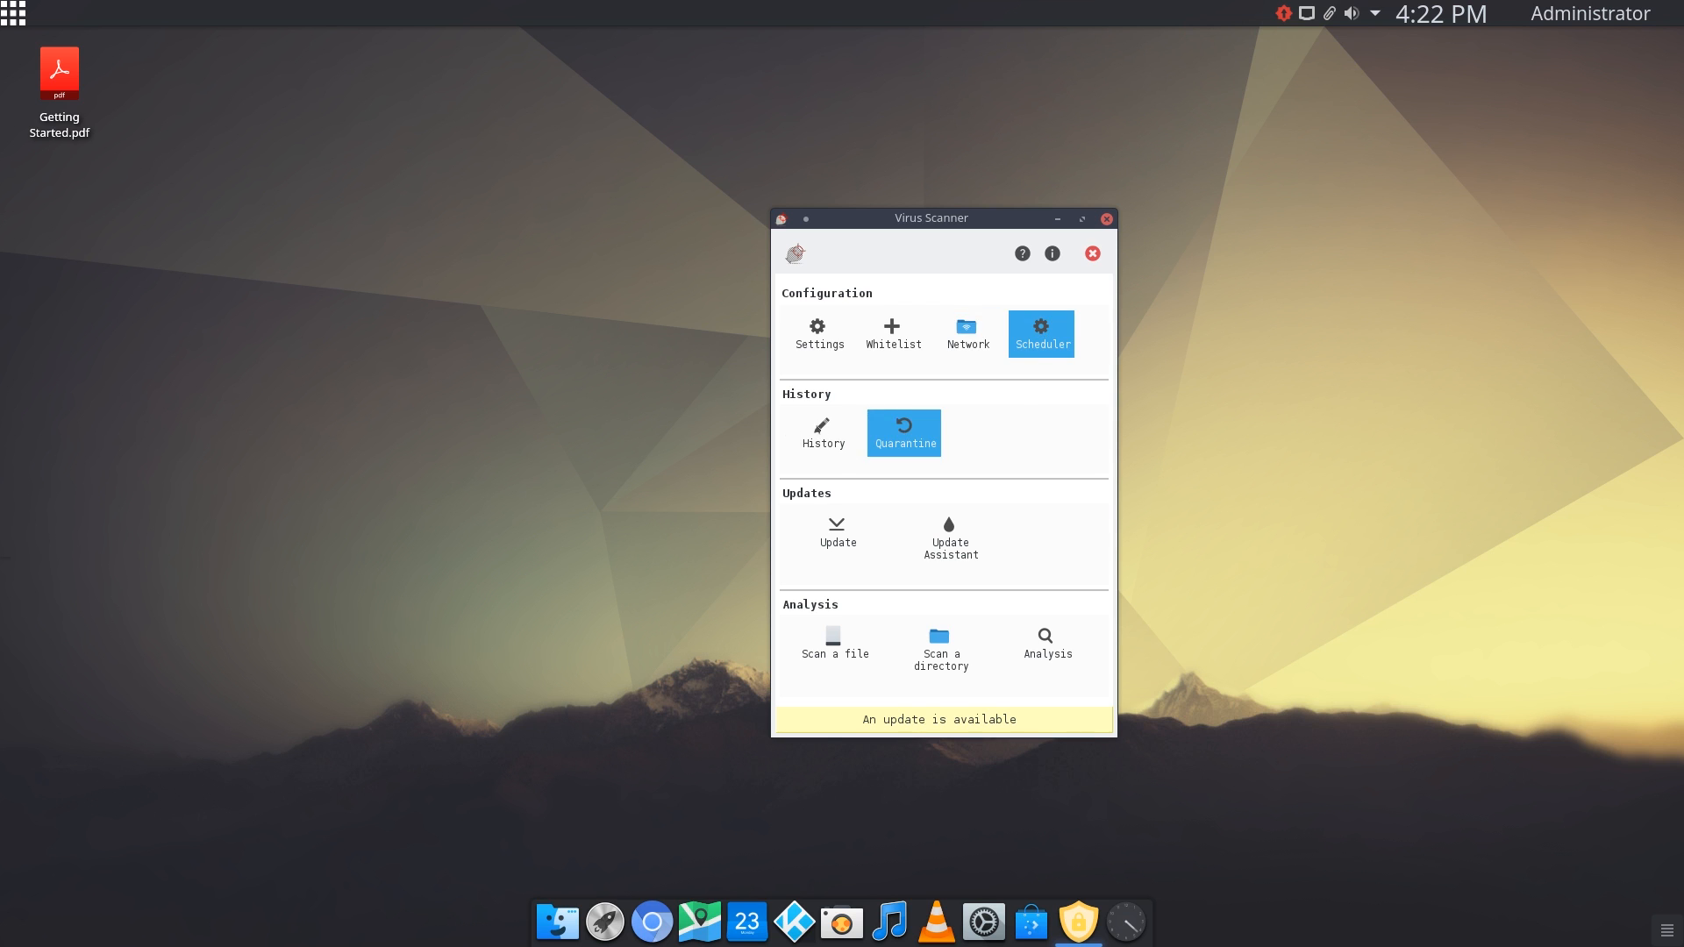
pyautogui.click(822, 433)
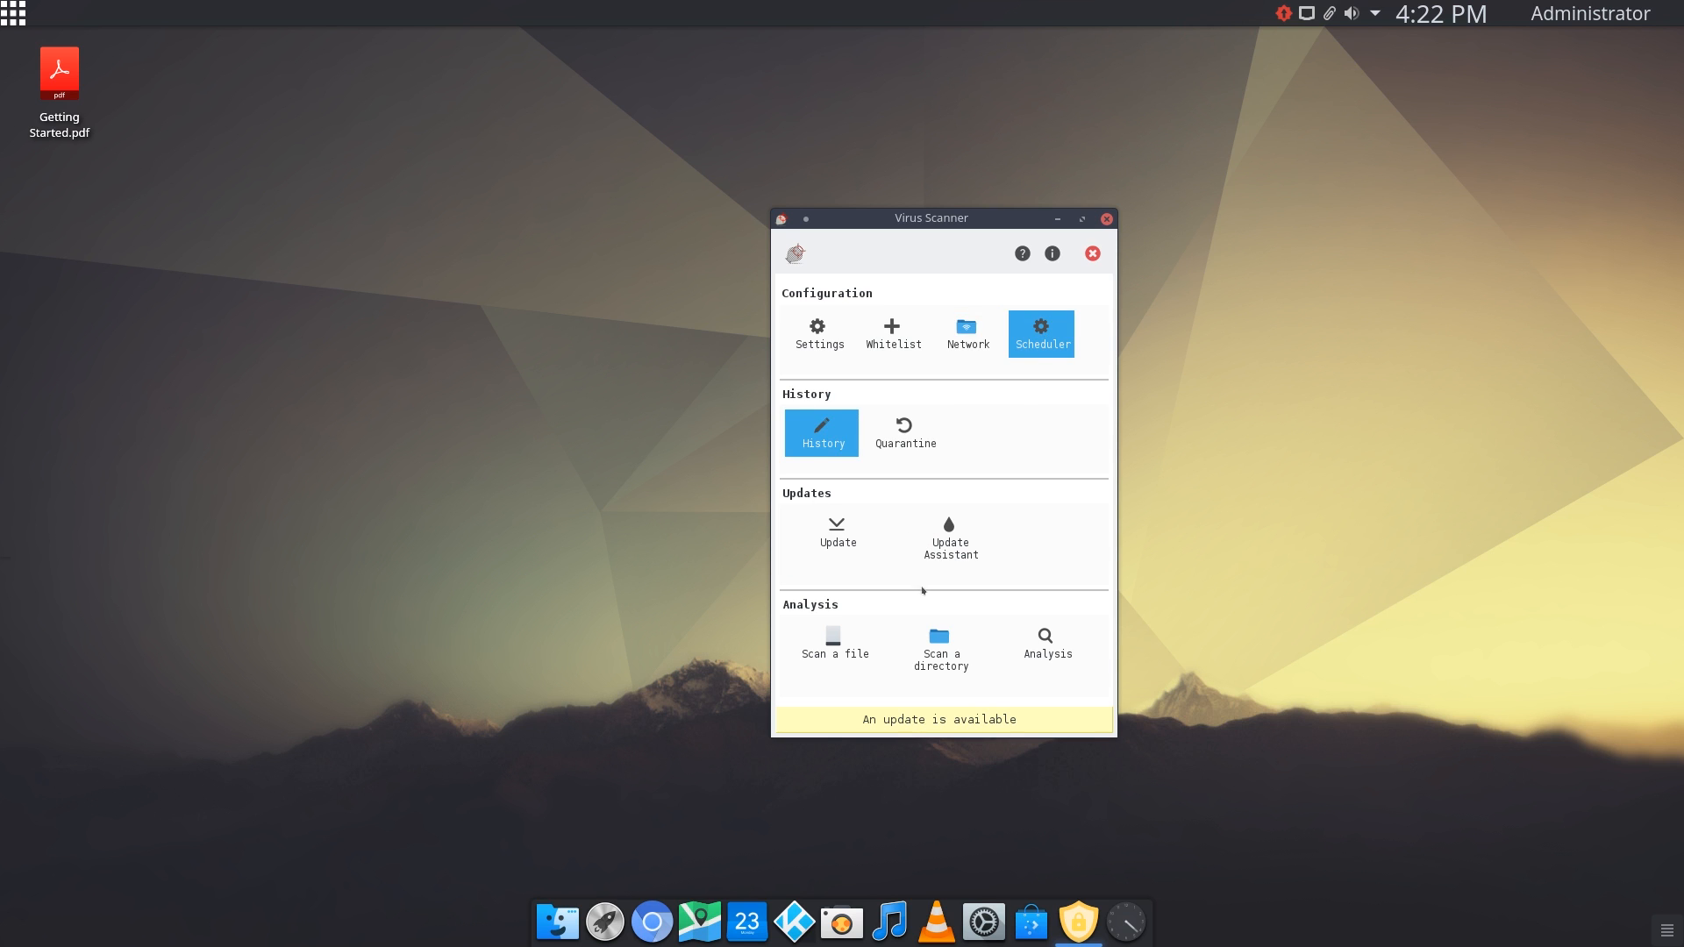
pyautogui.click(948, 537)
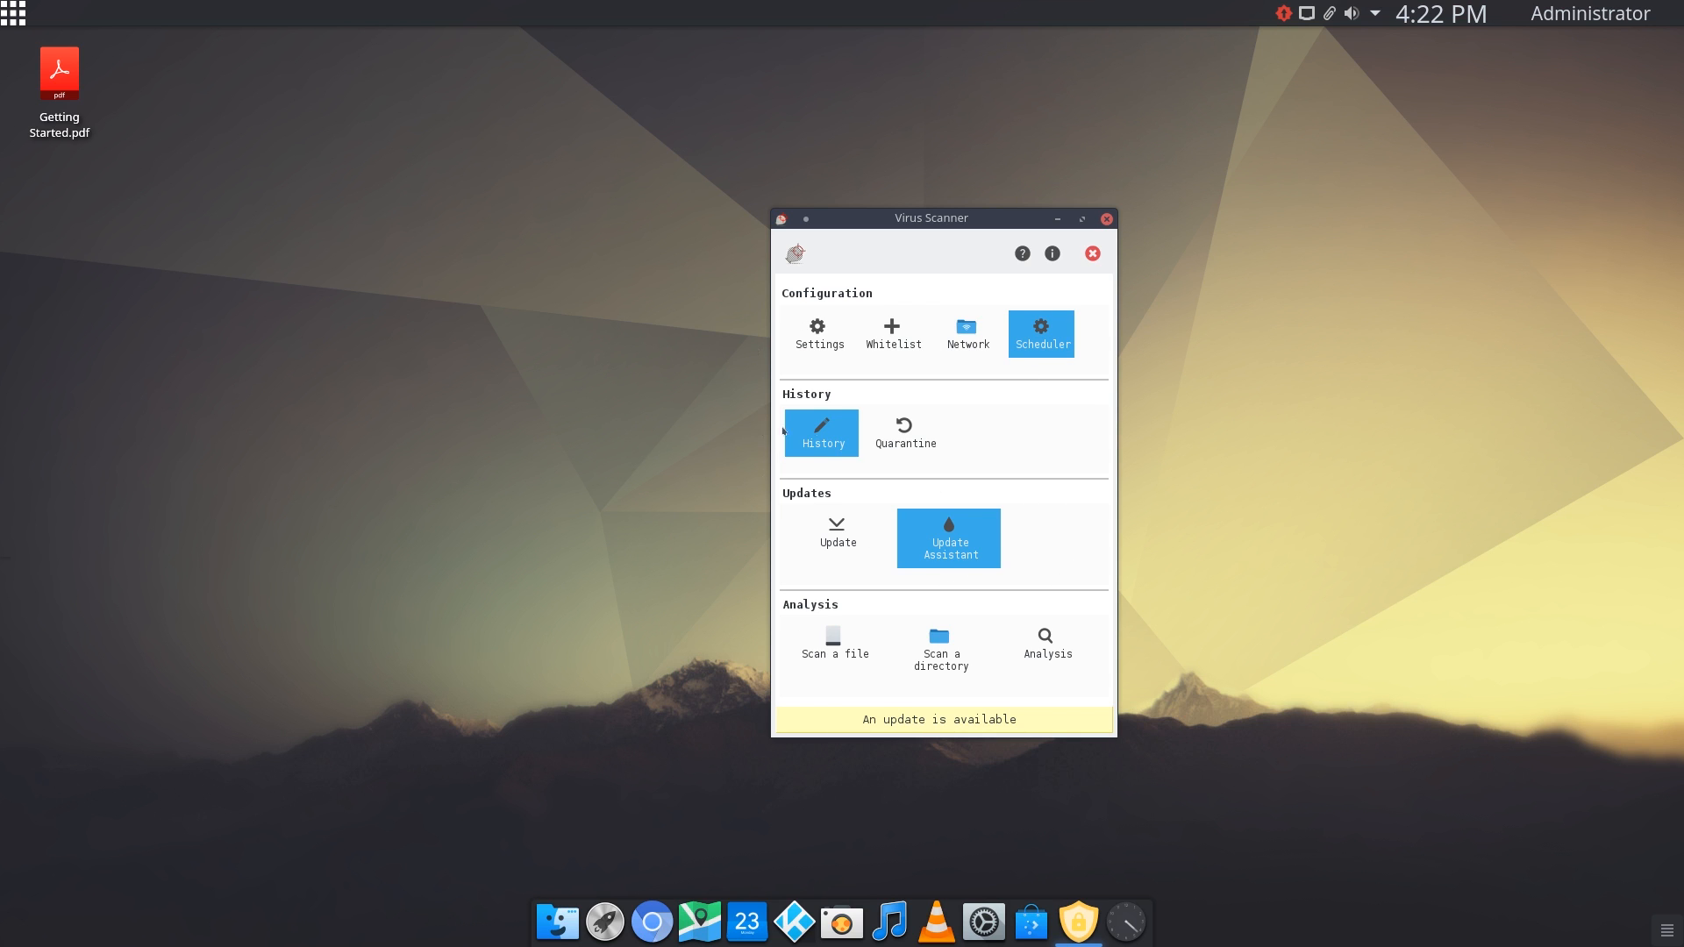
pyautogui.moveTo(994, 526)
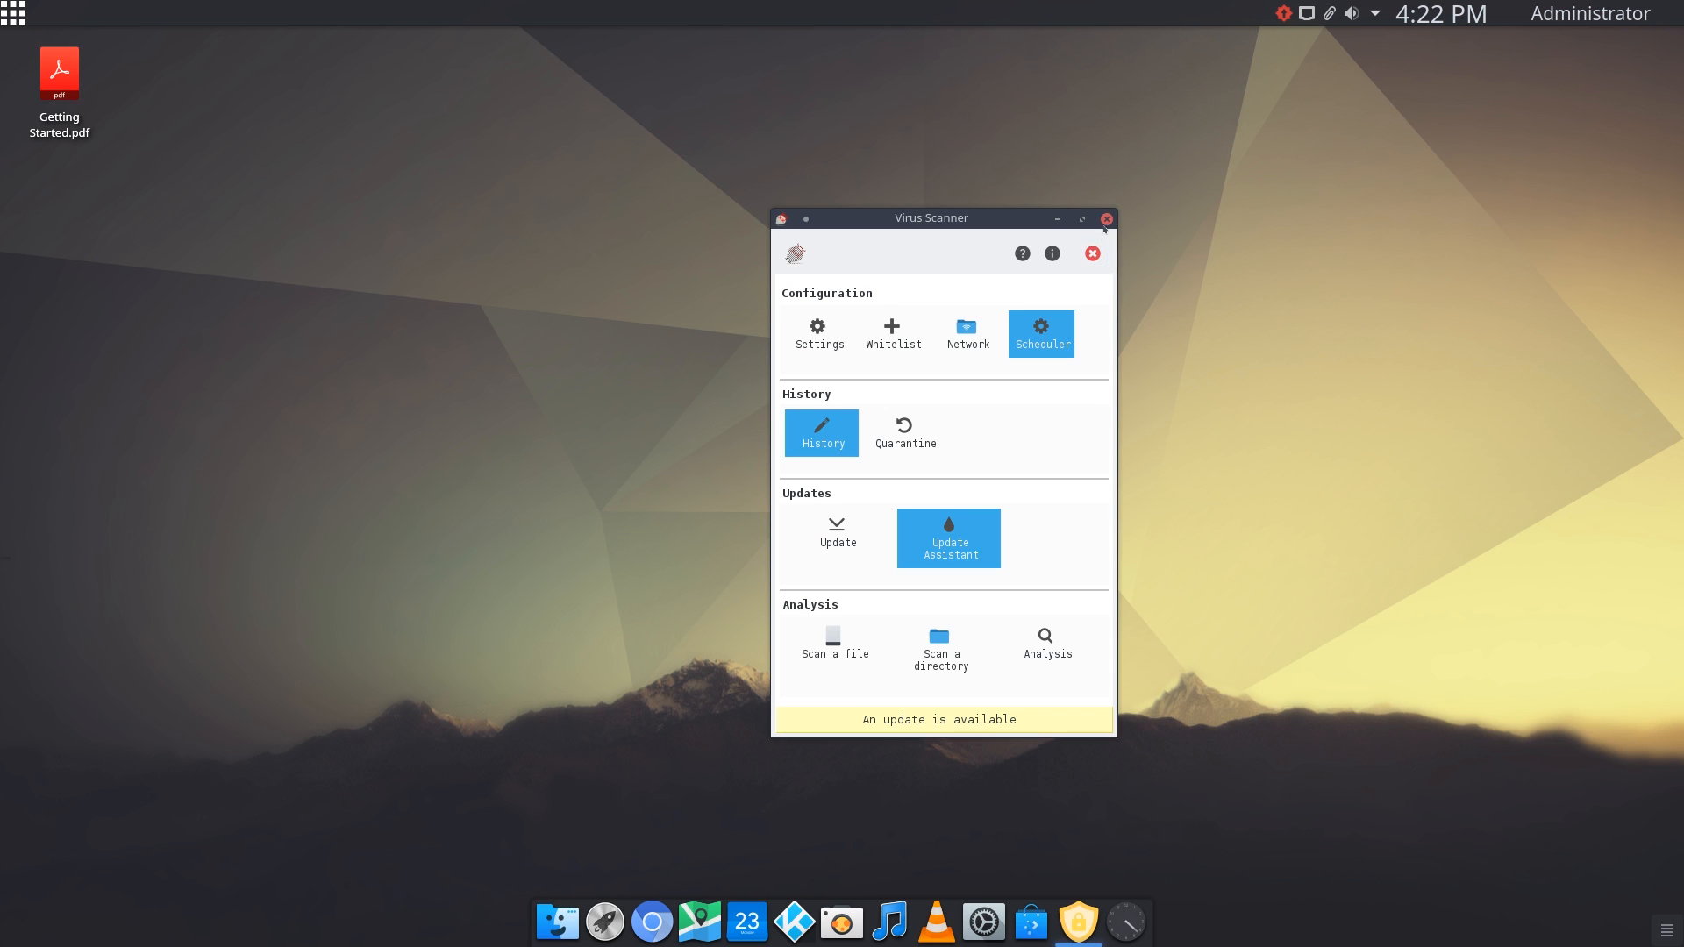
pyautogui.click(14, 14)
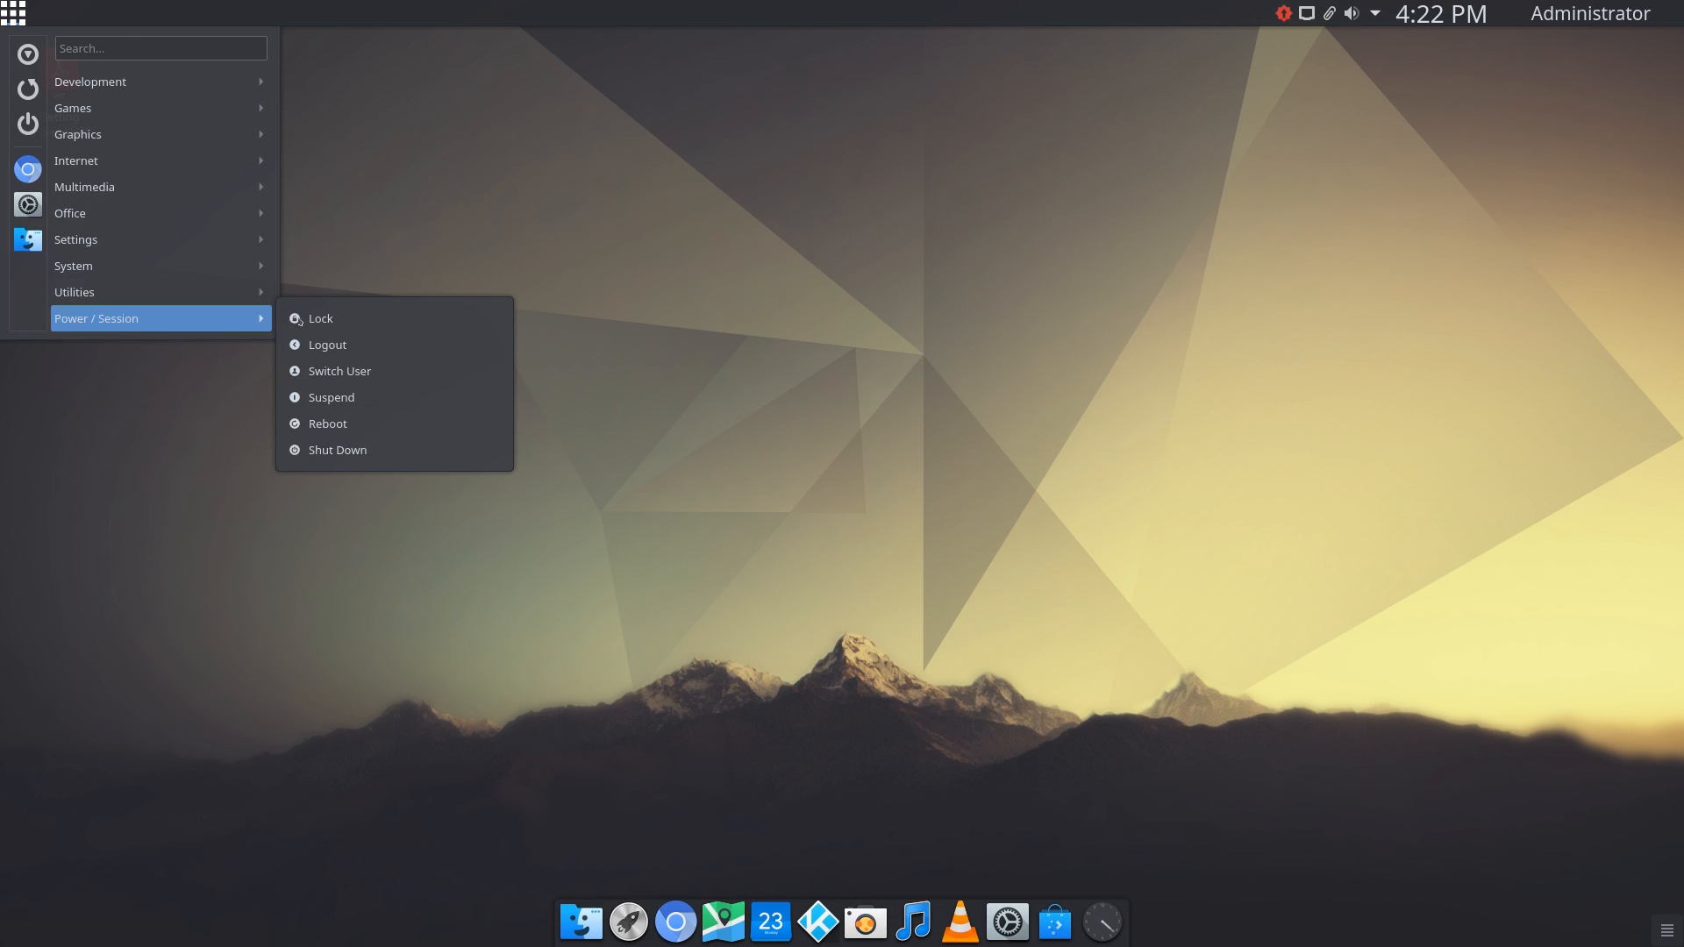
pyautogui.moveTo(319, 317)
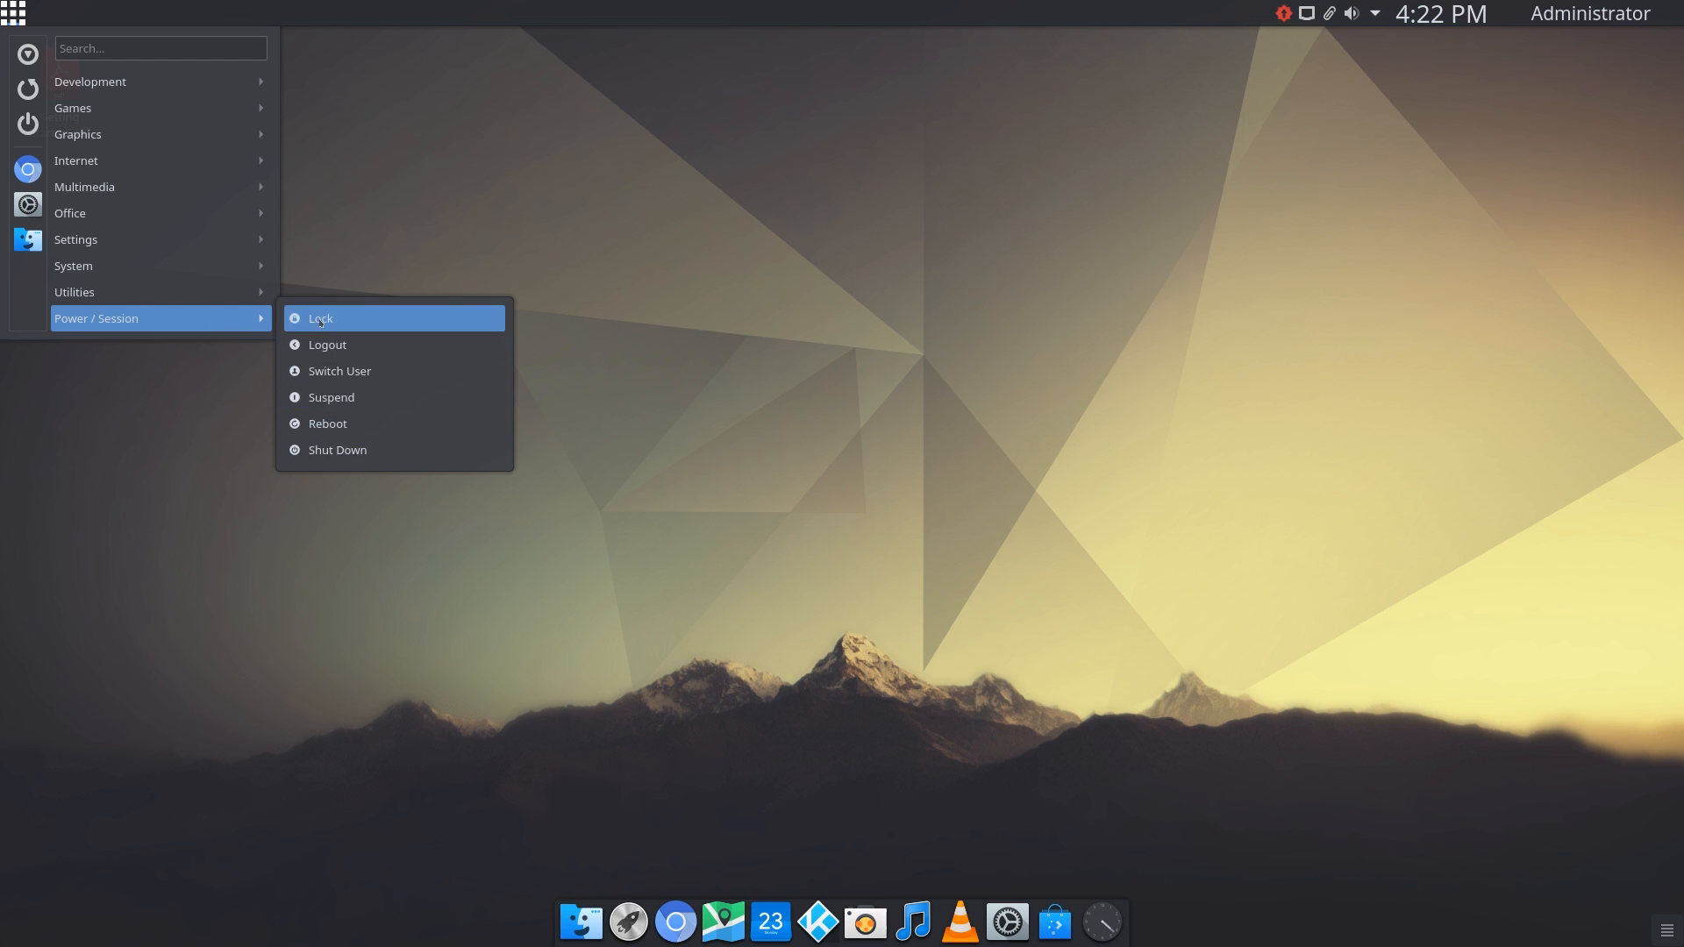
pyautogui.moveTo(327, 345)
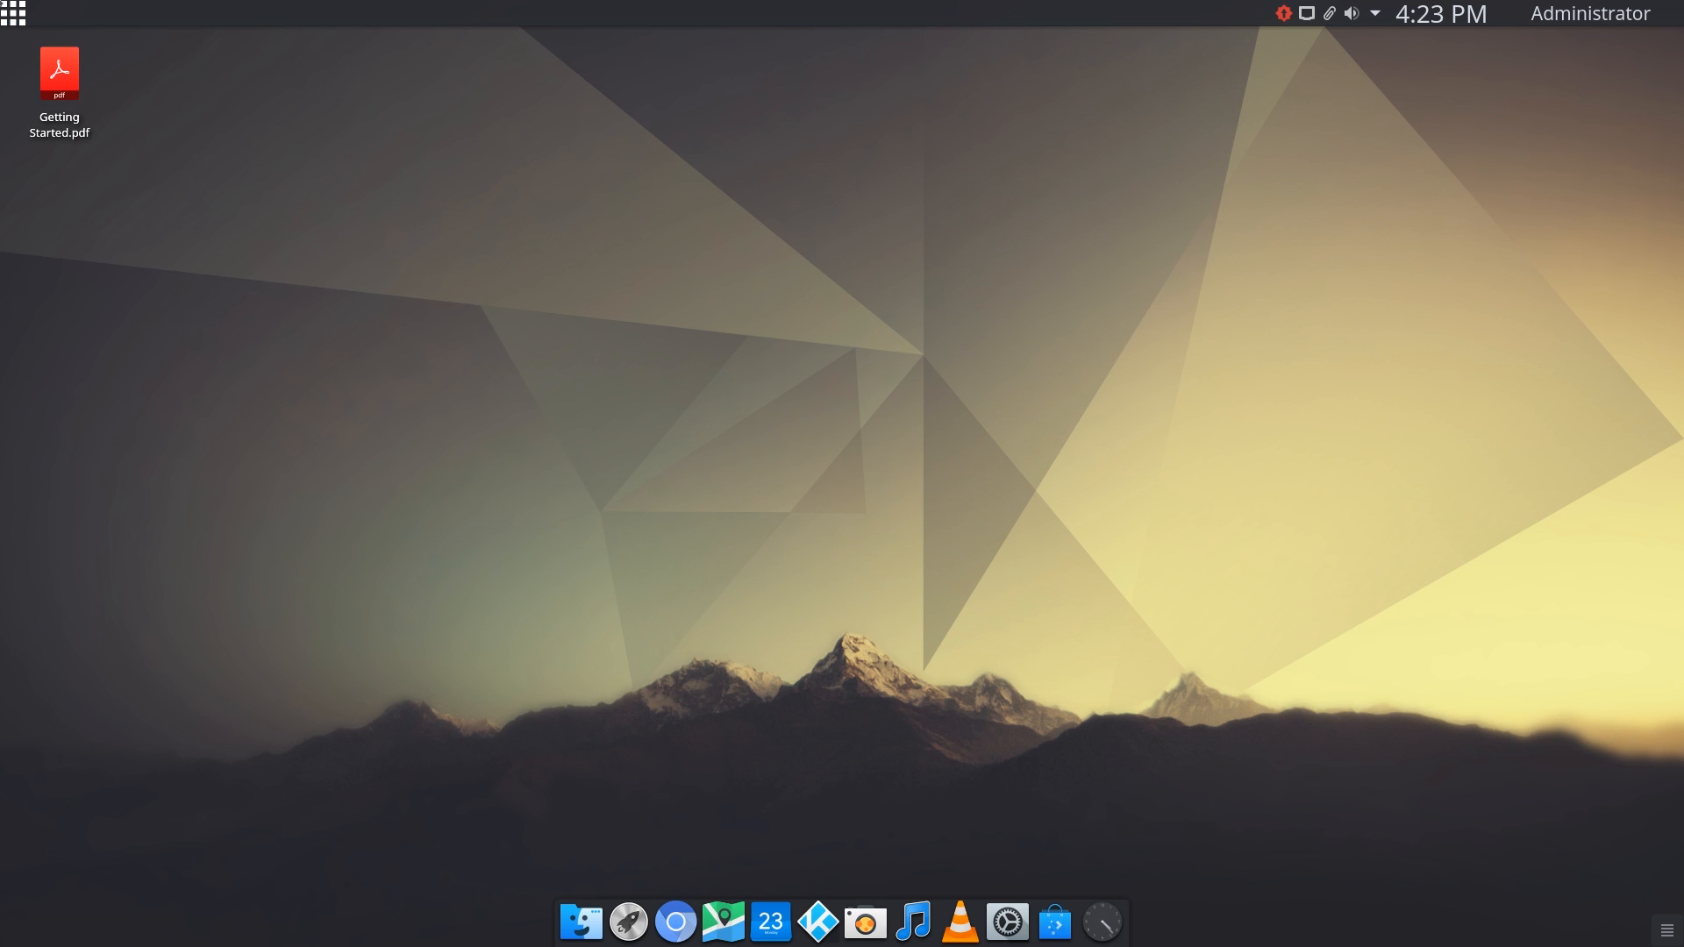
pyautogui.click(14, 14)
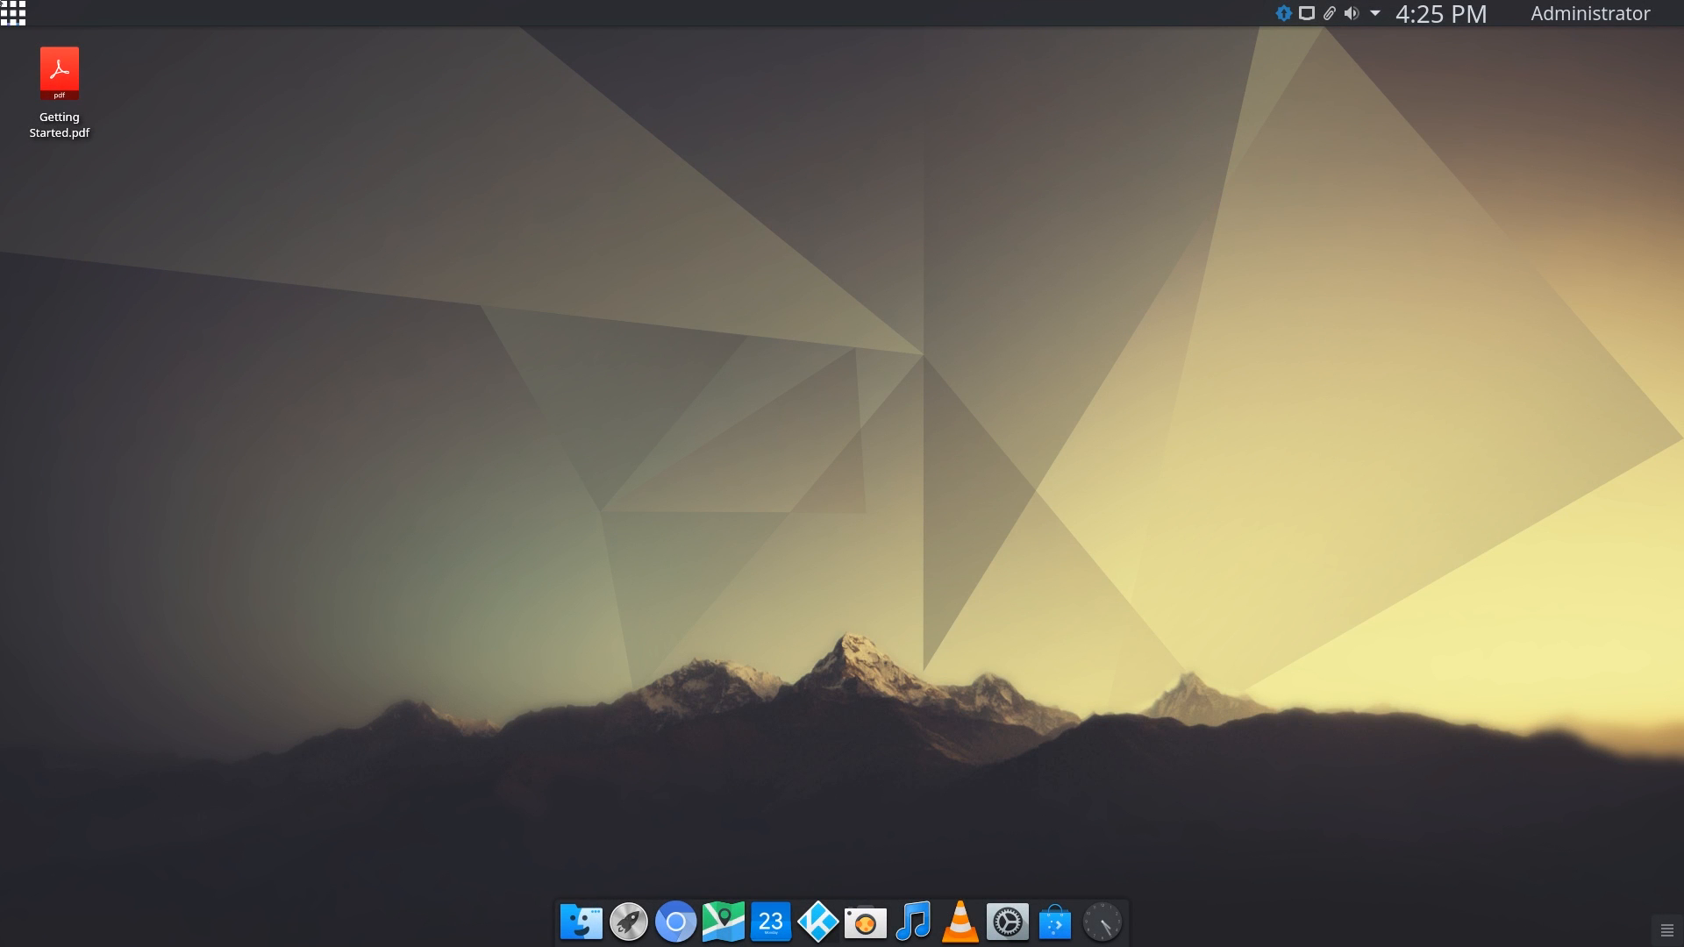
pyautogui.click(15, 14)
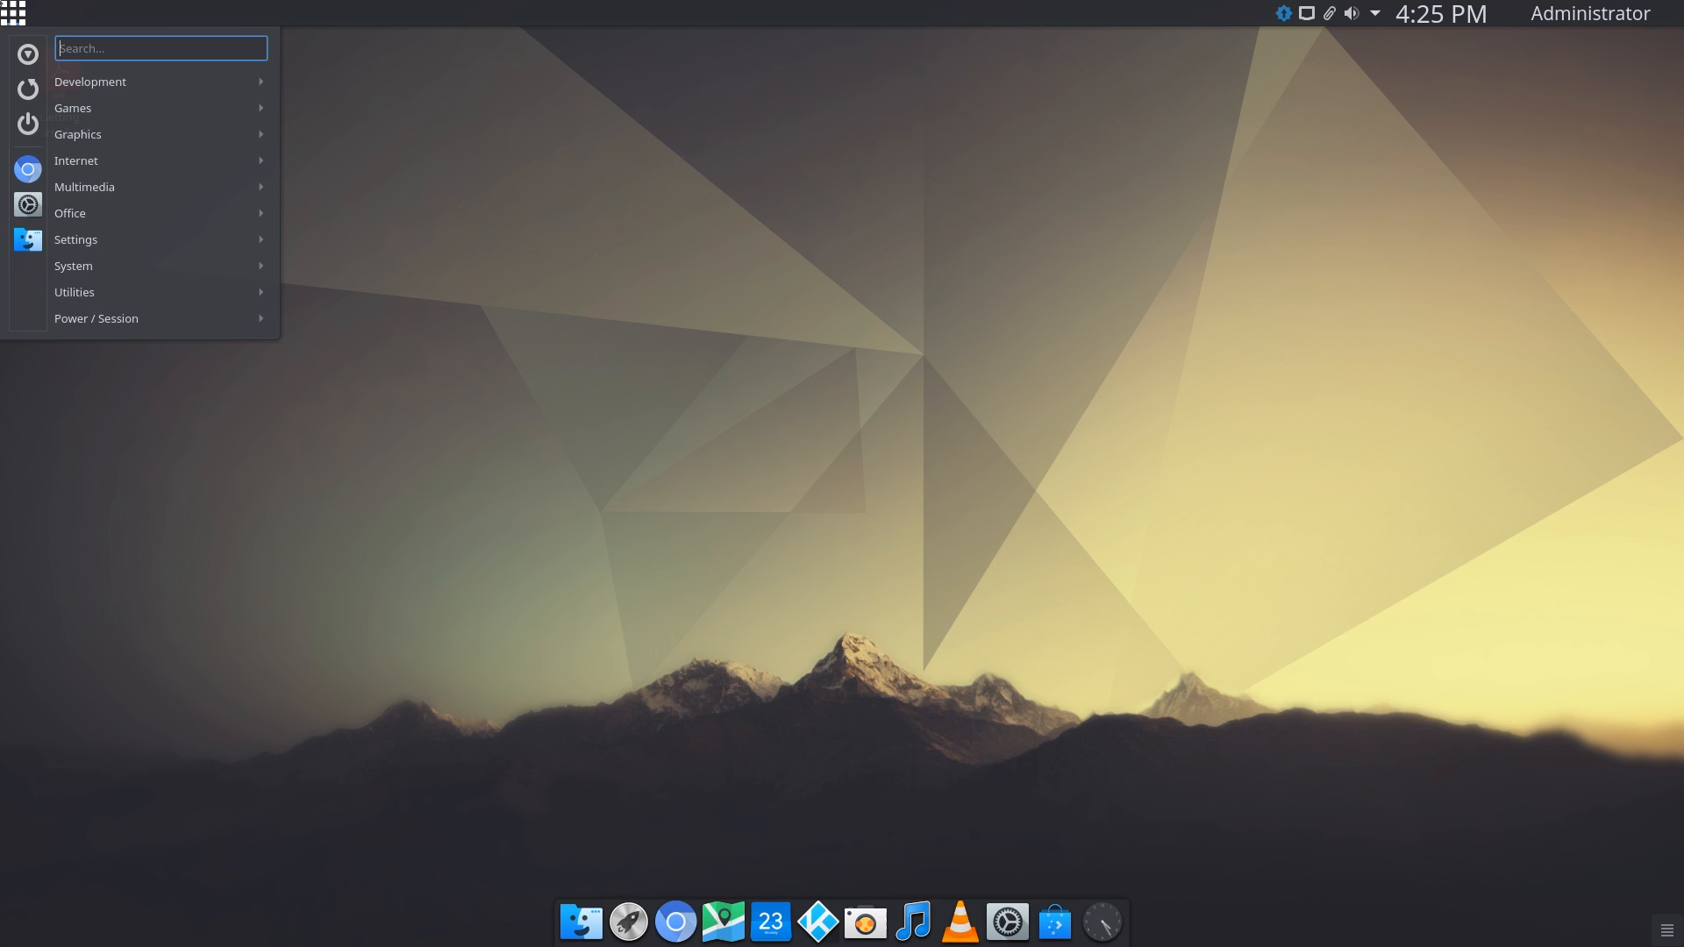
pyautogui.write('ks')
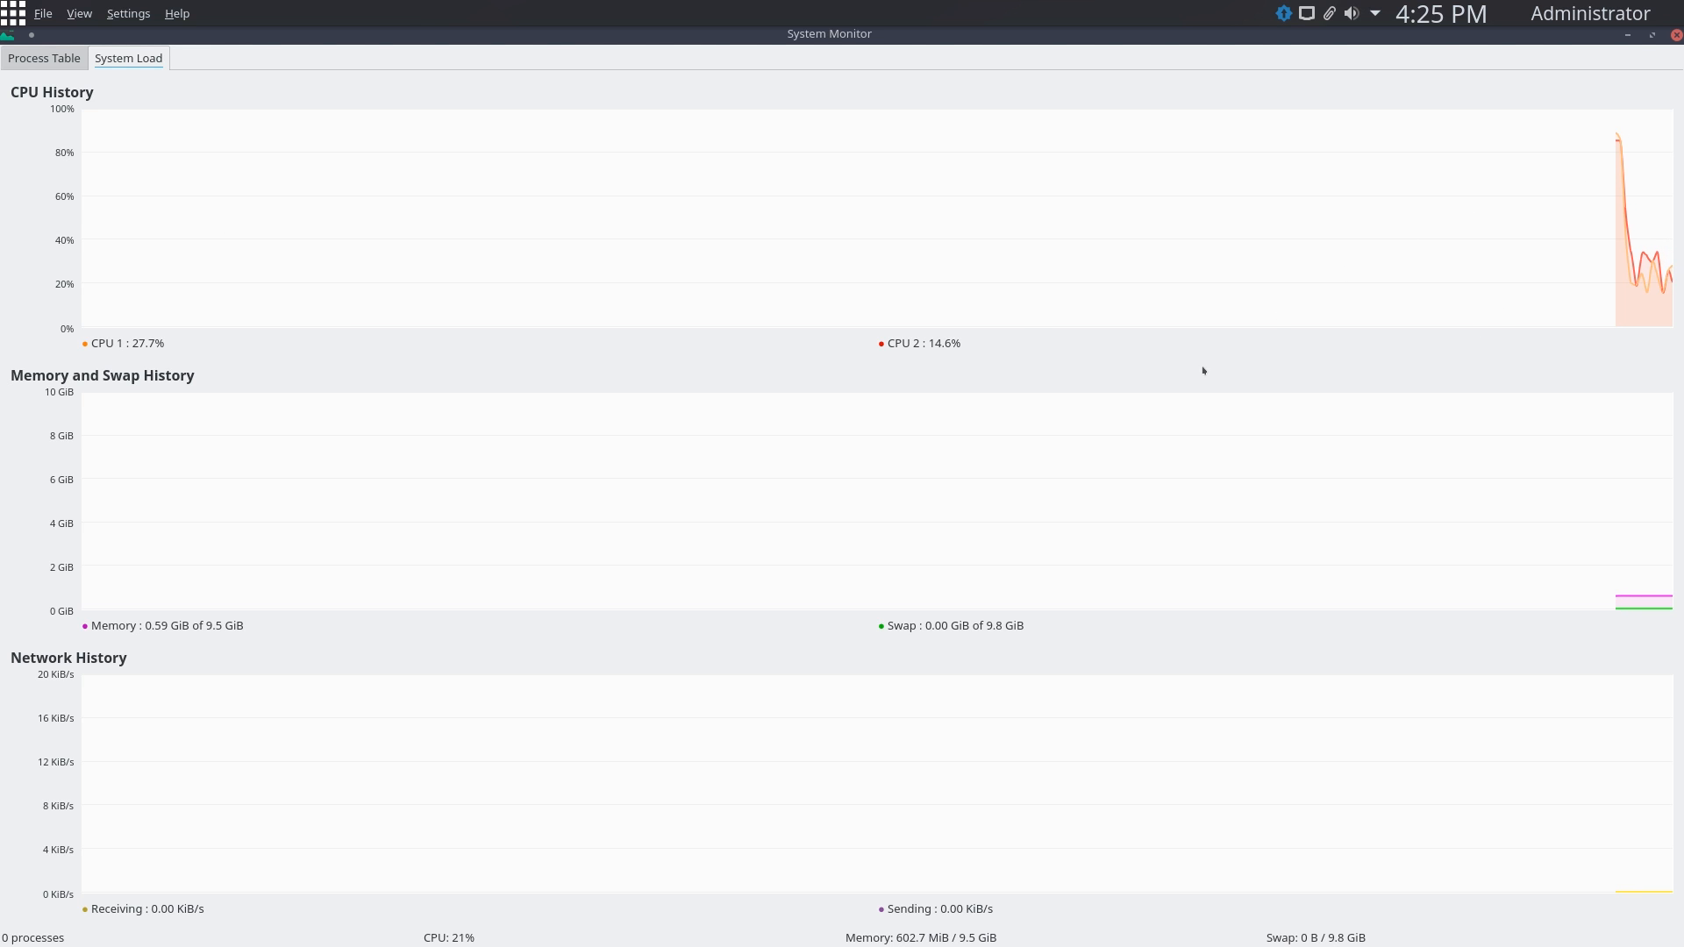
pyautogui.moveTo(1652, 229)
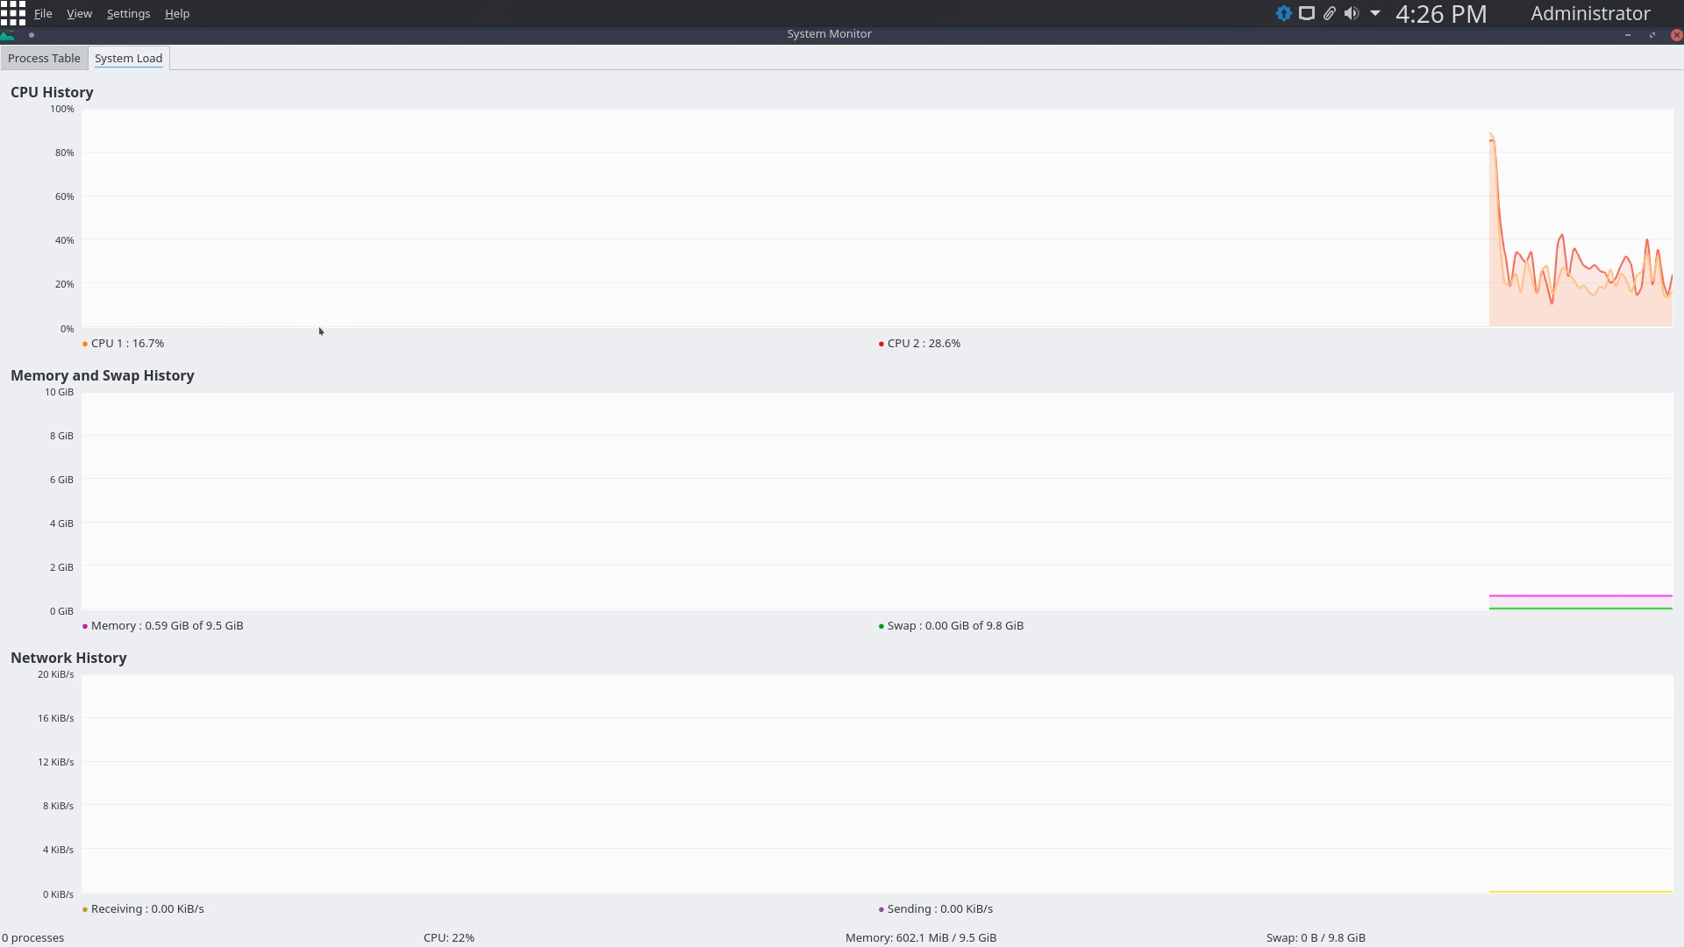
pyautogui.moveTo(322, 328)
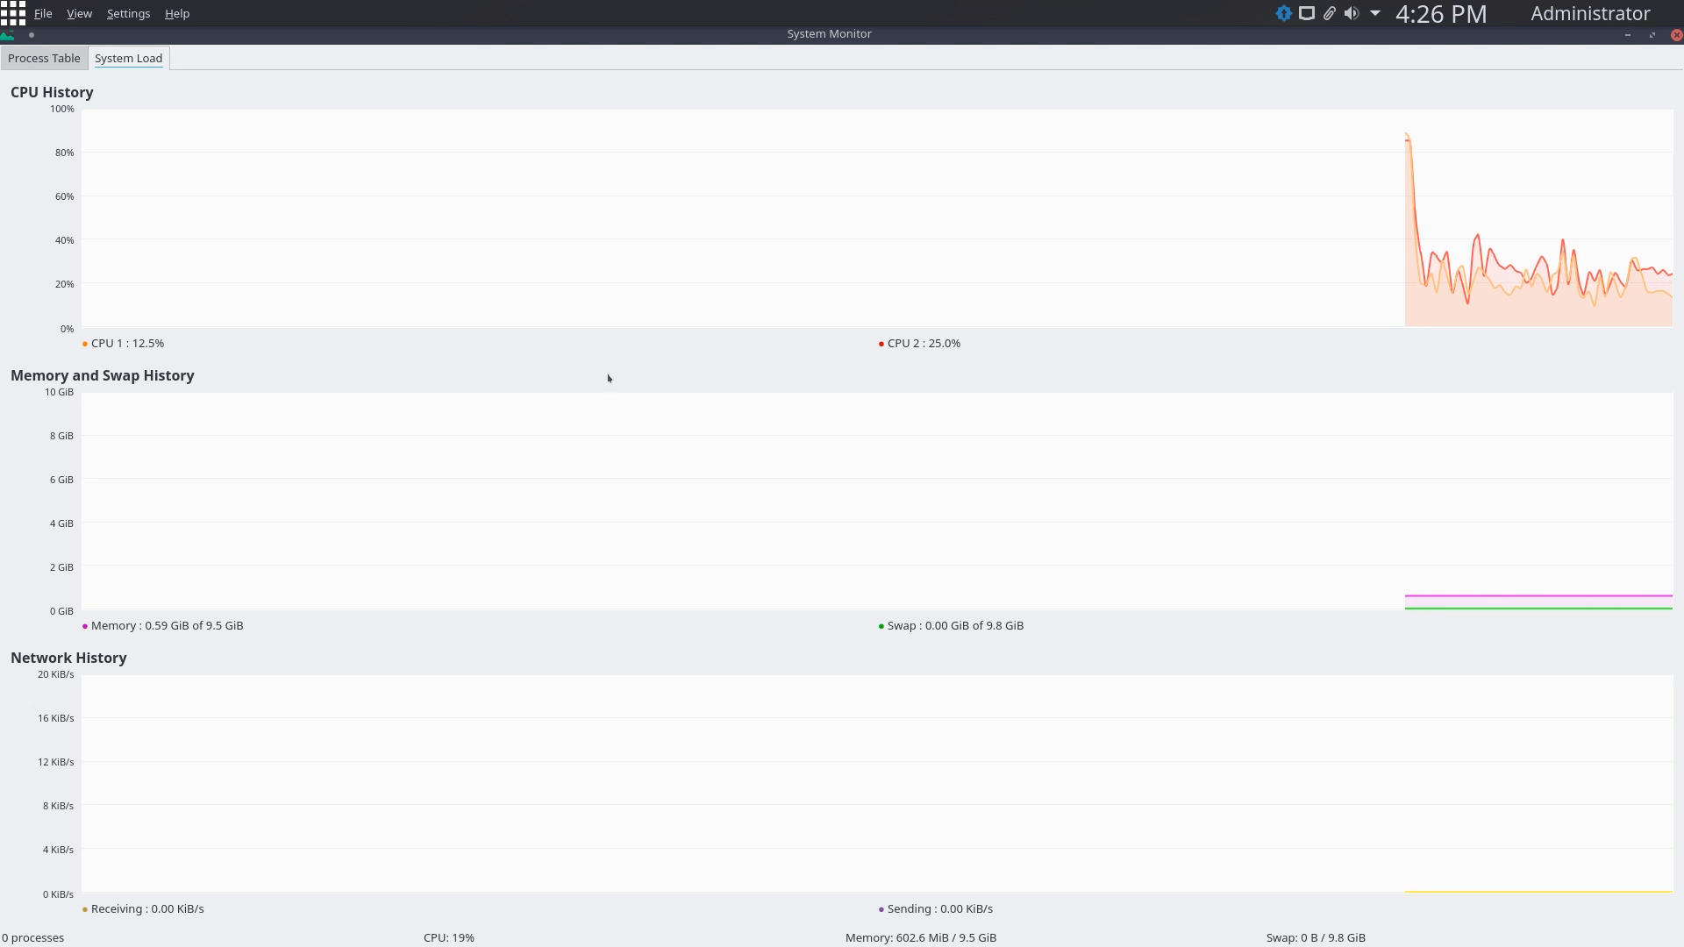
pyautogui.moveTo(932, 606)
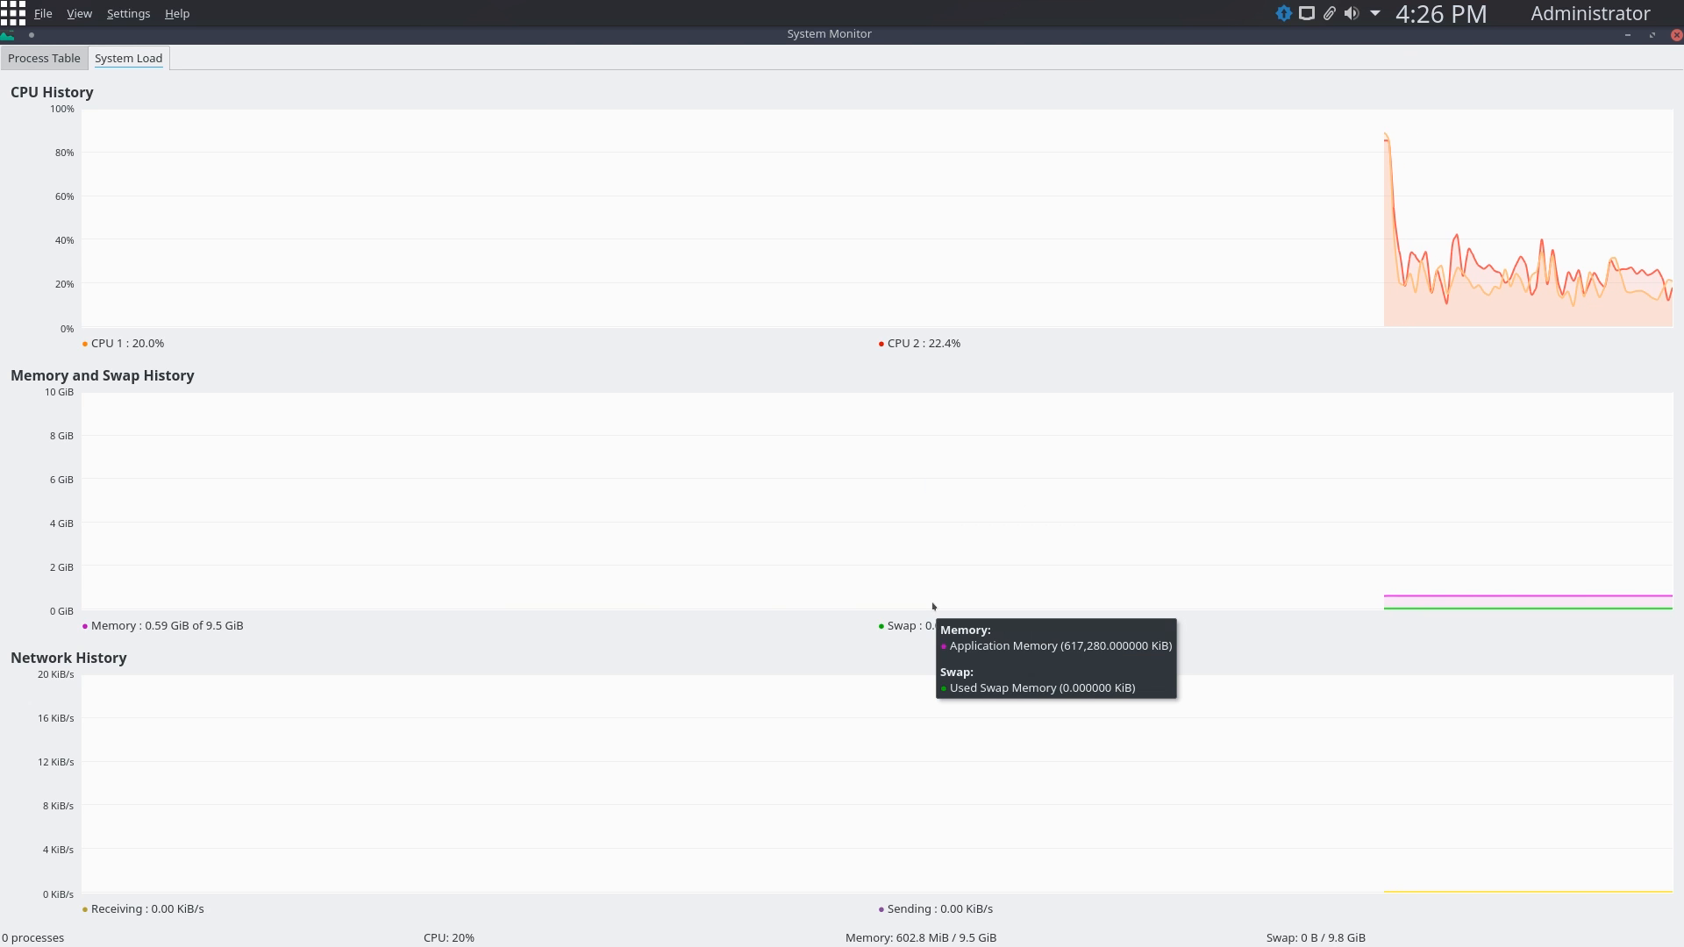
pyautogui.moveTo(862, 913)
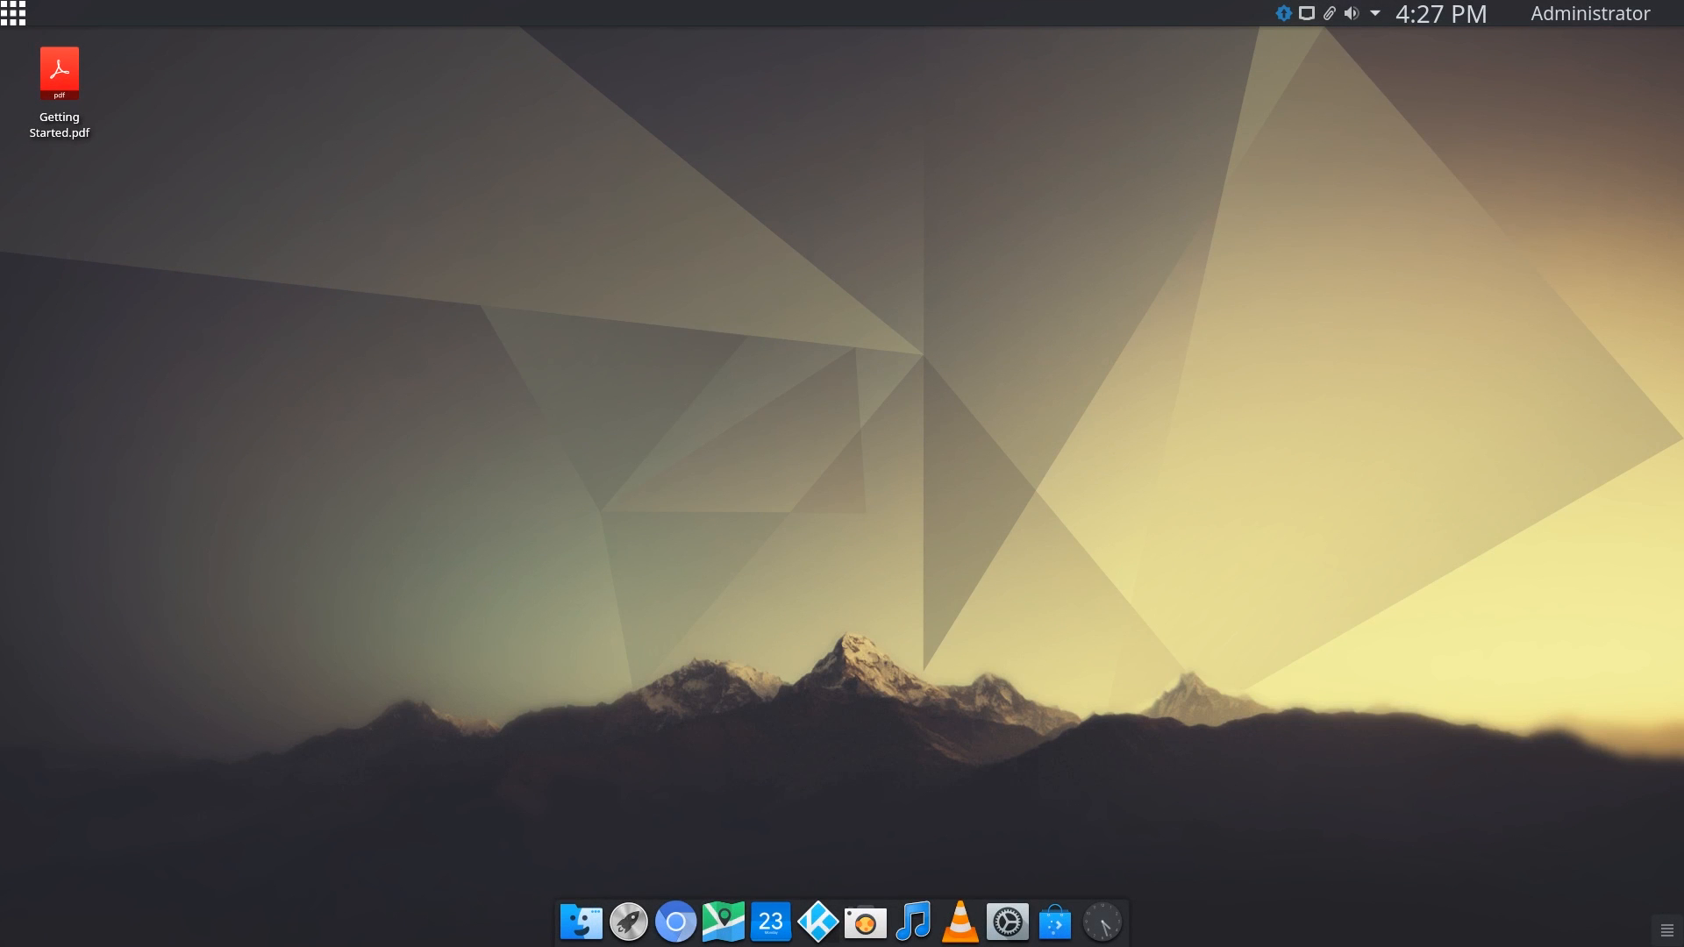
pyautogui.moveTo(647, 82)
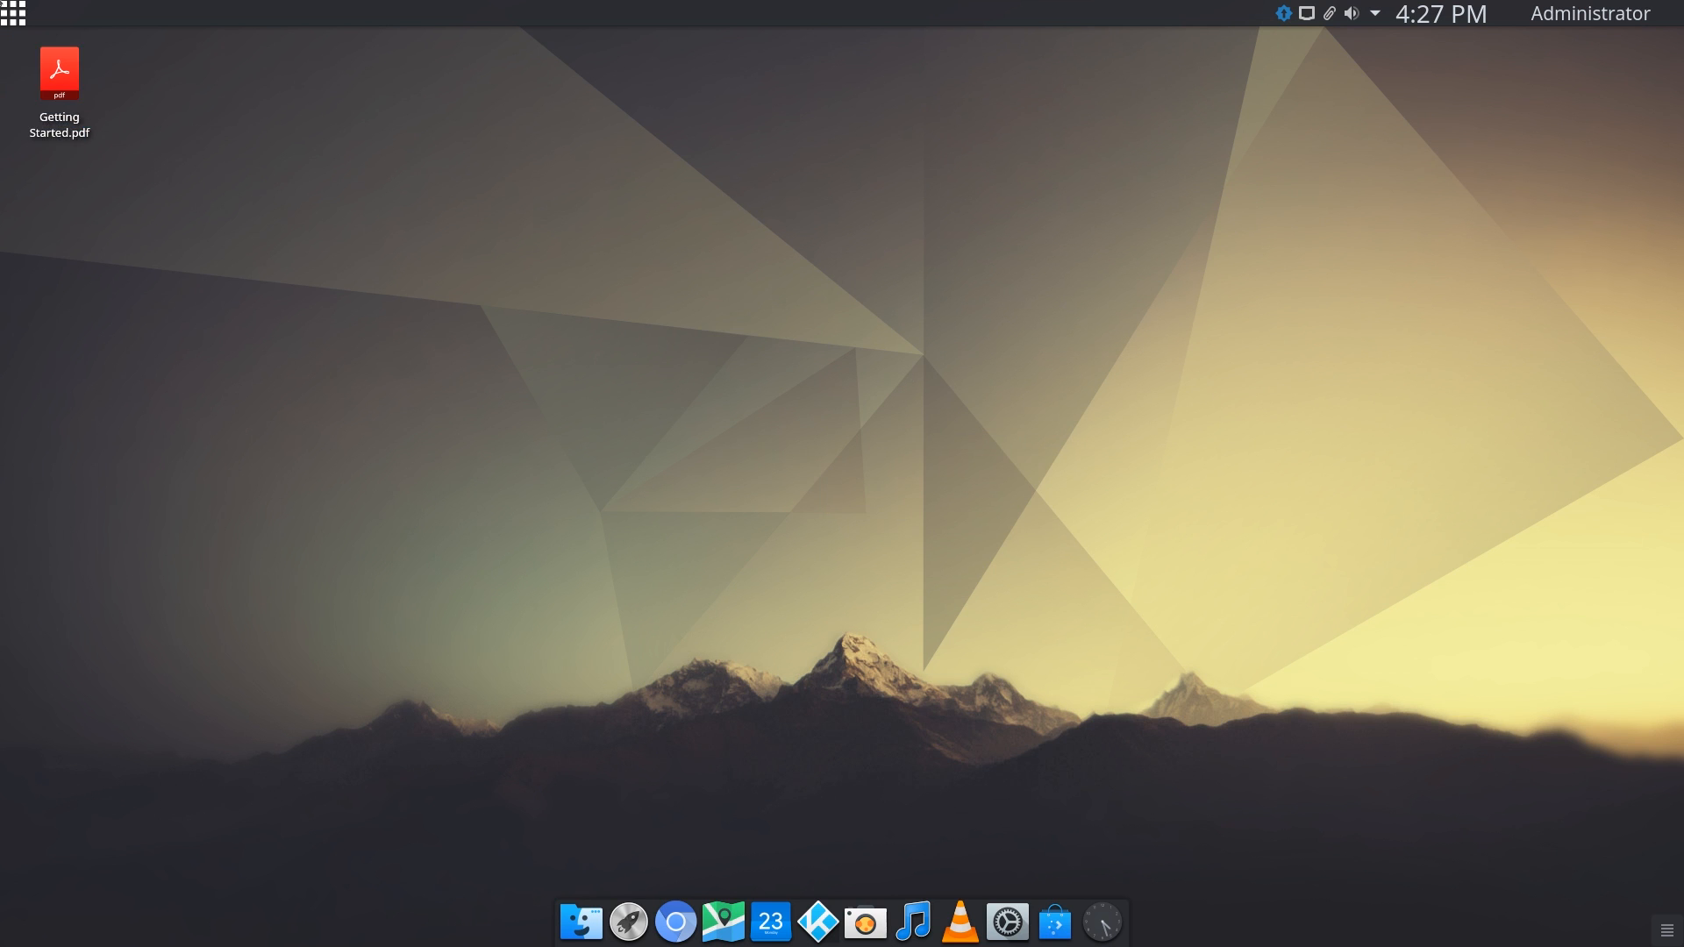
# - Search the application menu for 'softwar' to list Discover and Synaptic
pyautogui.click(15, 14)
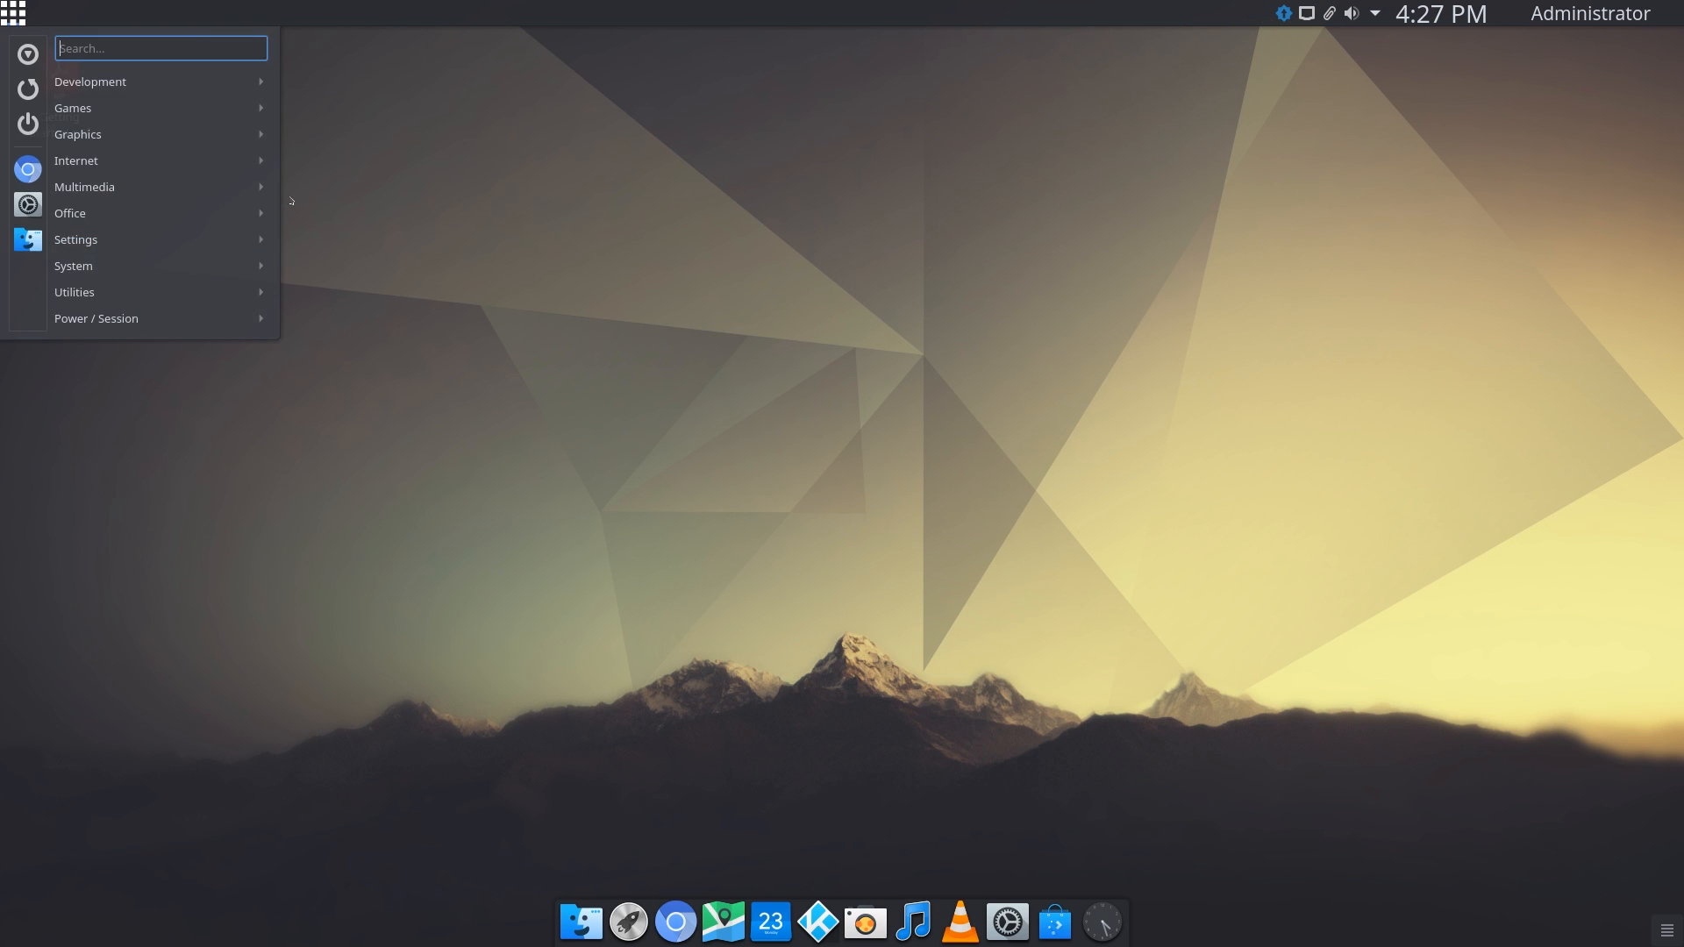
pyautogui.write('softwar')
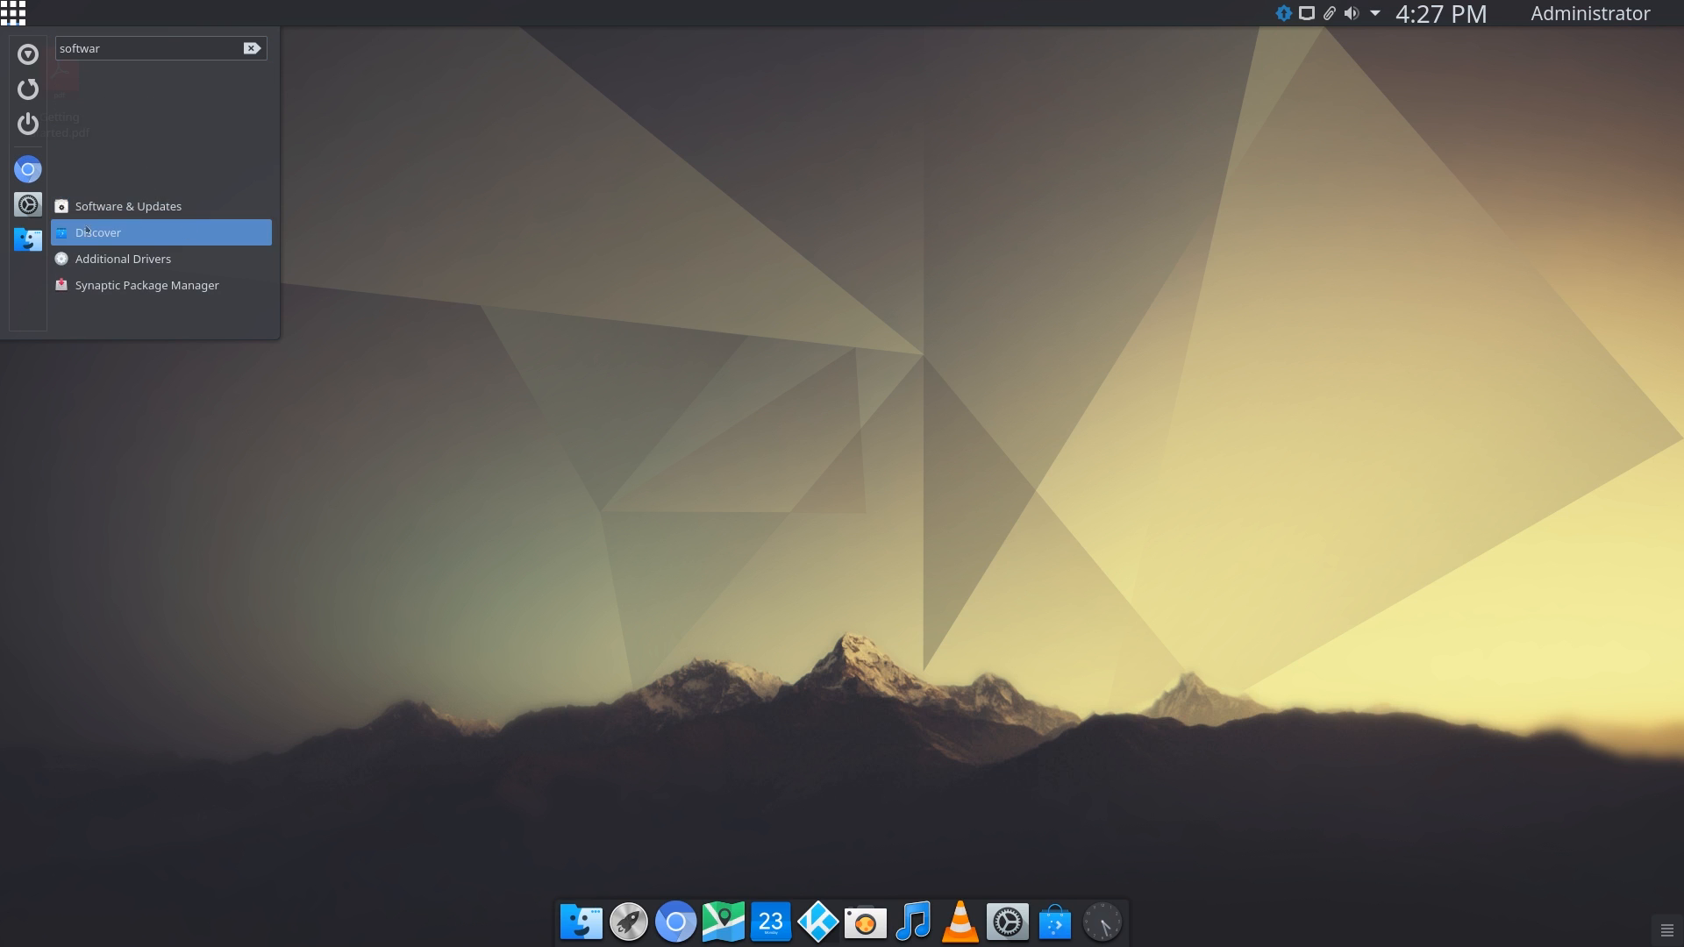
pyautogui.moveTo(121, 258)
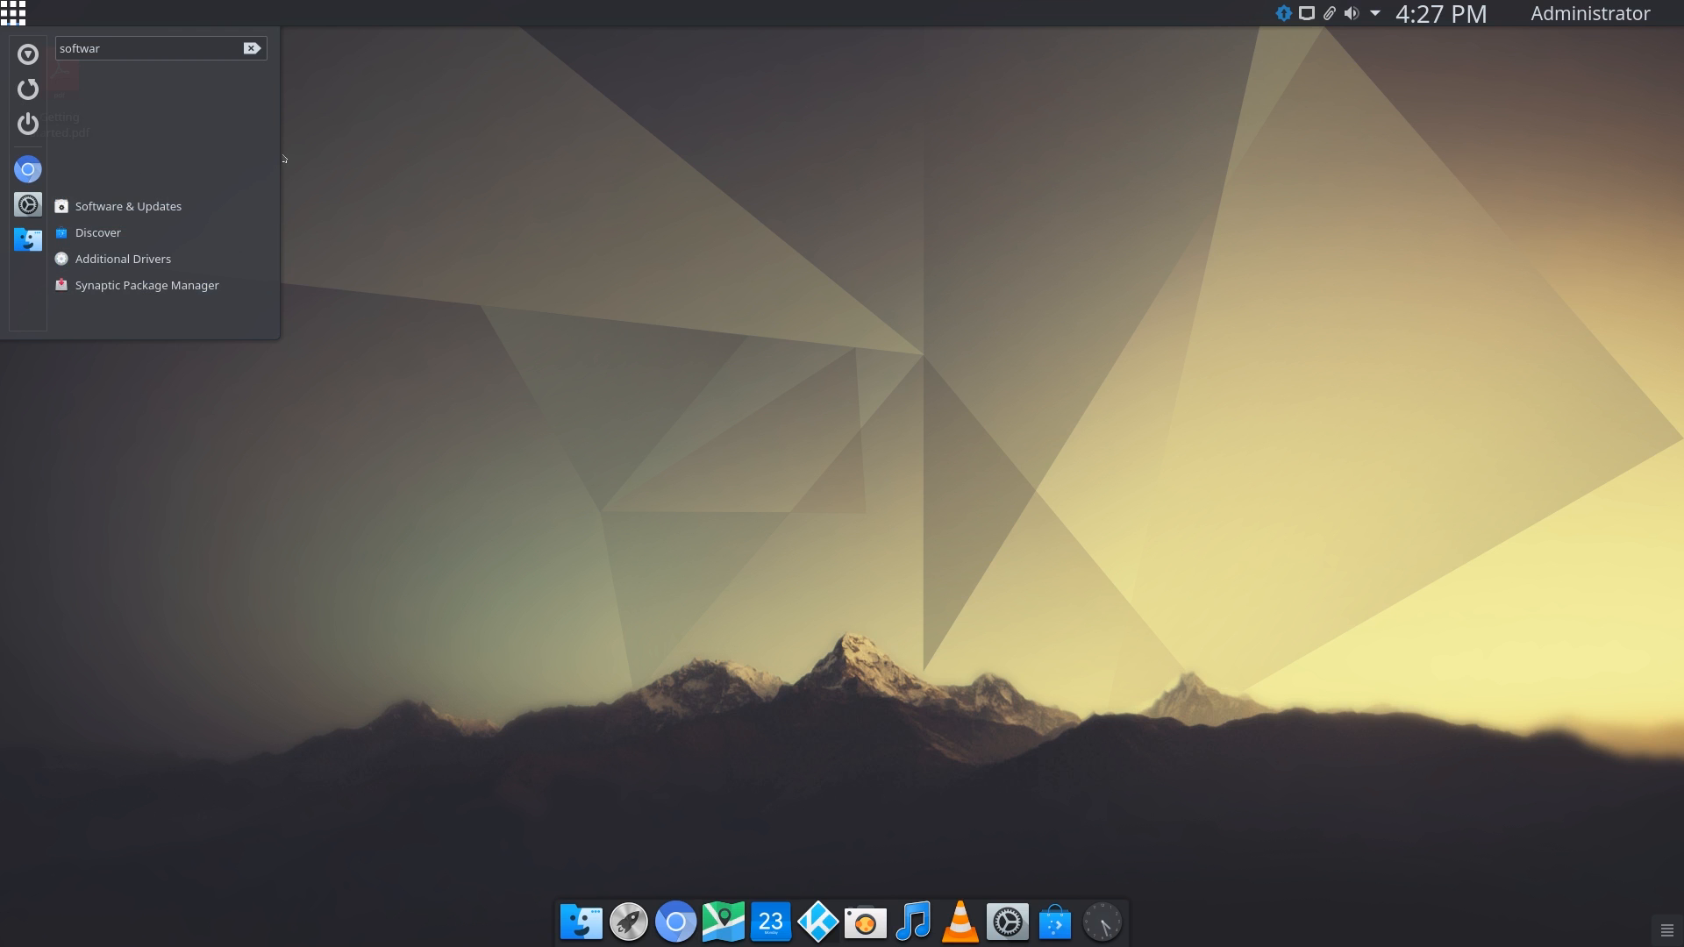
pyautogui.moveTo(96, 232)
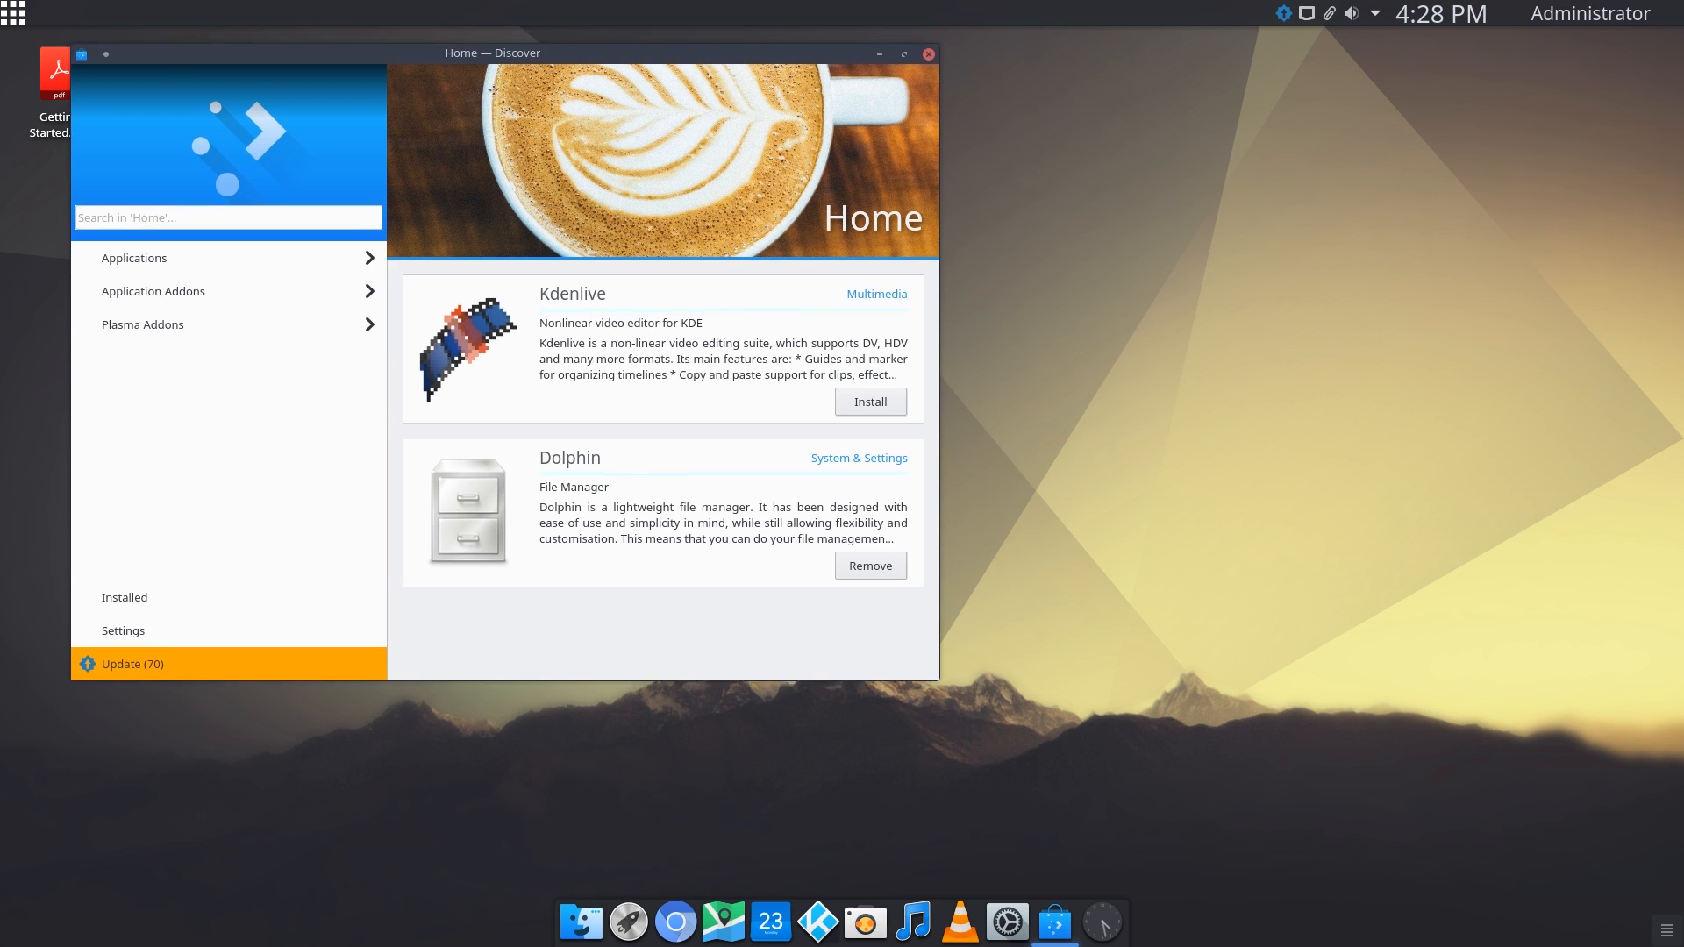
# - Move the Discover window to centre and search 'gimp' to open GIMP Image Editor
pyautogui.moveTo(492, 52); pyautogui.dragTo(776, 115)
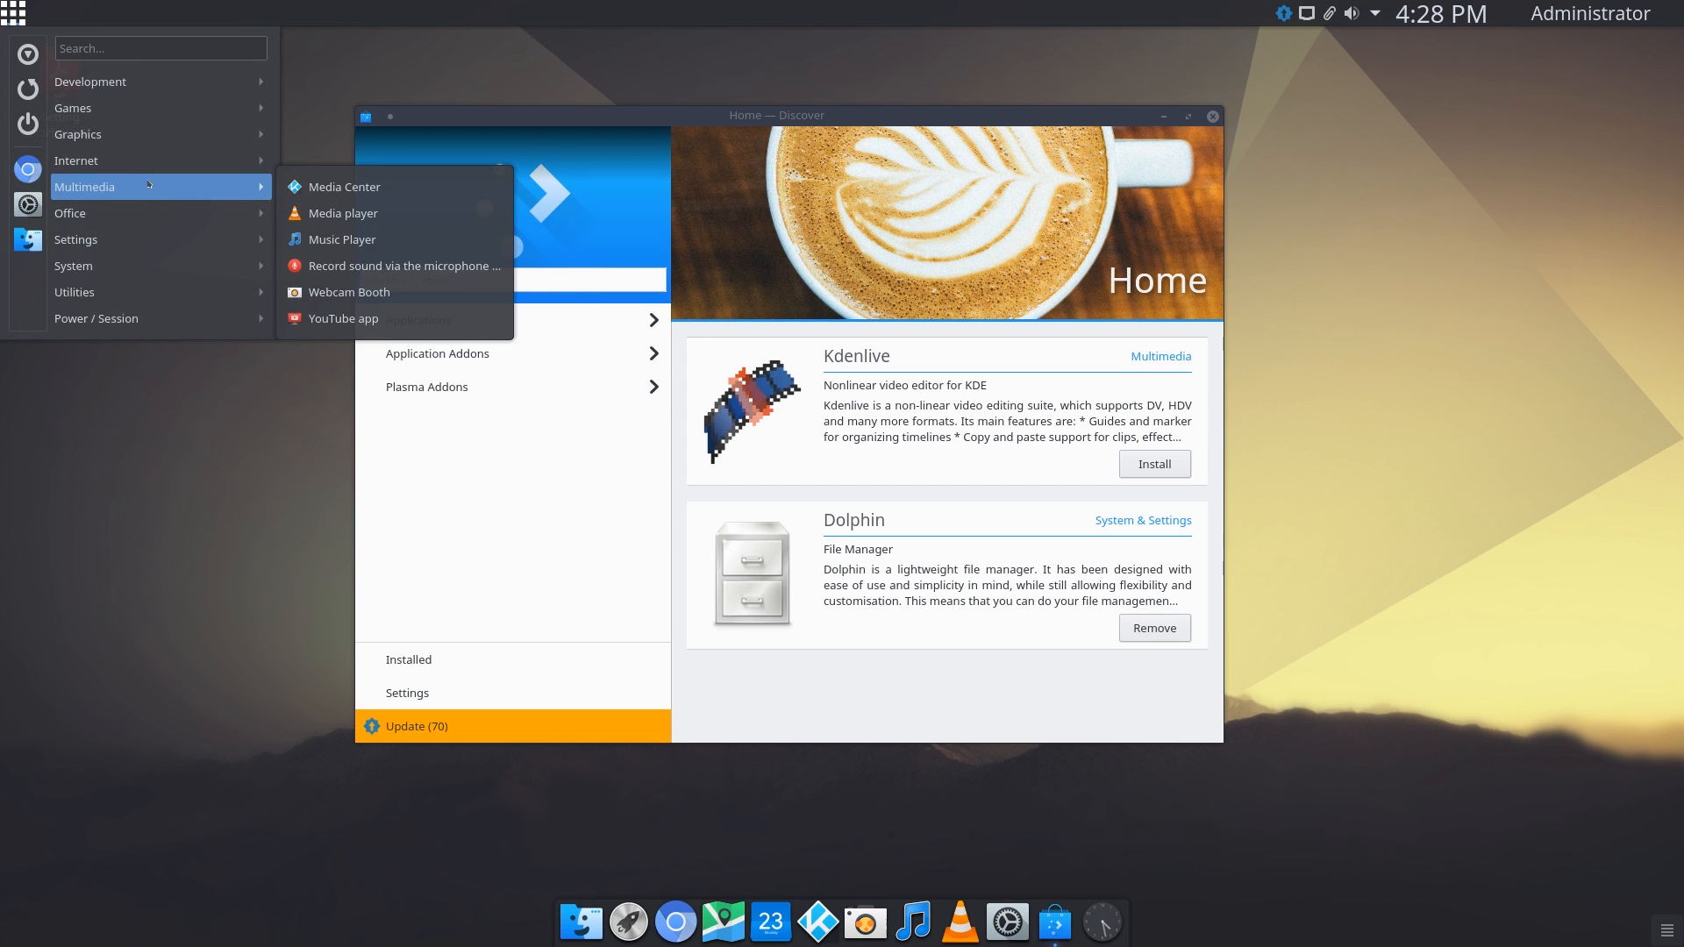
pyautogui.moveTo(129, 133)
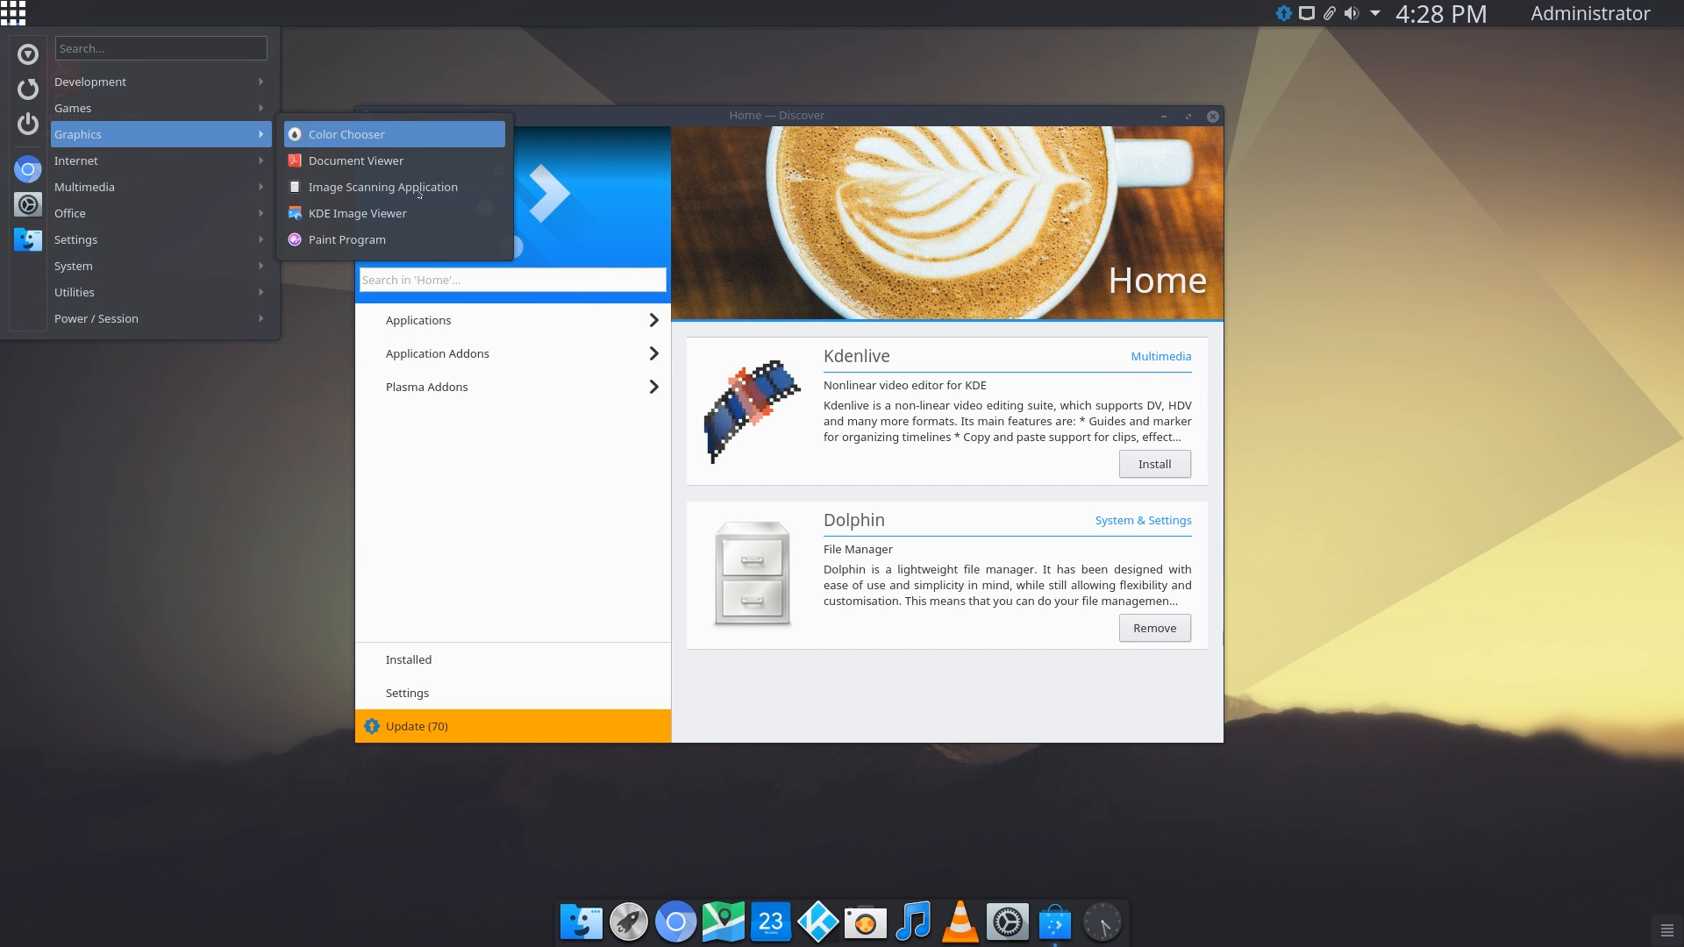
pyautogui.write('gimp')
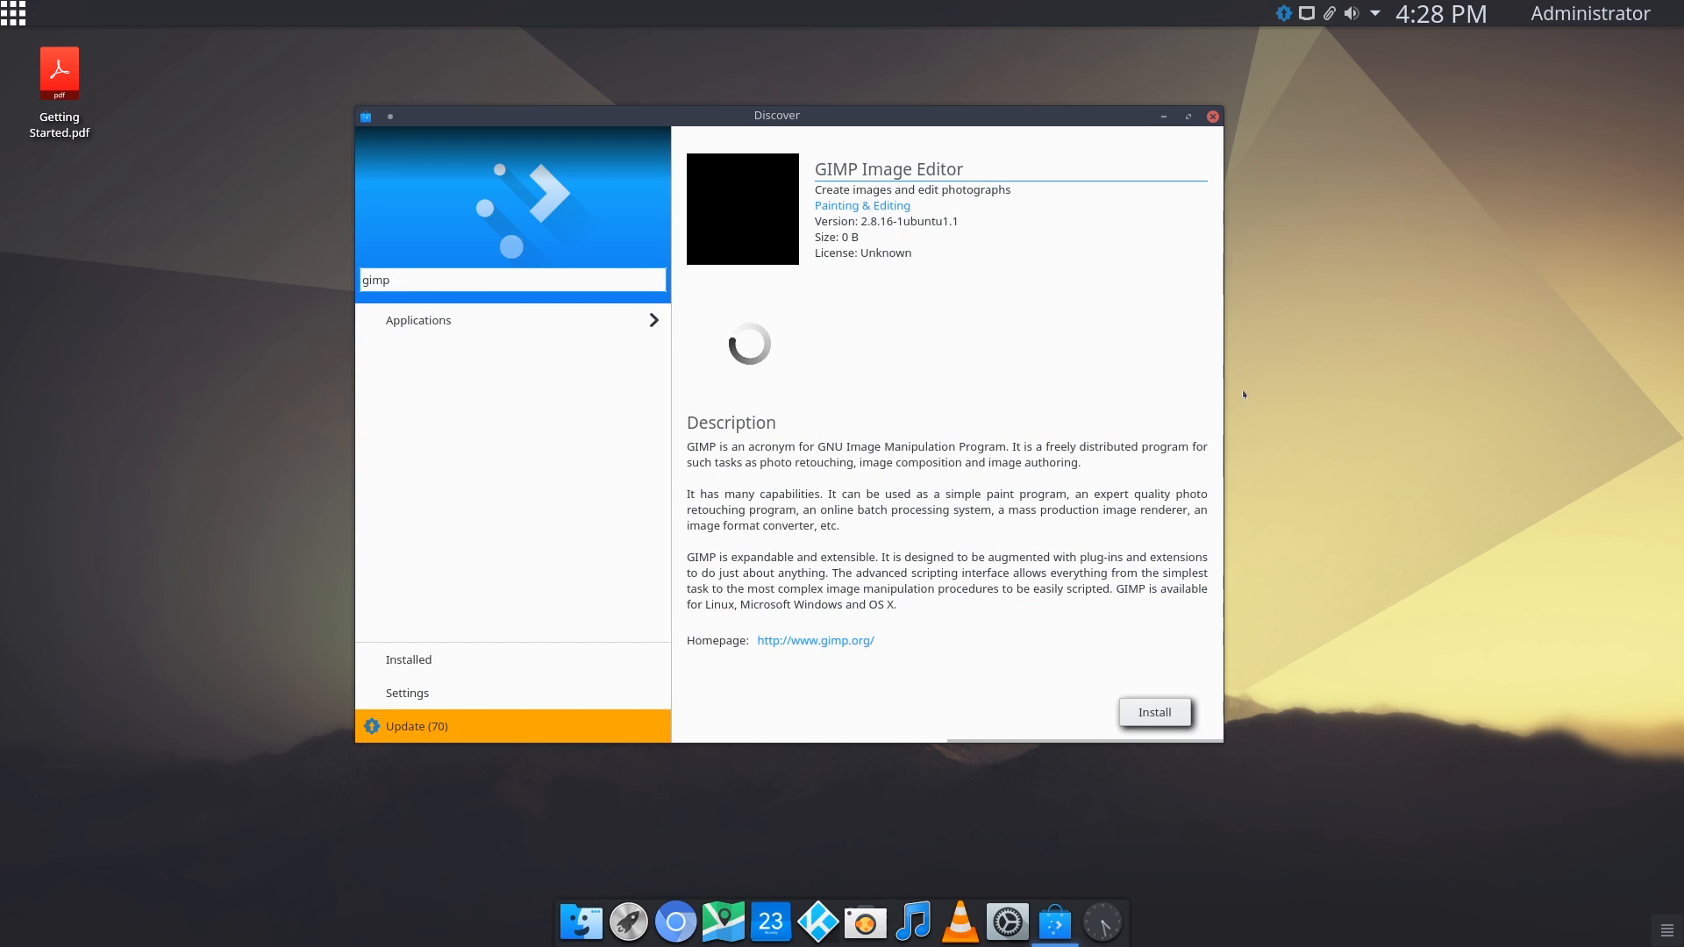
# - Install GIMP Image Editor and authorise it with the administrator password
pyautogui.click(1154, 713)
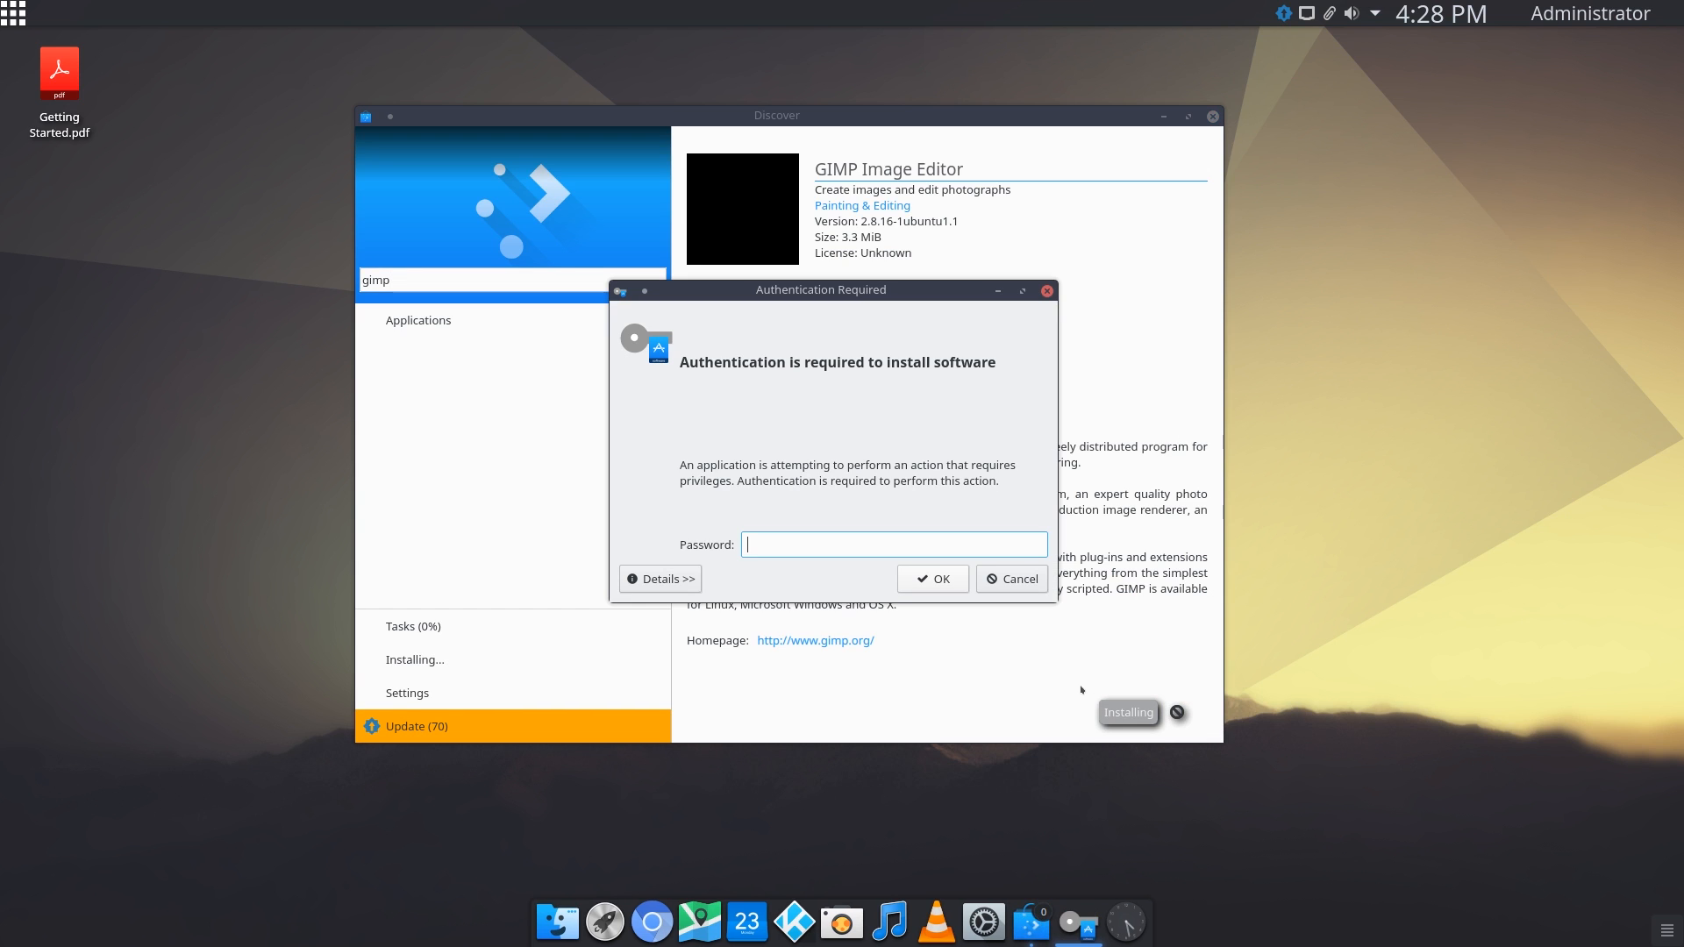
pyautogui.click(1010, 578)
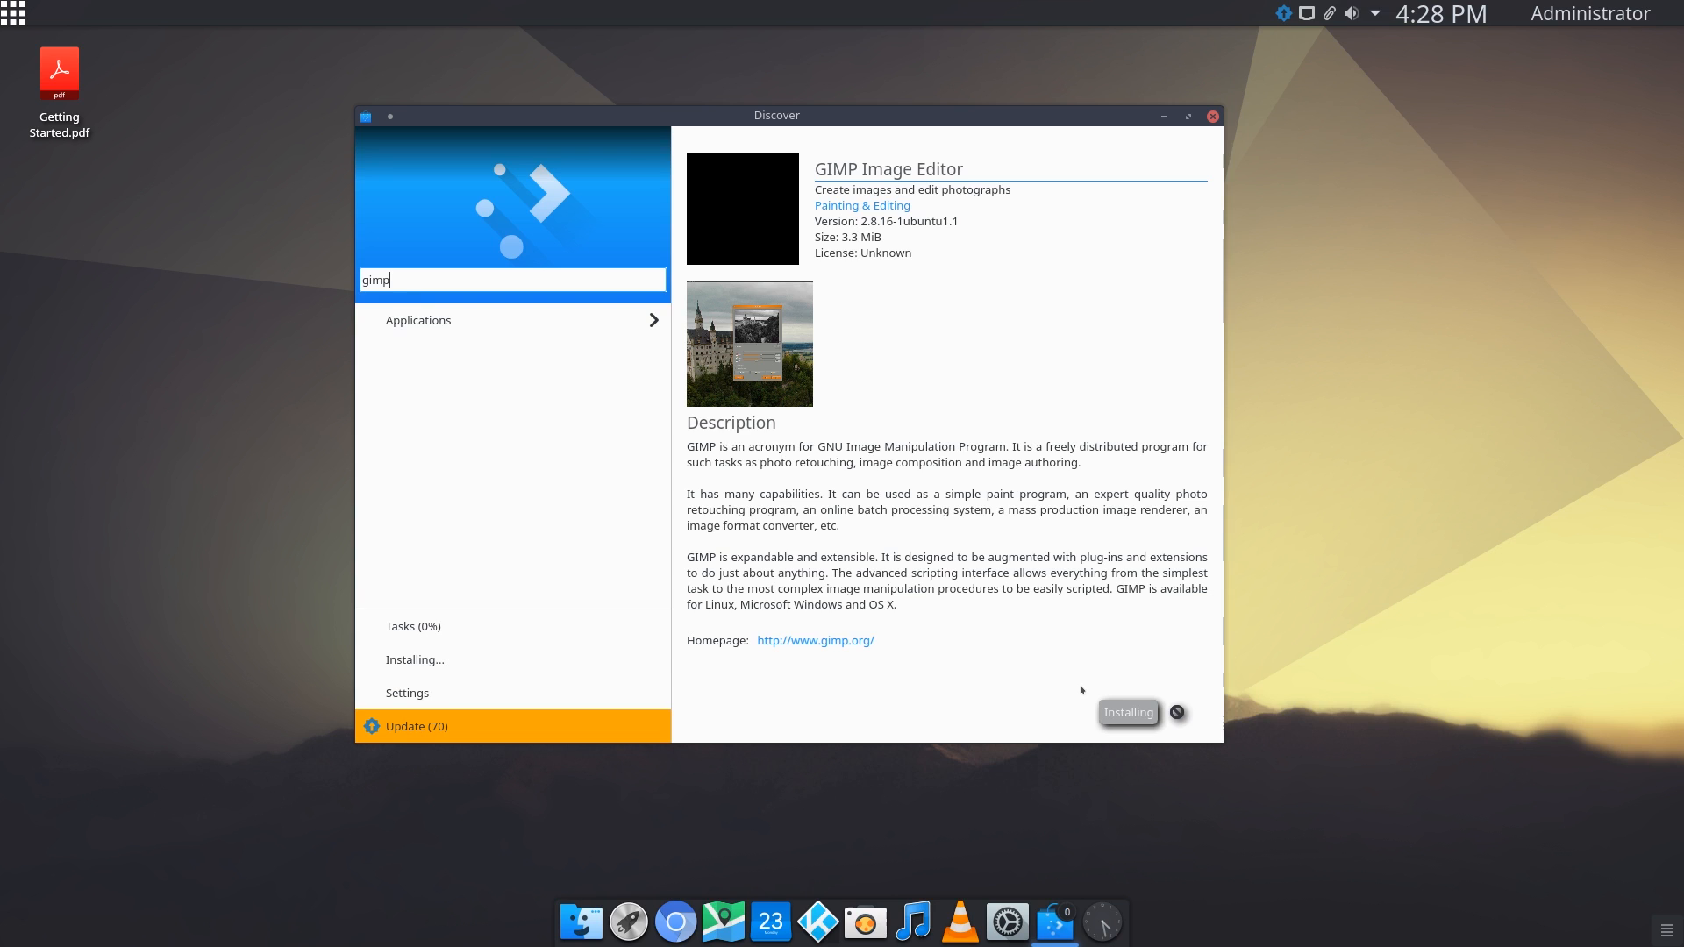
pyautogui.moveTo(977, 269)
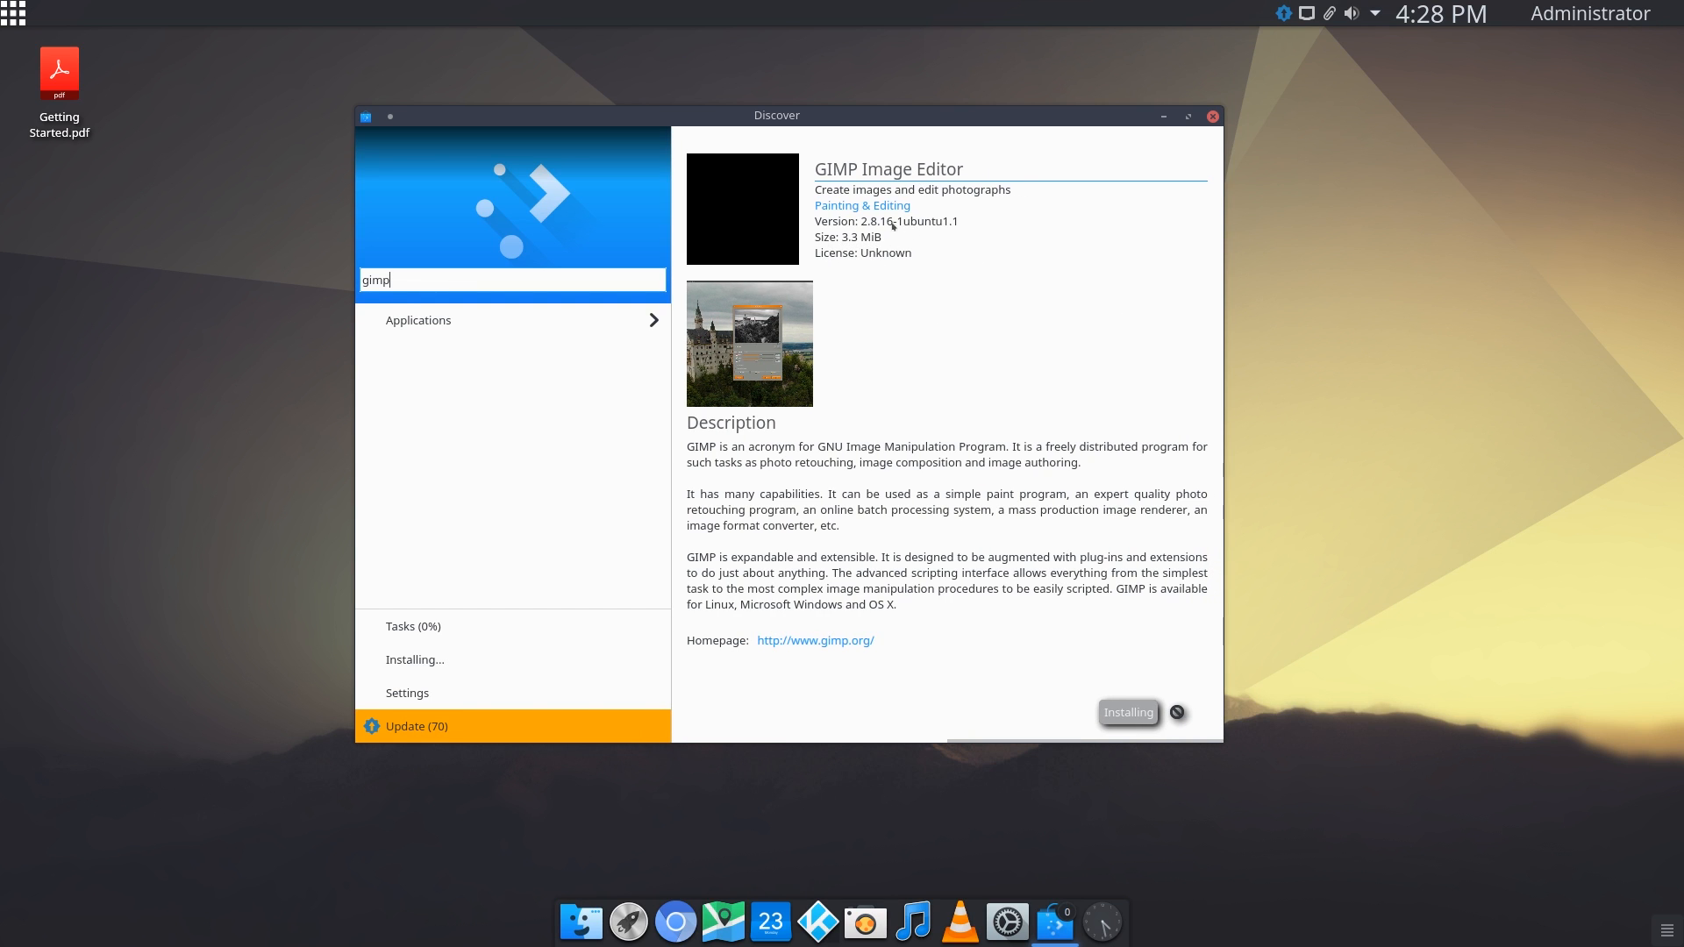
pyautogui.moveTo(930, 388)
pyautogui.write('g')
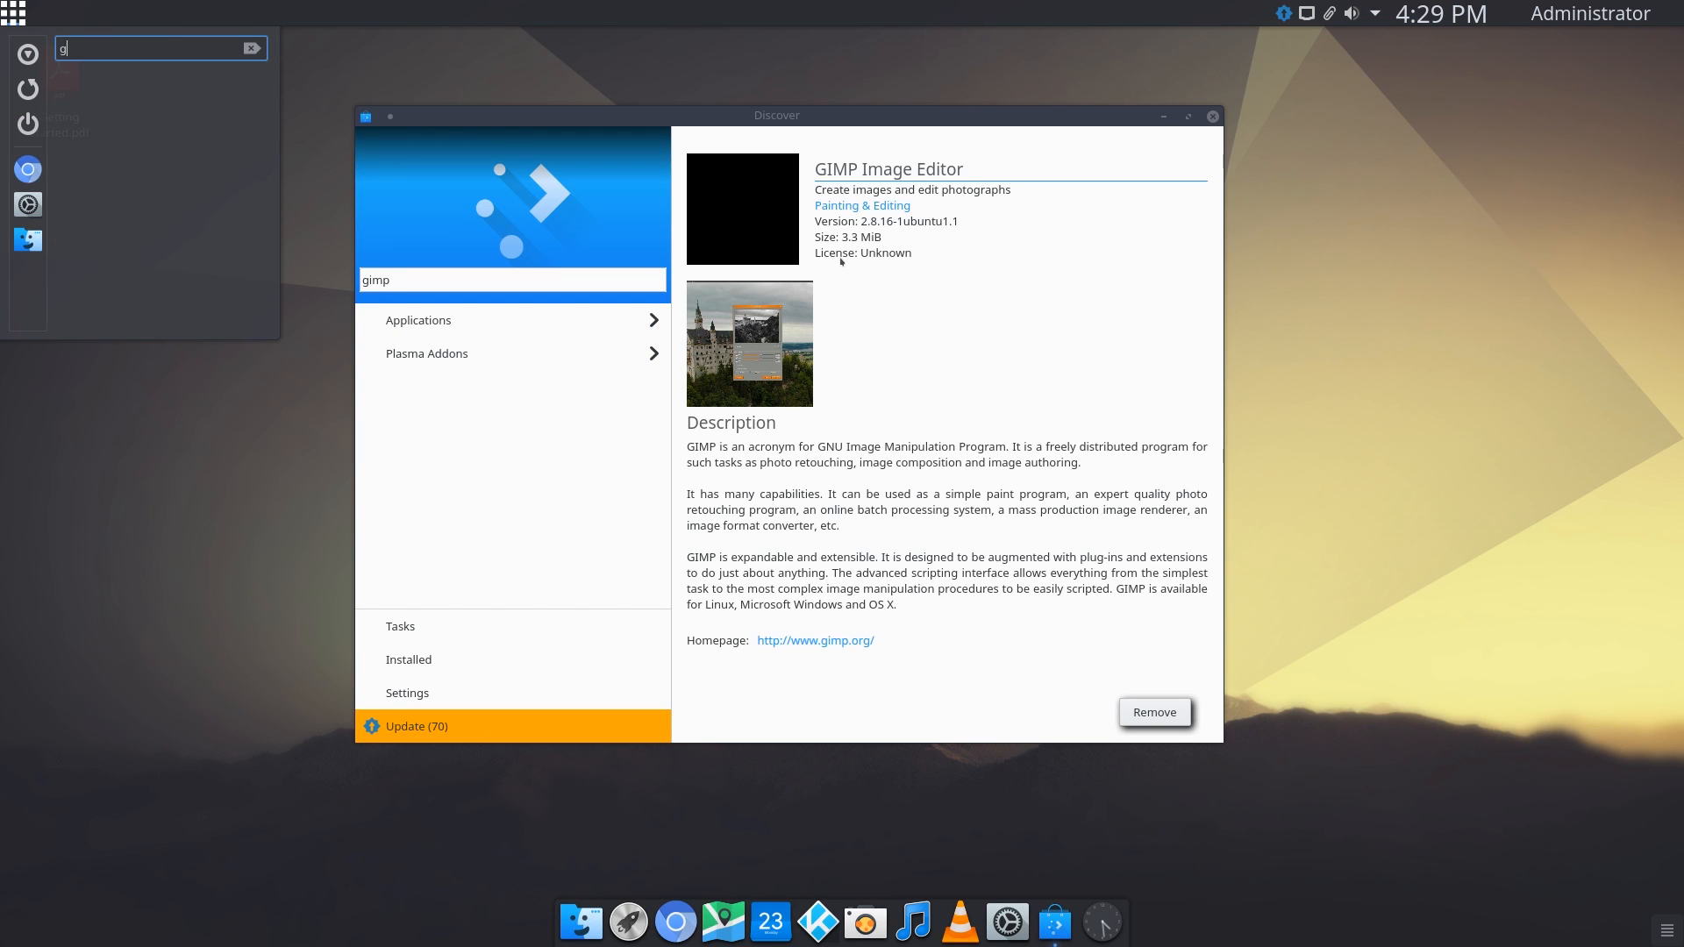
pyautogui.write('imp')
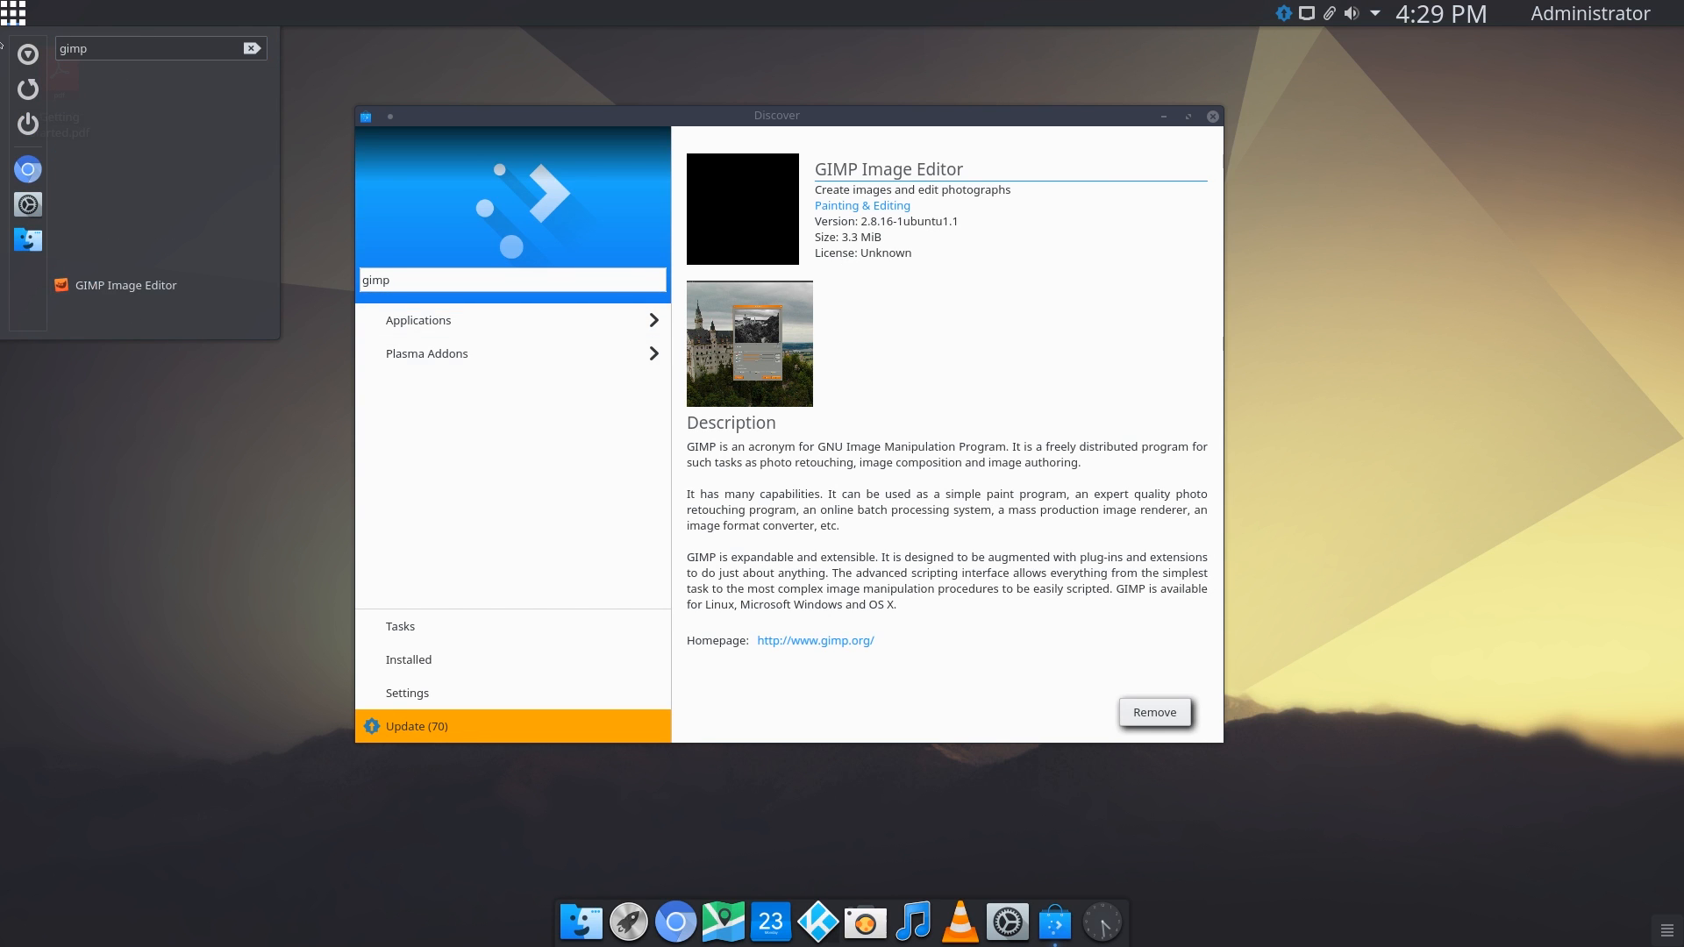
pyautogui.click(124, 284)
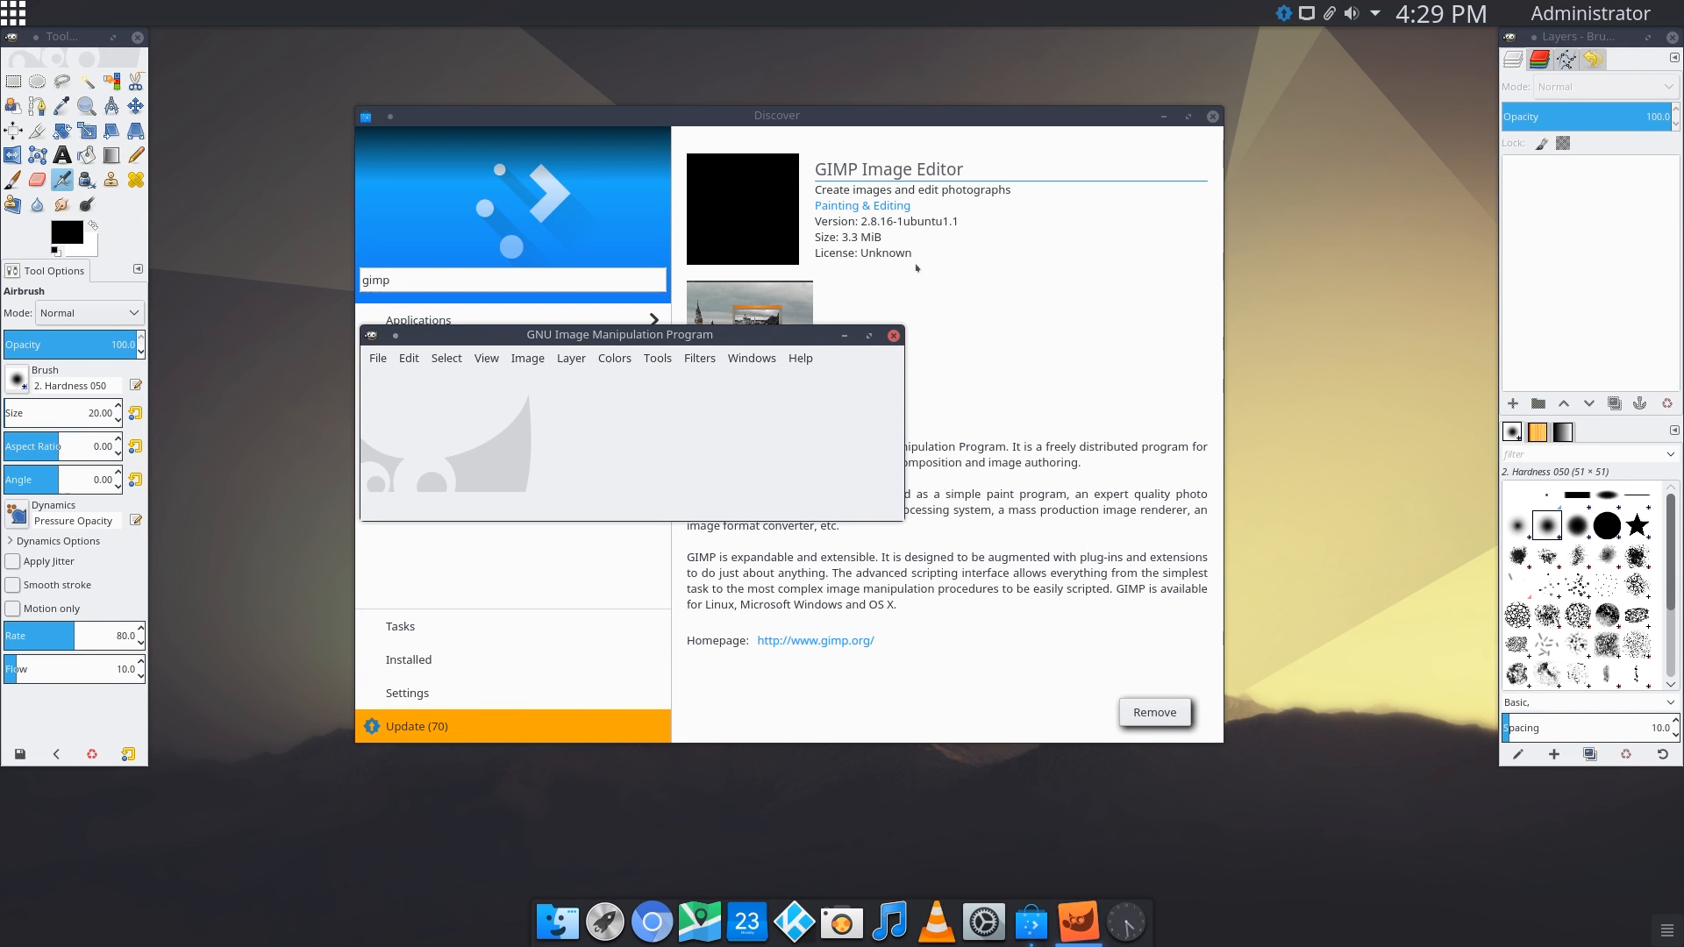
pyautogui.click(751, 358)
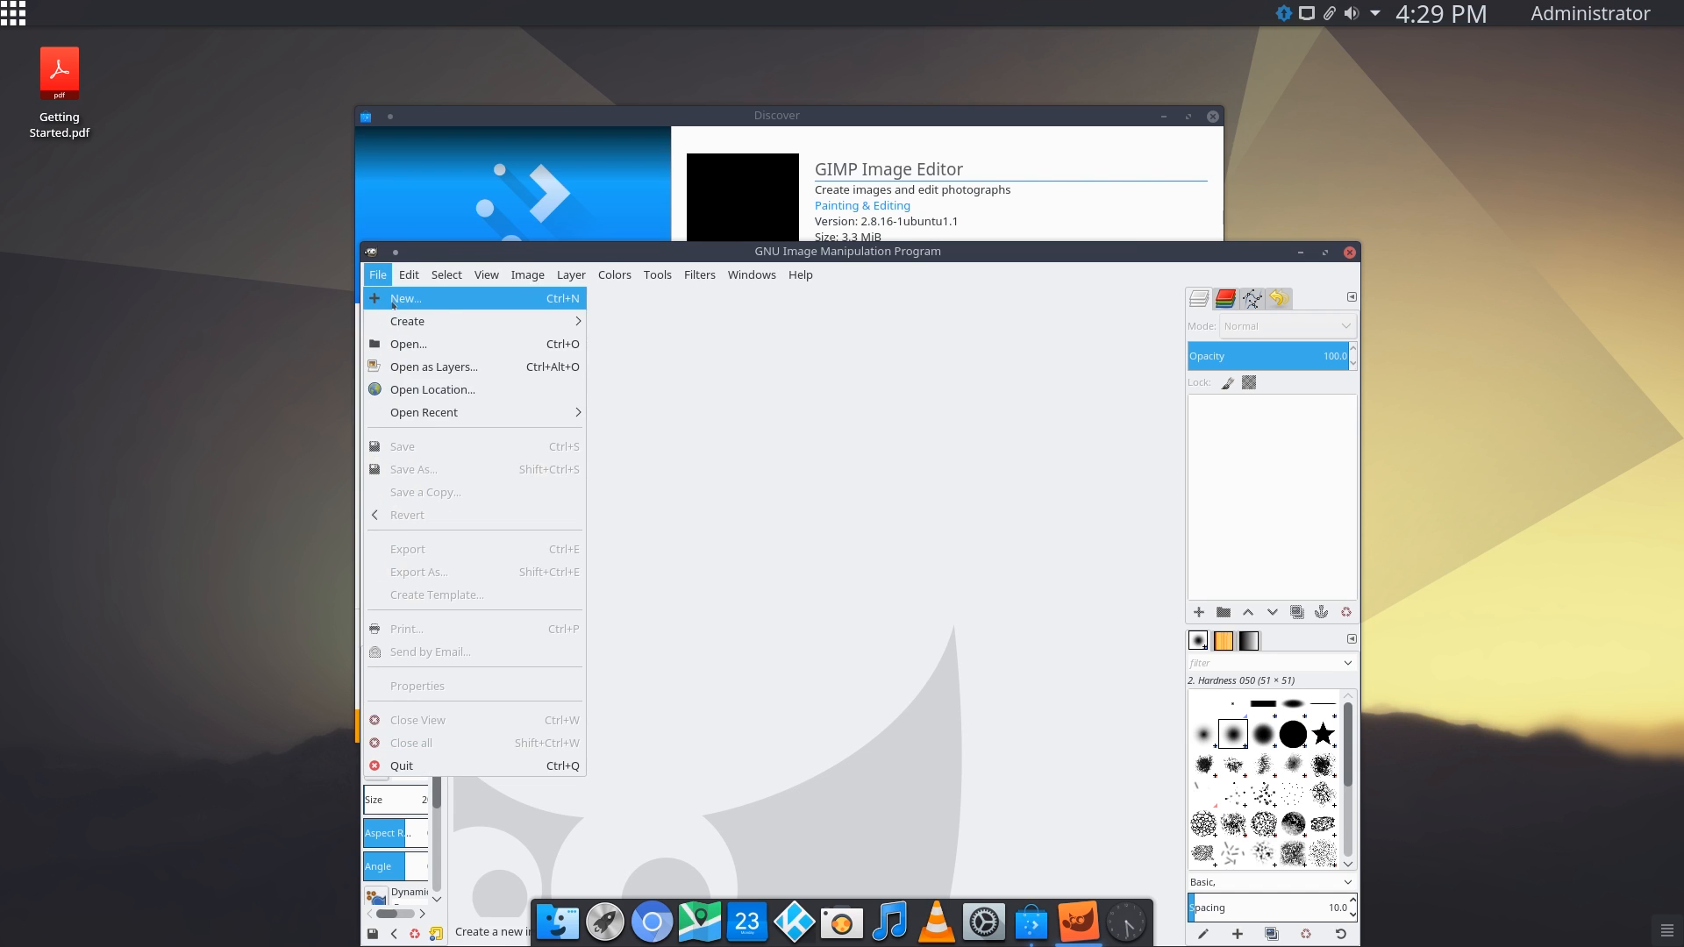
pyautogui.click(405, 298)
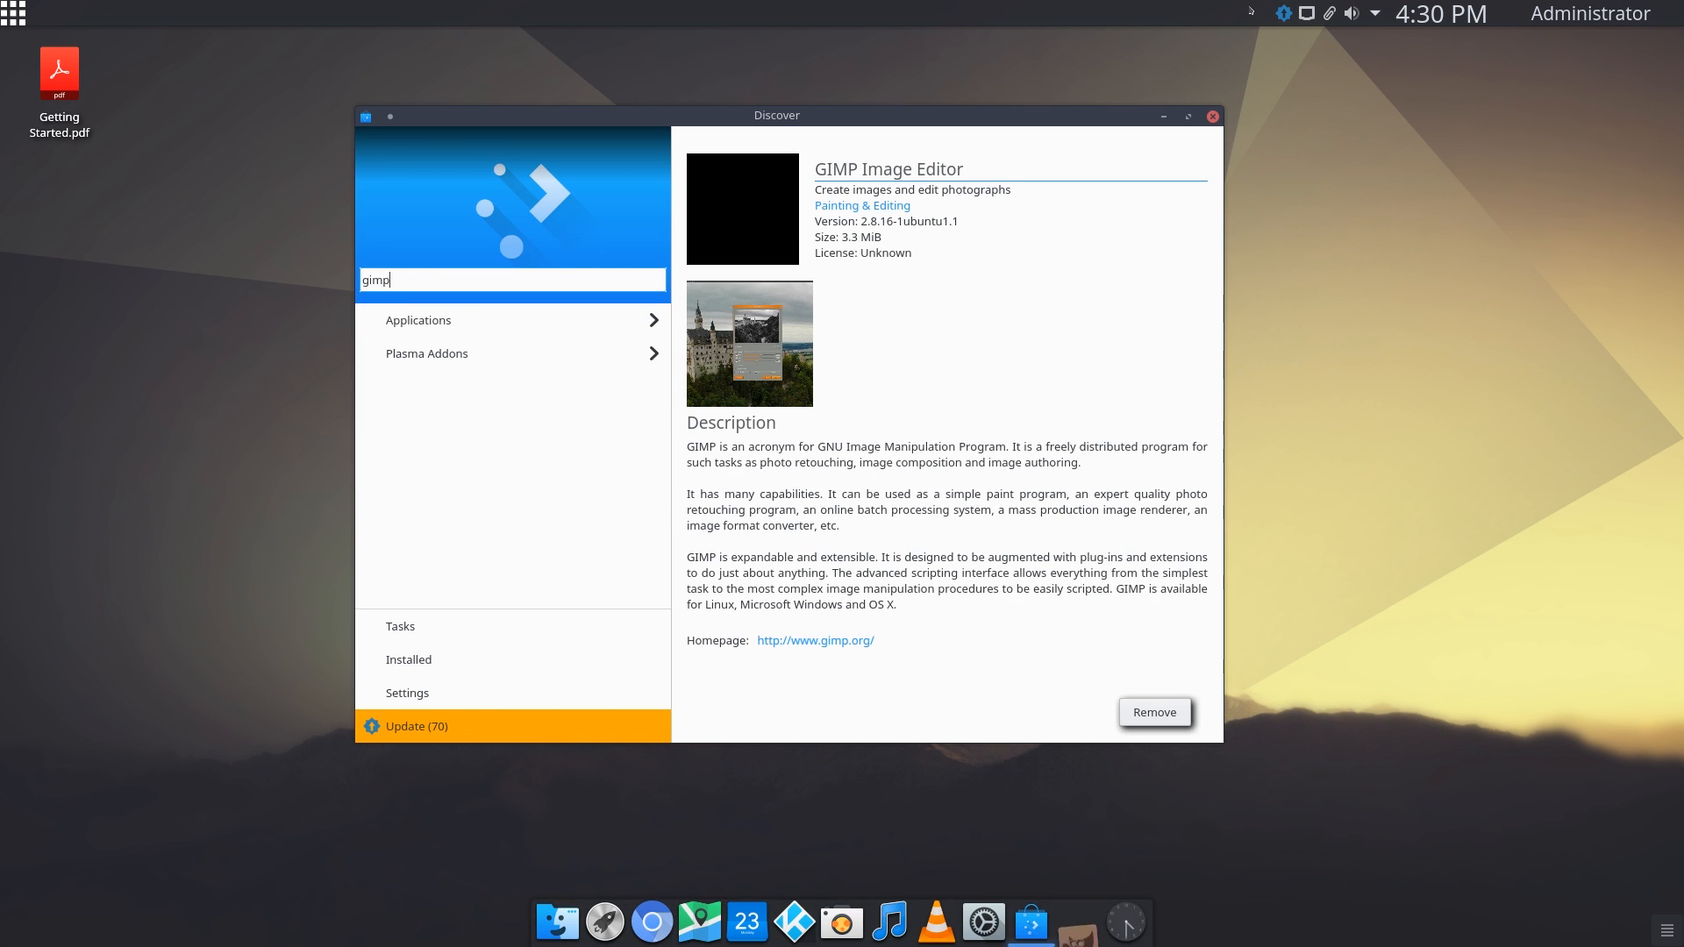
# - Close Discover, open the 70 pending updates from the tray, and authorise Update All
pyautogui.click(1211, 116)
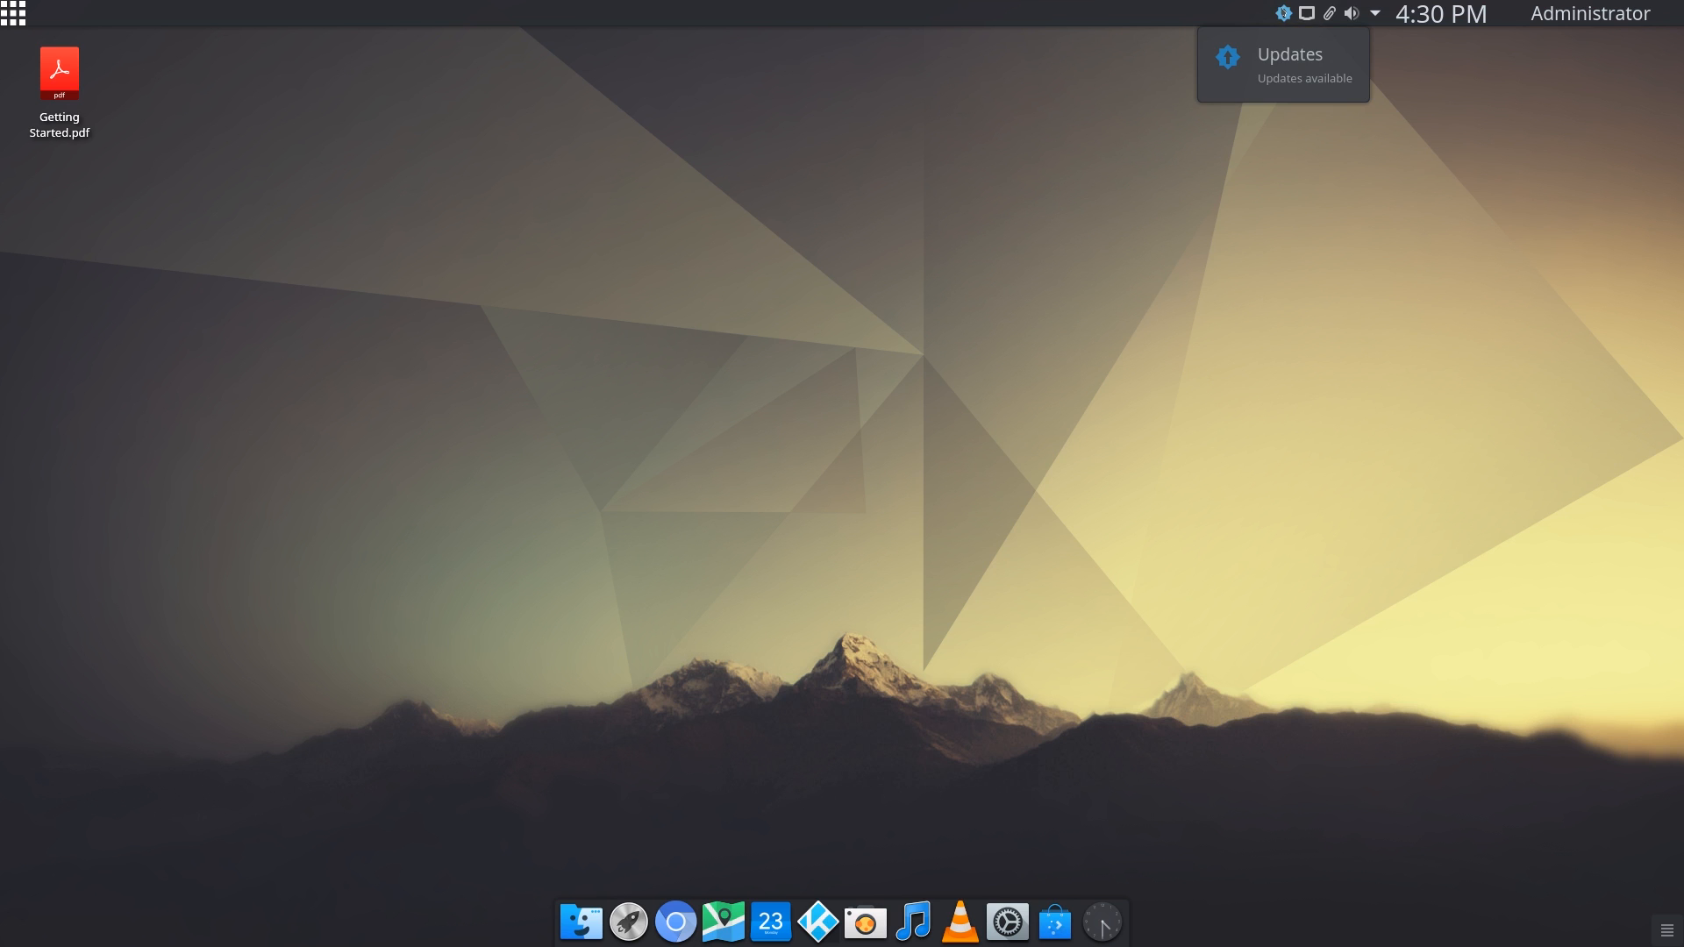
pyautogui.click(1283, 14)
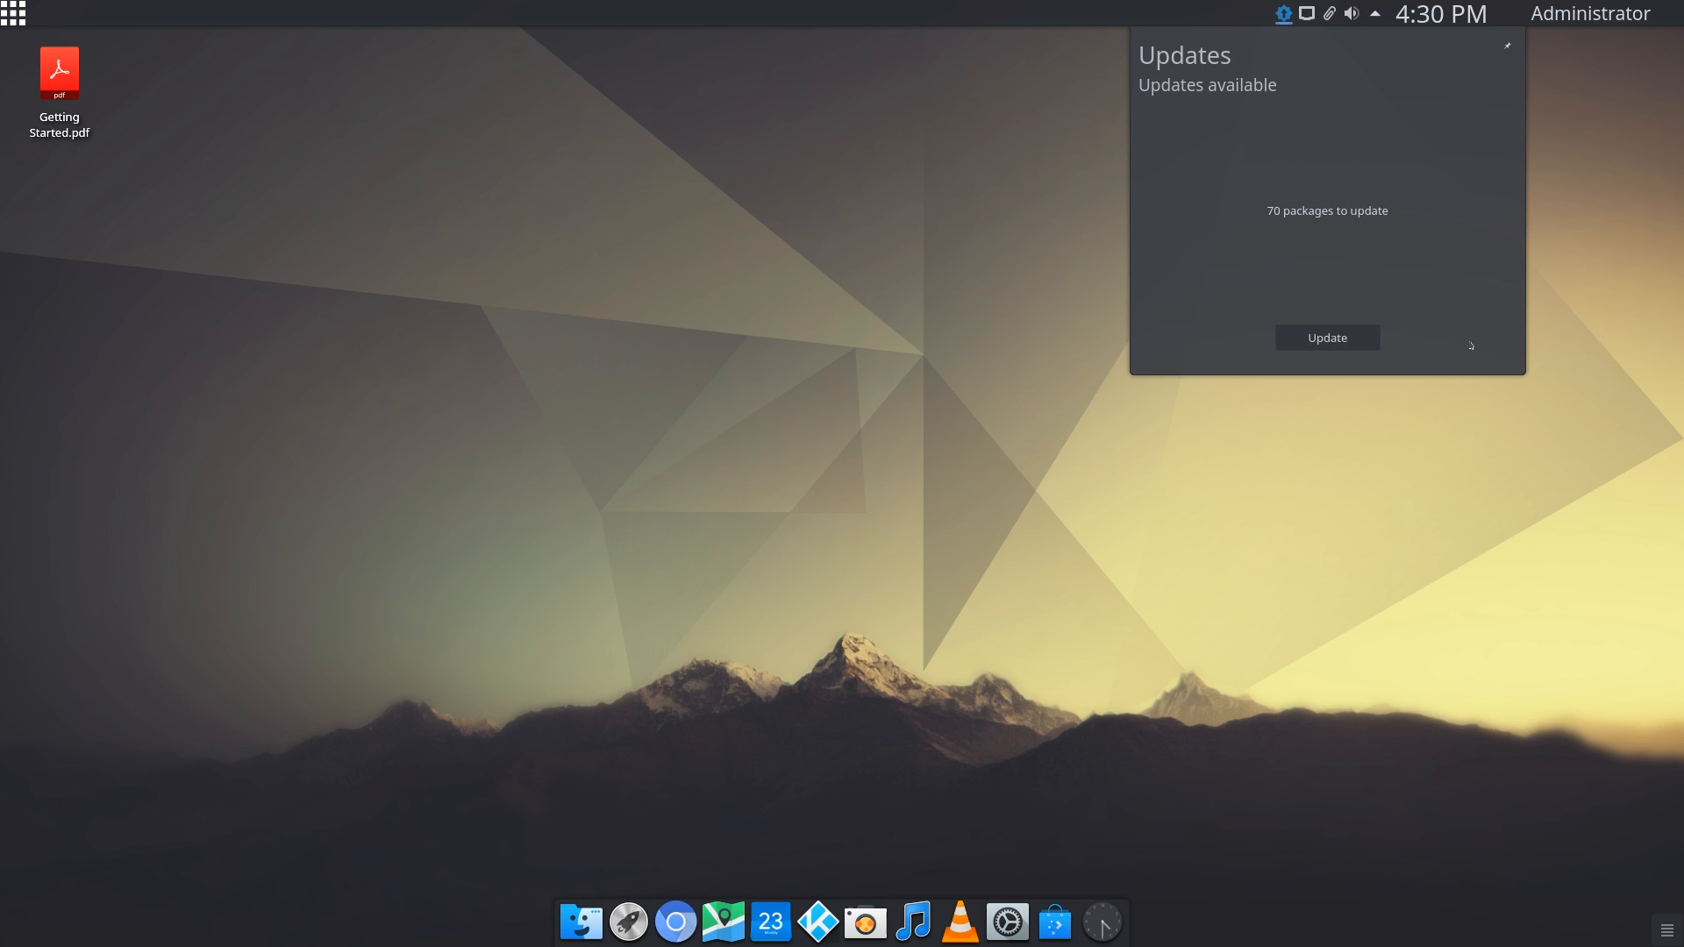
pyautogui.click(1327, 336)
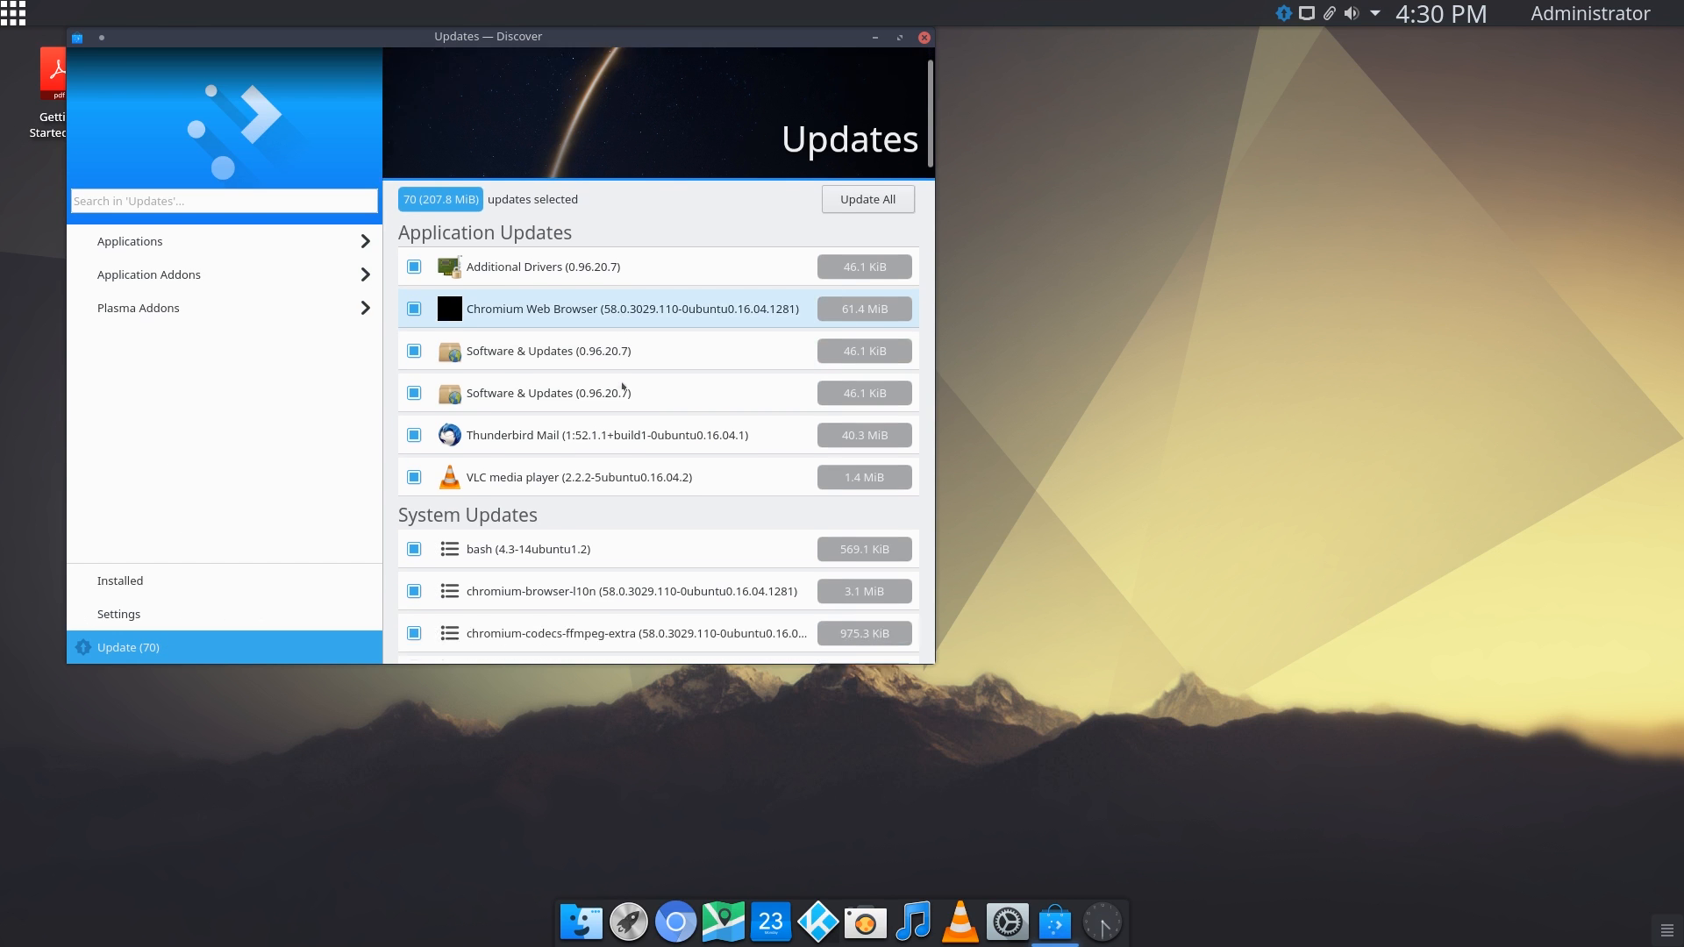
pyautogui.scroll(-3)
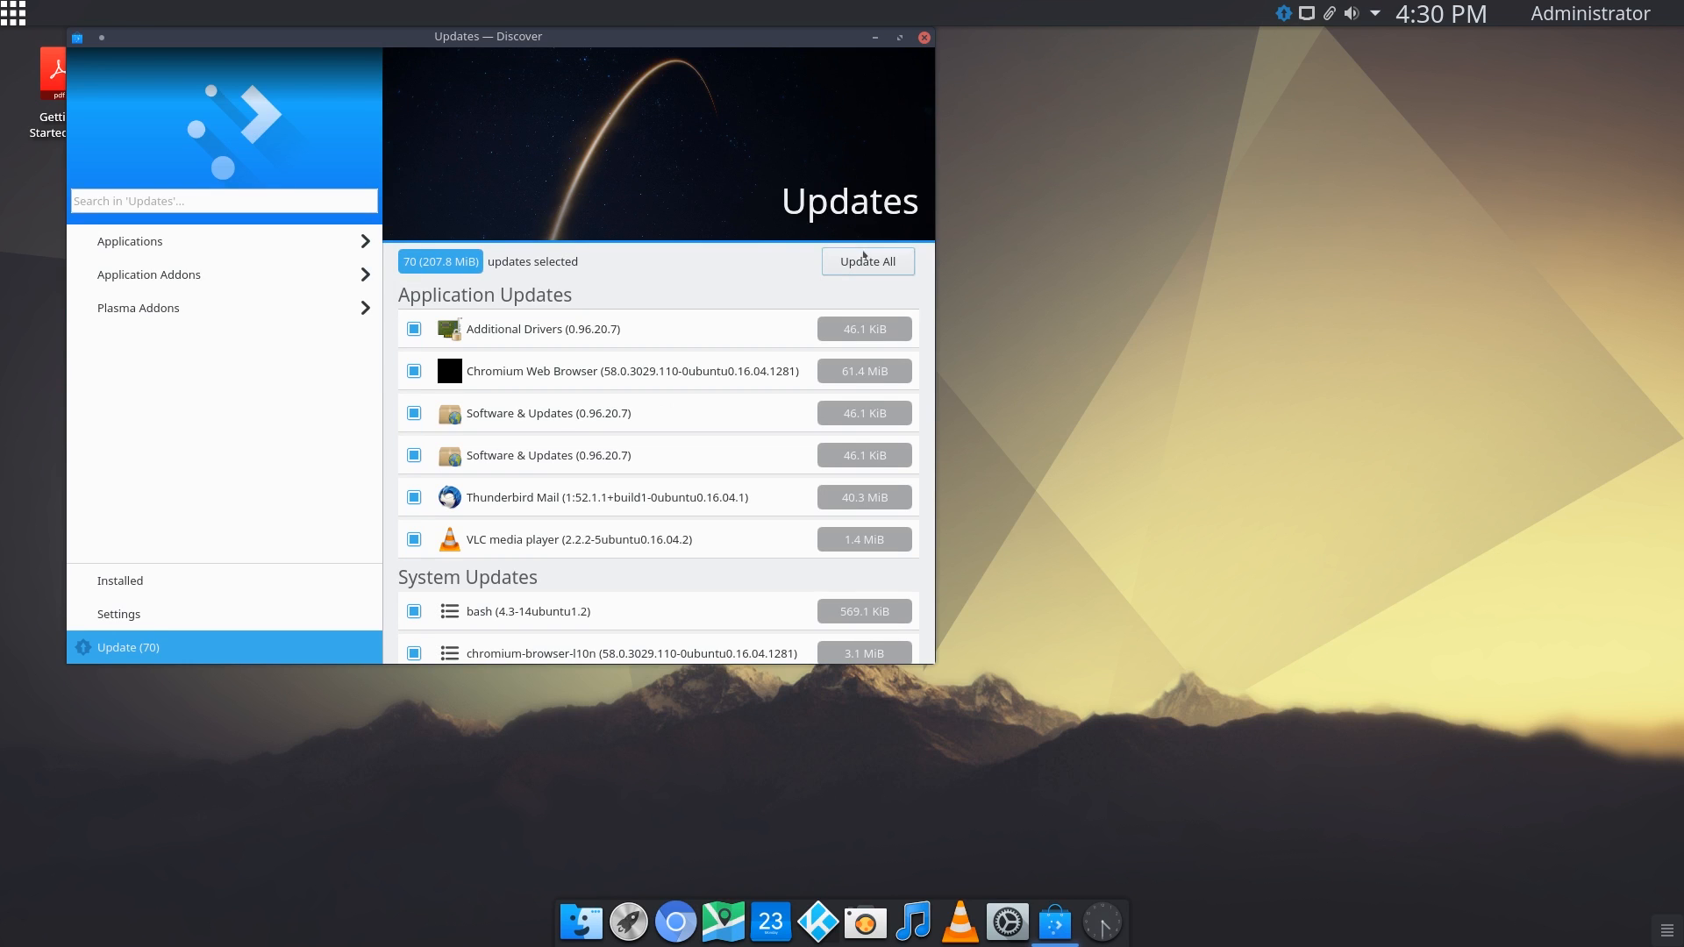
pyautogui.click(867, 262)
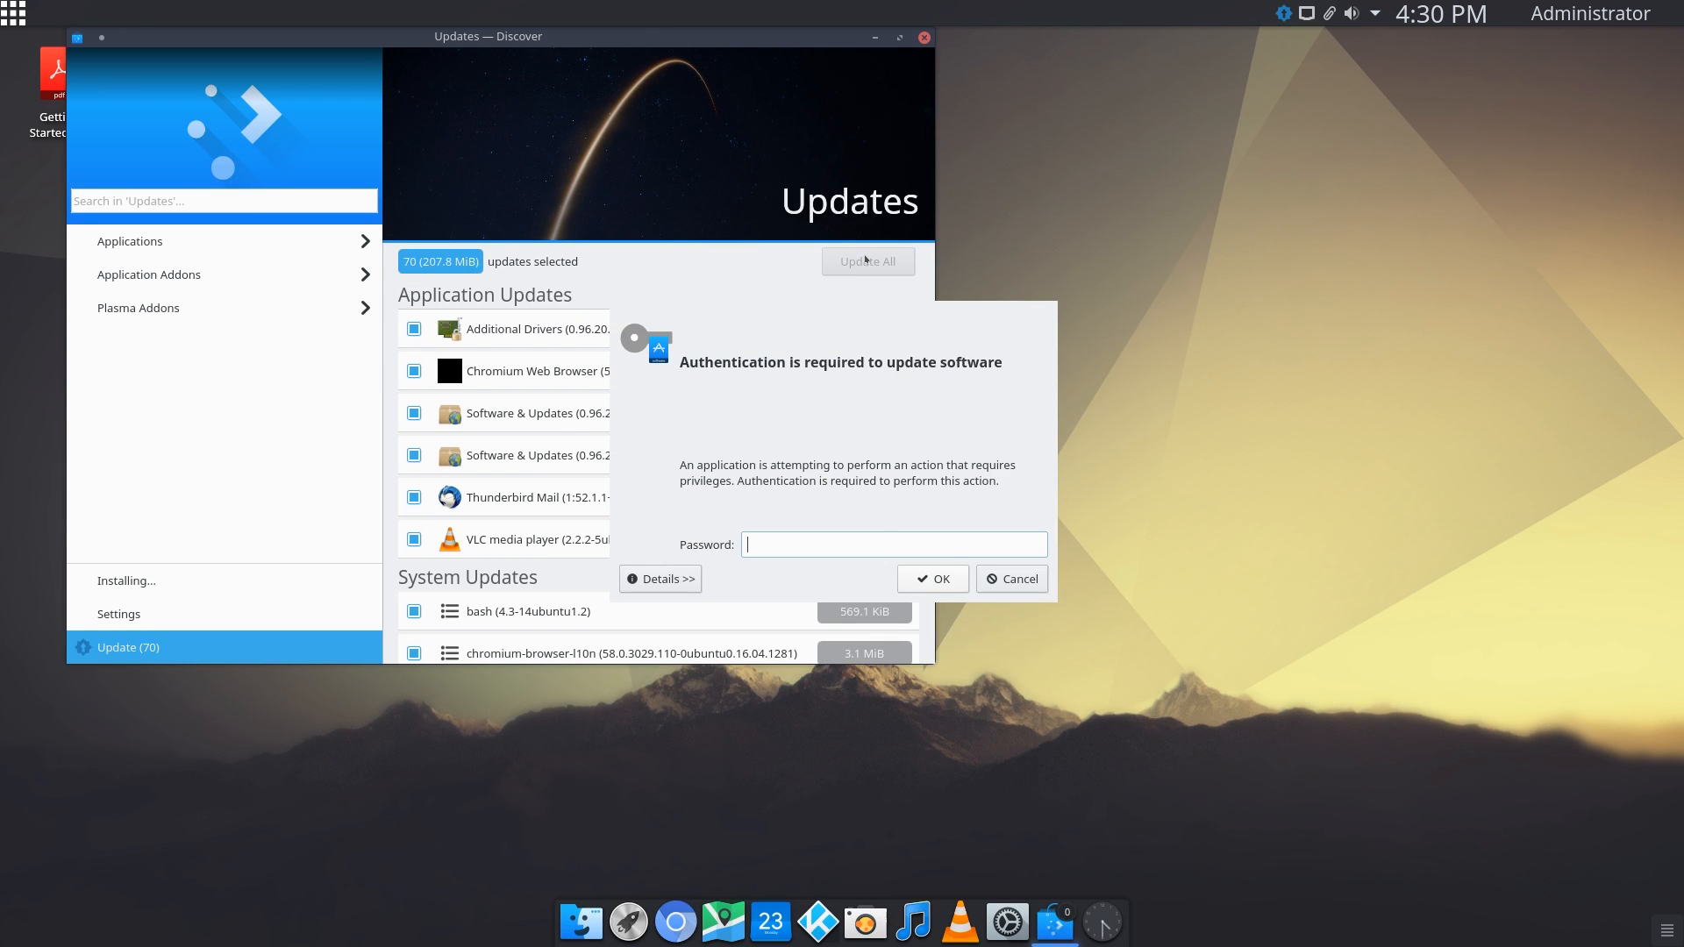
pyautogui.click(1010, 578)
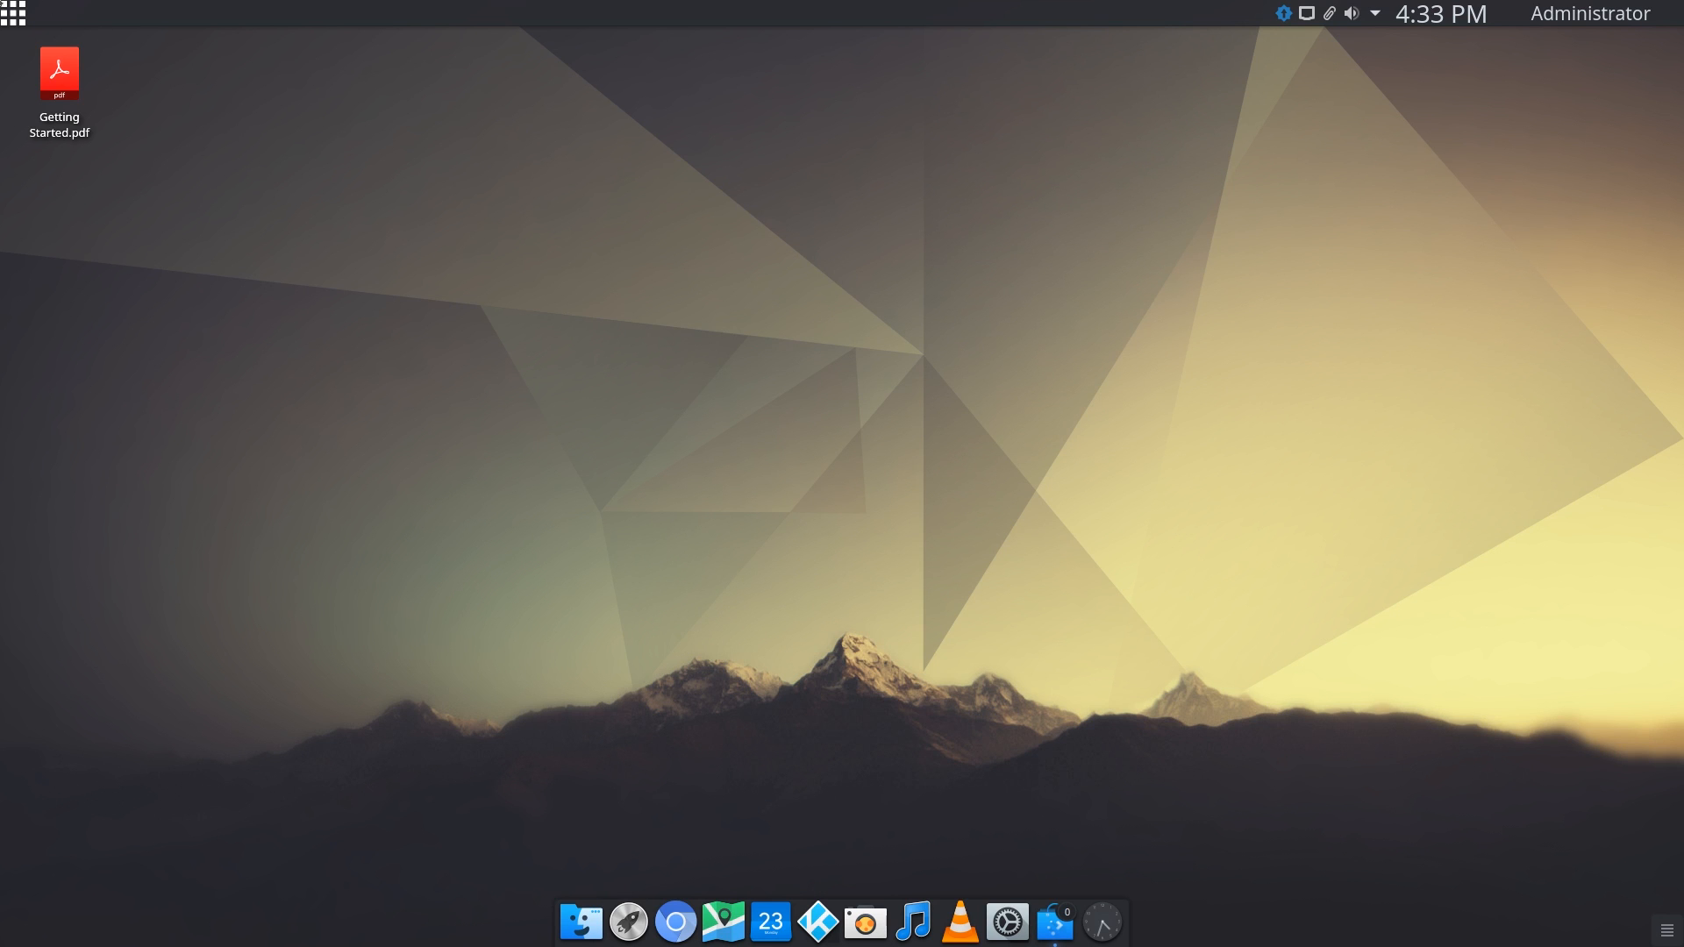
# - Launch Konsole from the application menu and move its window to the desktop centre
pyautogui.click(15, 15)
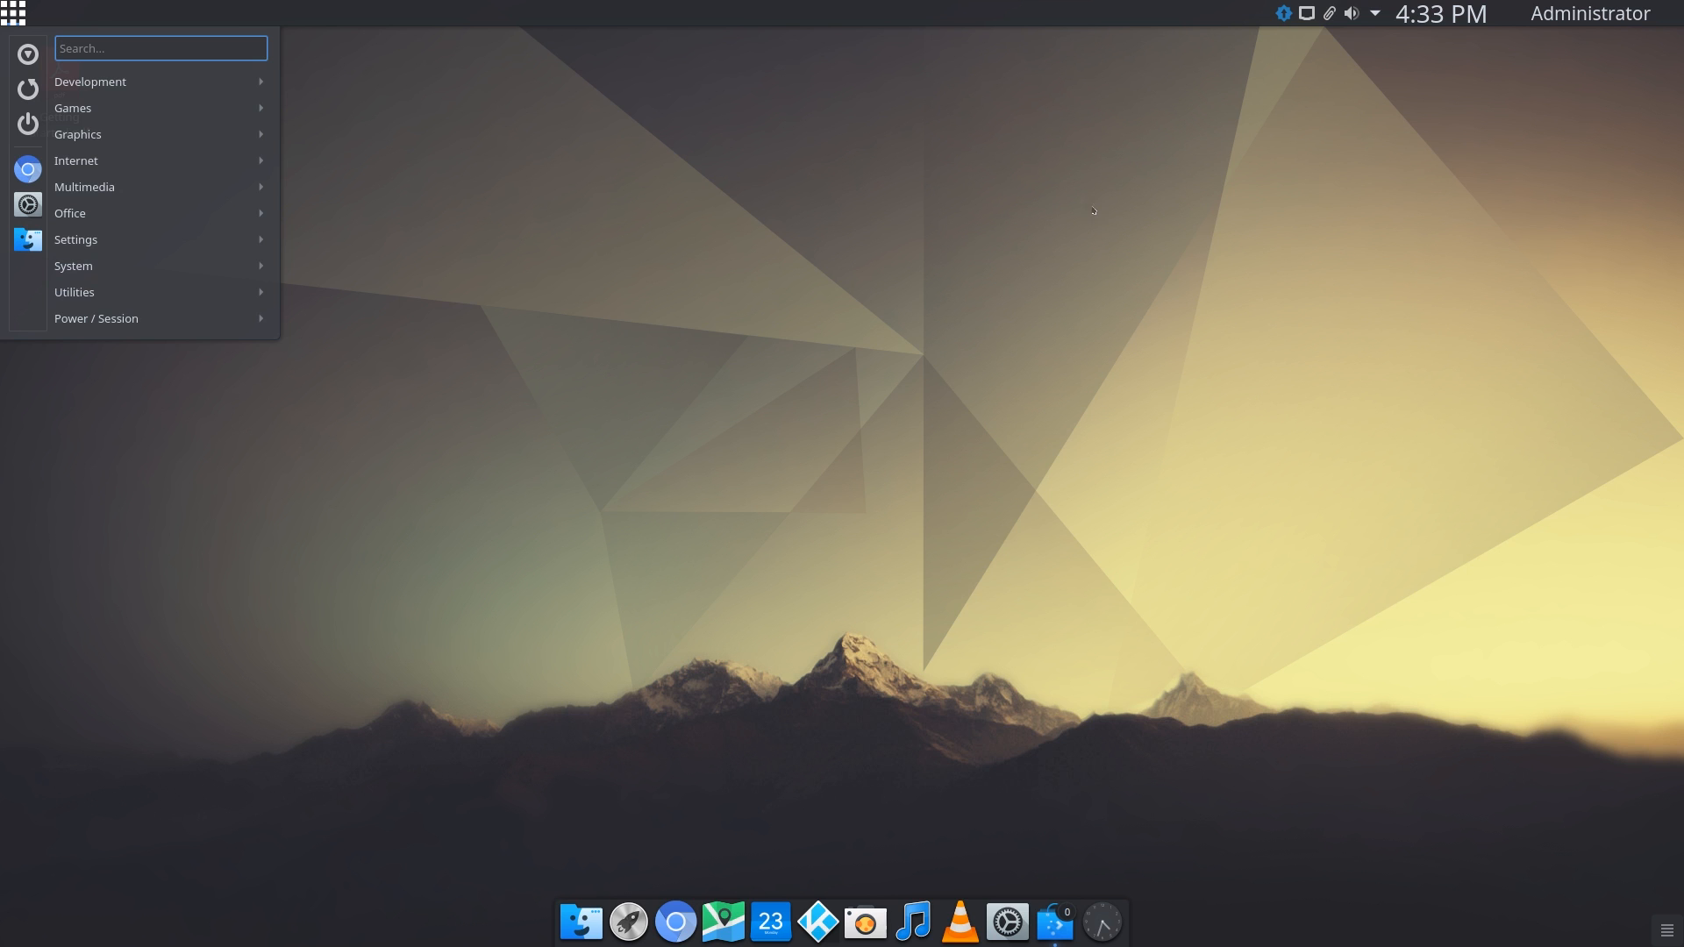
pyautogui.write('konso')
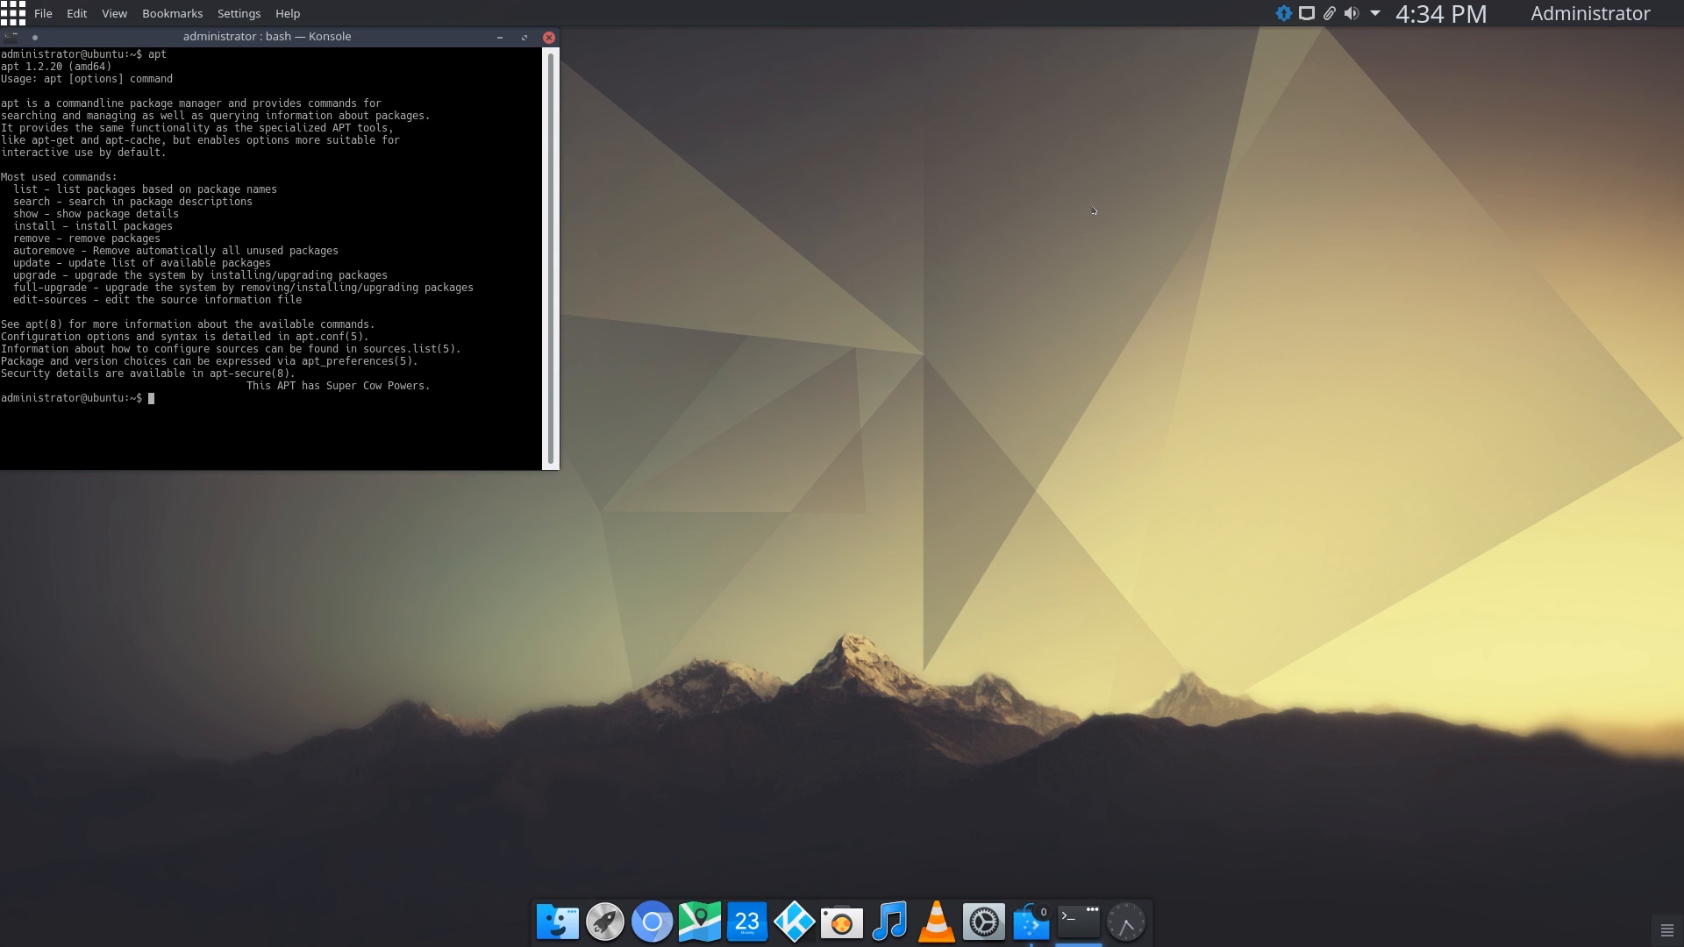
pyautogui.moveTo(268, 36); pyautogui.dragTo(393, 105)
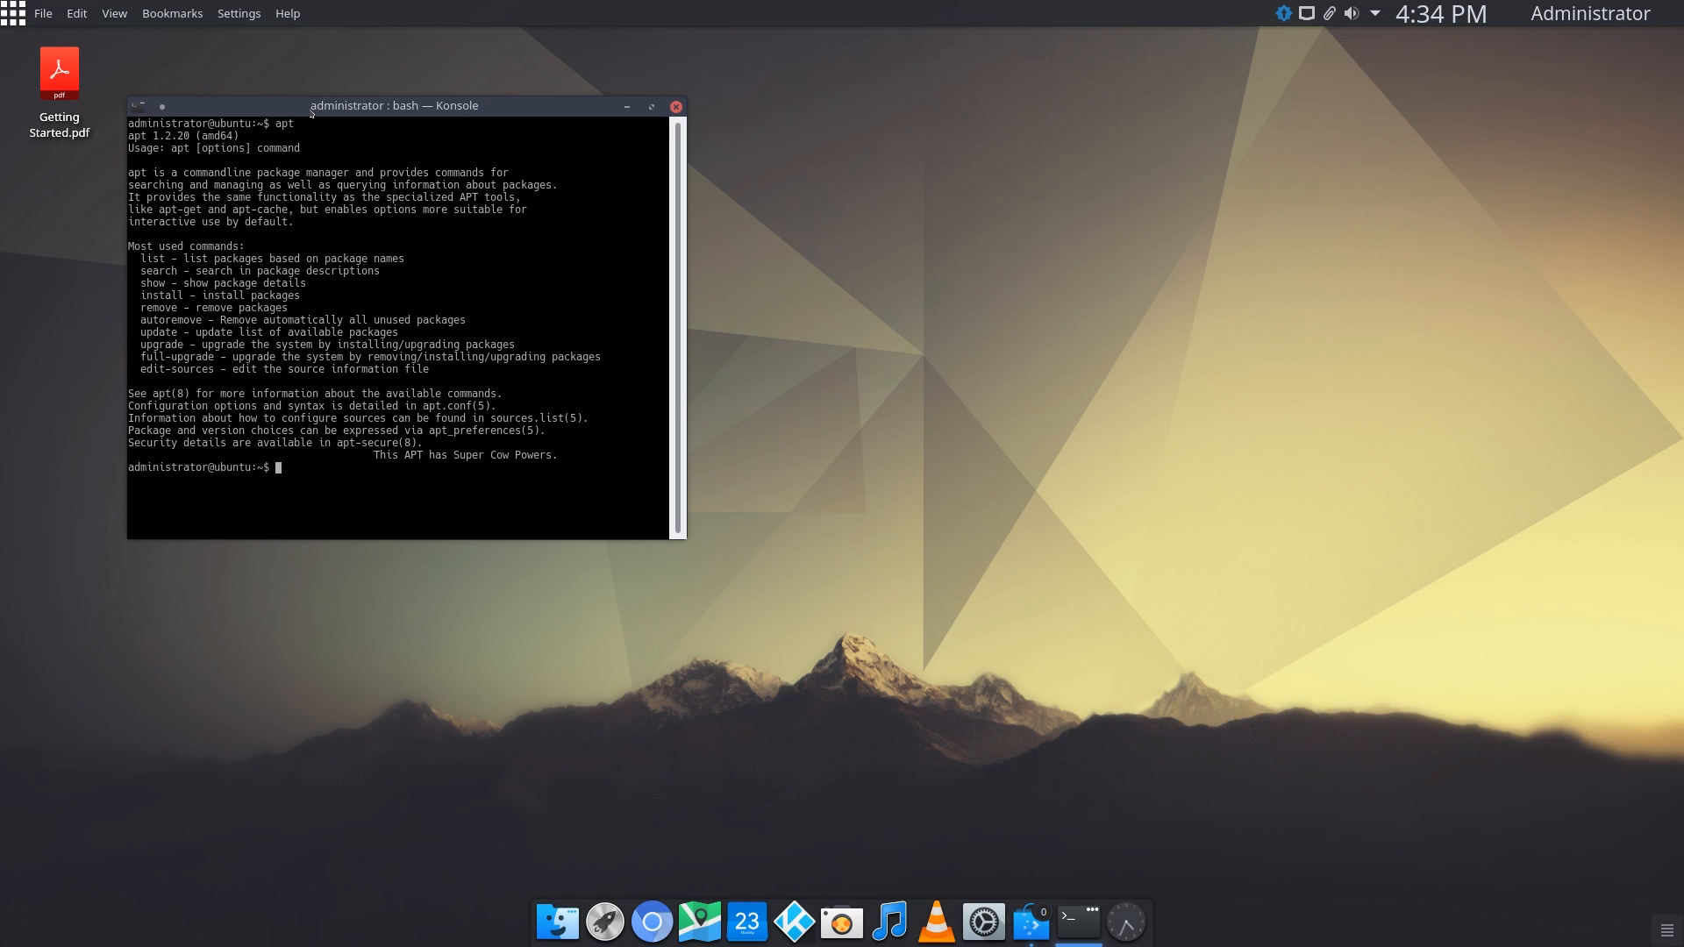
pyautogui.moveTo(394, 106); pyautogui.dragTo(891, 259)
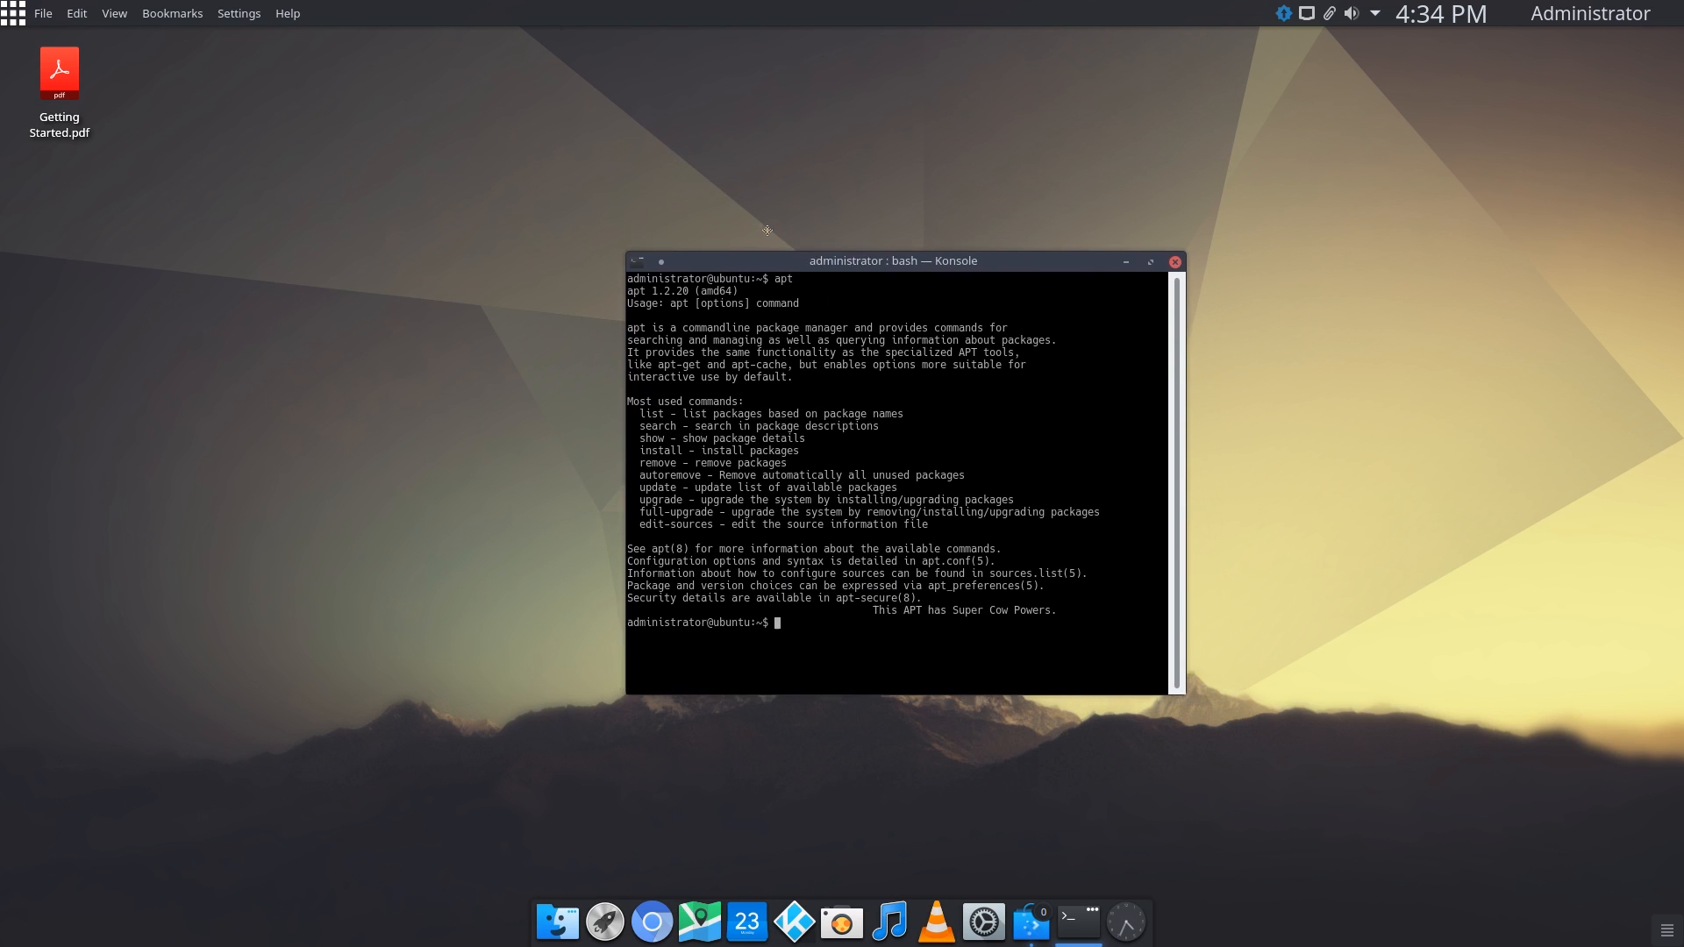
pyautogui.moveTo(894, 260); pyautogui.dragTo(846, 226)
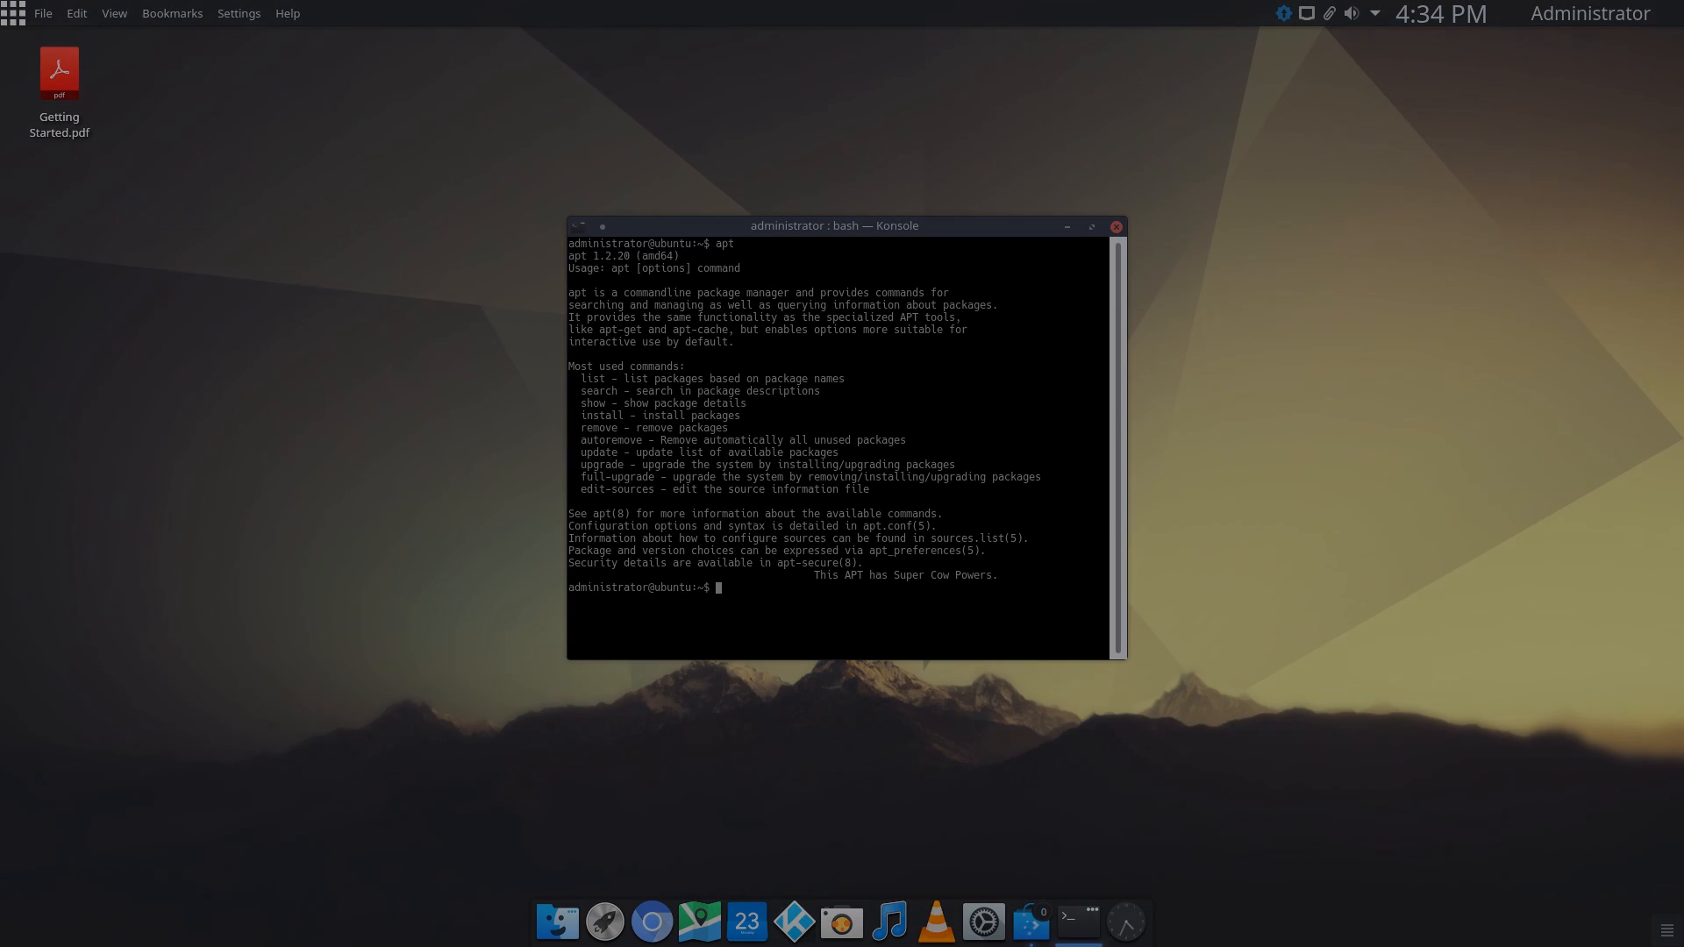
pyautogui.click(1115, 225)
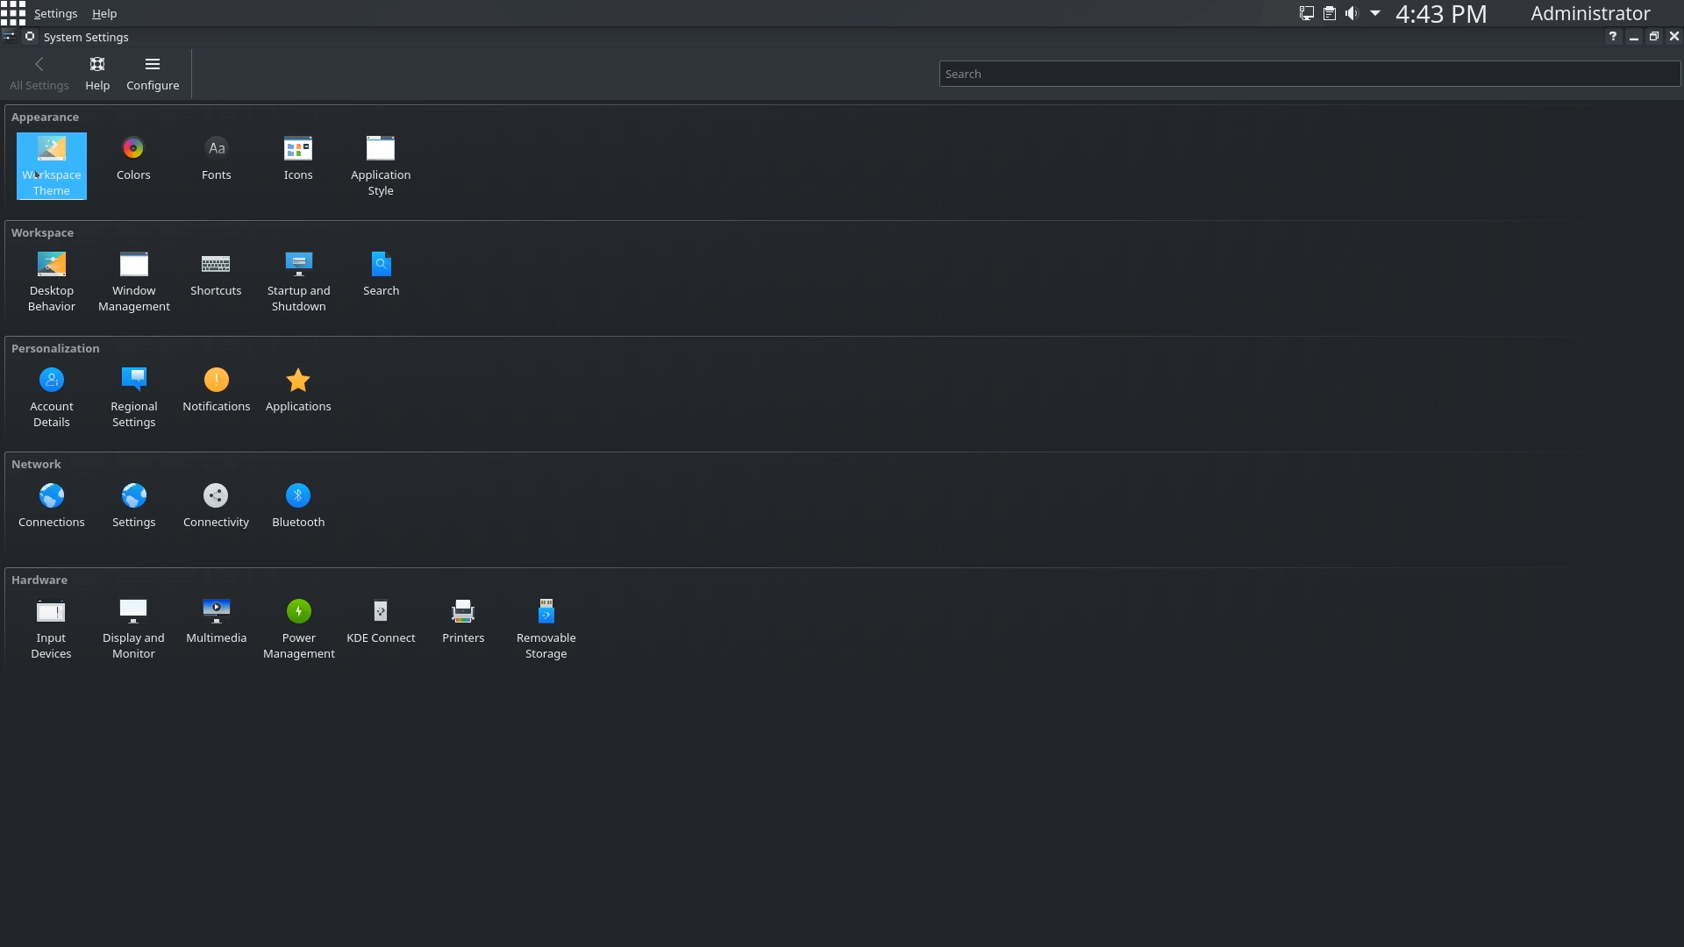
# - Browse the Look and Feel, Desktop, Cursor and Splash Screen theme pages, then return to All Settings
pyautogui.click(51, 161)
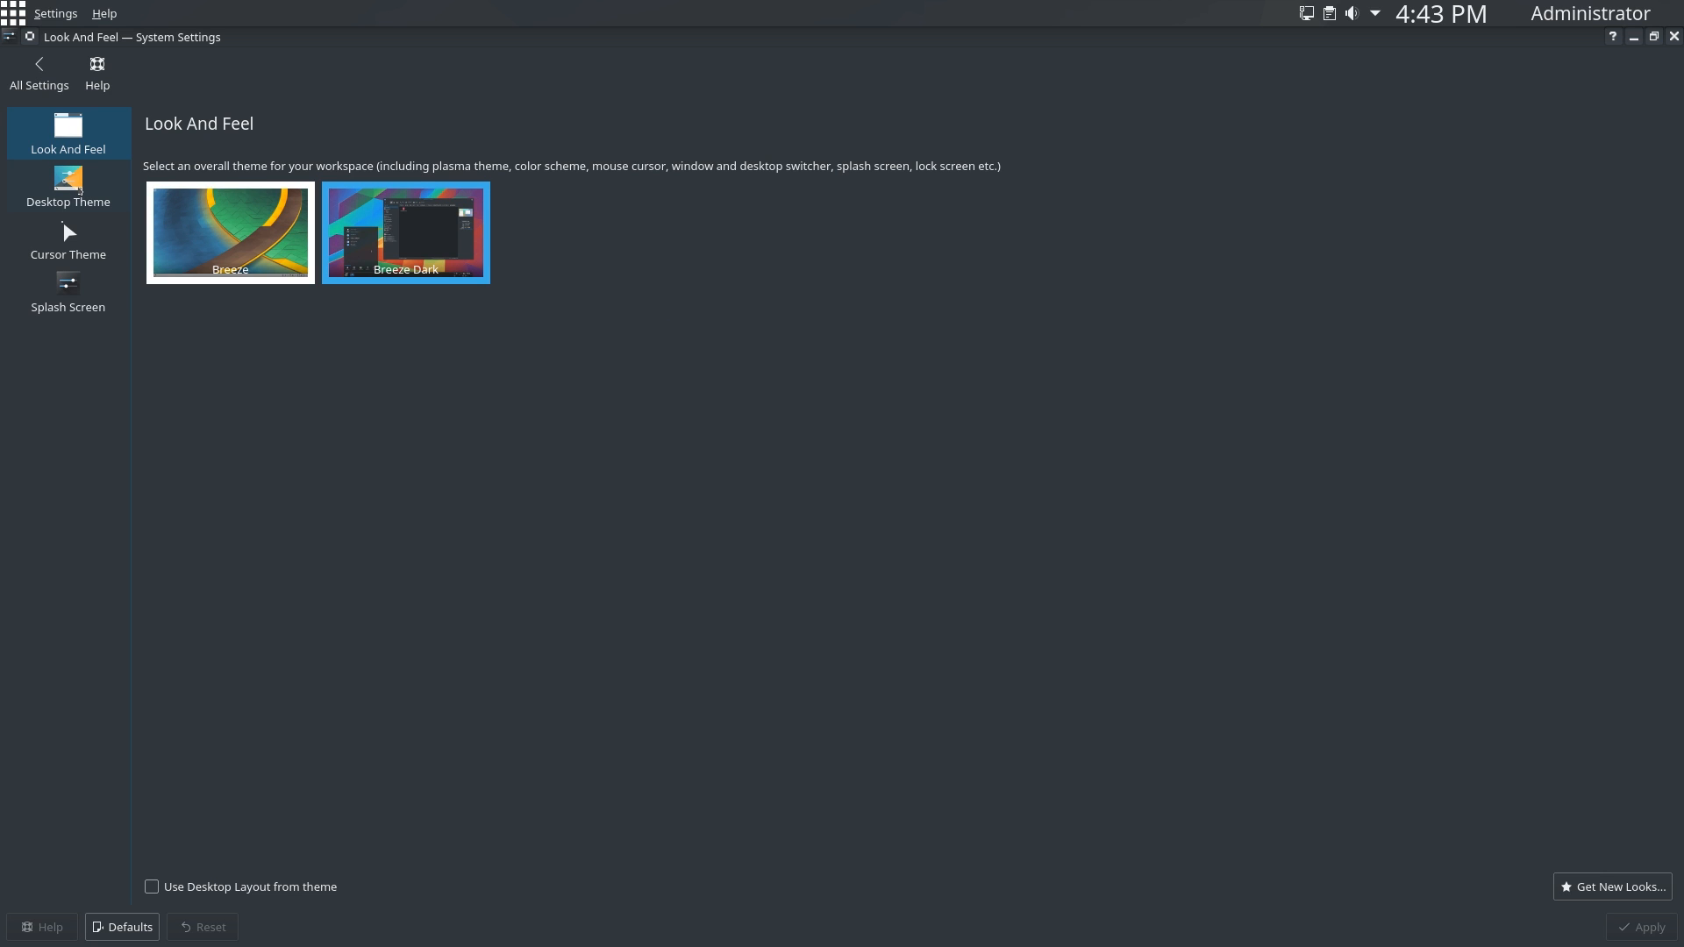
pyautogui.click(67, 185)
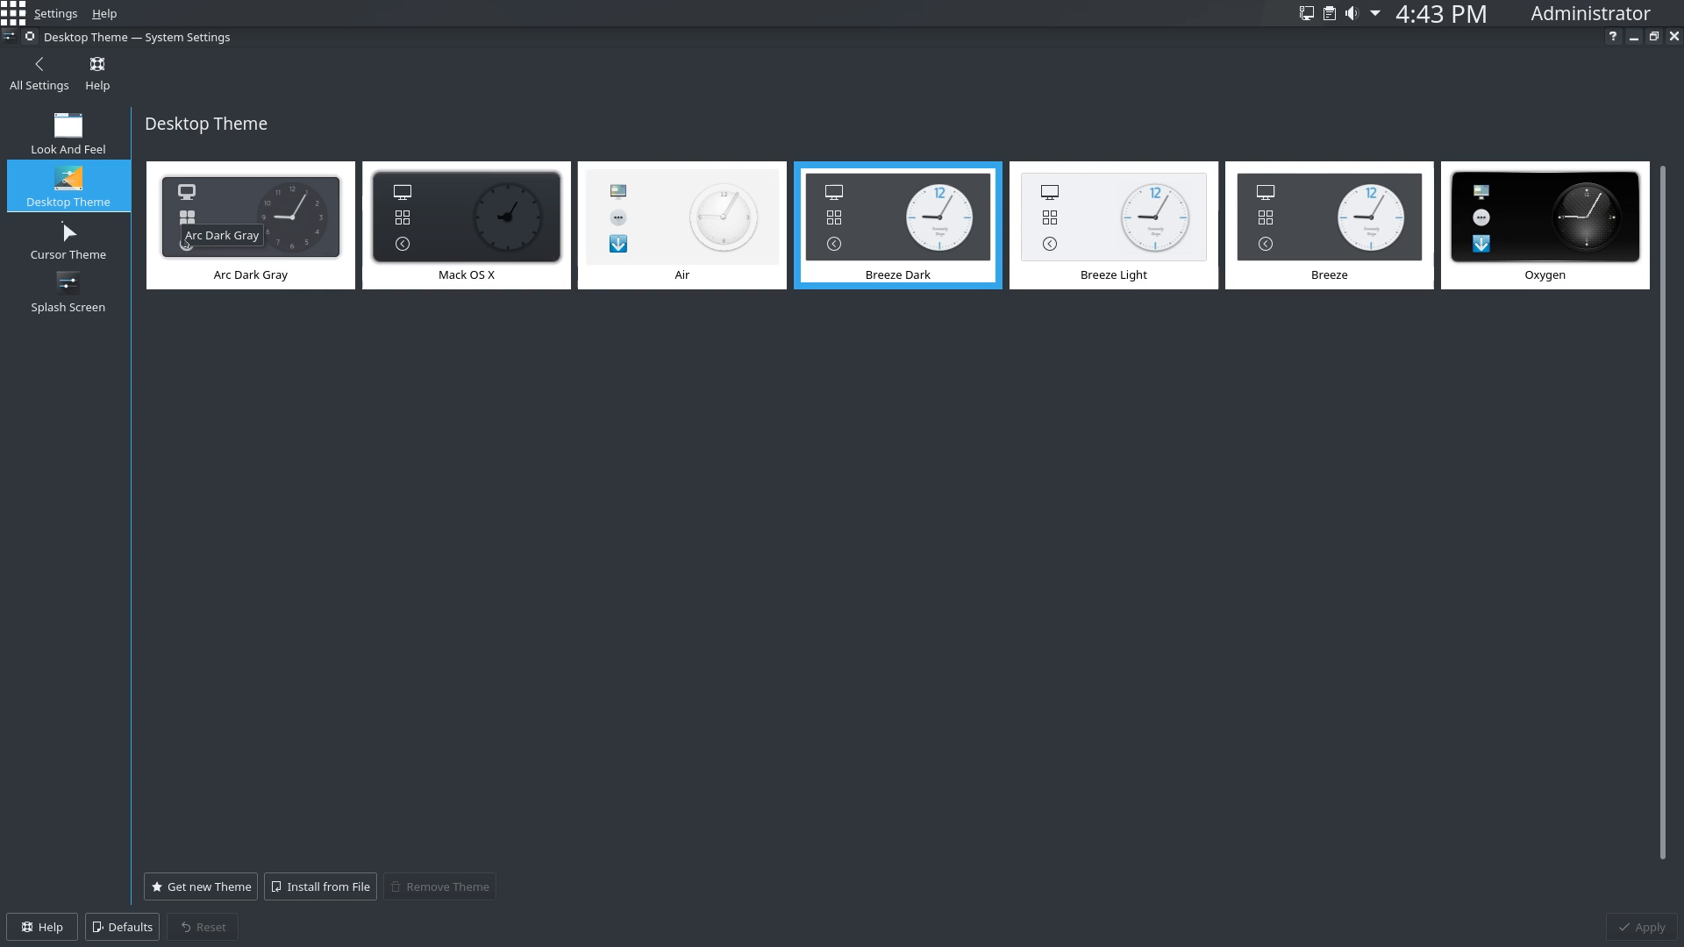
pyautogui.moveTo(482, 297)
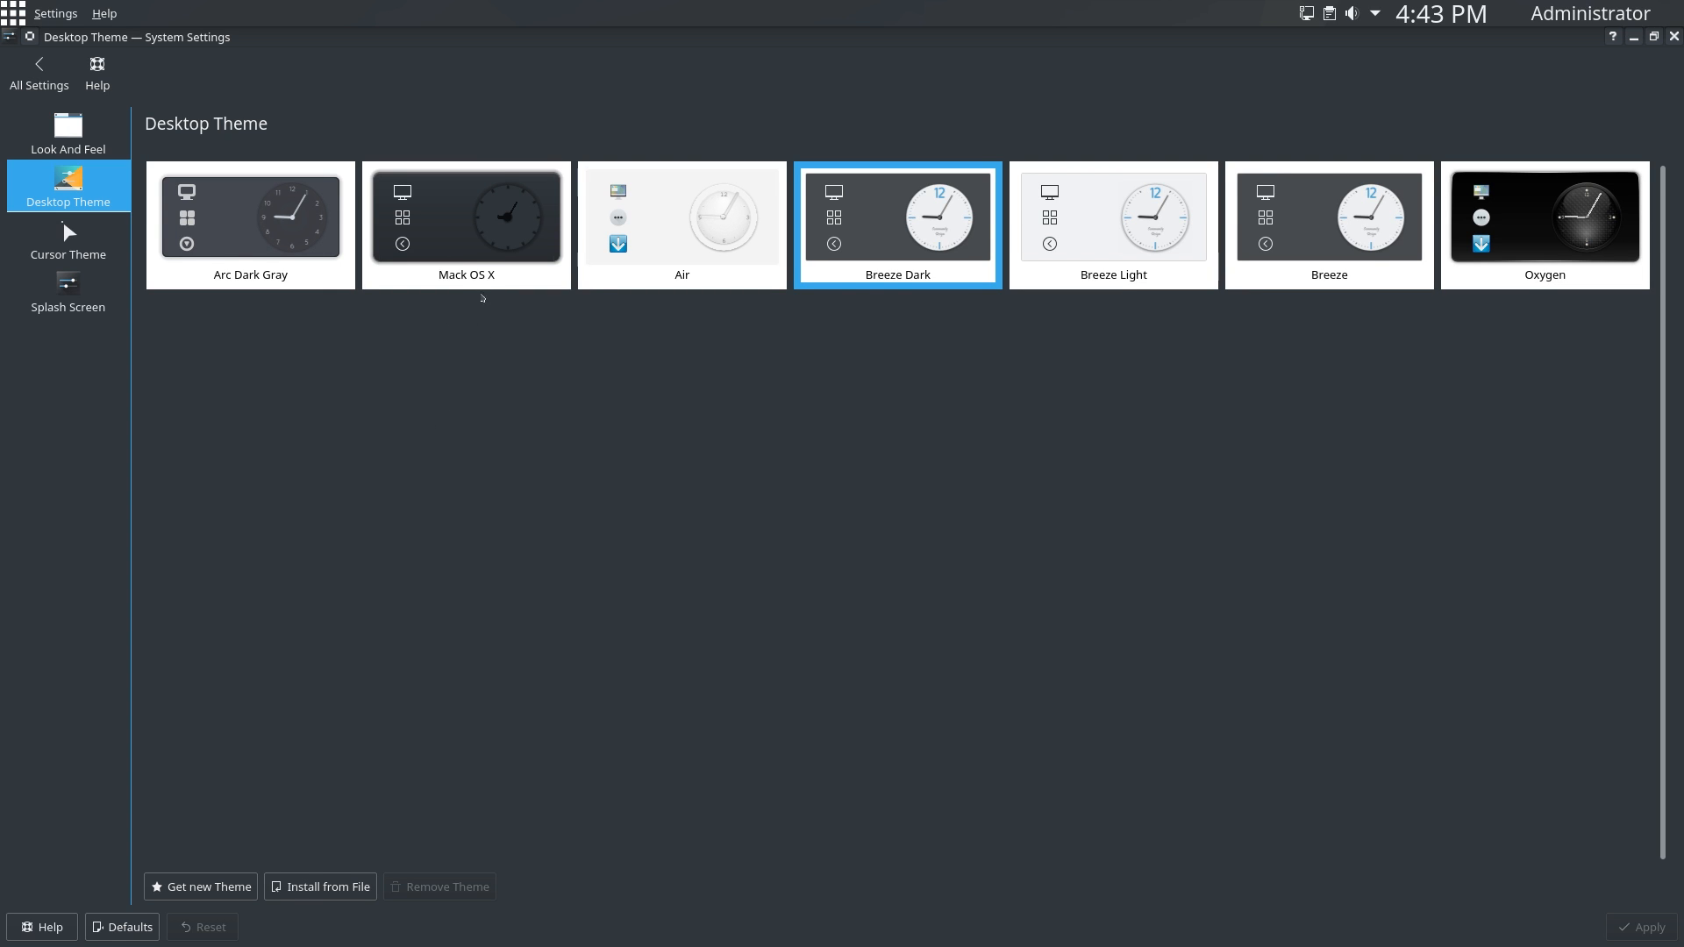
pyautogui.moveTo(1344, 233)
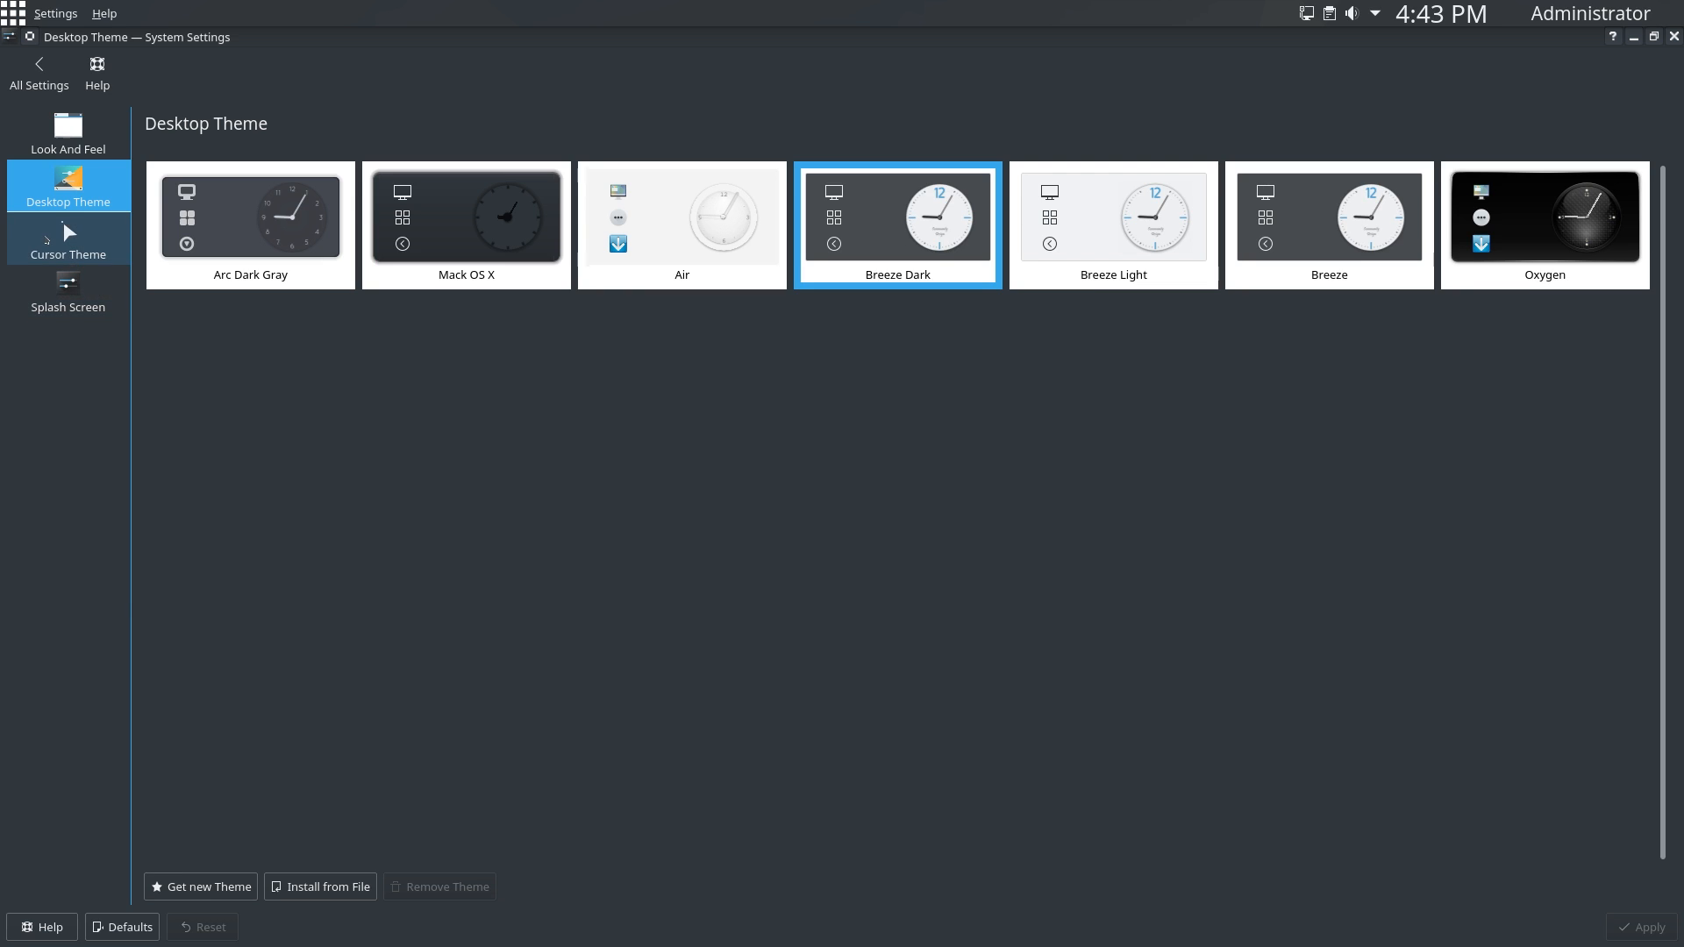
pyautogui.click(67, 239)
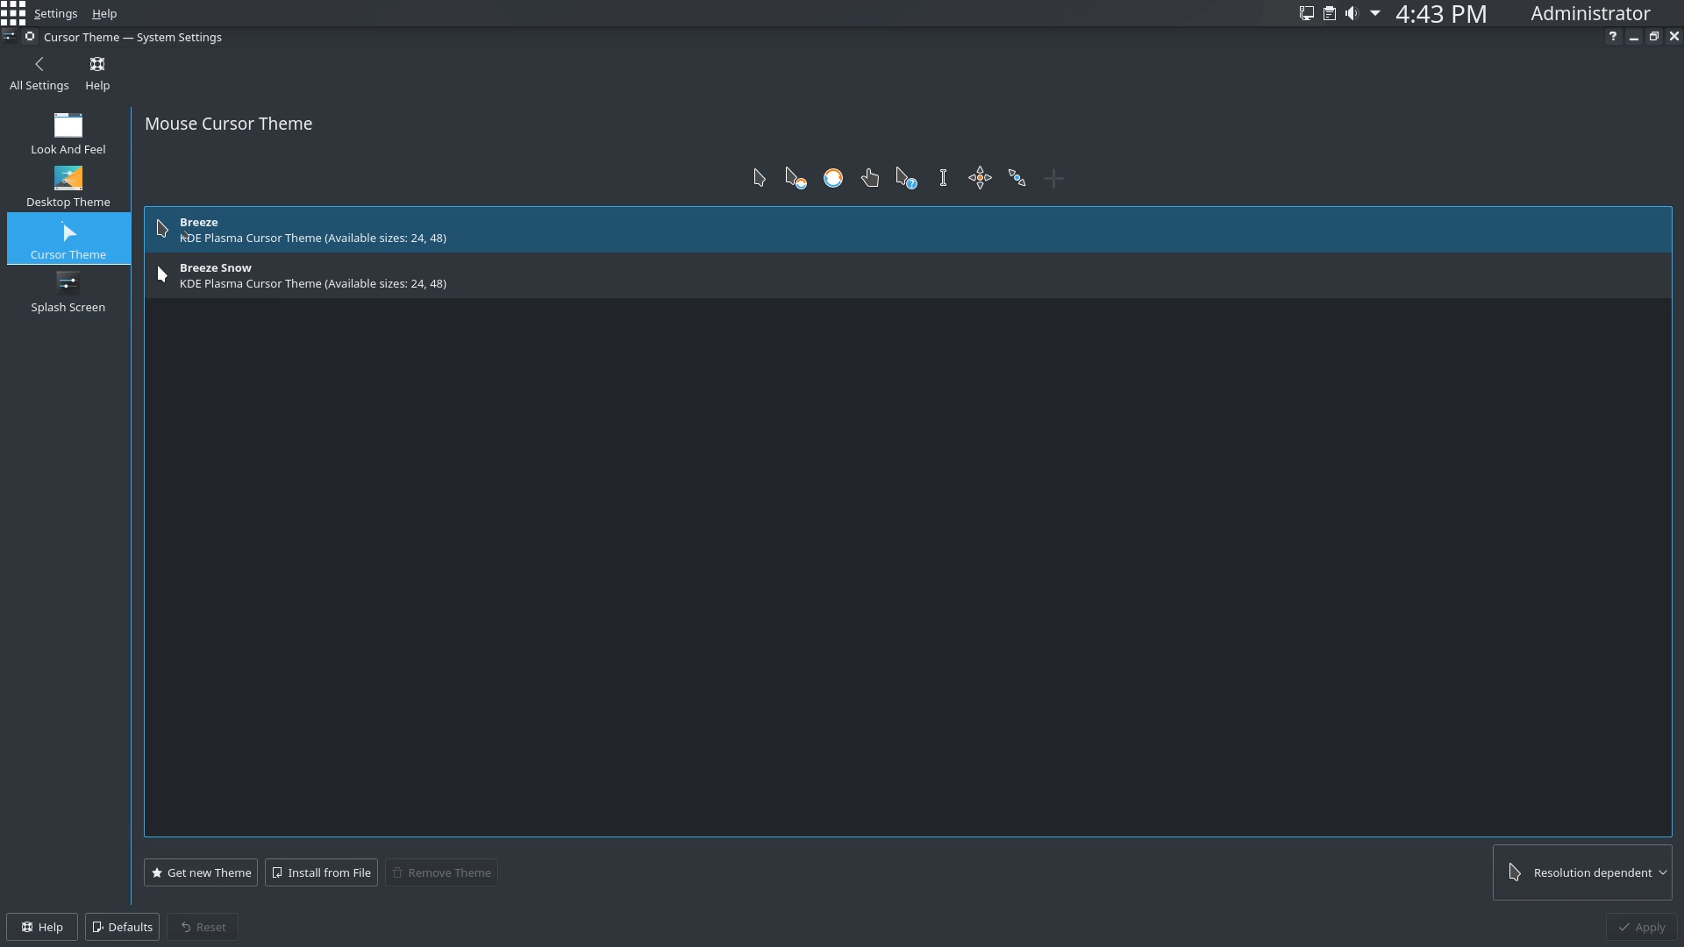
pyautogui.click(68, 291)
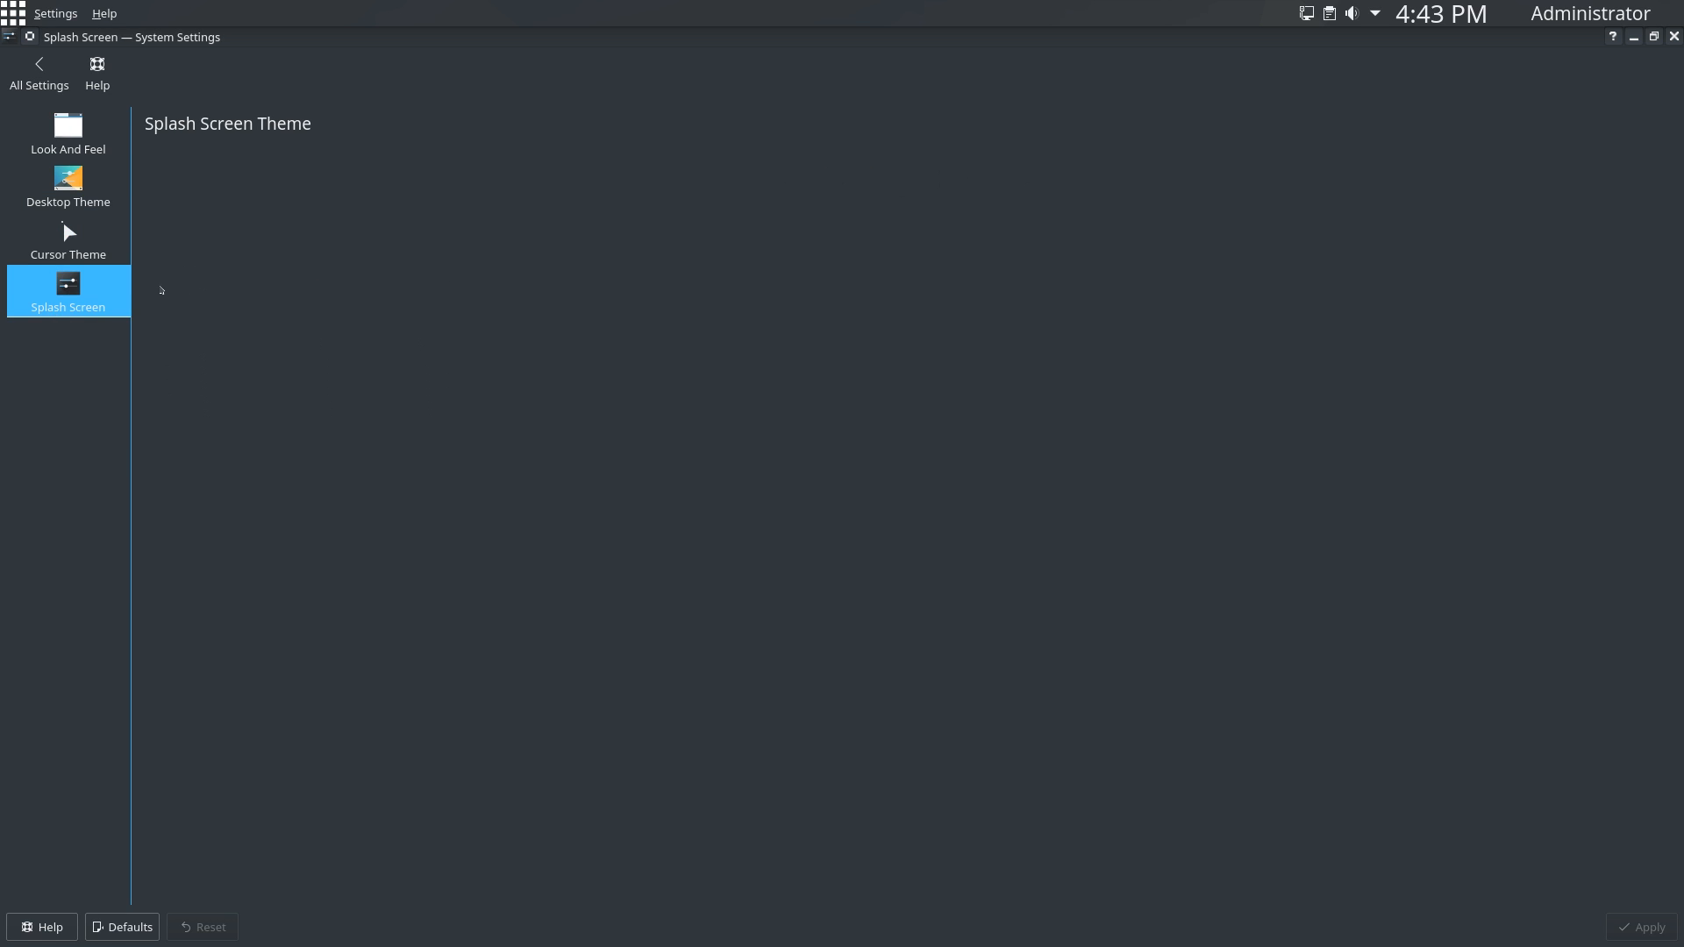
pyautogui.click(68, 291)
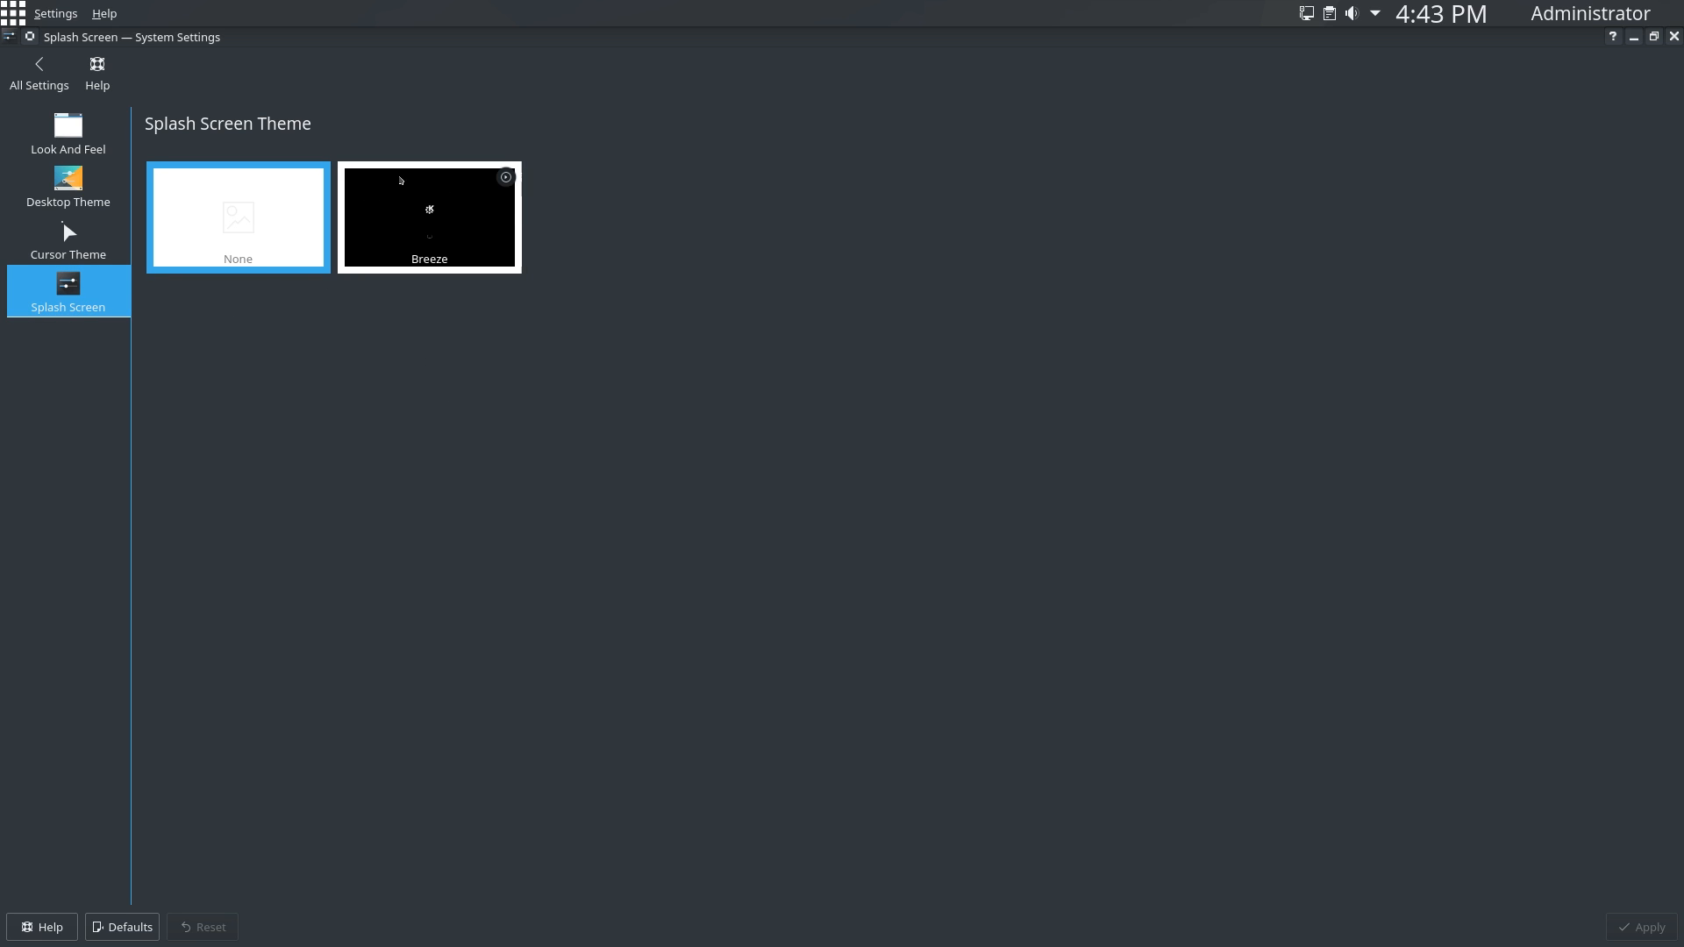
pyautogui.click(39, 72)
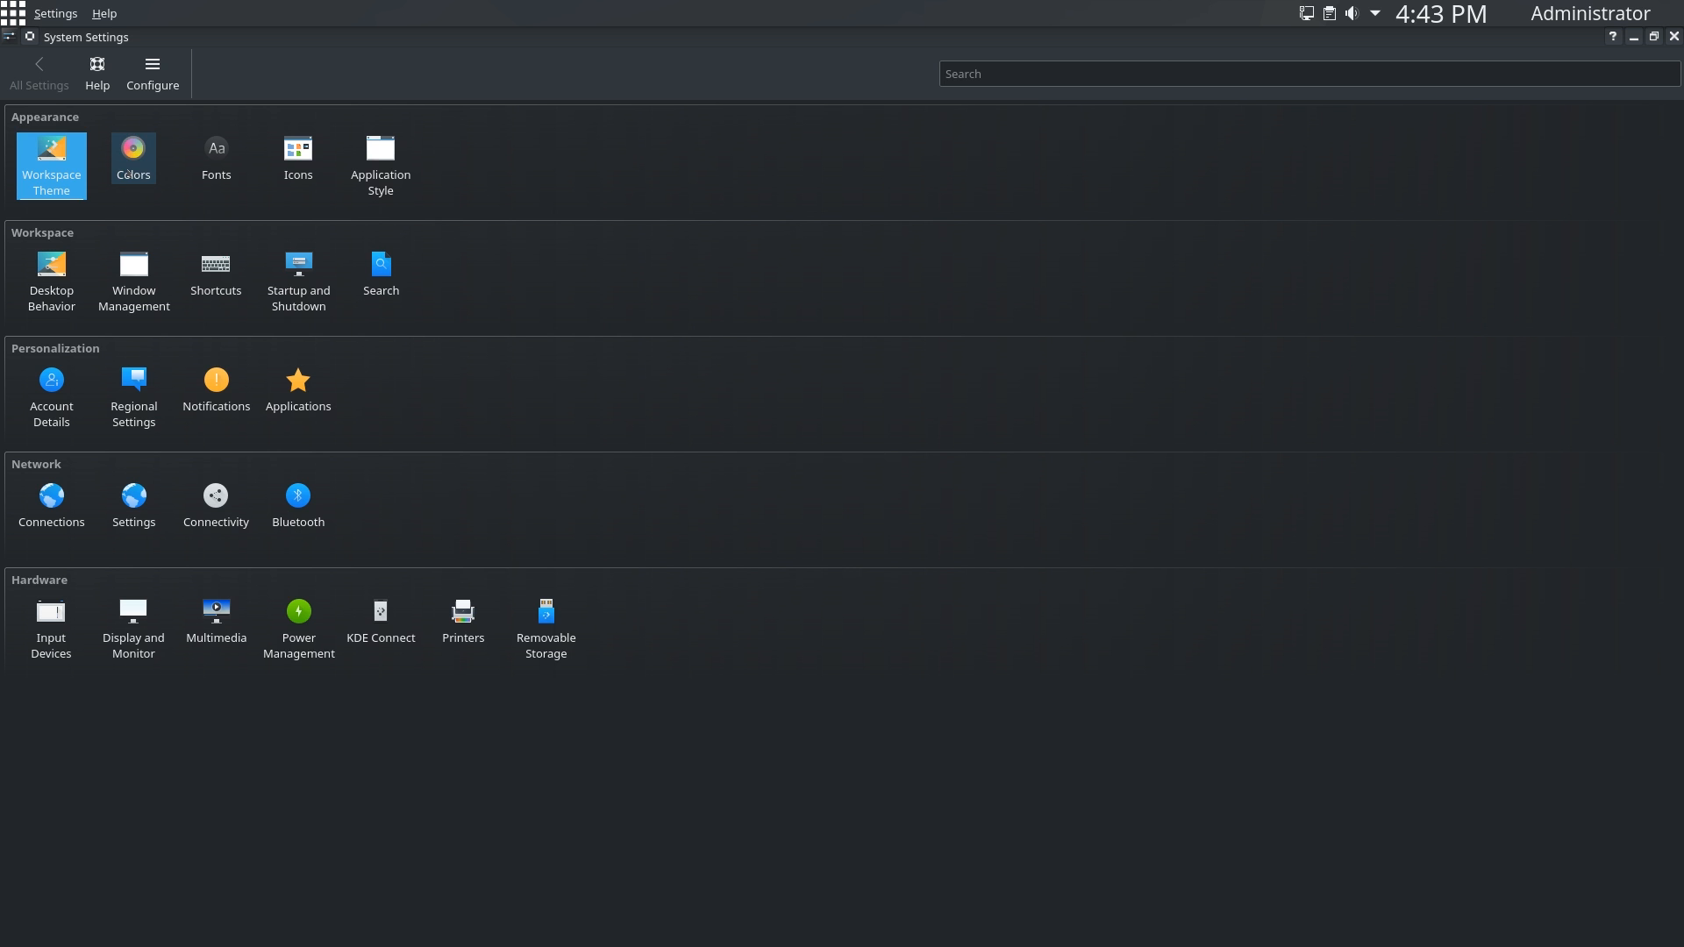
# - Apply the light Breeze colour scheme, then view Application Style and Window Decorations pages
pyautogui.click(133, 158)
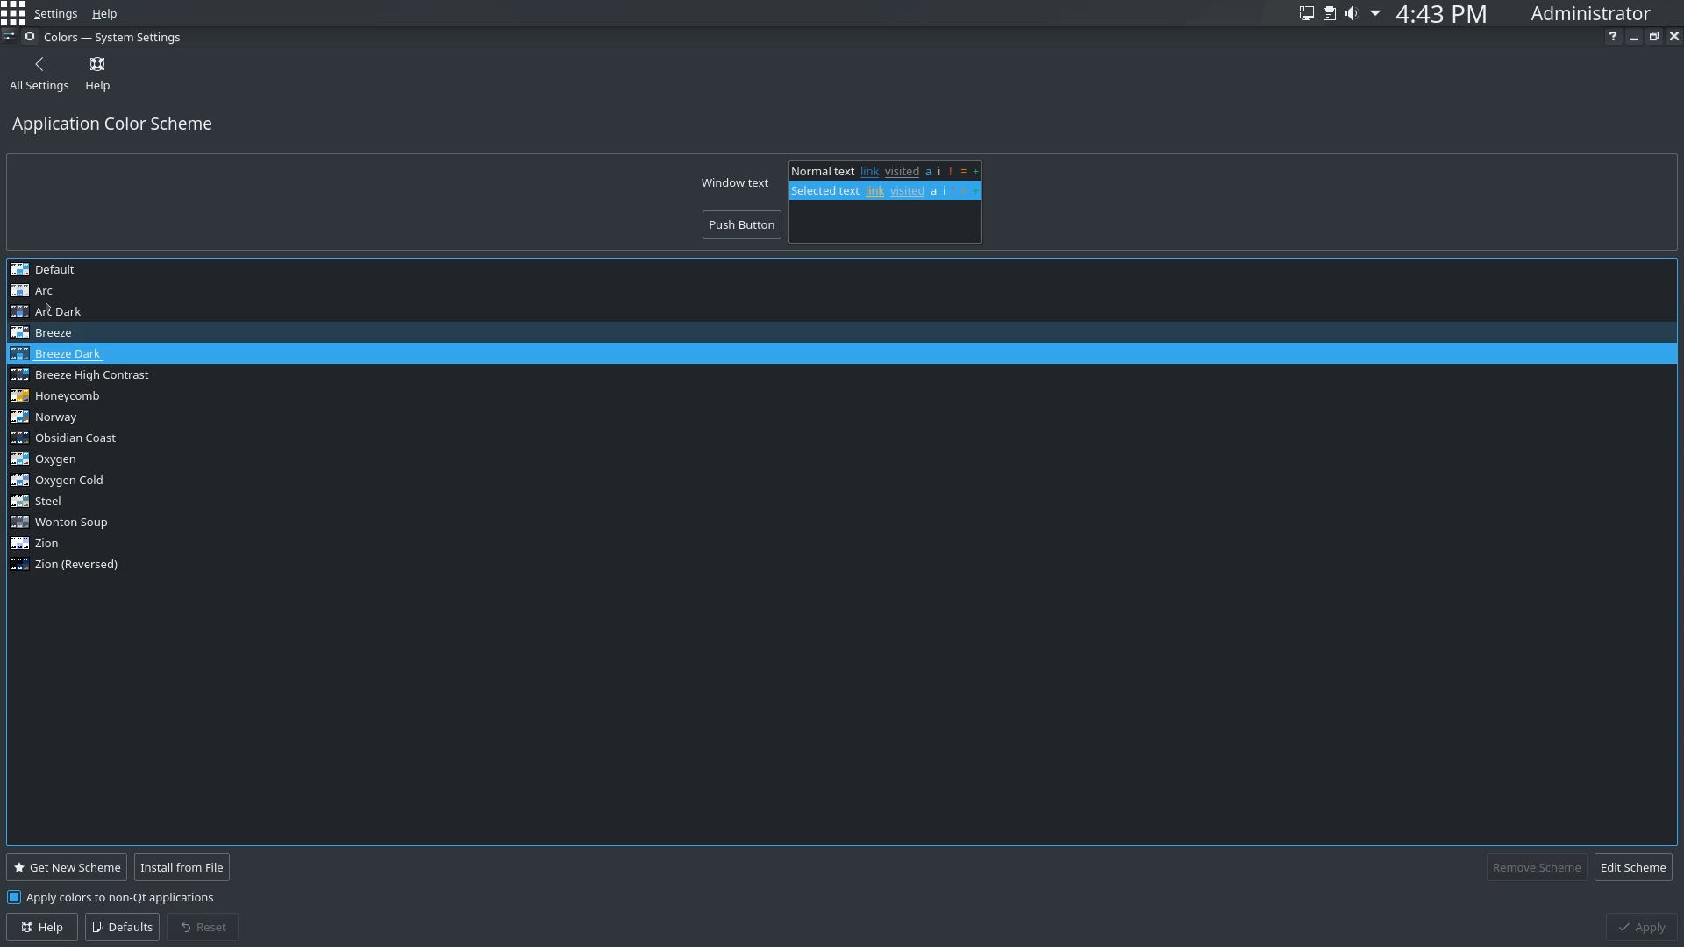
pyautogui.click(54, 270)
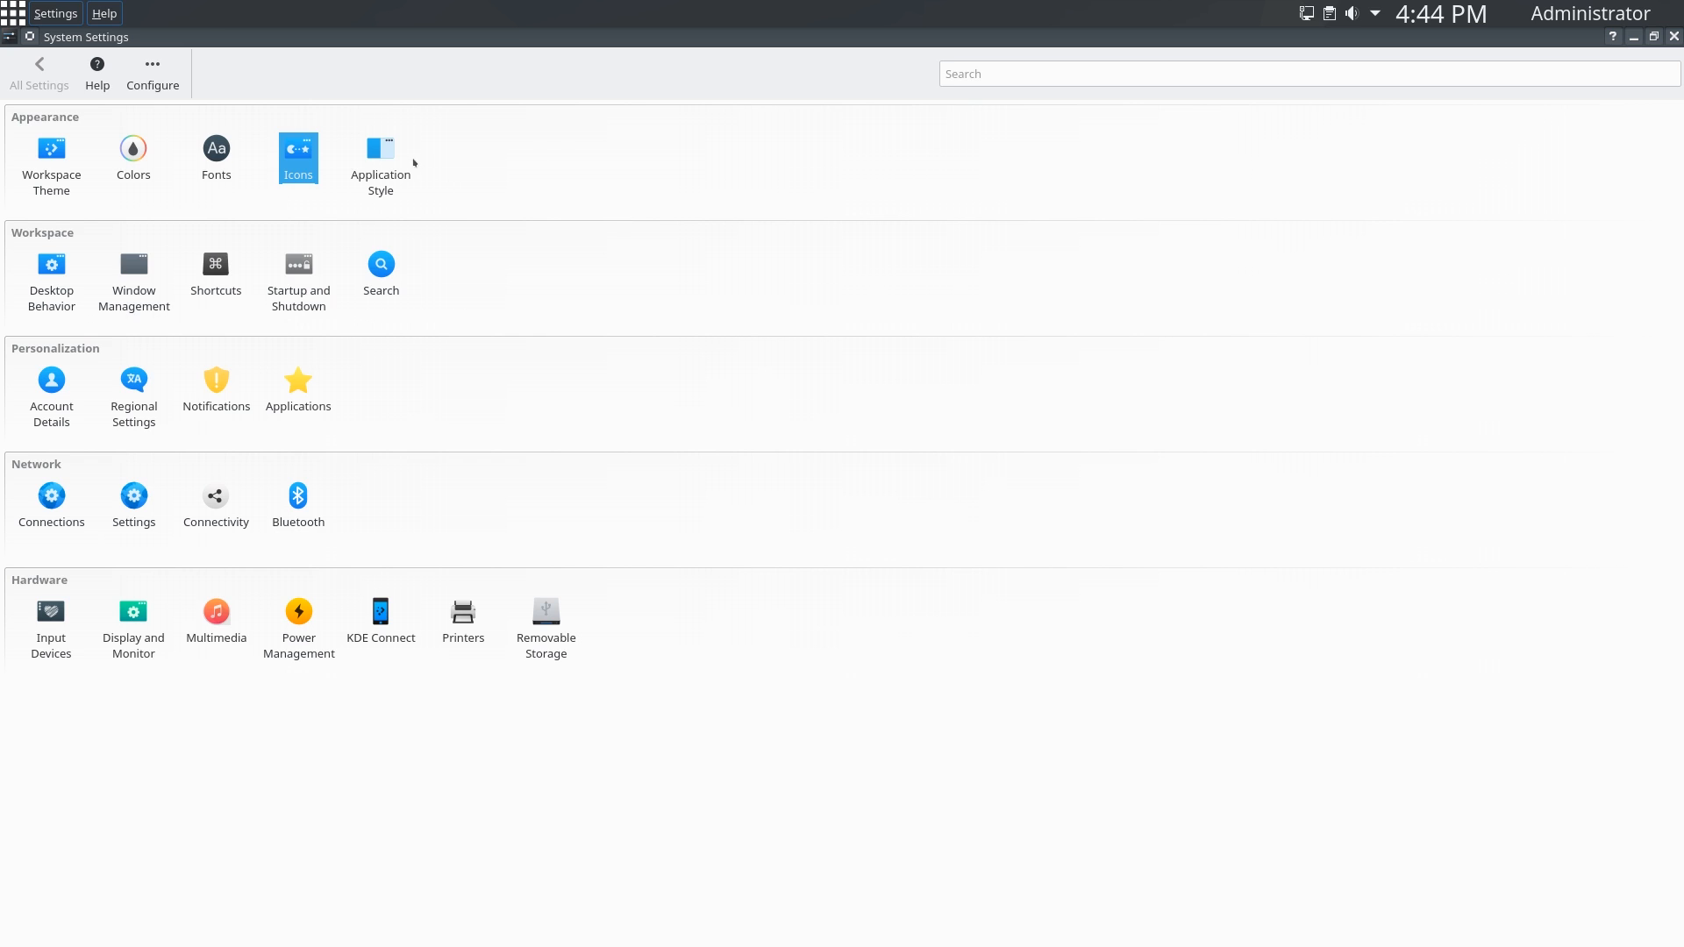
pyautogui.click(380, 149)
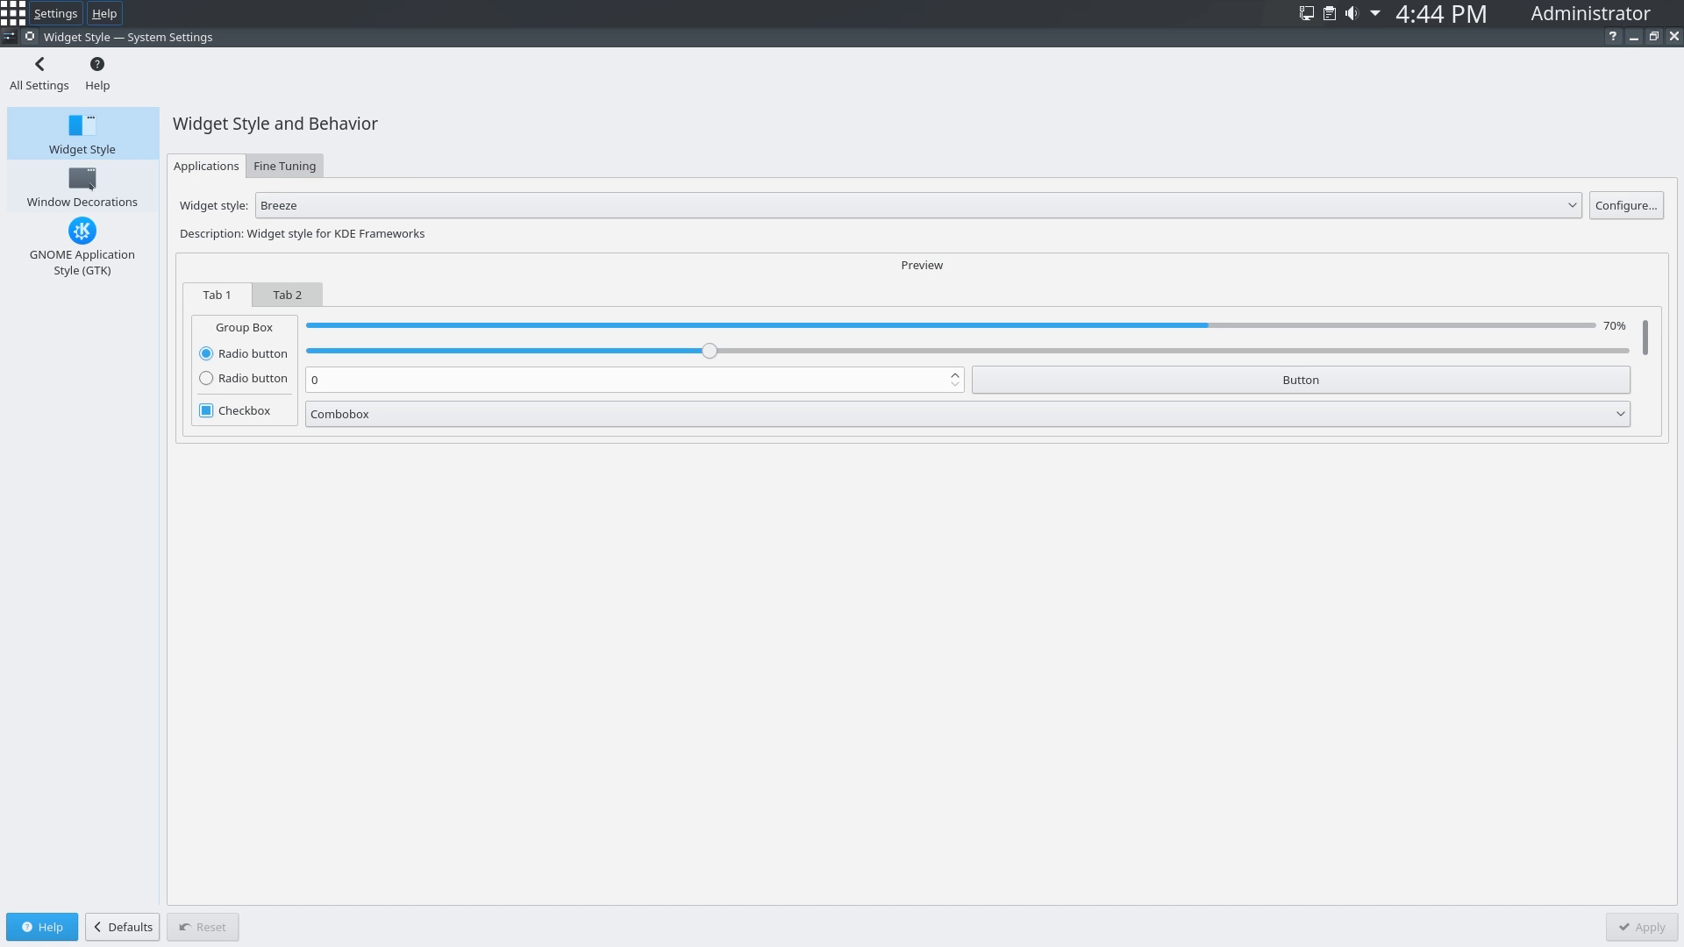
pyautogui.click(82, 185)
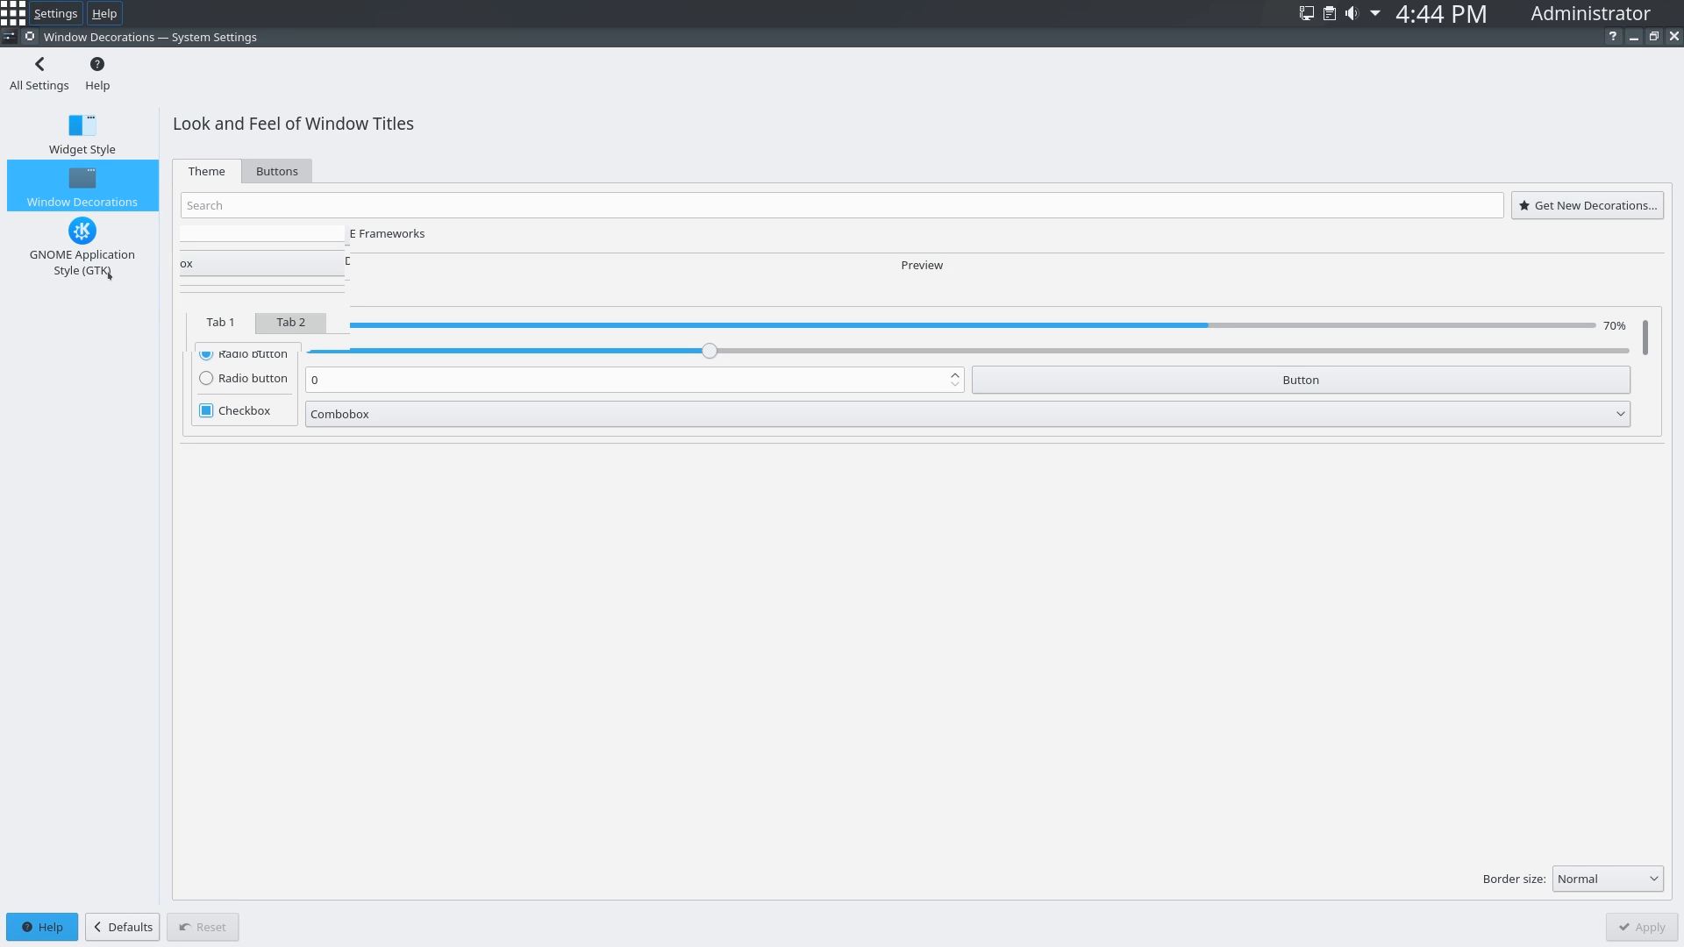
pyautogui.click(39, 72)
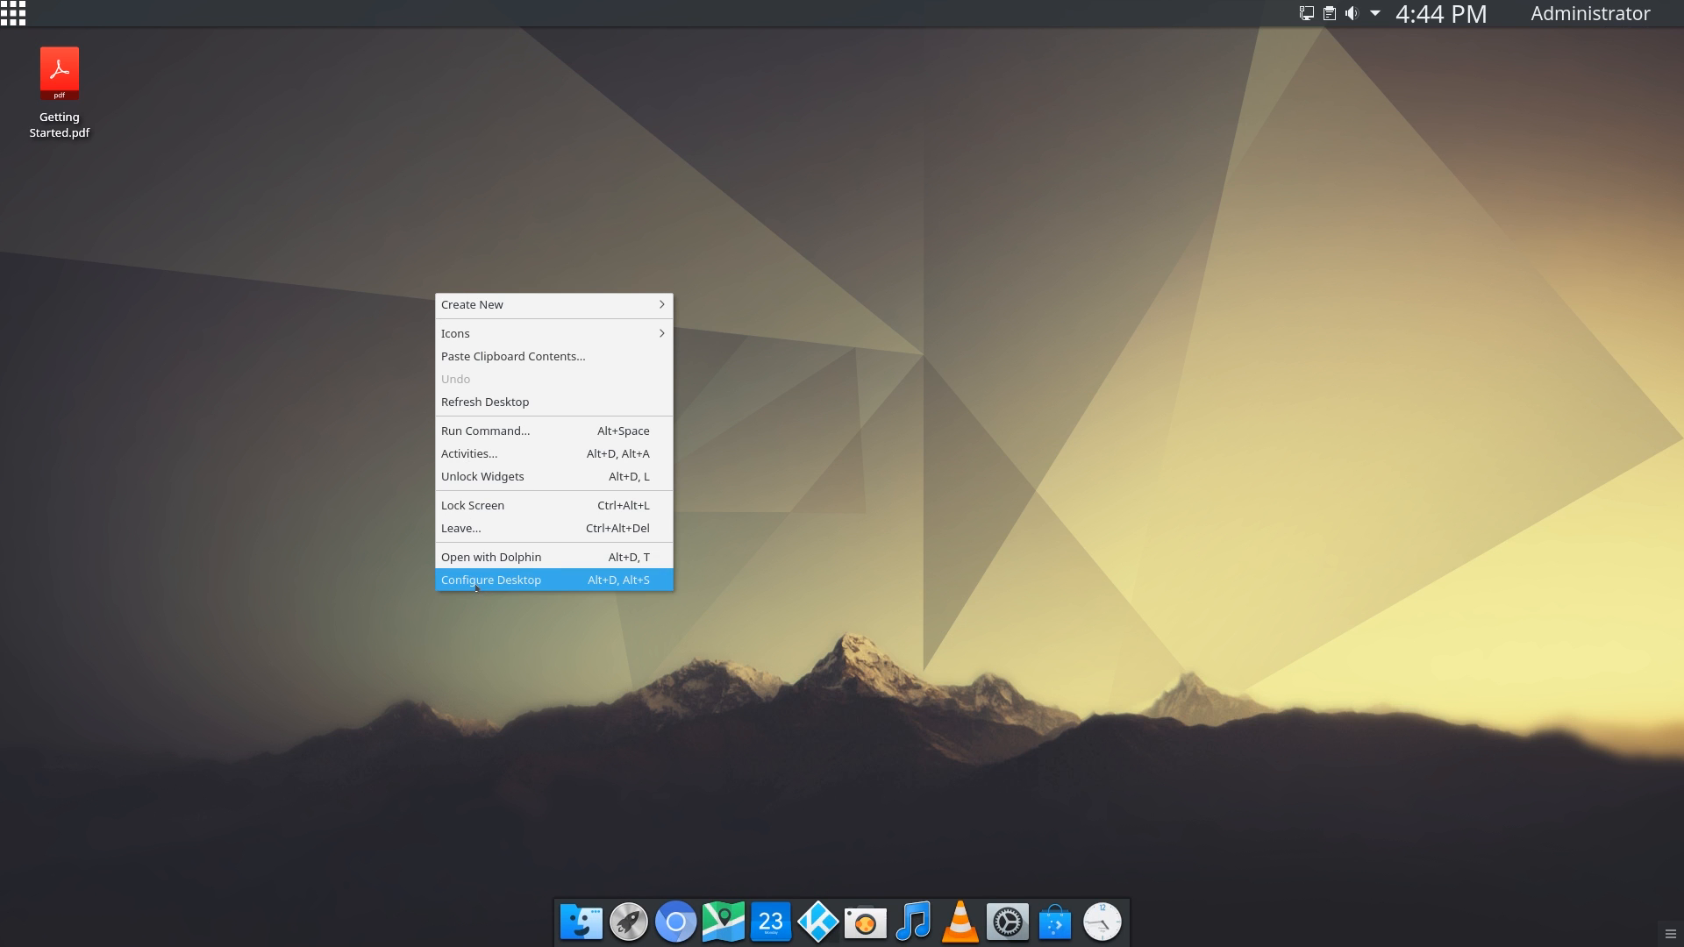
pyautogui.moveTo(702, 560)
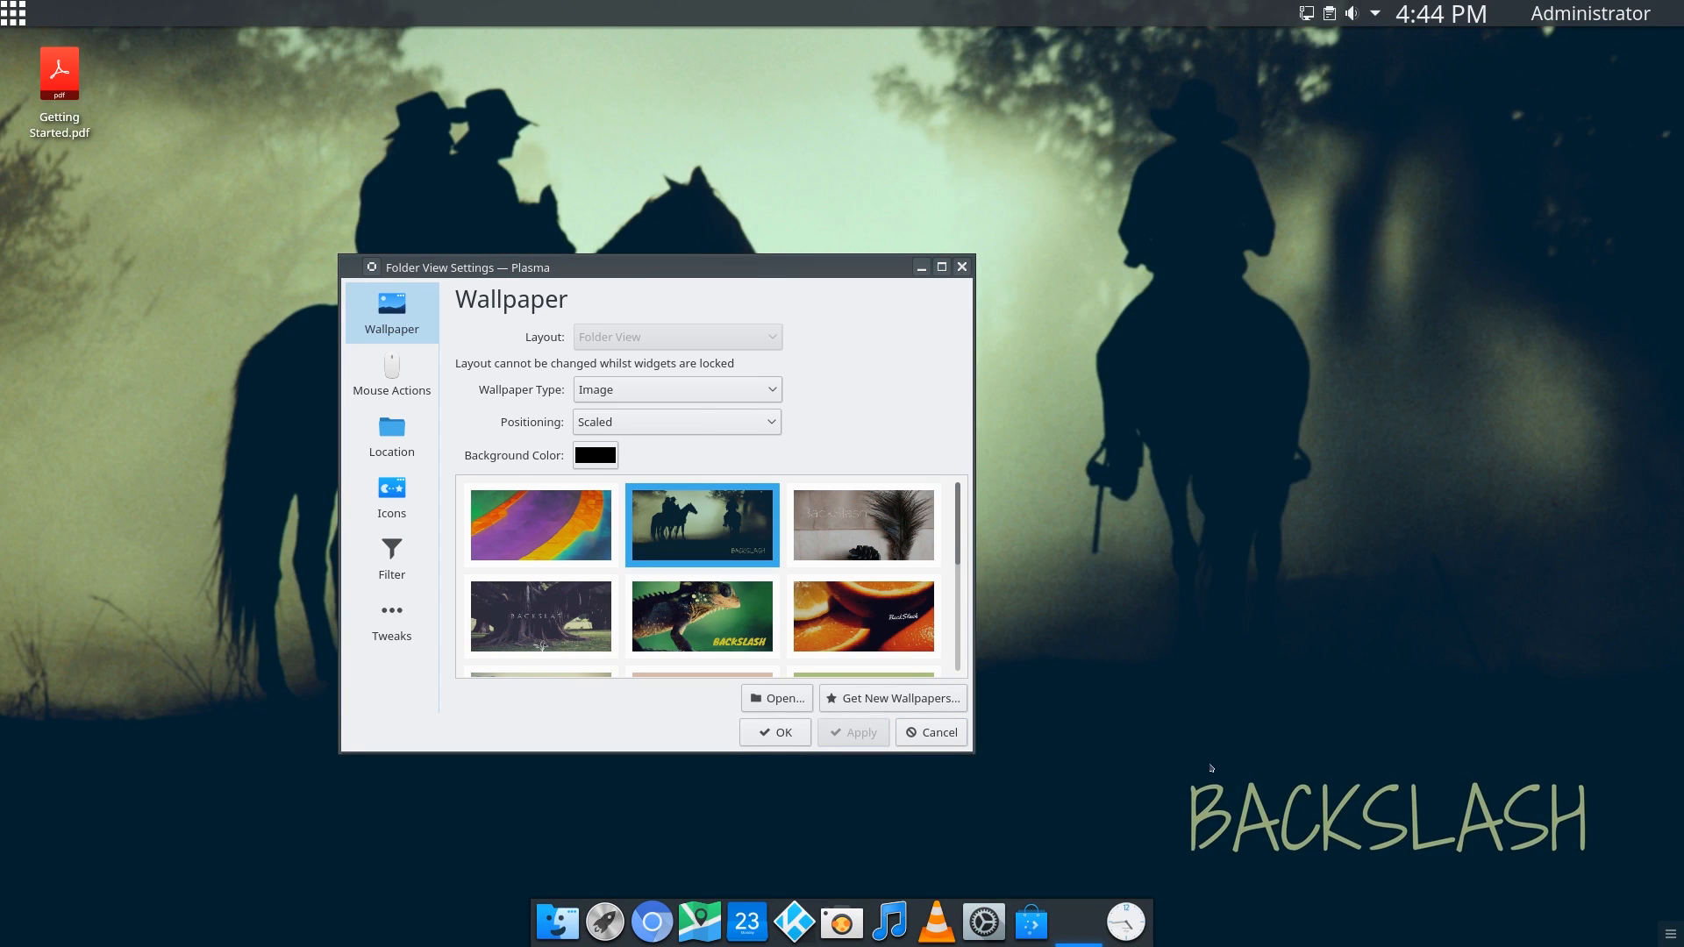
# - Select the flat orange mountain wallpaper with the lookout tower, apply it, and confirm
pyautogui.scroll(-3)
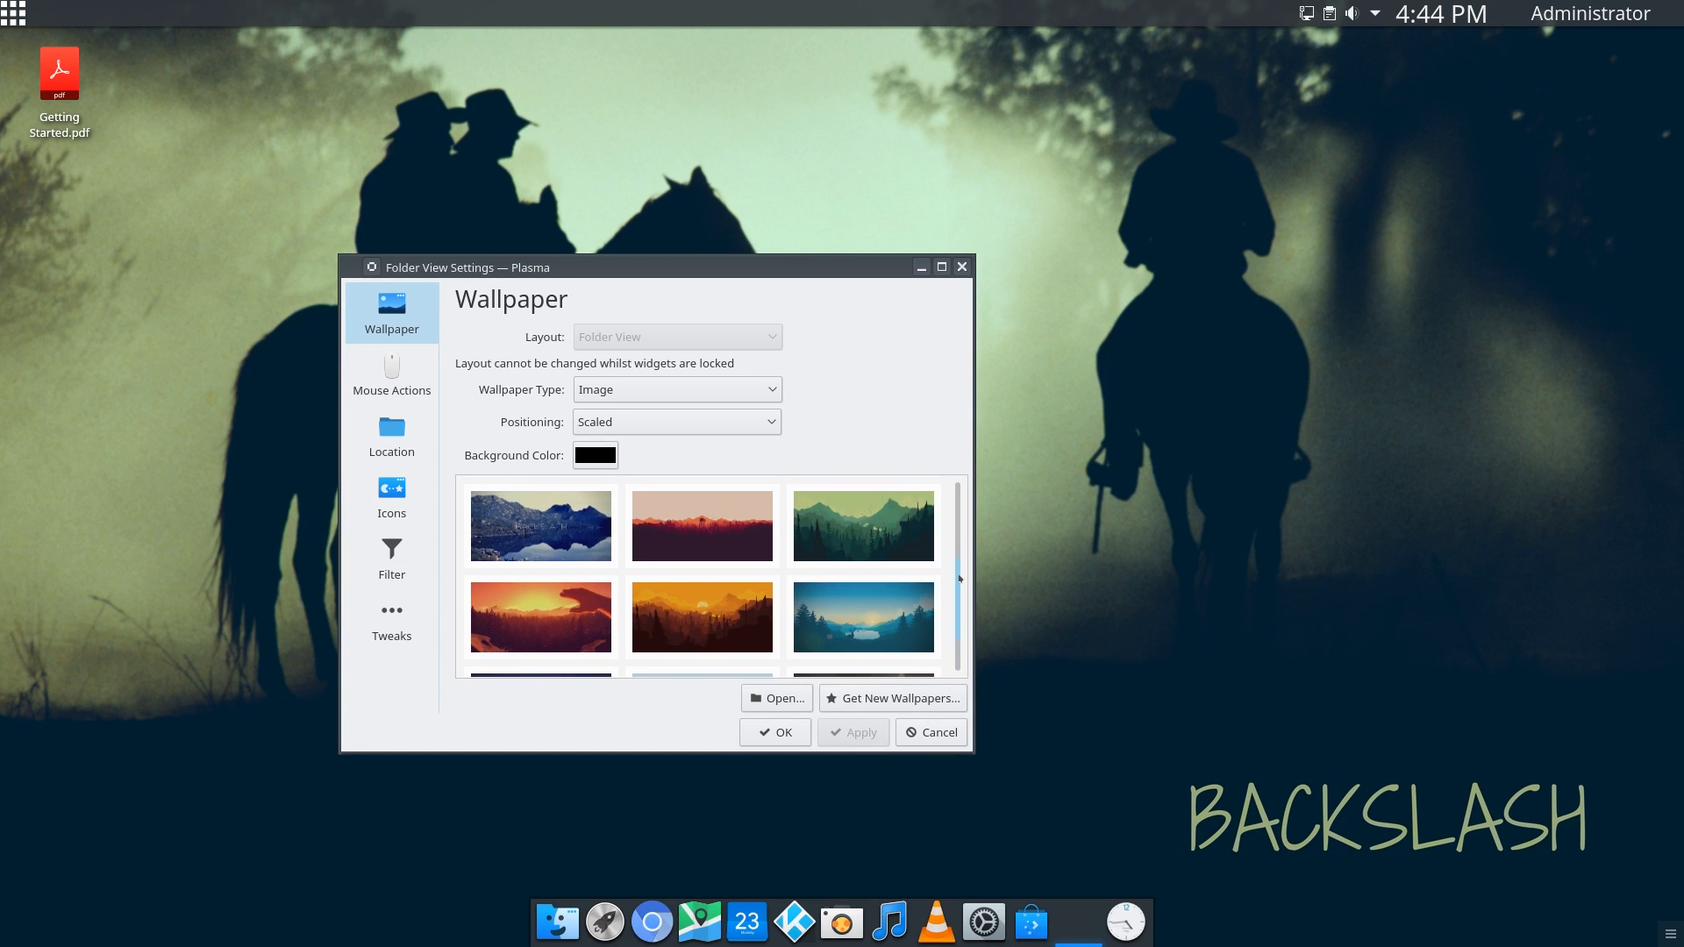
pyautogui.click(701, 525)
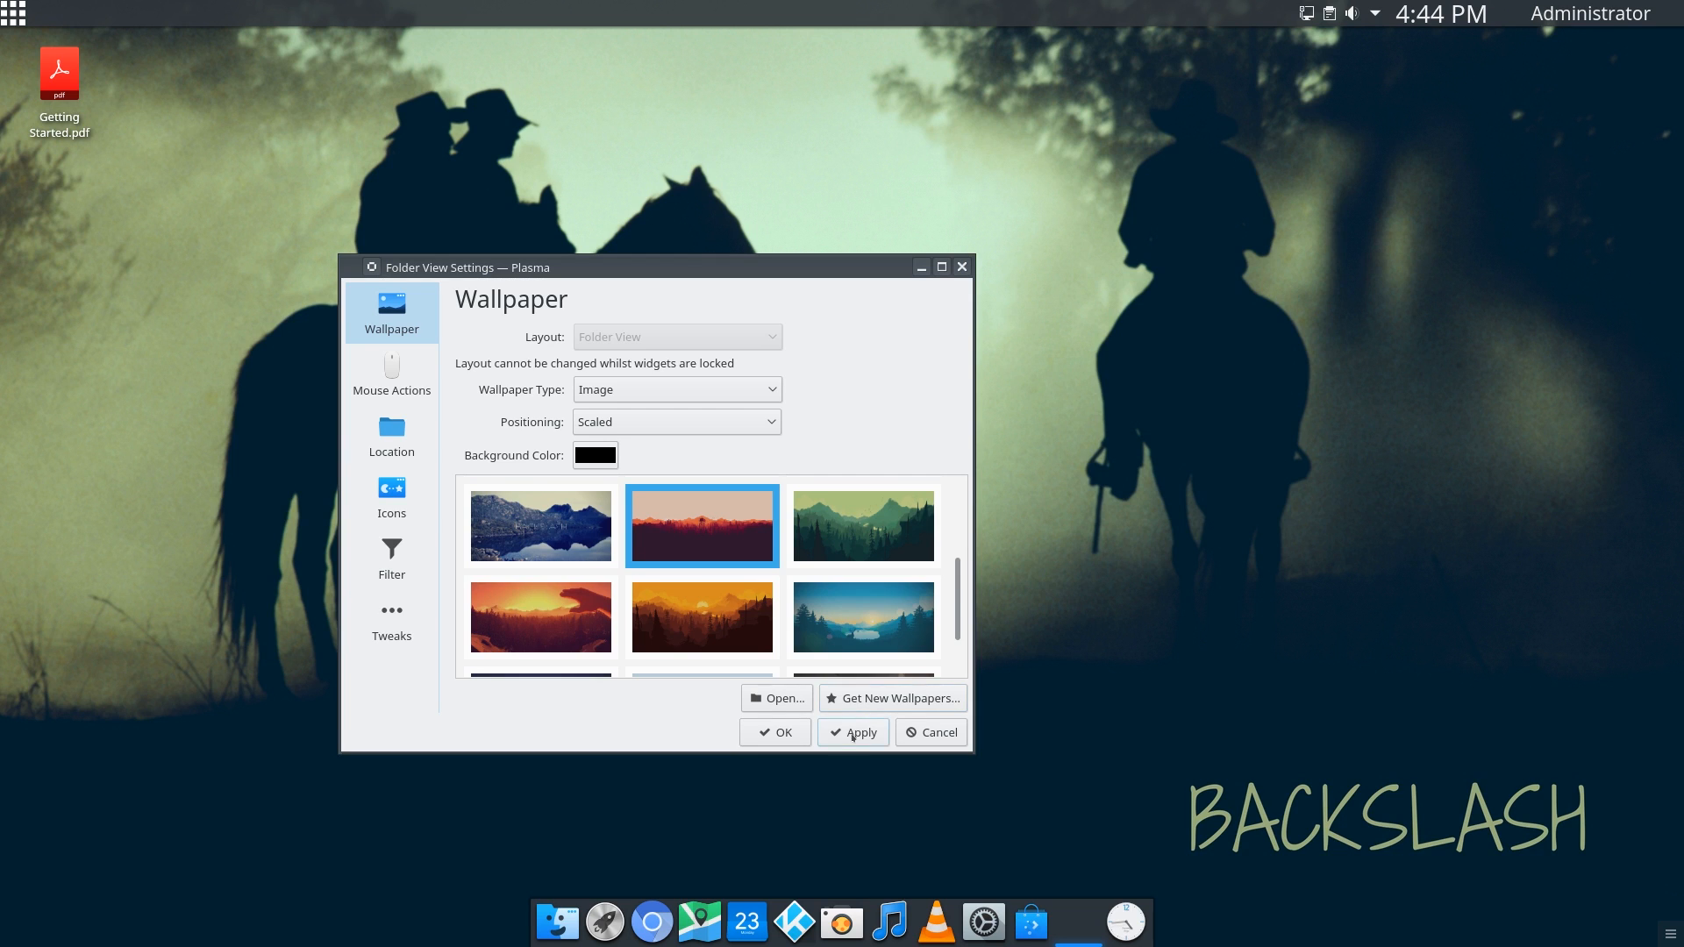
pyautogui.click(852, 732)
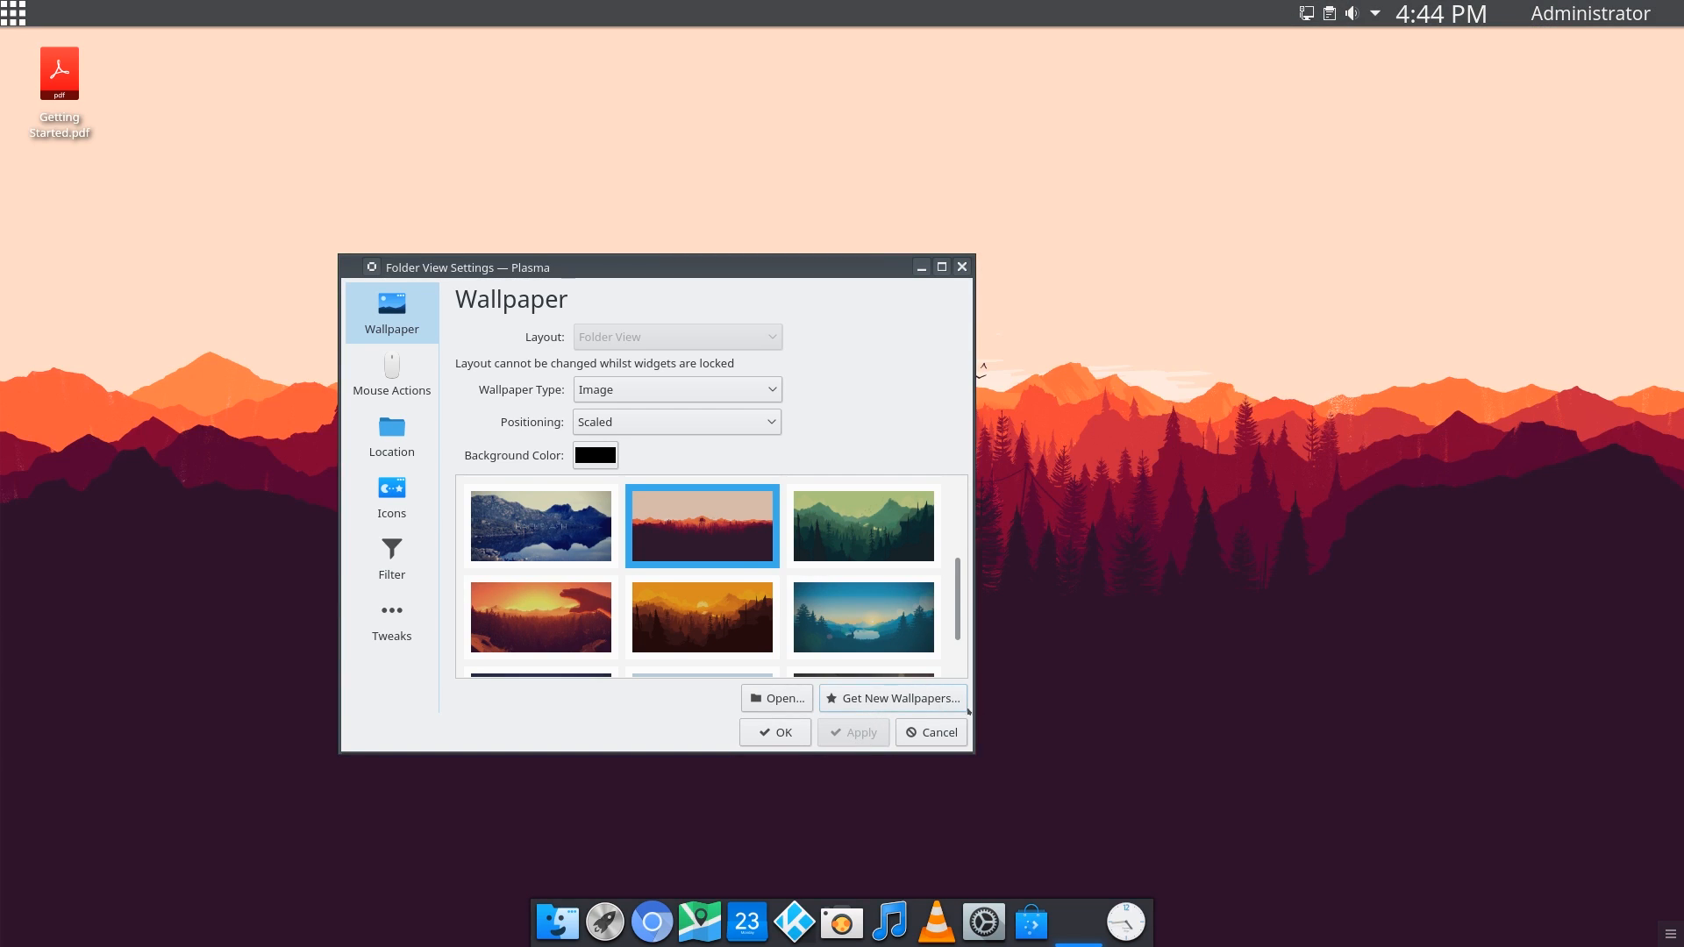
pyautogui.click(773, 731)
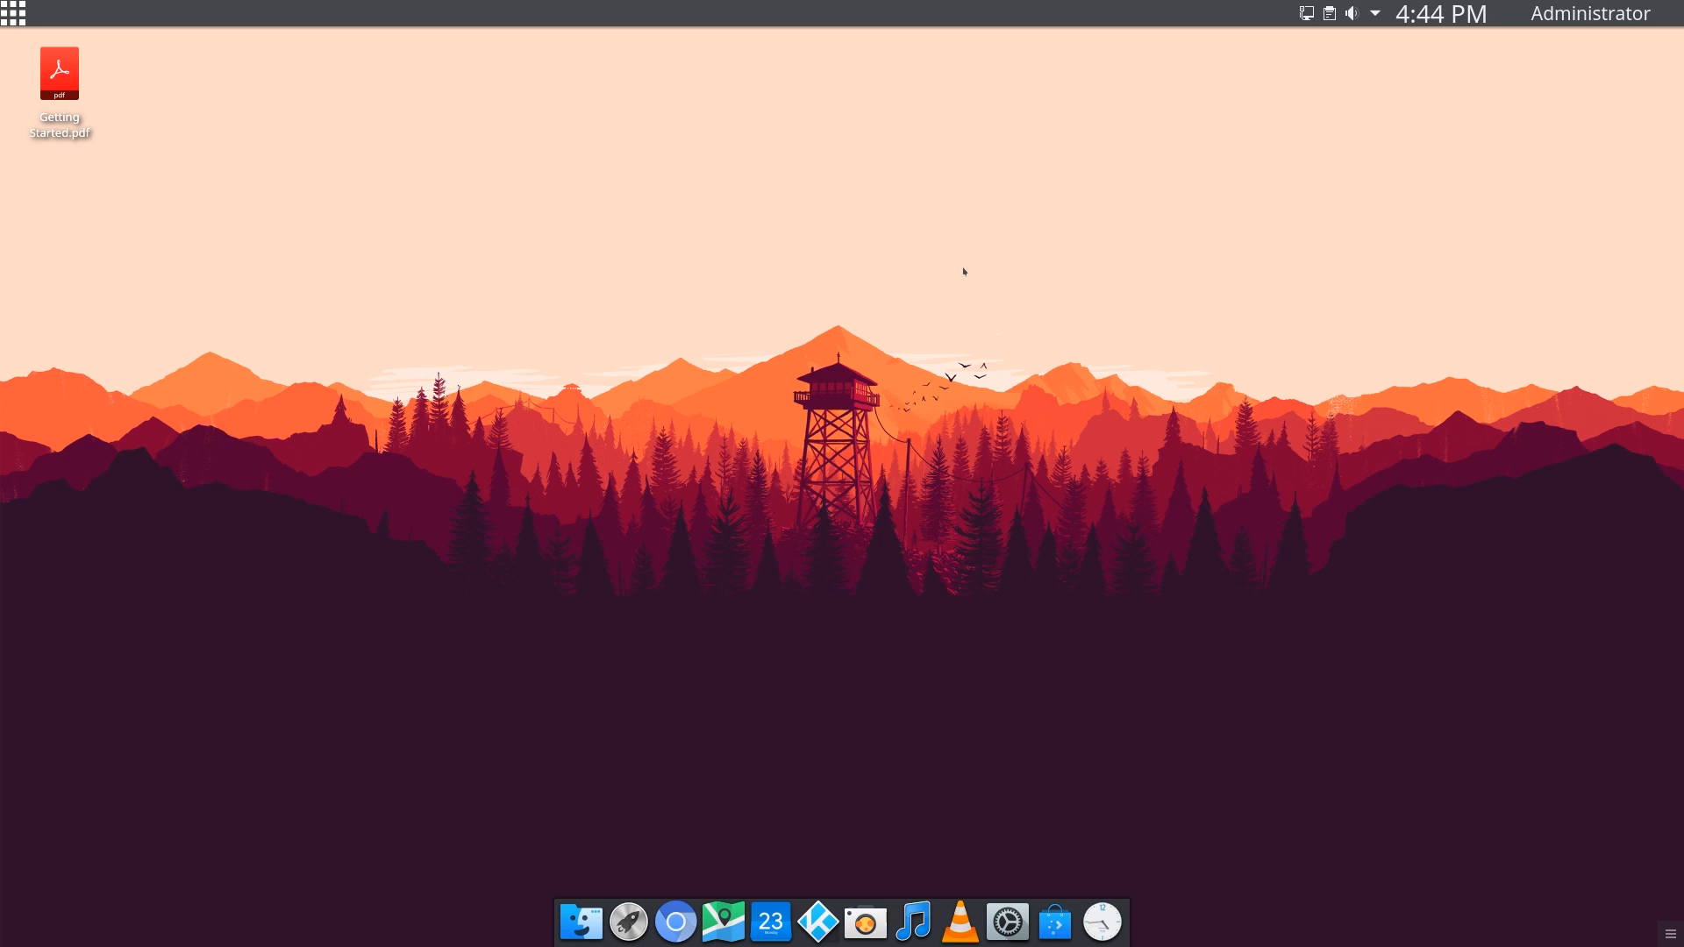
pyautogui.moveTo(941, 271)
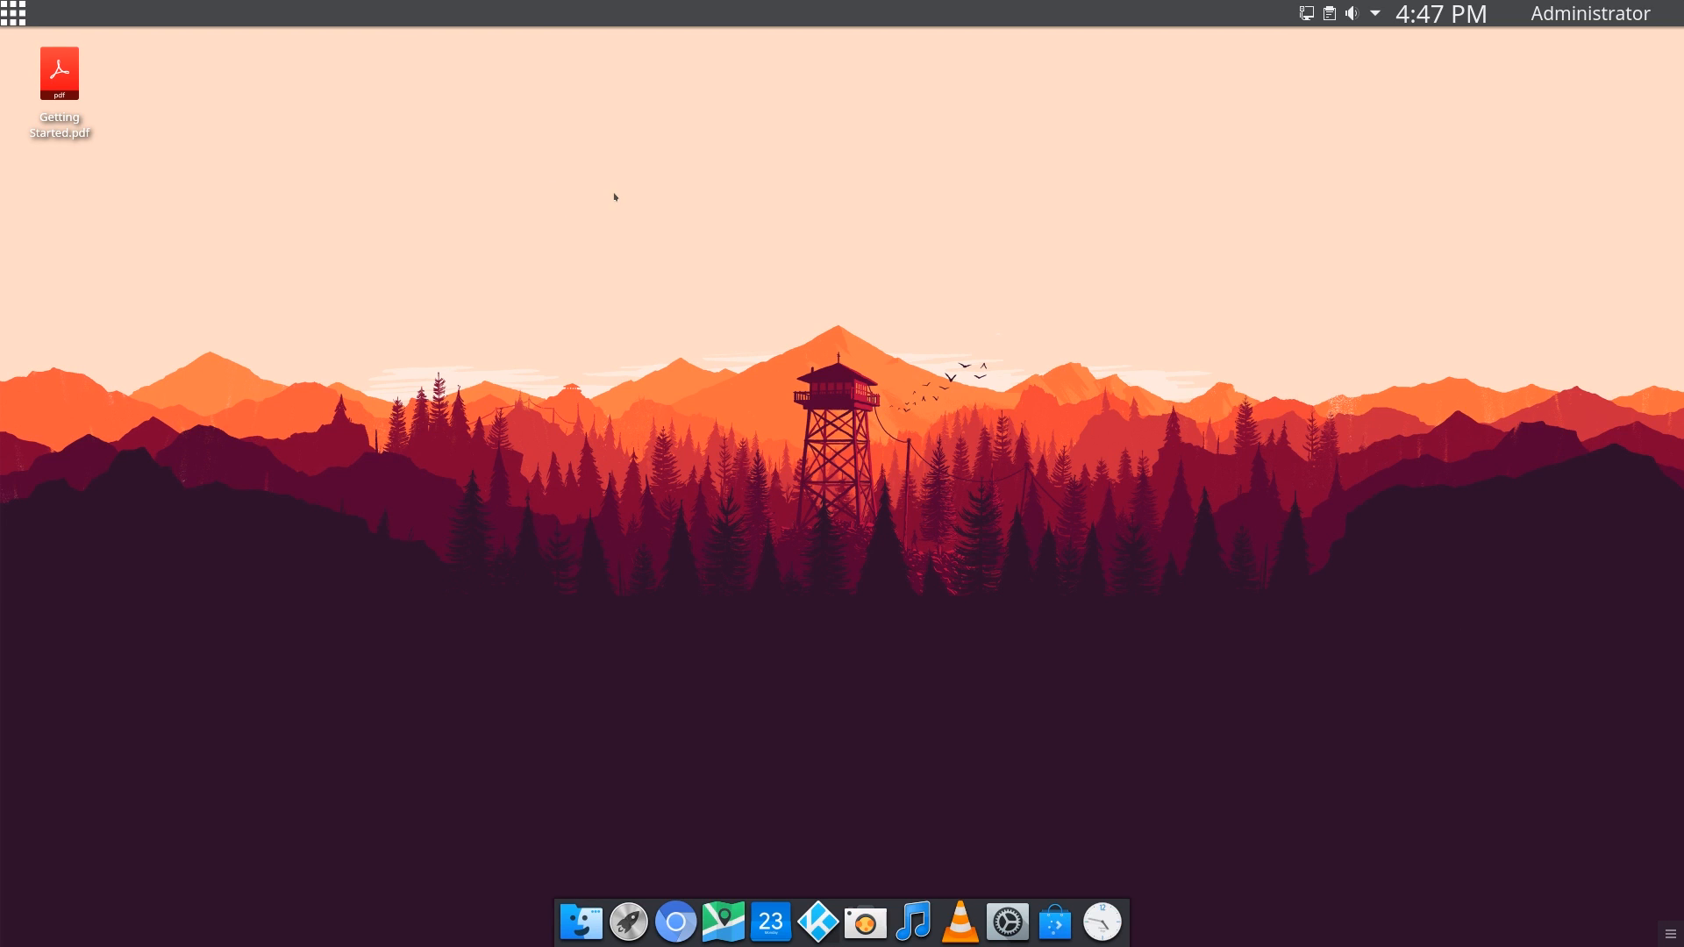
pyautogui.moveTo(442, 282)
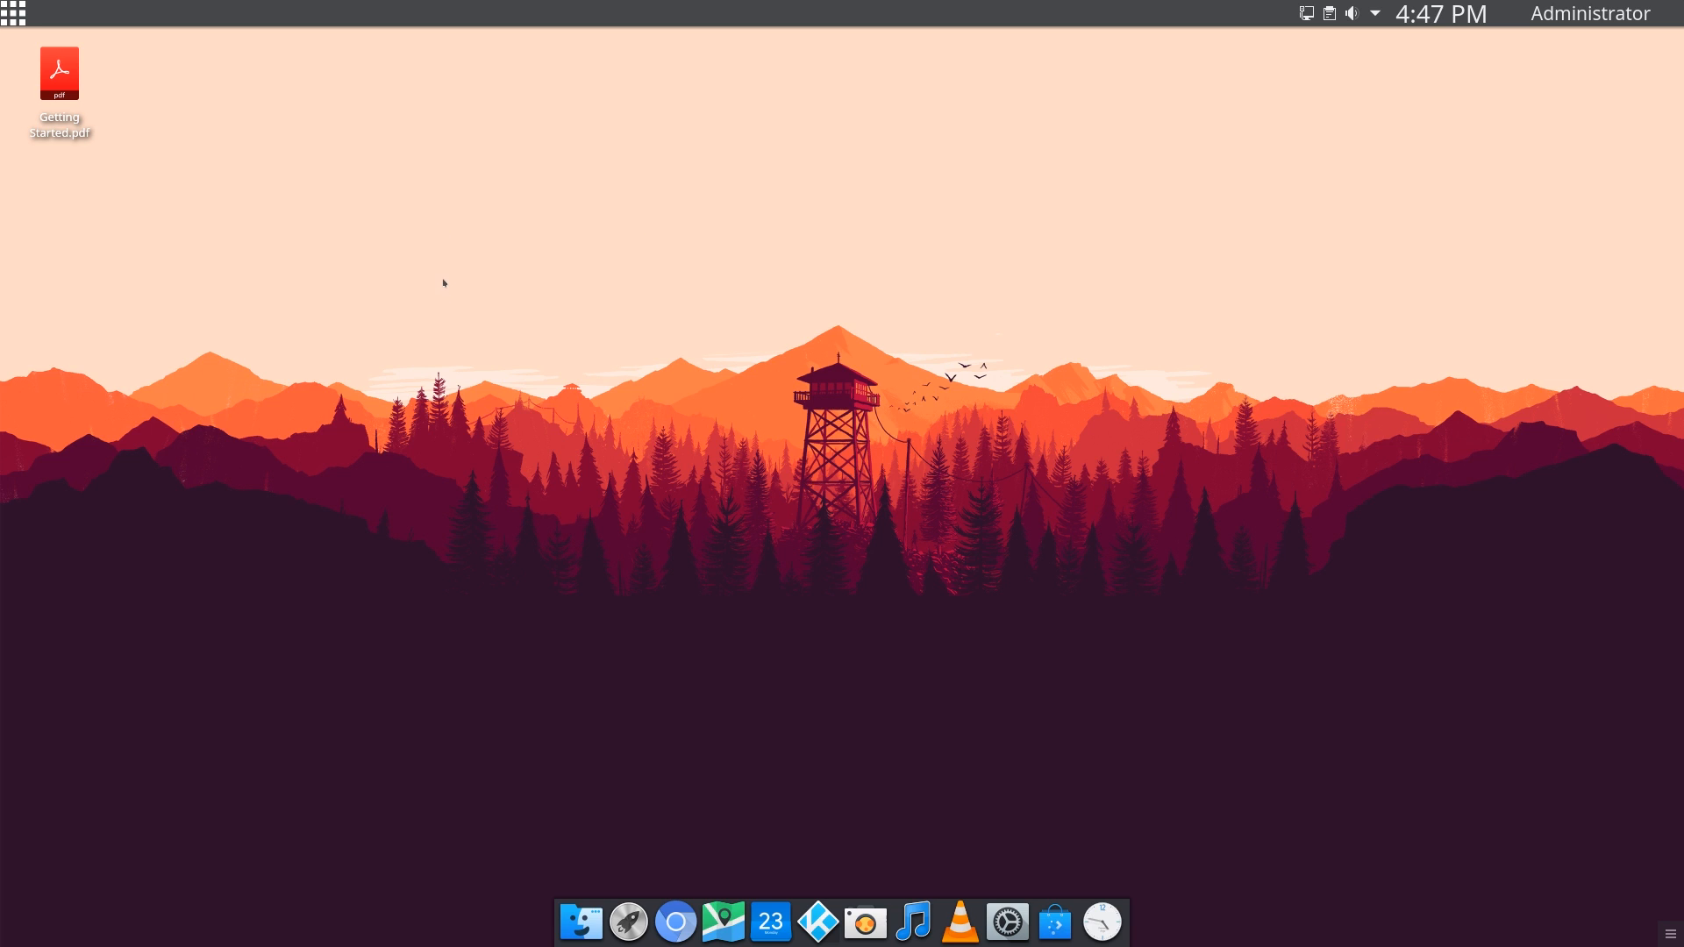
pyautogui.moveTo(459, 265)
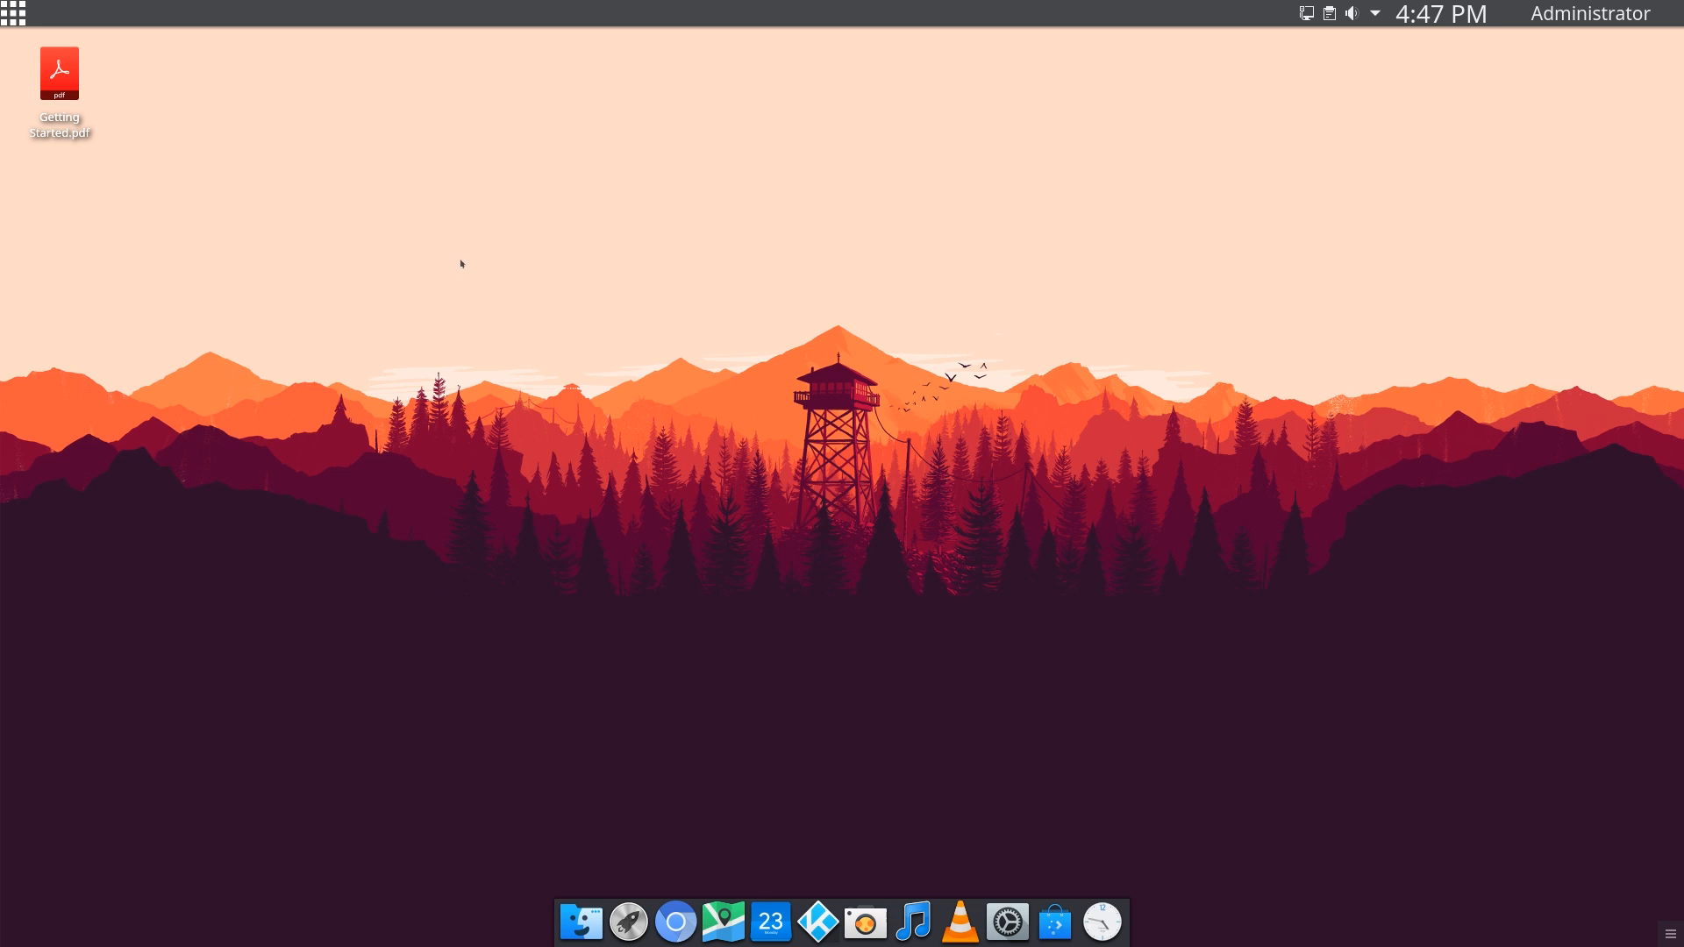
pyautogui.moveTo(475, 248)
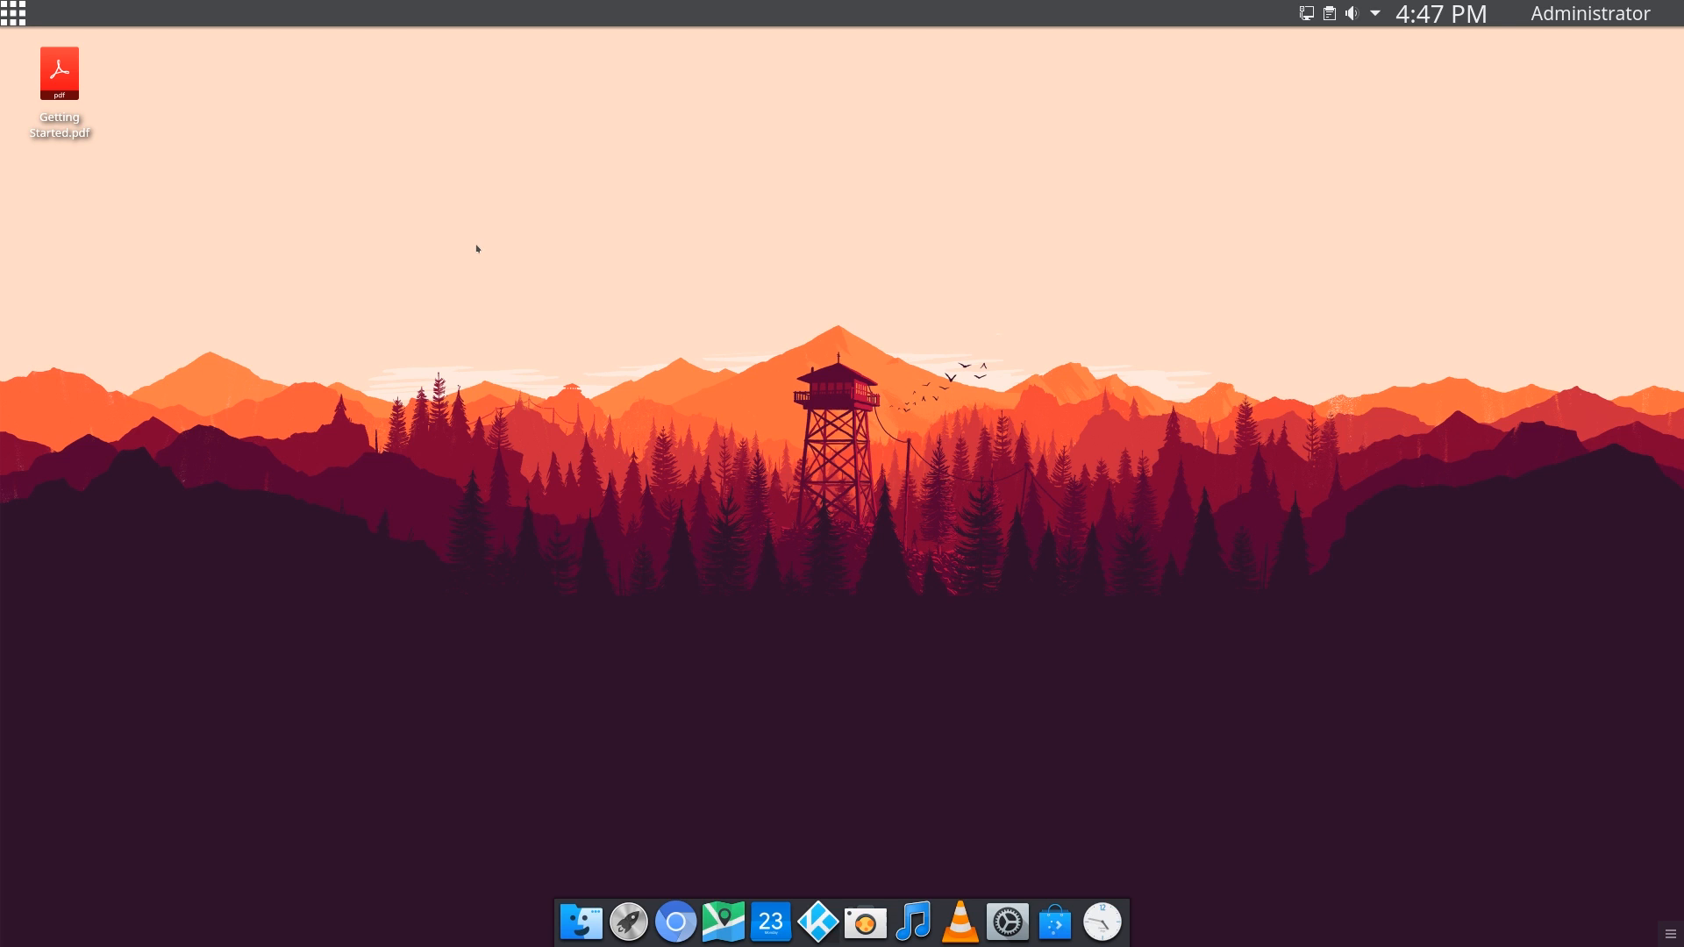
pyautogui.moveTo(485, 238)
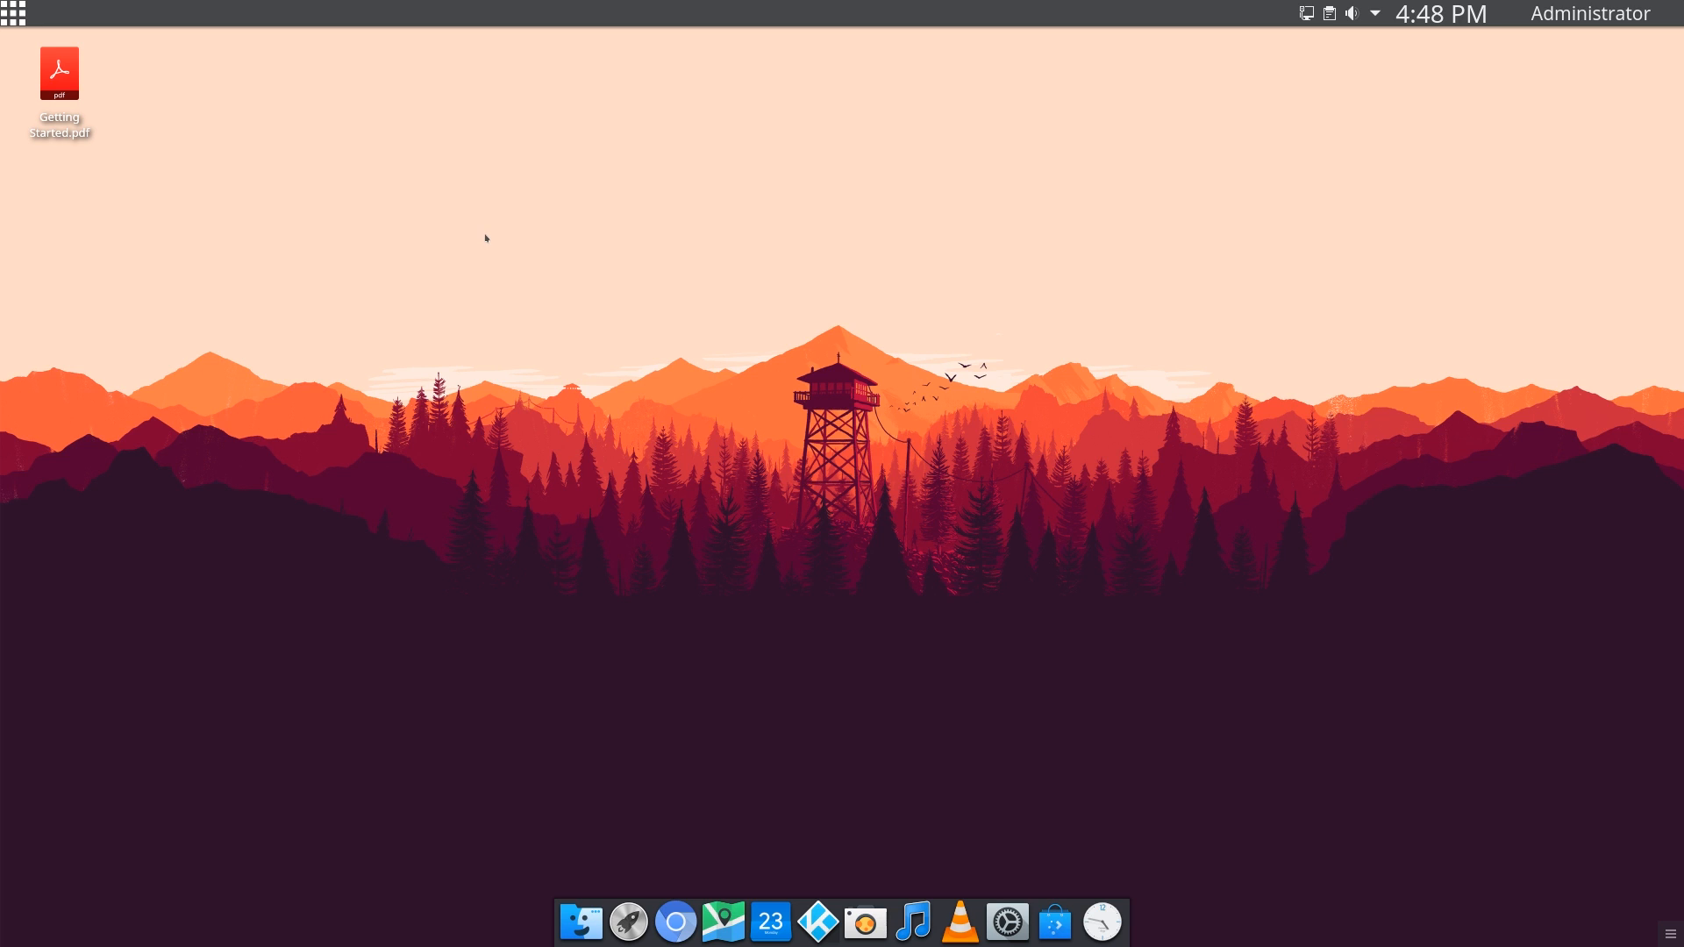
# - Search the desktop for 'about' to find the About System module
pyautogui.click(59, 75)
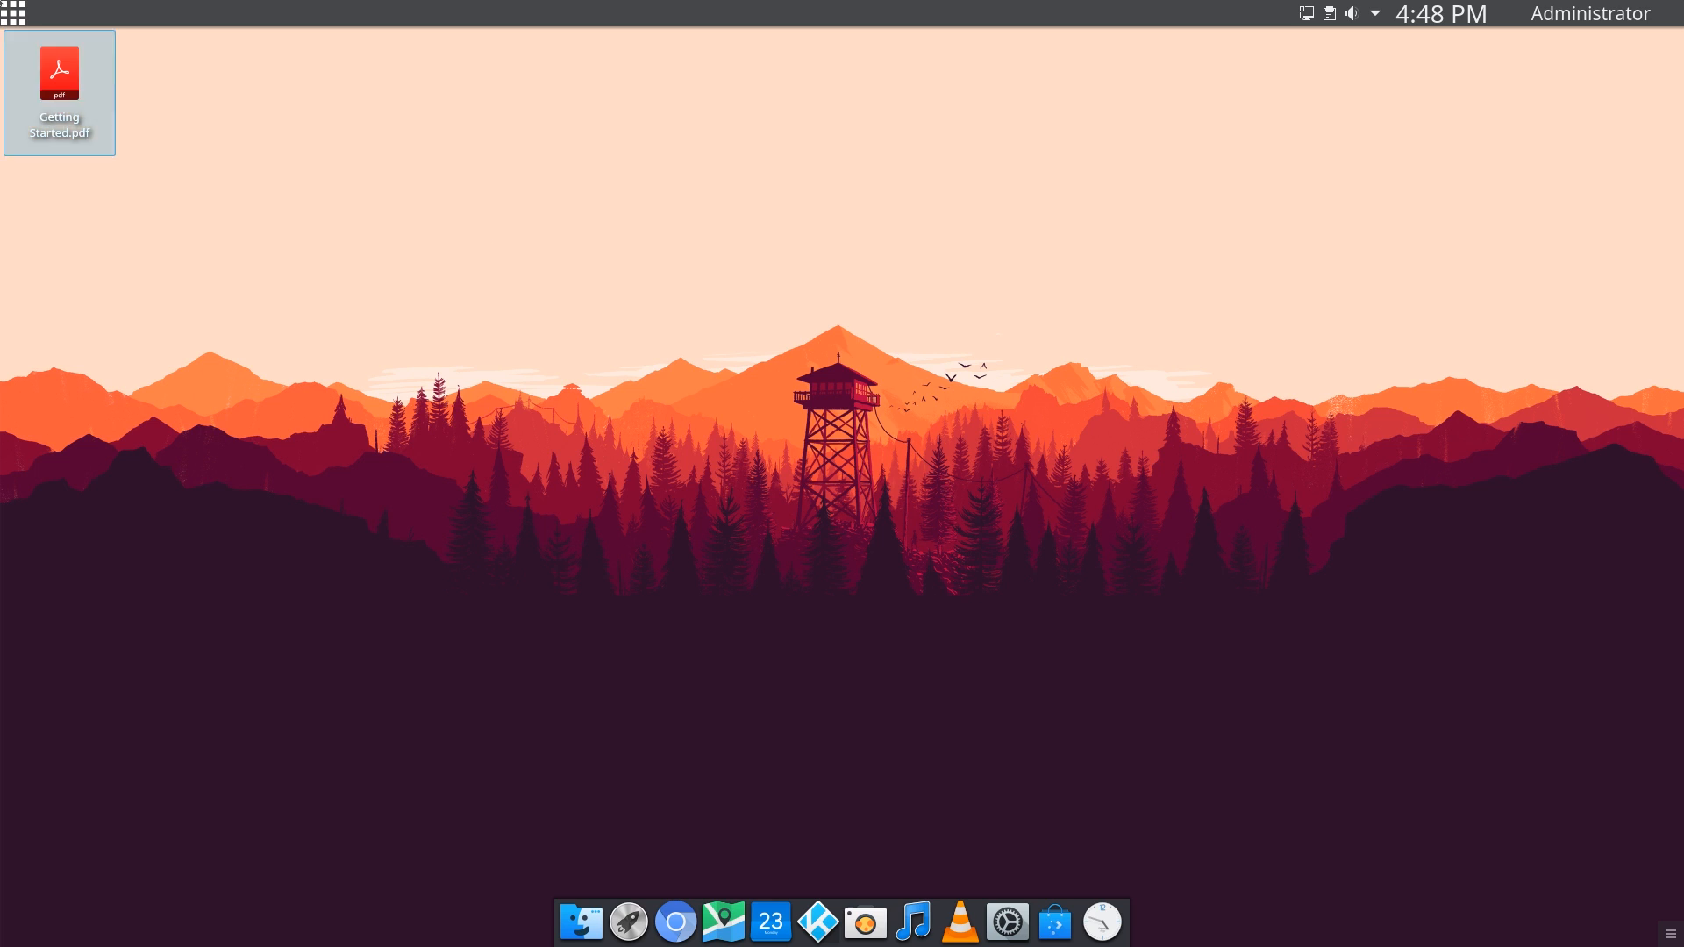
pyautogui.write('about')
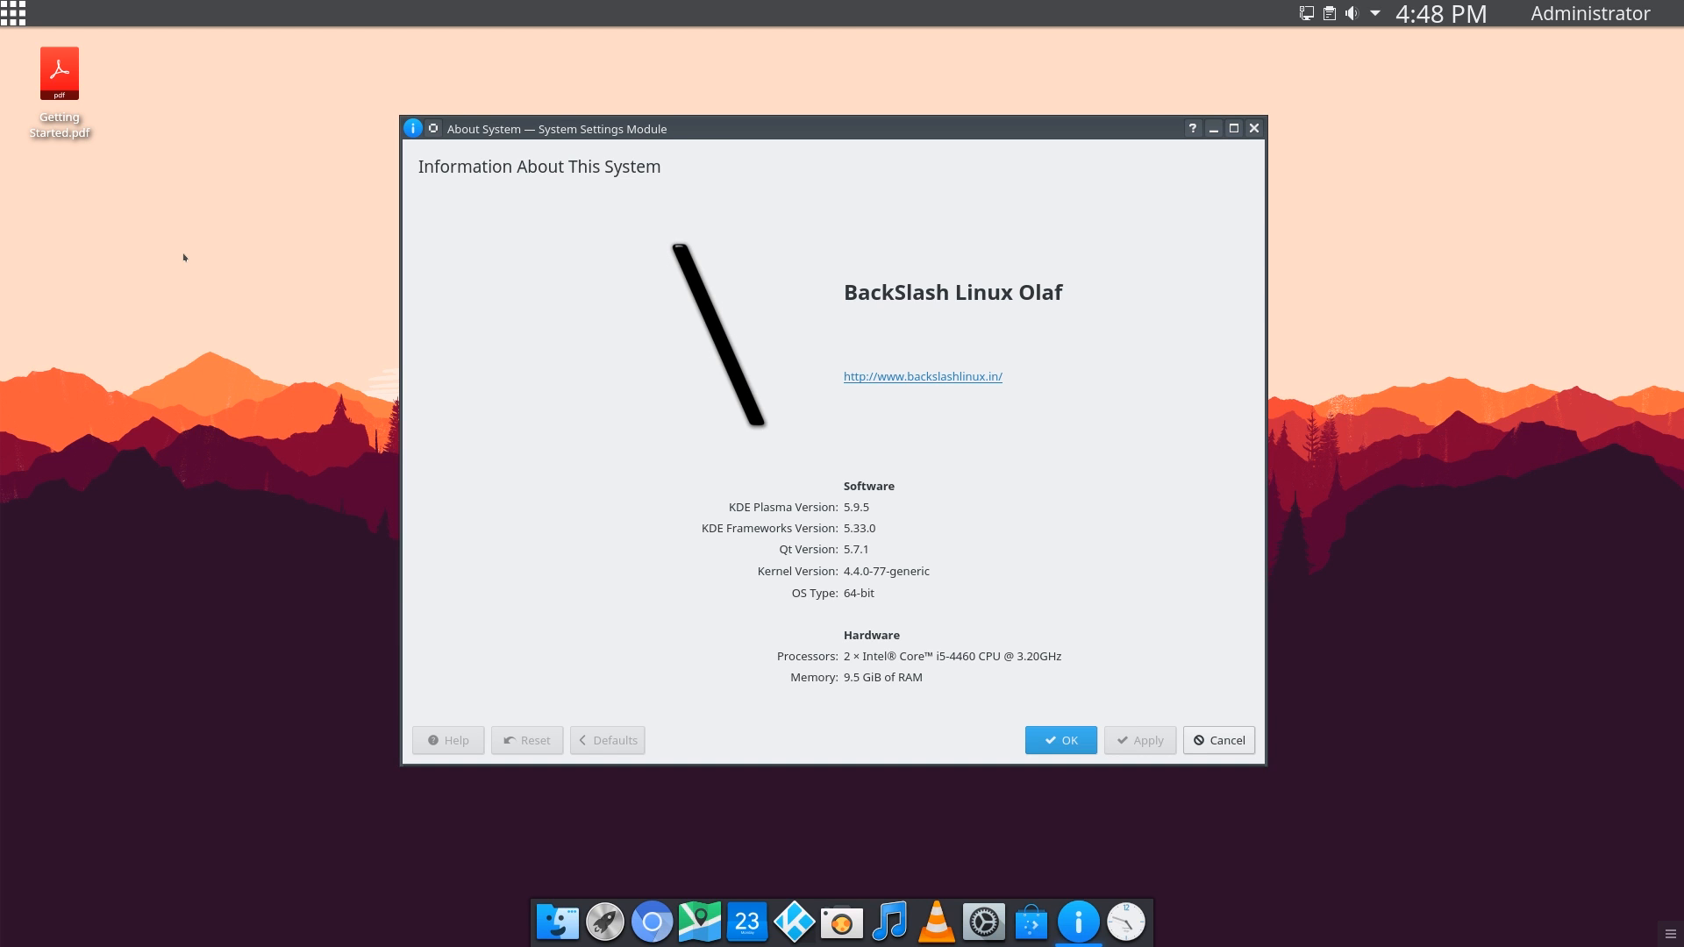
pyautogui.moveTo(105, 68)
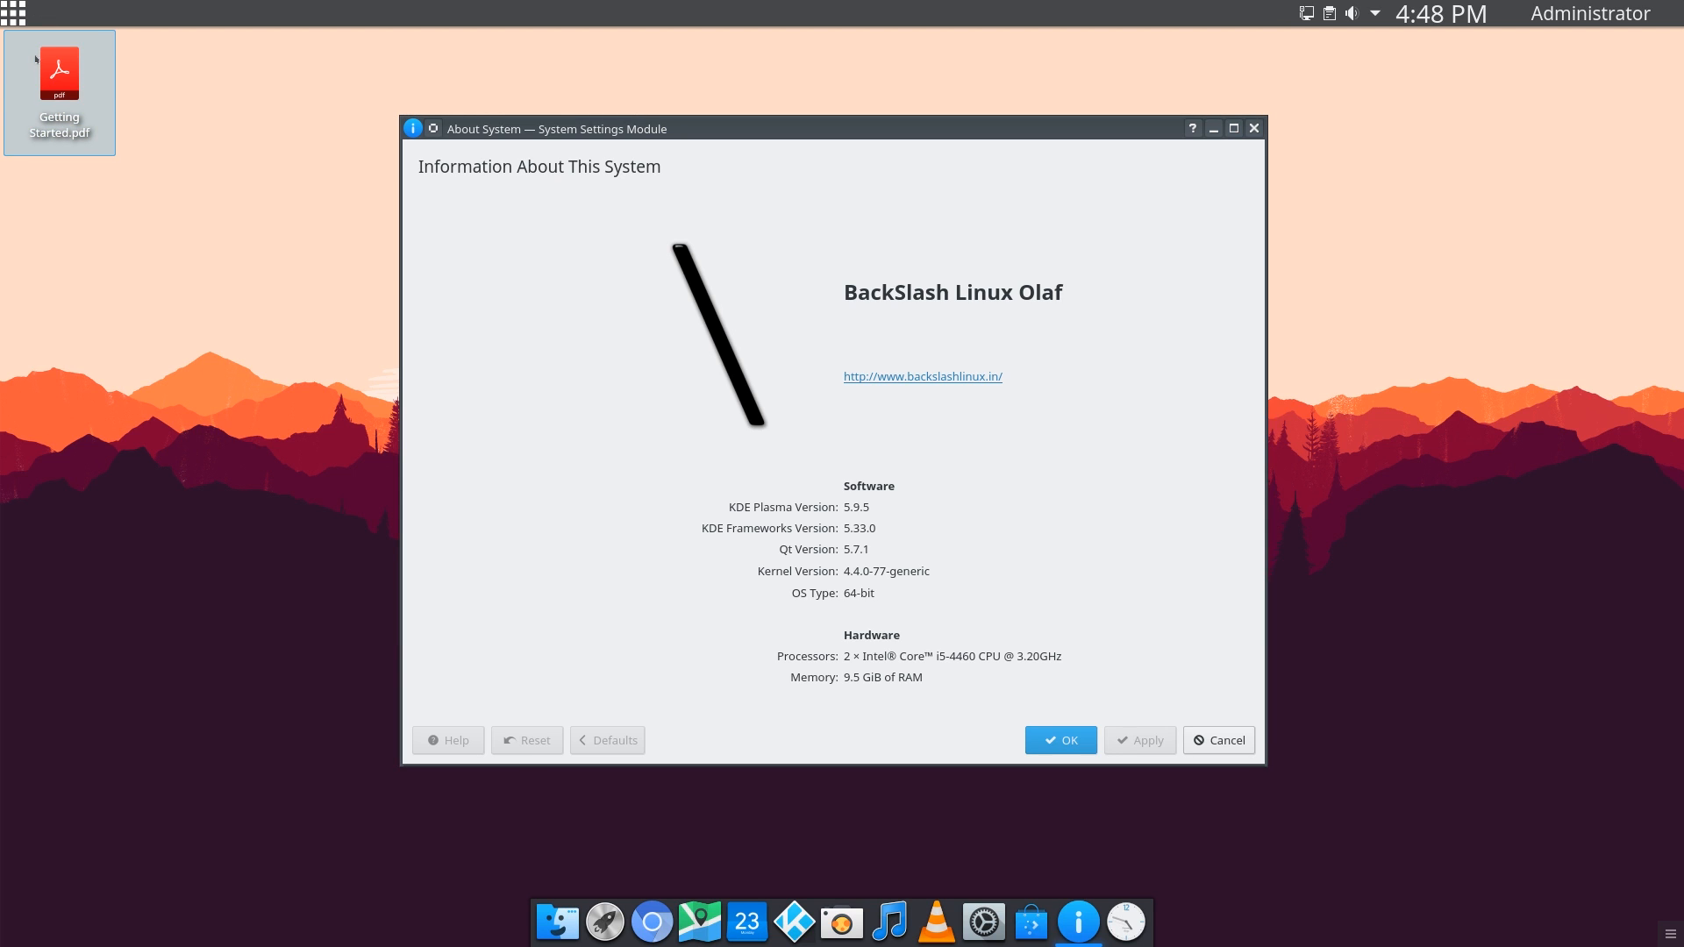
pyautogui.moveTo(15, 15)
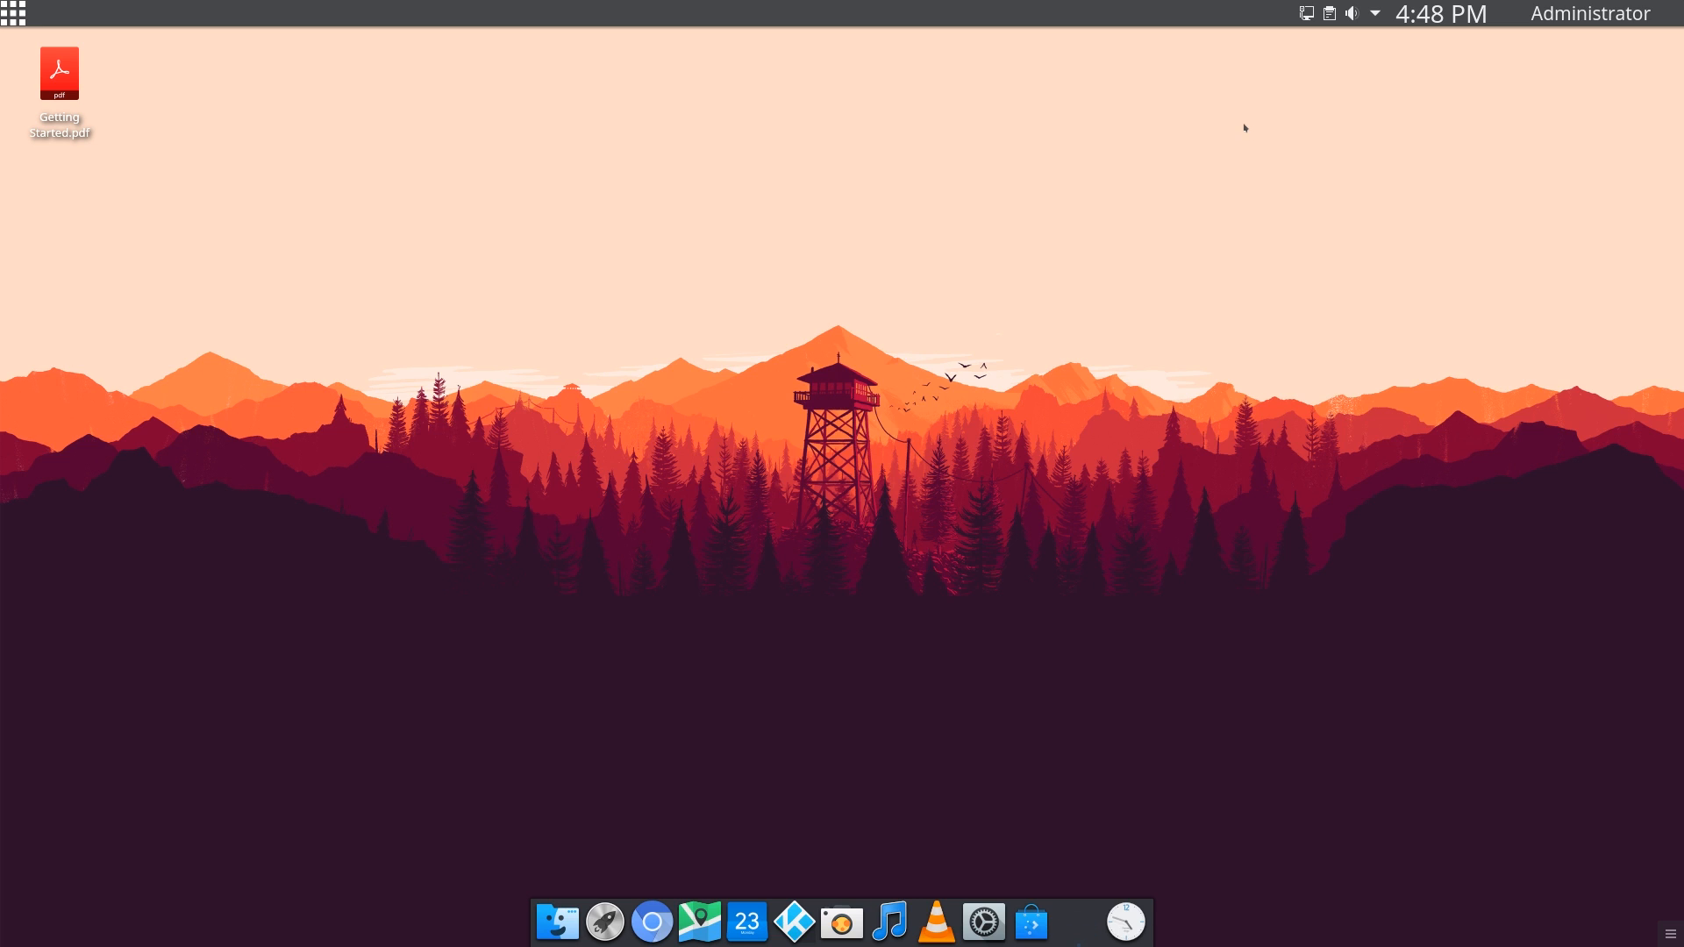
# - Choose Shutdown from the launcher's Power / Session options
pyautogui.click(15, 14)
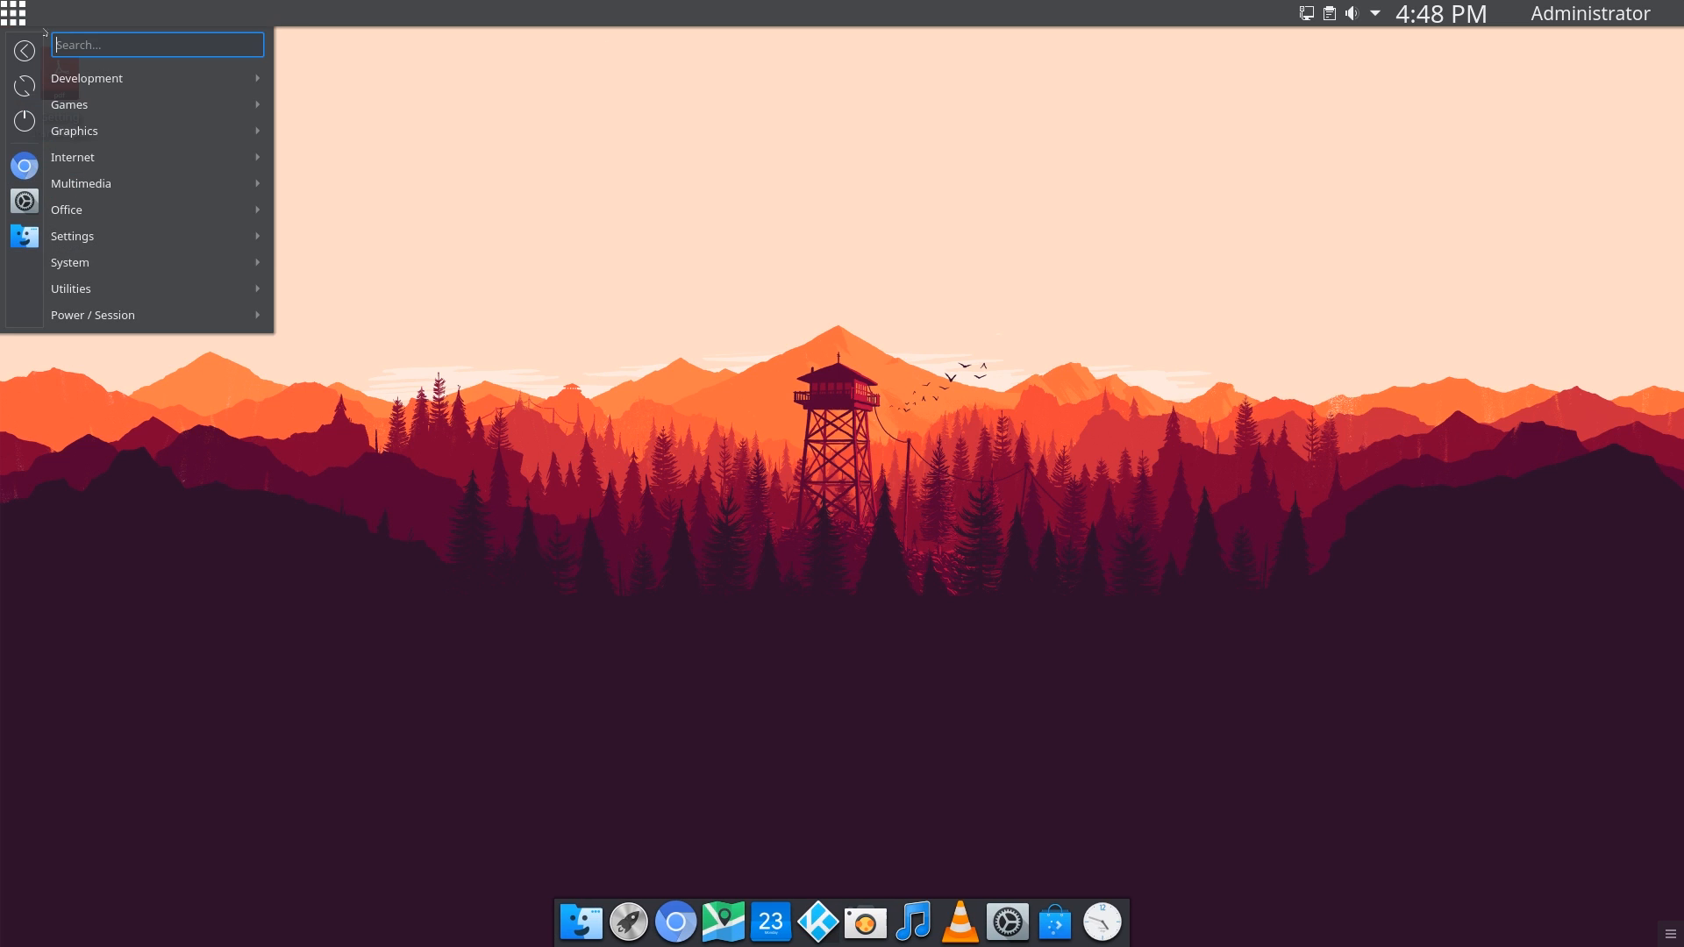
pyautogui.click(107, 316)
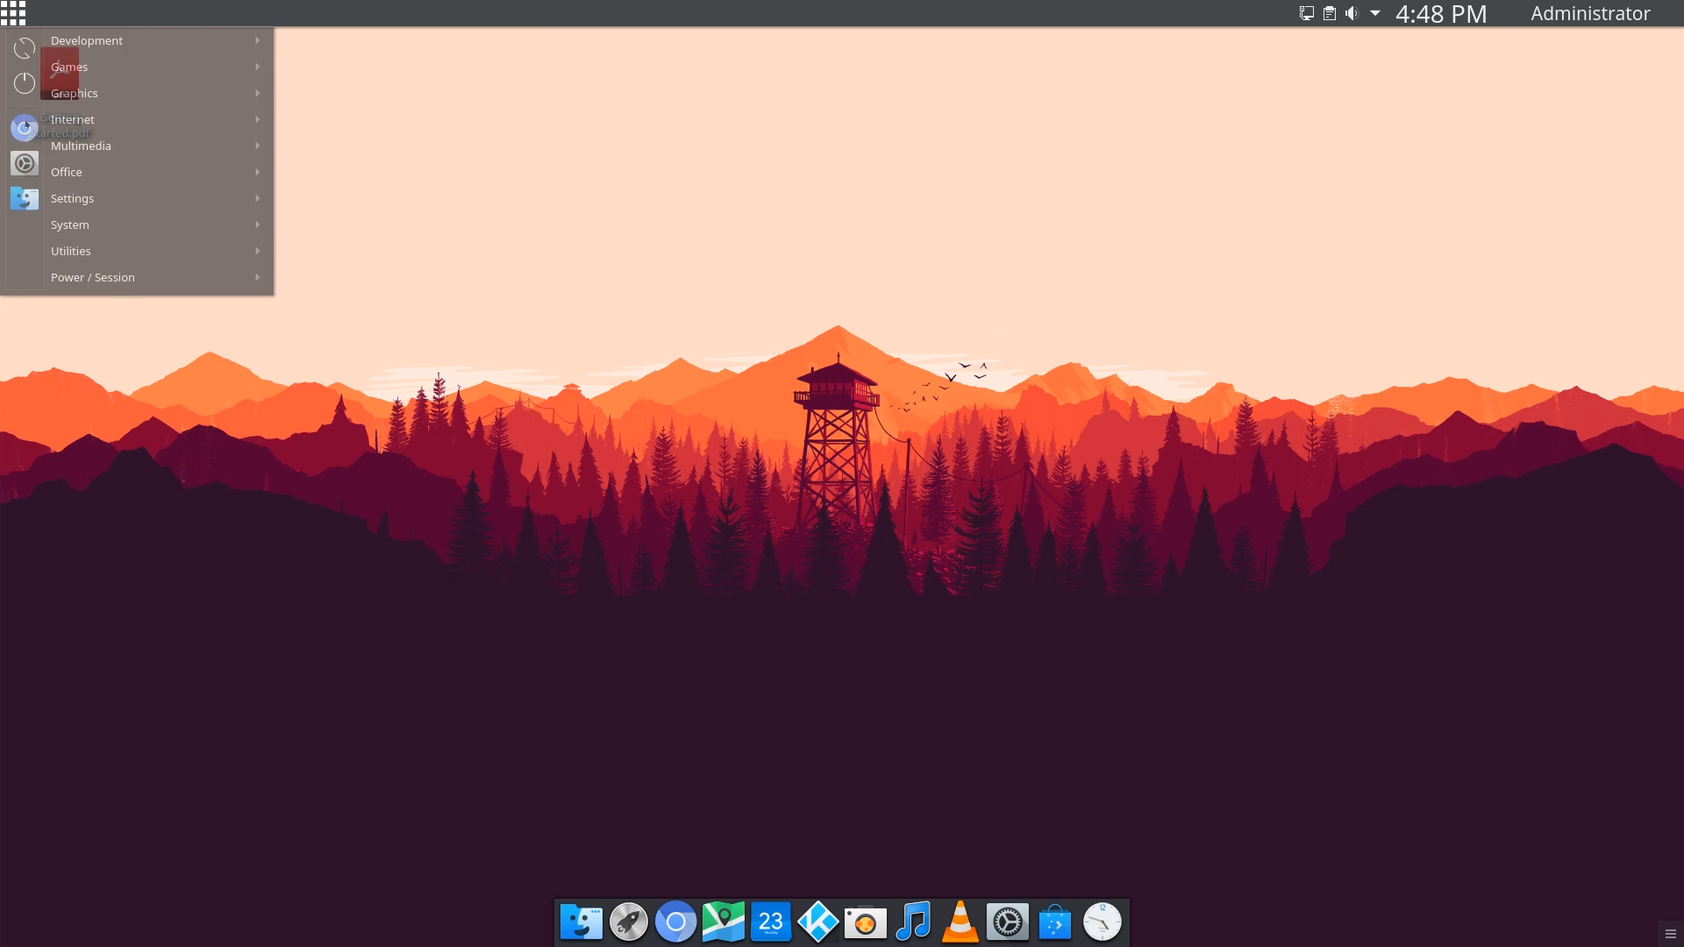
pyautogui.click(92, 277)
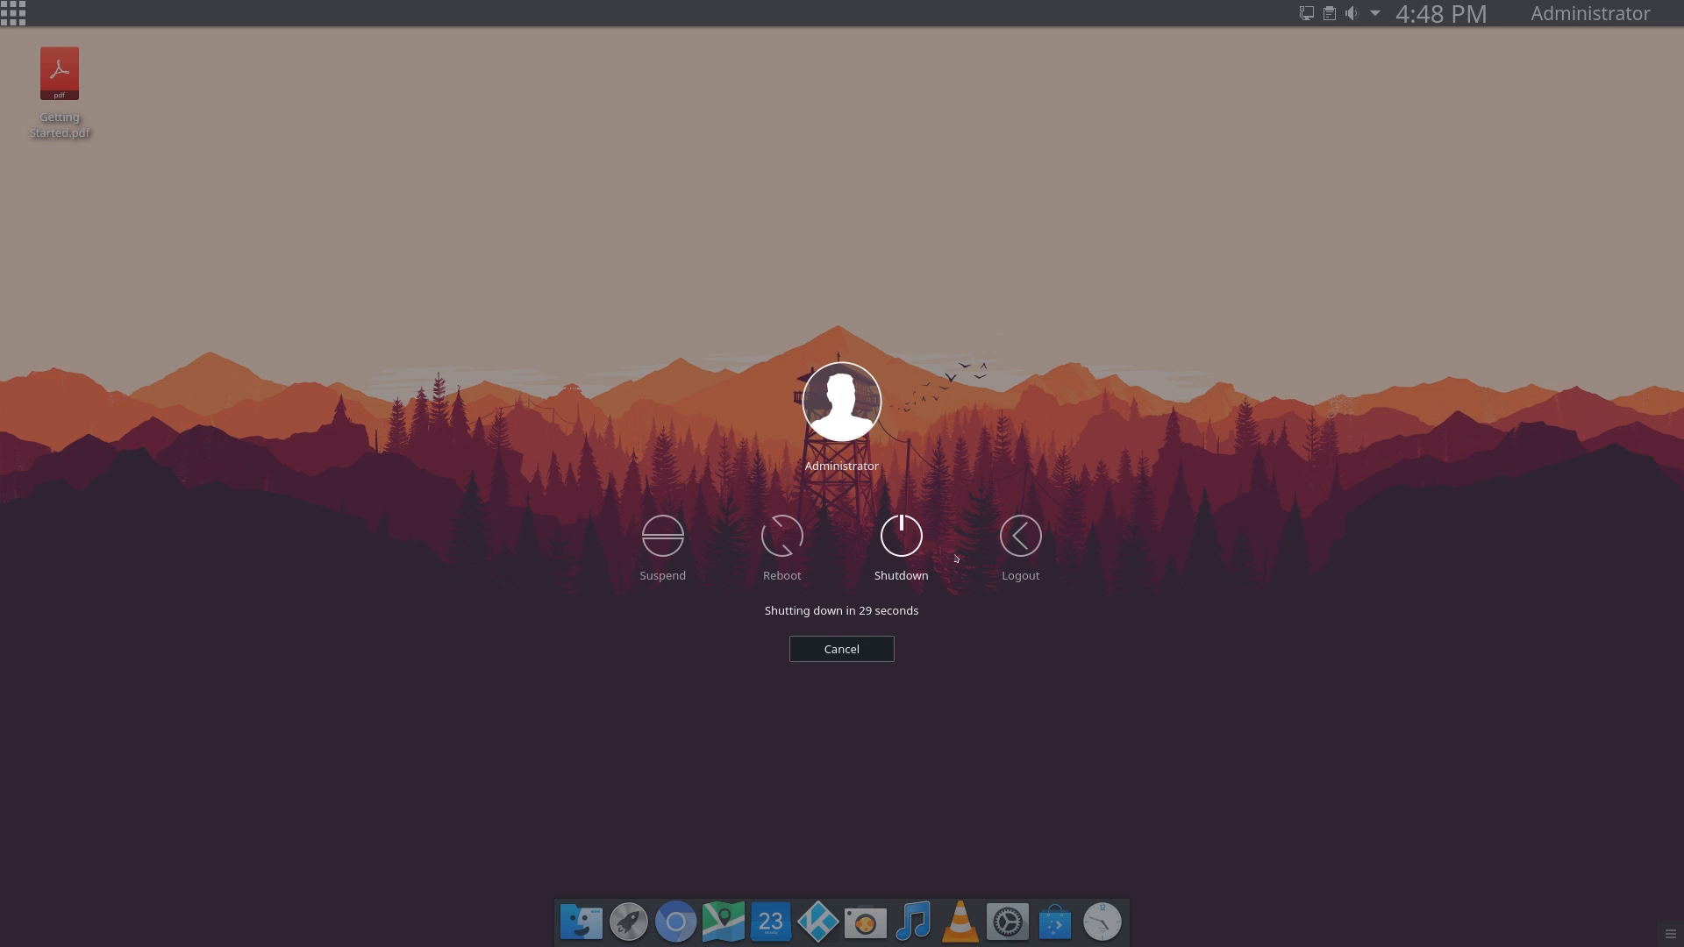